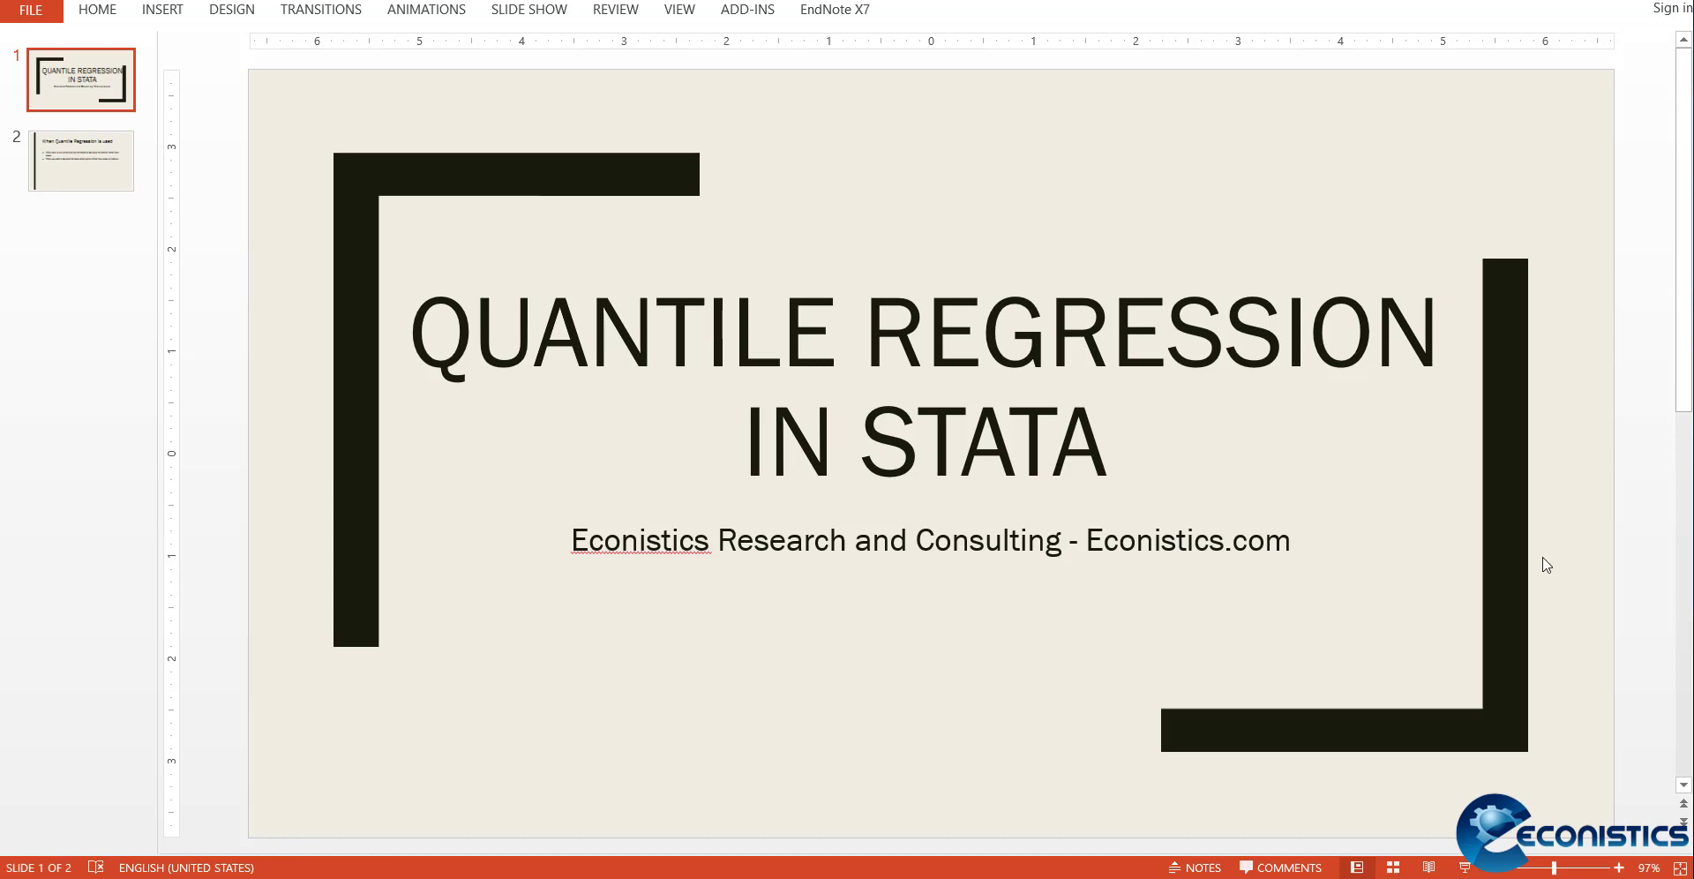
{"action": "mouse_move", "coordinate": [88, 169]}
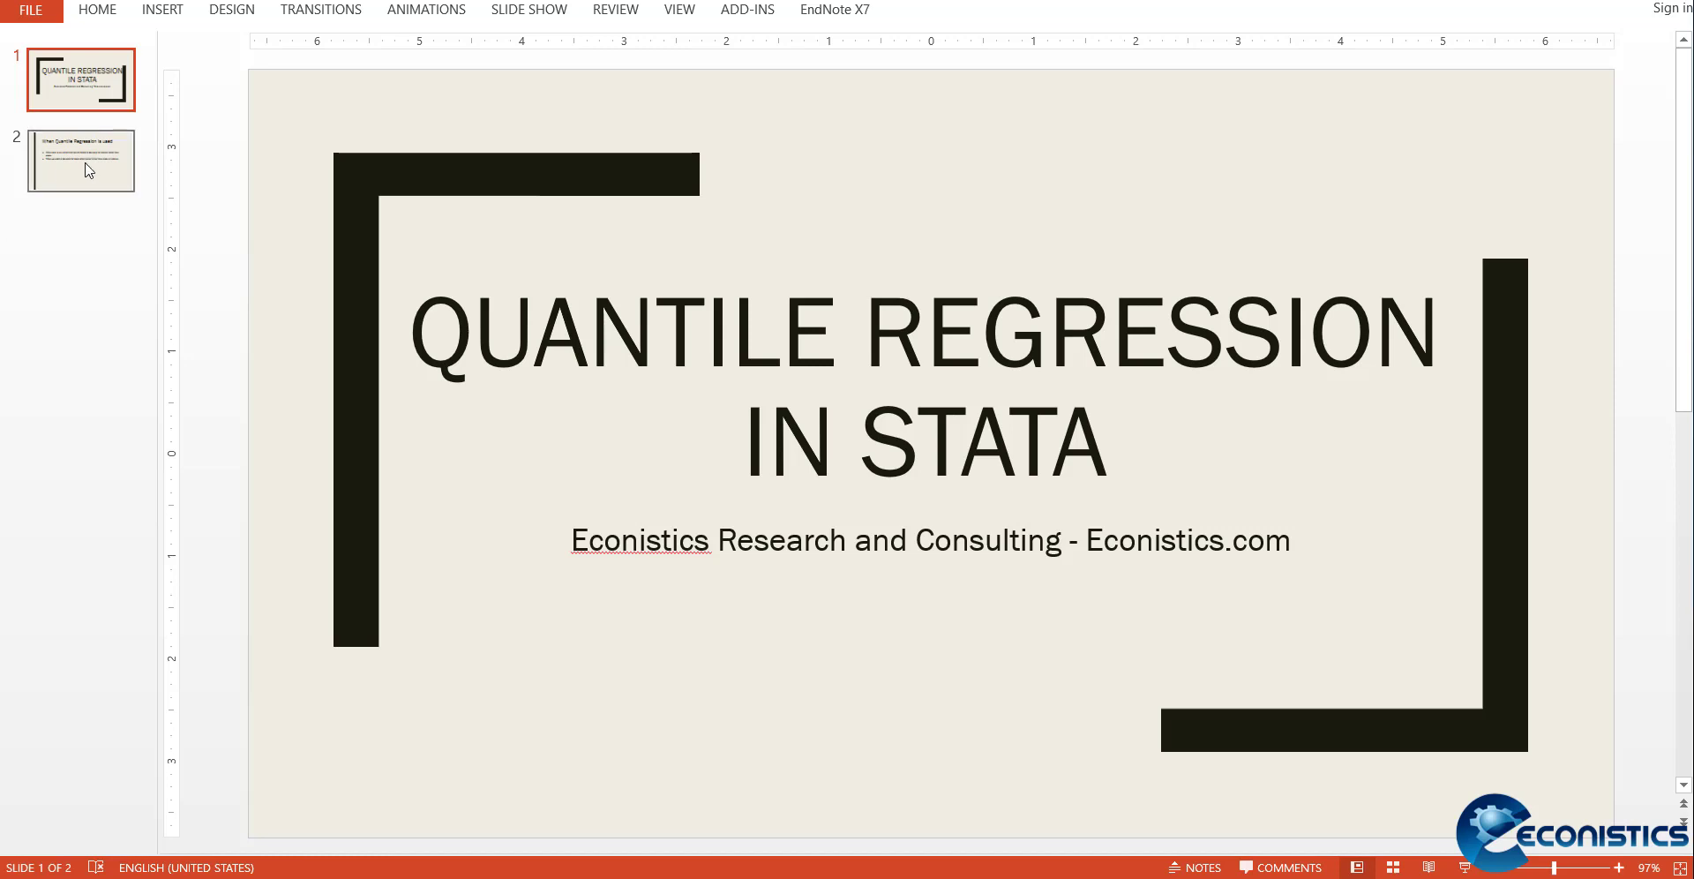
Show the second slide, 'When Quantile Regression is used', from the slide pane
{"action": "left_click", "coordinate": [80, 159]}
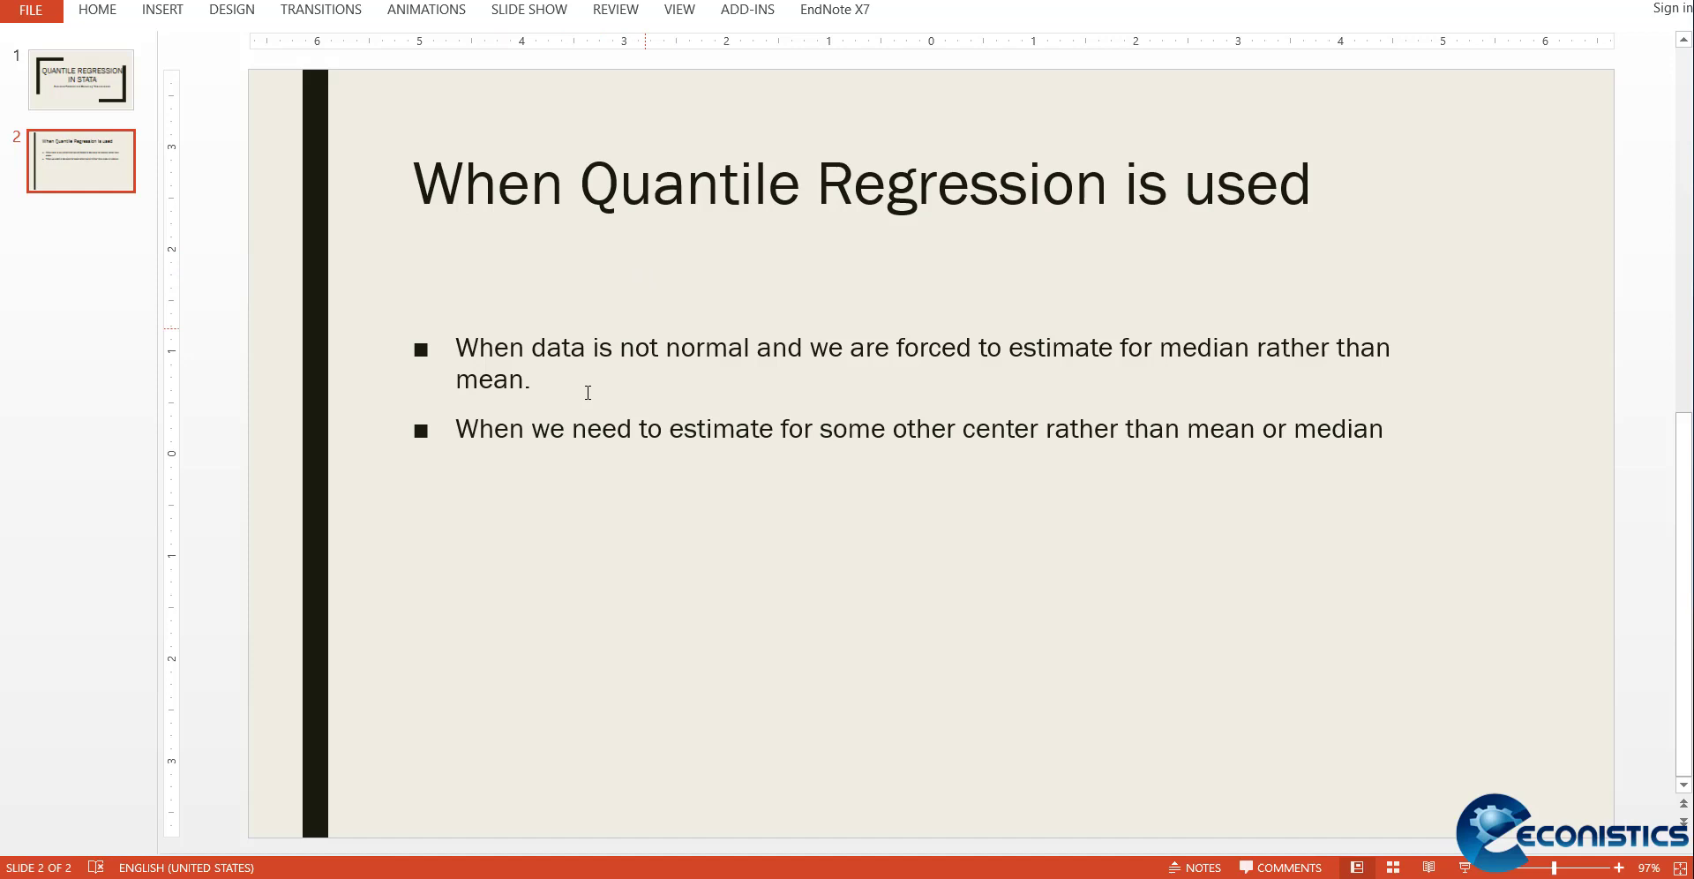
{"action": "mouse_move", "coordinate": [650, 387]}
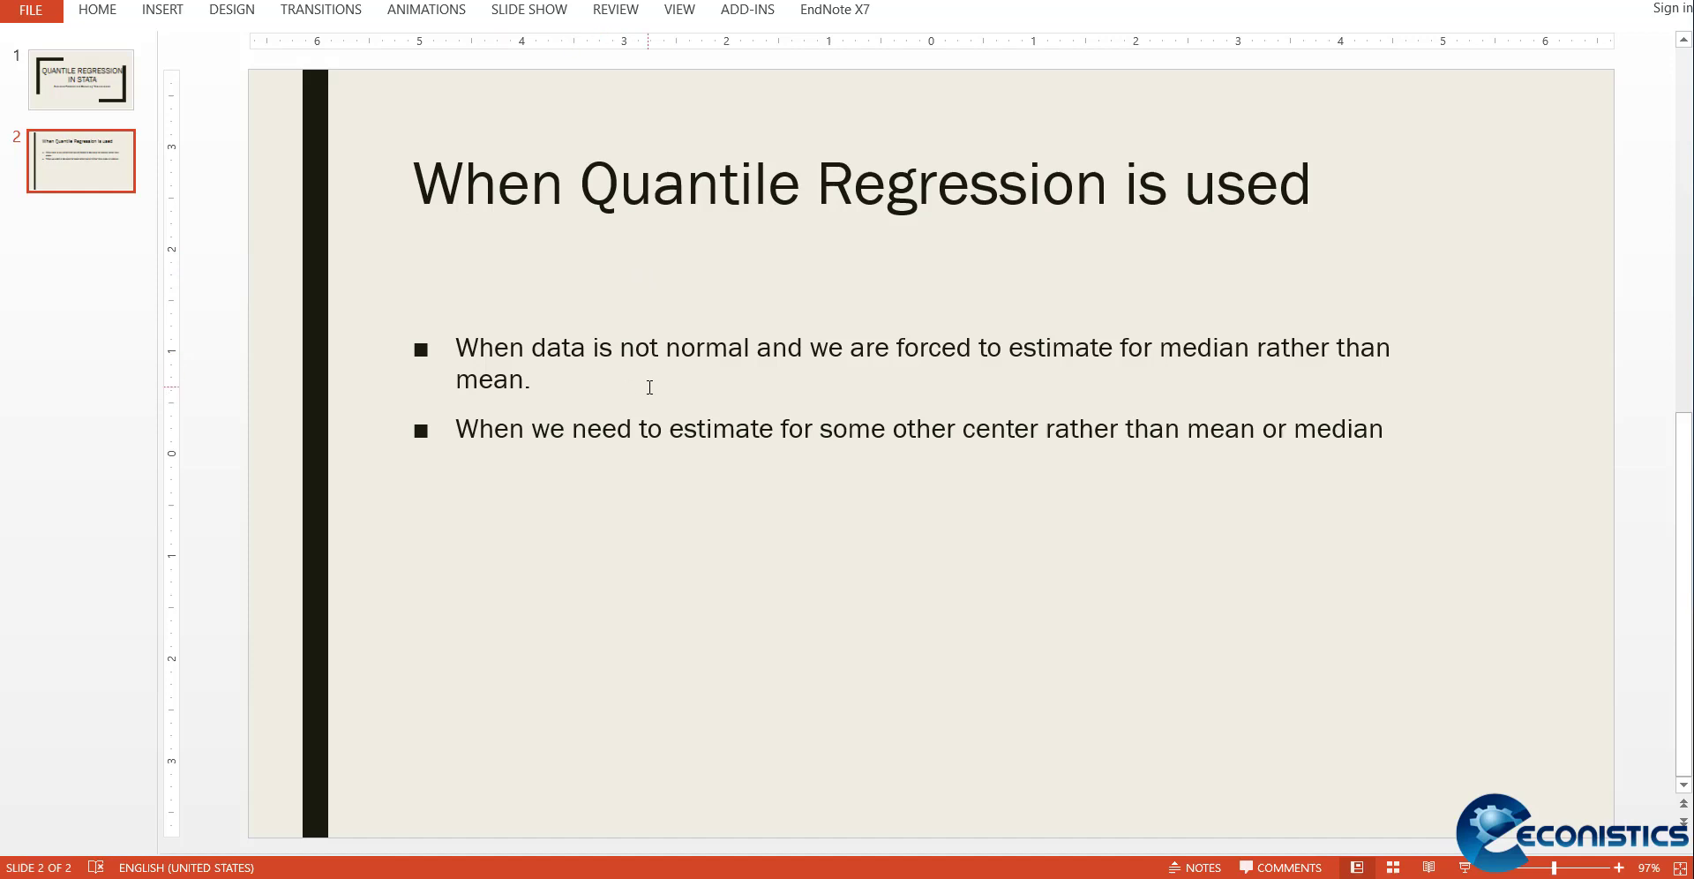
{"action": "mouse_move", "coordinate": [865, 360]}
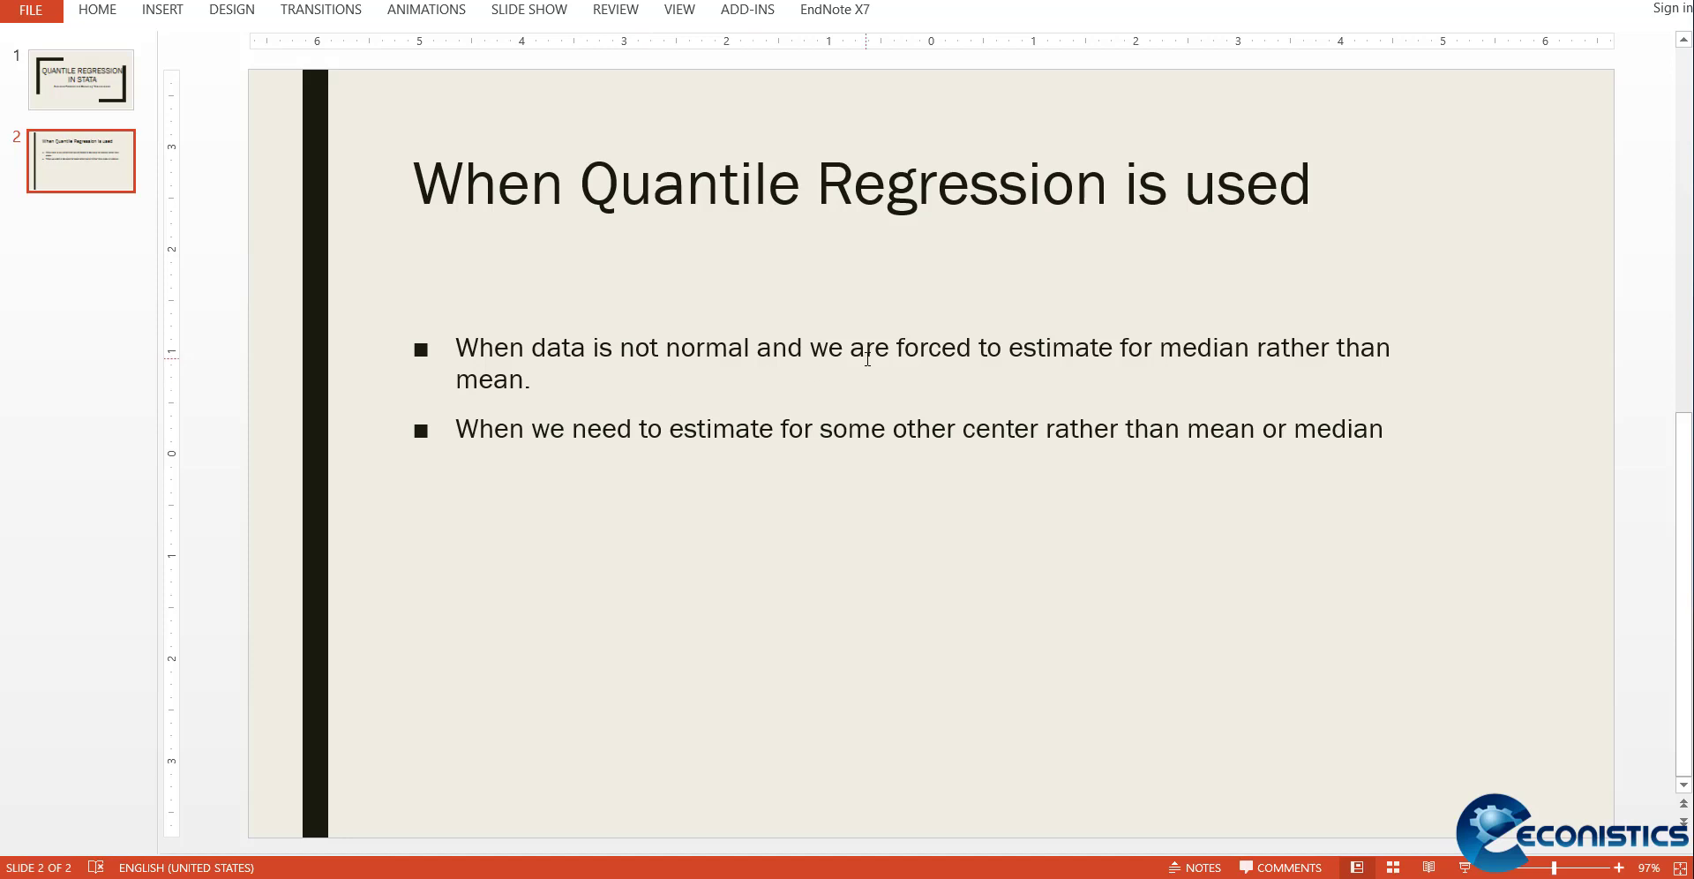
{"action": "mouse_move", "coordinate": [1157, 368]}
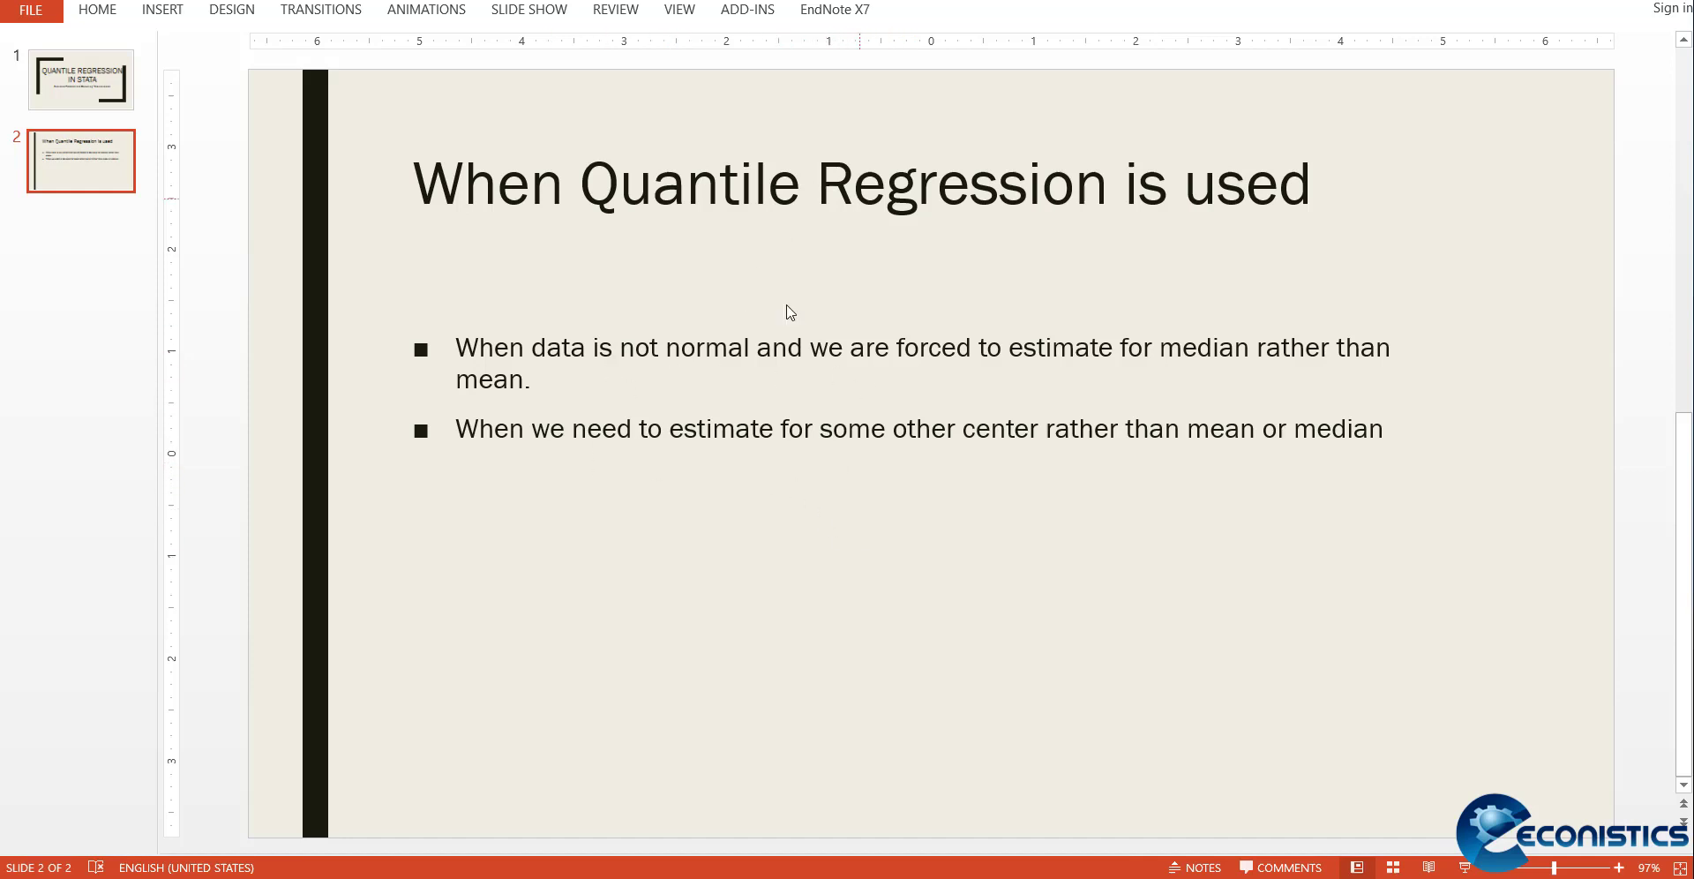
{"action": "mouse_move", "coordinate": [632, 541]}
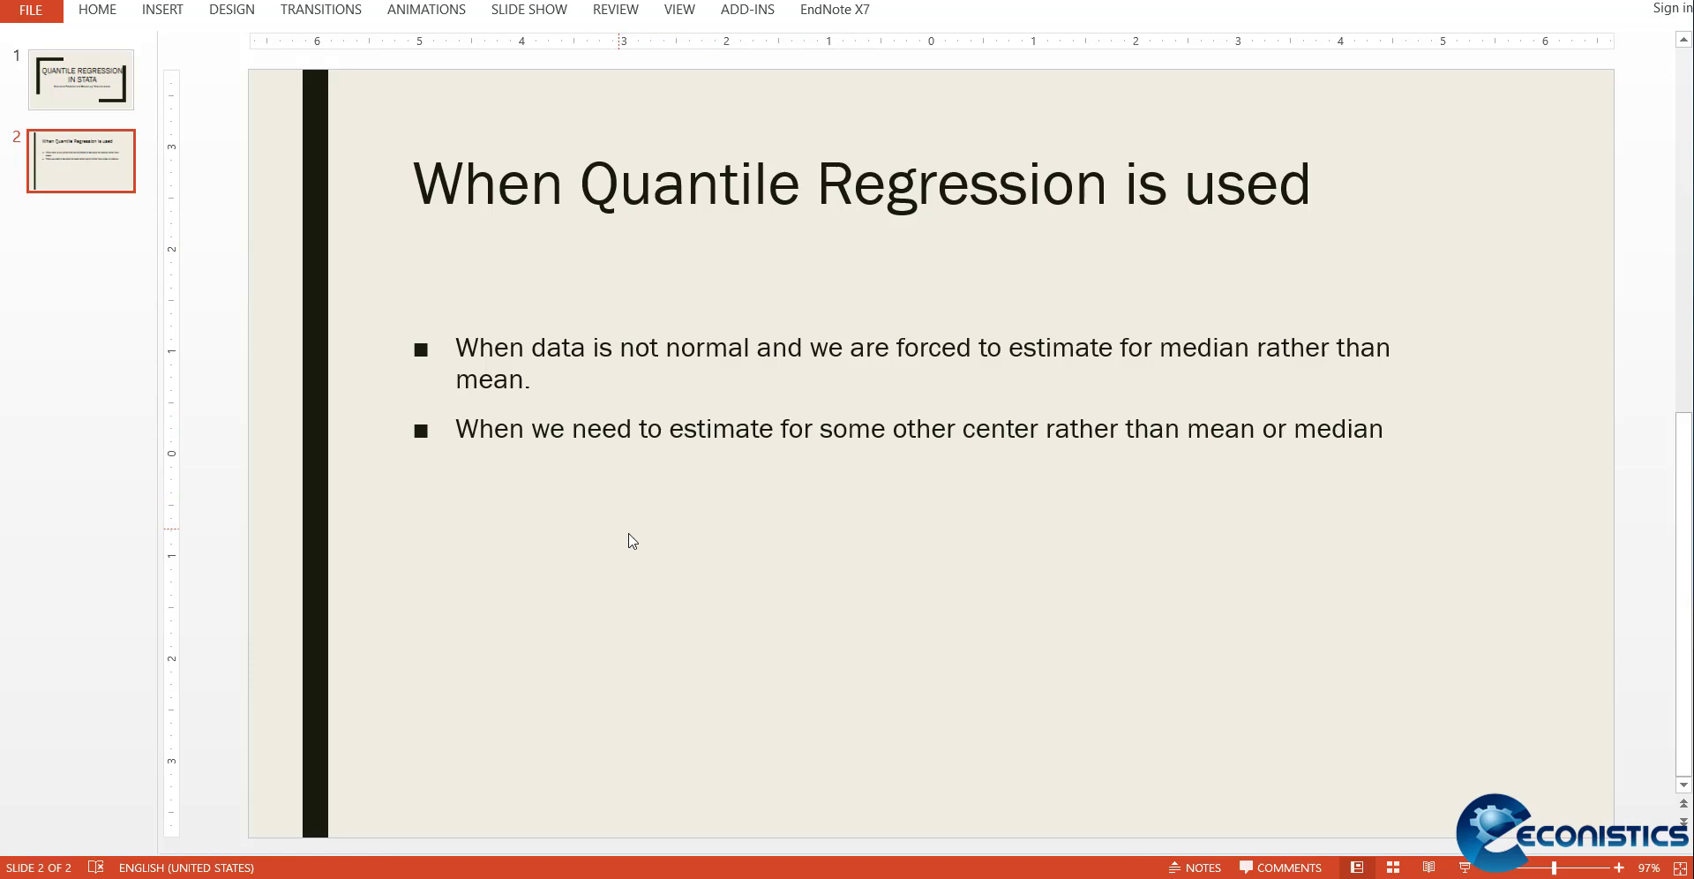
{"action": "mouse_move", "coordinate": [655, 546]}
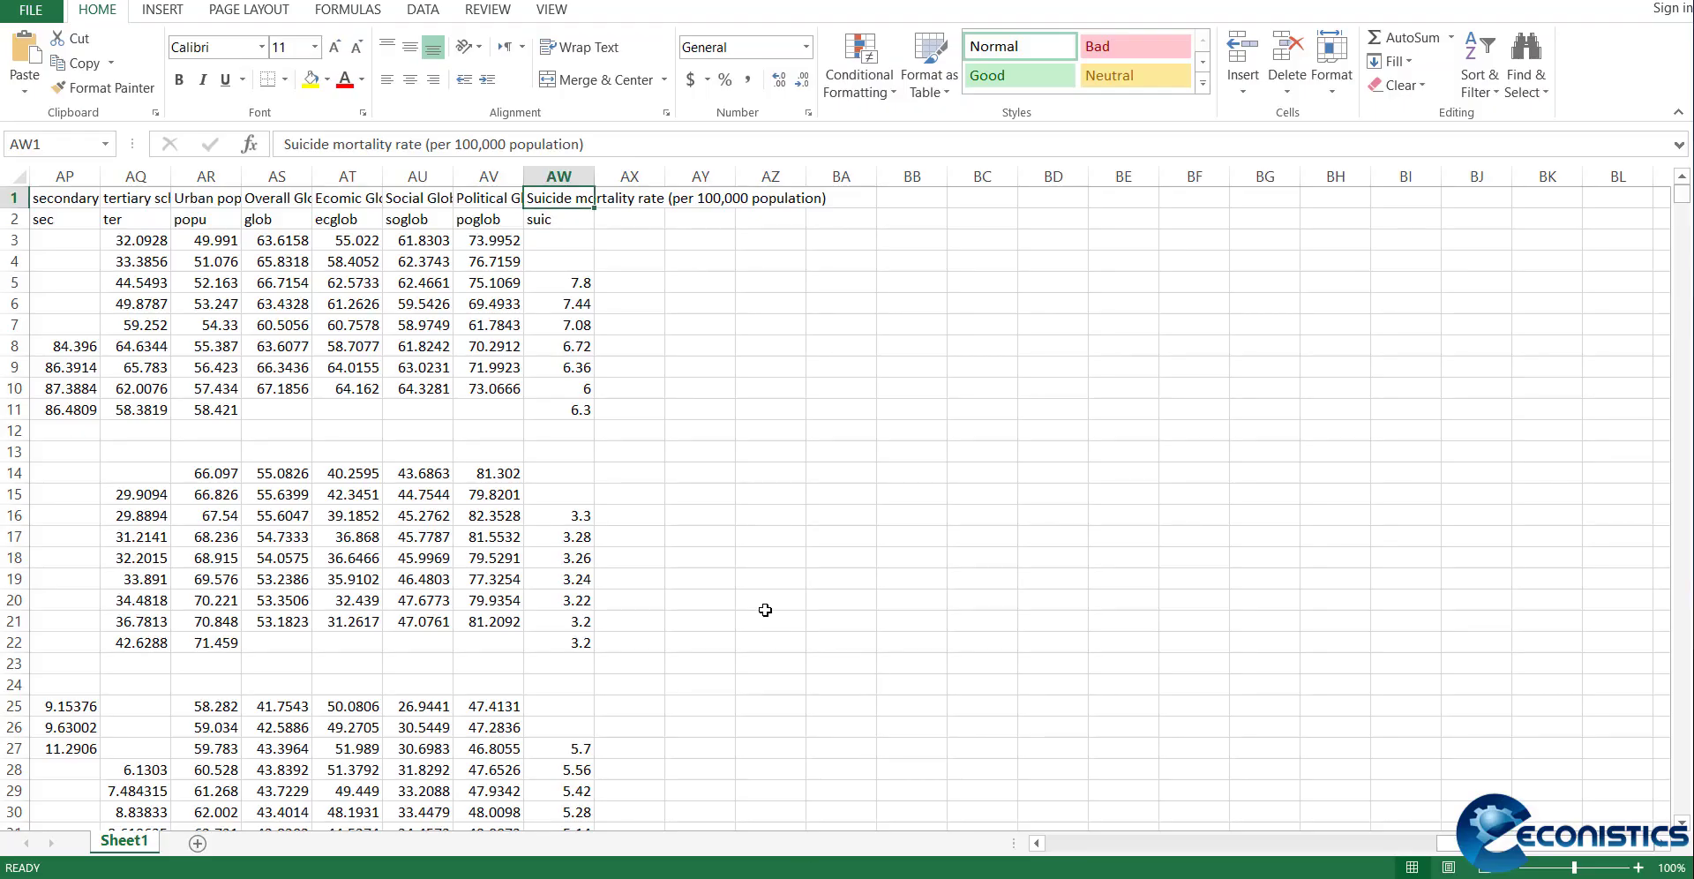
Browse the country indicator columns and copy the range from A2 to the last row and column
{"action": "scroll", "scroll_direction": "left", "scroll_amount": 3}
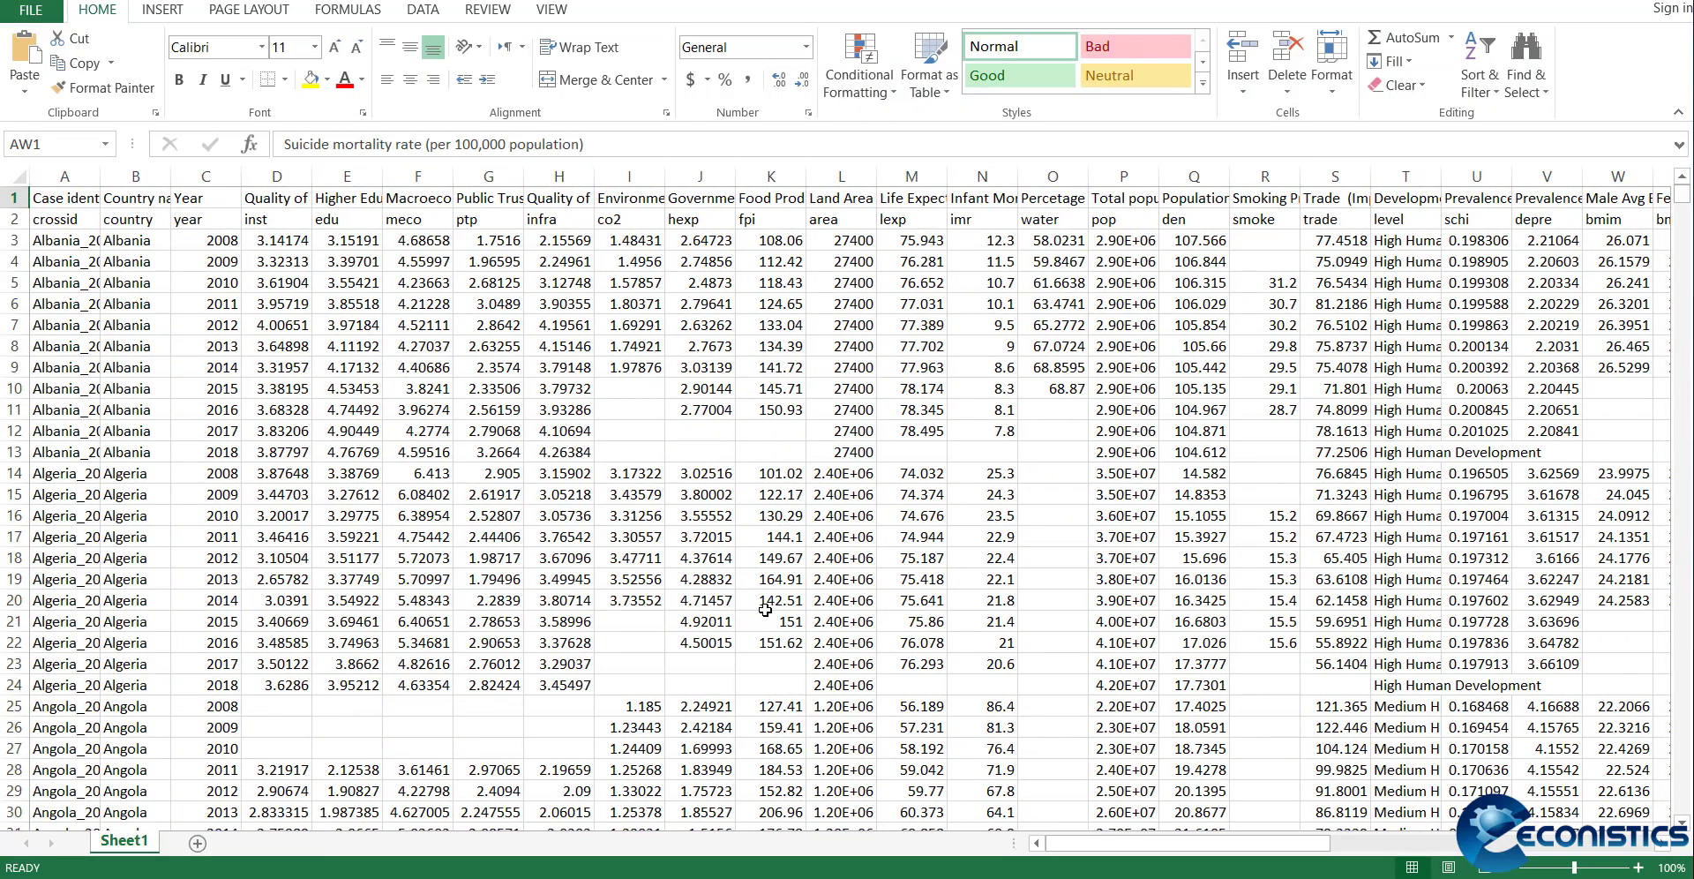
{"action": "scroll", "scroll_direction": "right", "scroll_amount": 3}
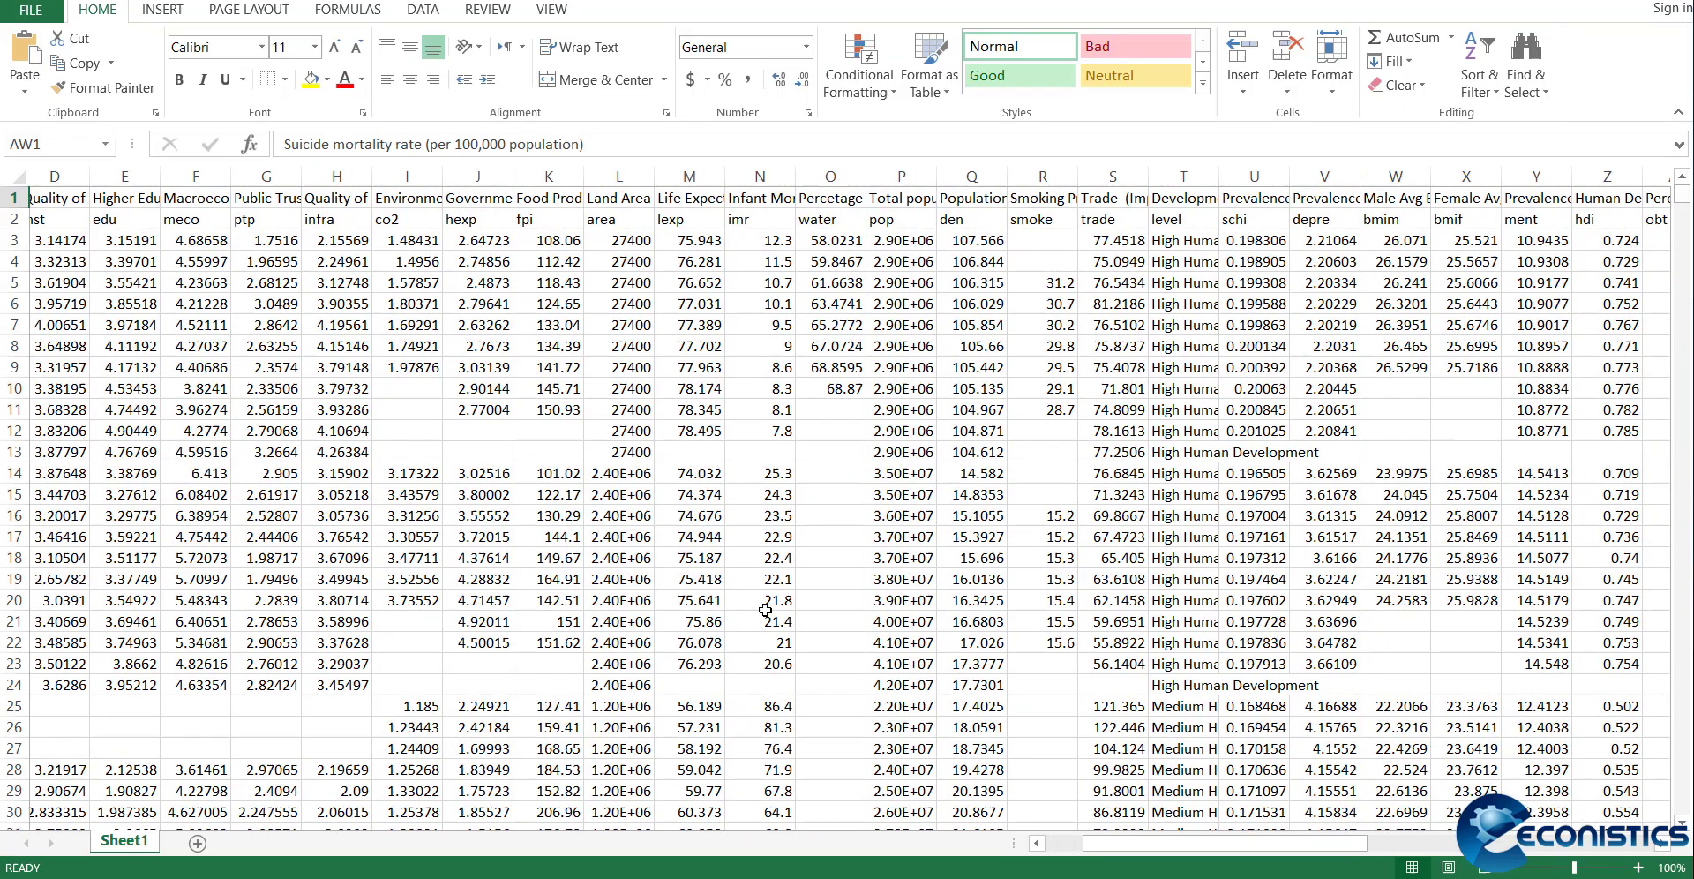
{"action": "scroll", "scroll_direction": "right", "scroll_amount": 3}
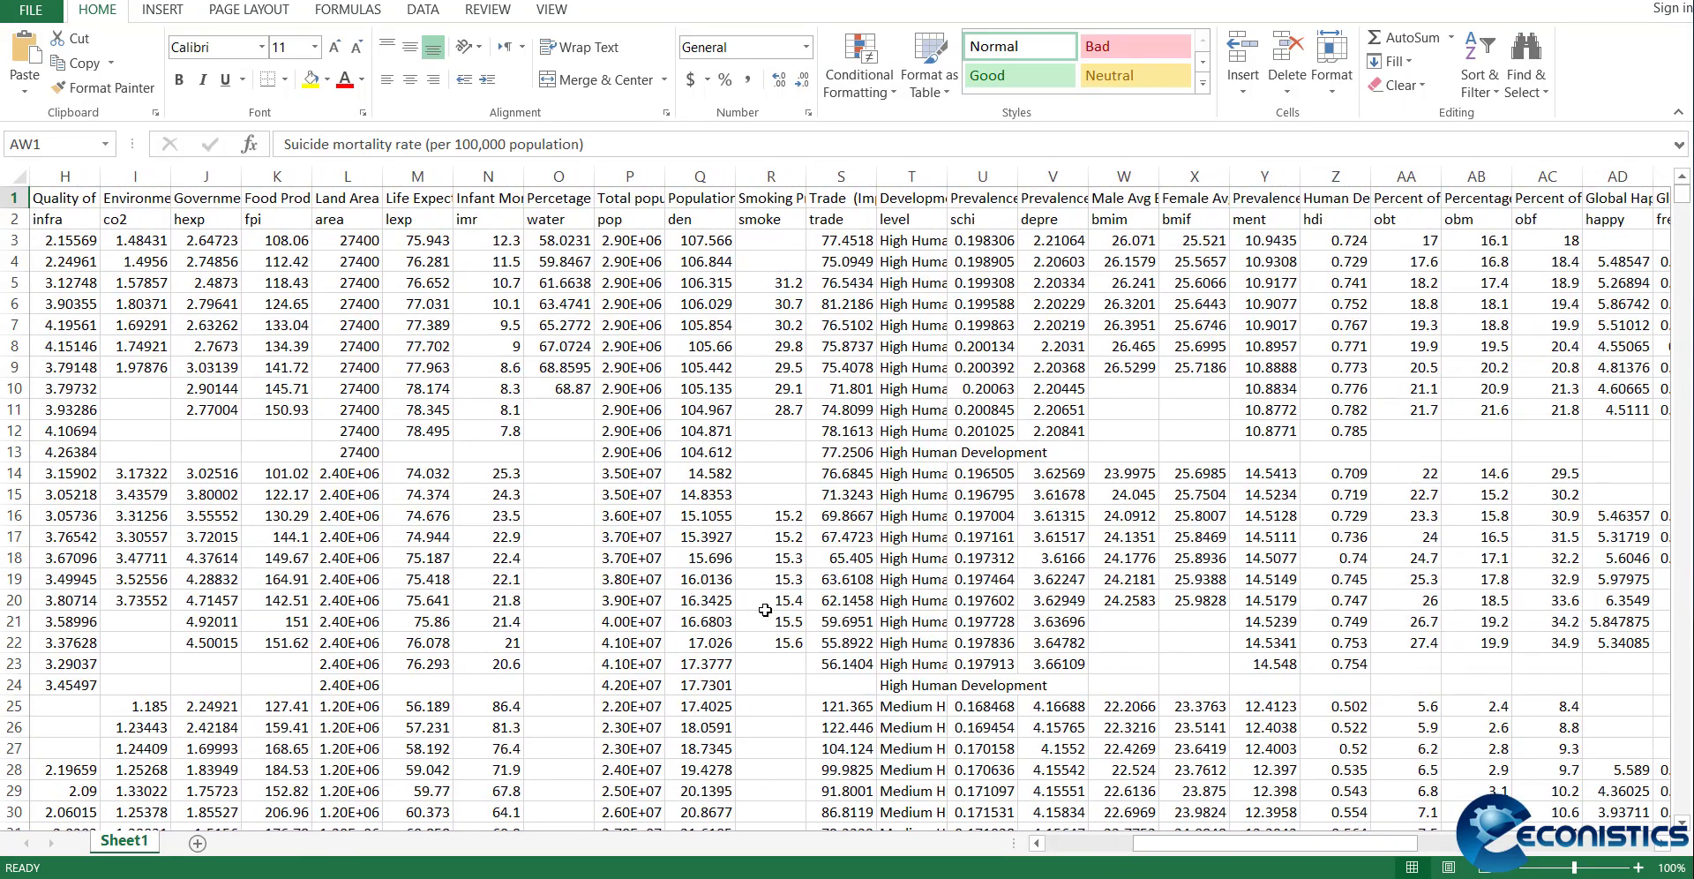
{"action": "left_click", "coordinate": [839, 621]}
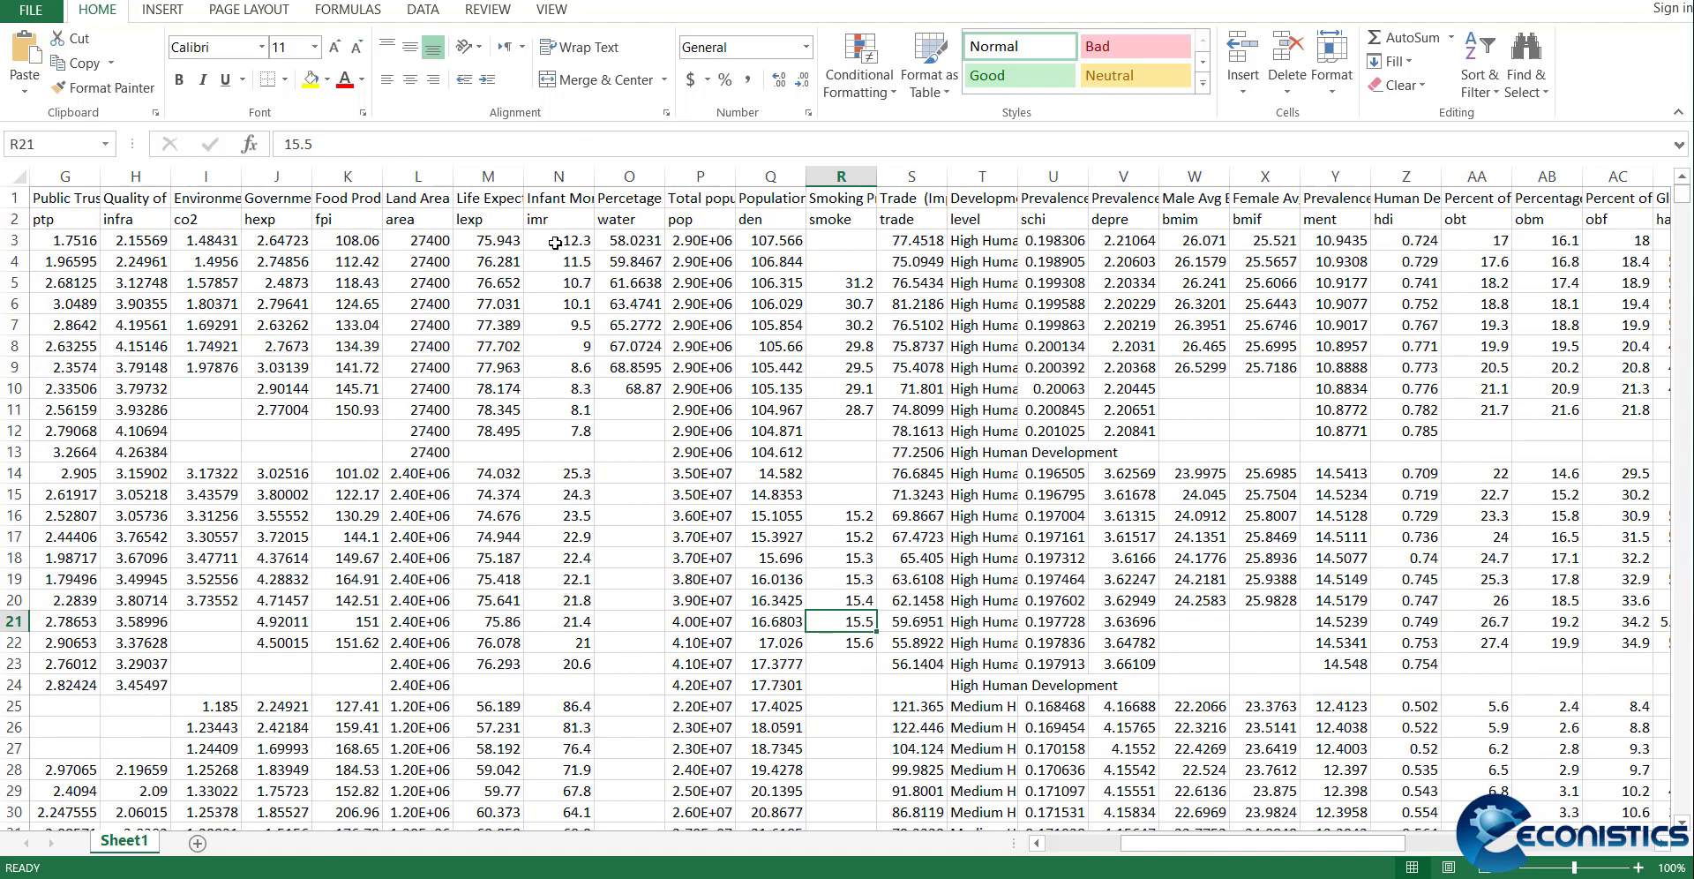
{"action": "left_click", "coordinate": [558, 218]}
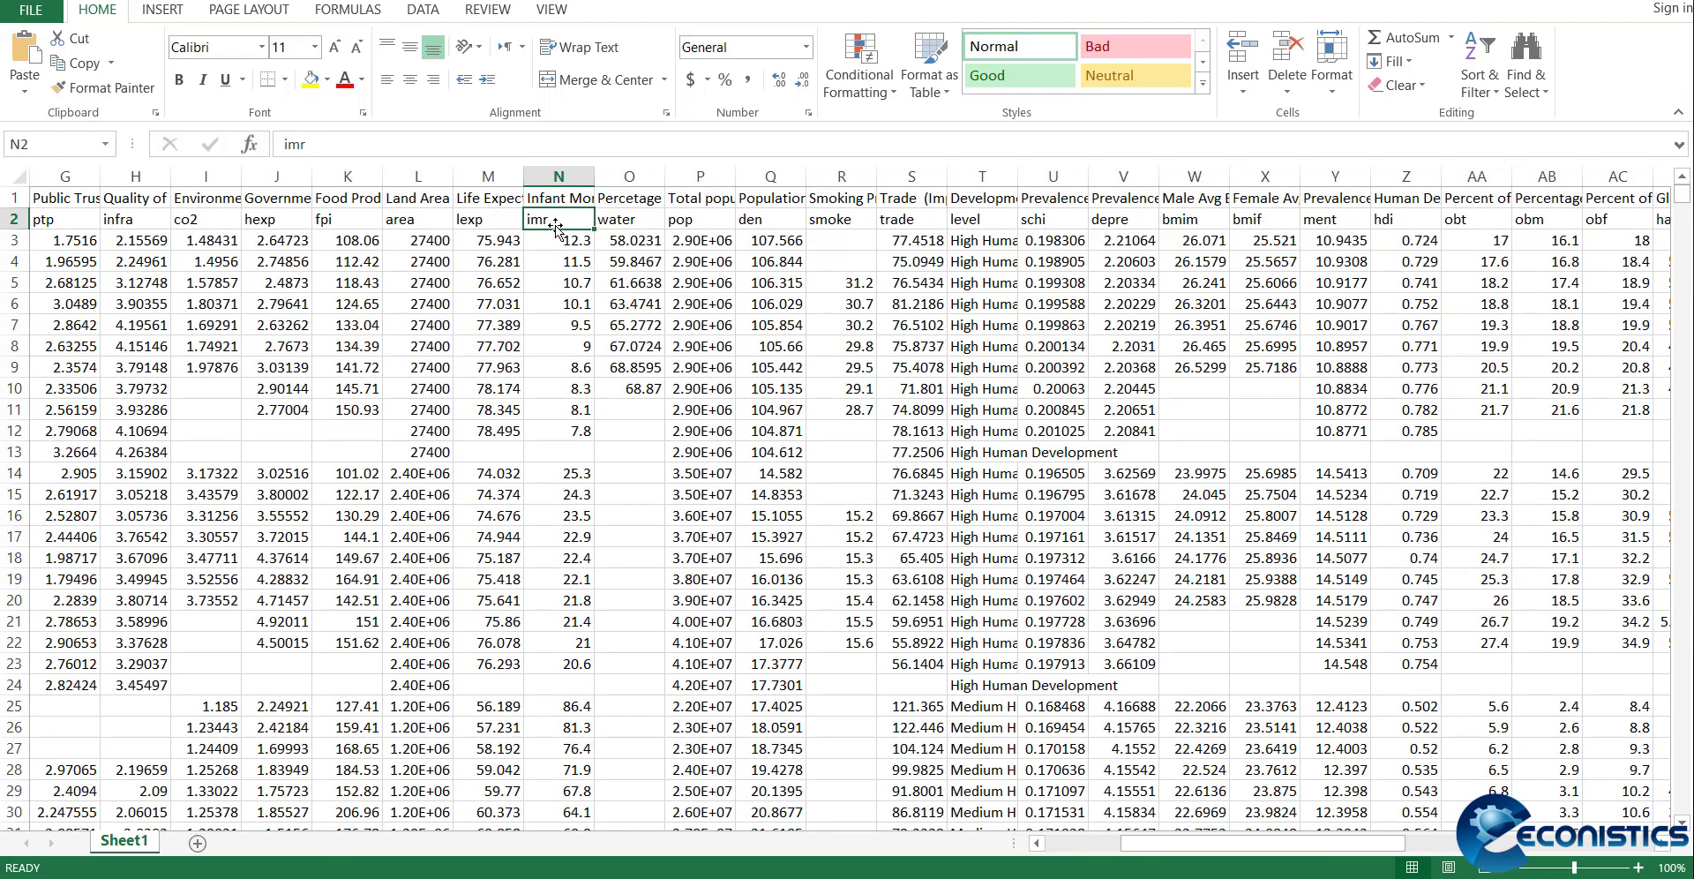
{"action": "mouse_move", "coordinate": [600, 411]}
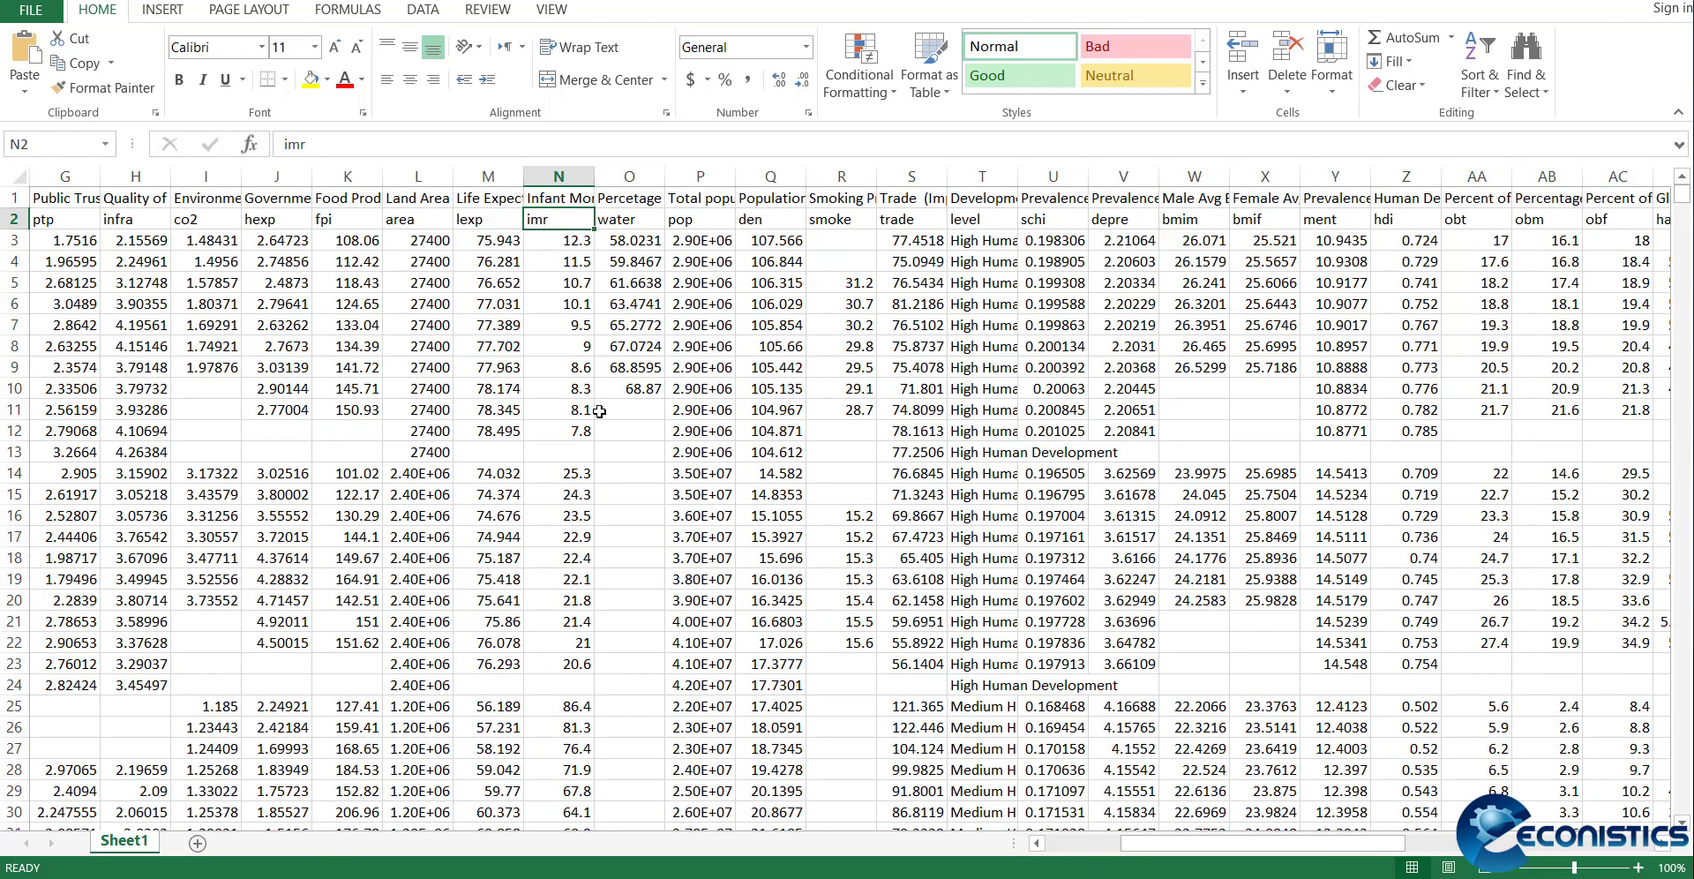
{"action": "scroll", "scroll_direction": "right", "scroll_amount": 3}
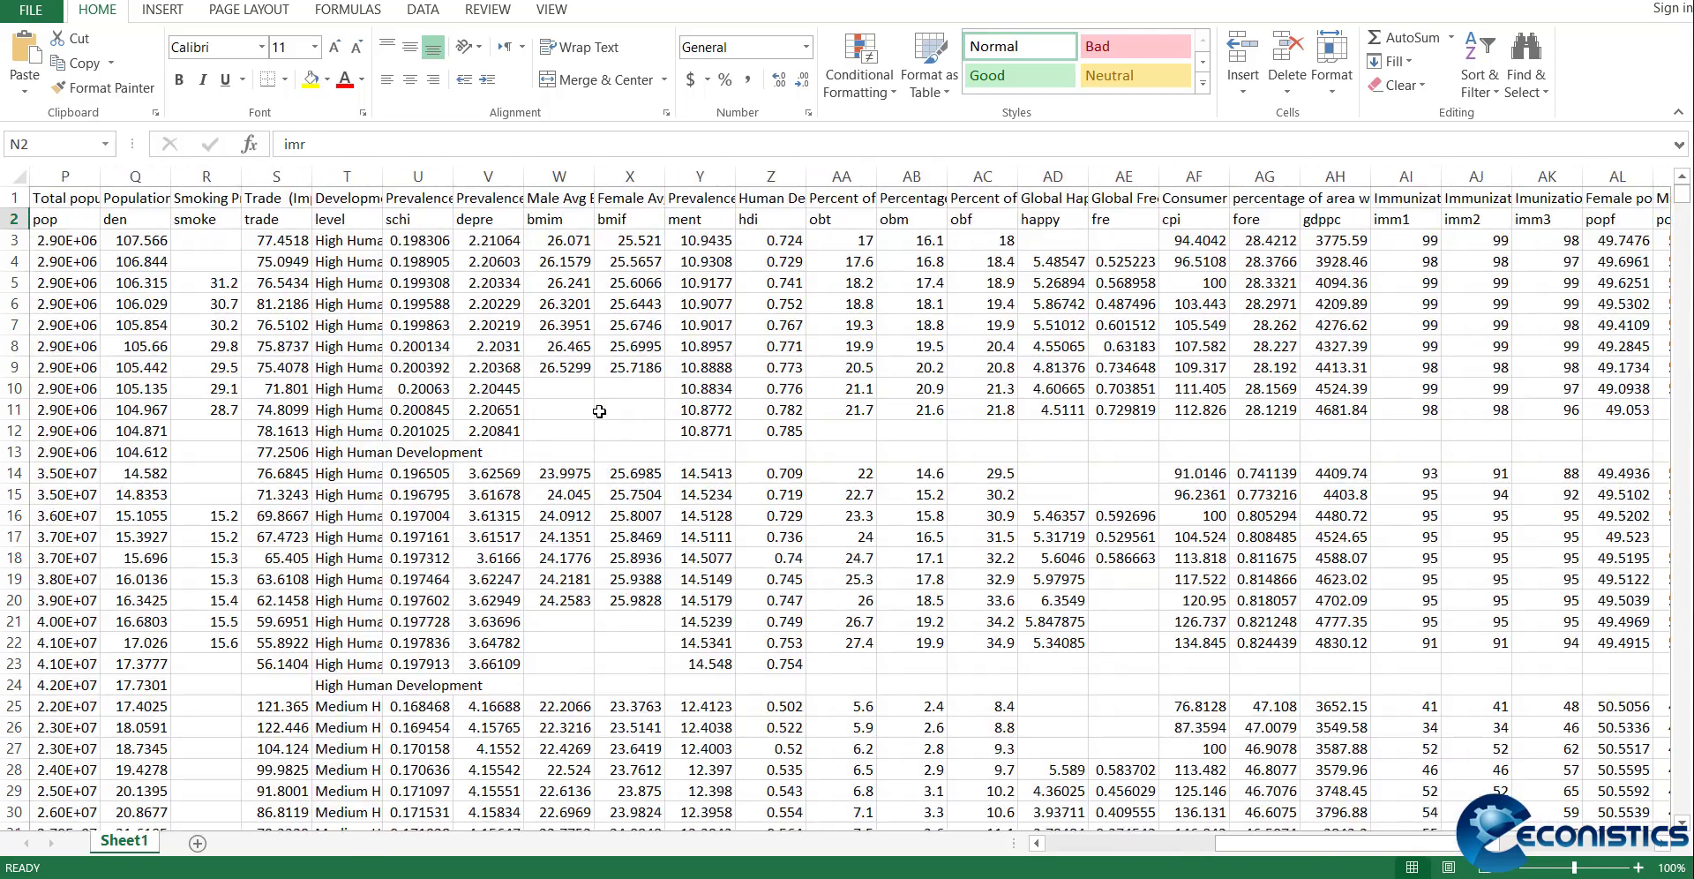
{"action": "scroll", "scroll_direction": "right", "scroll_amount": 3}
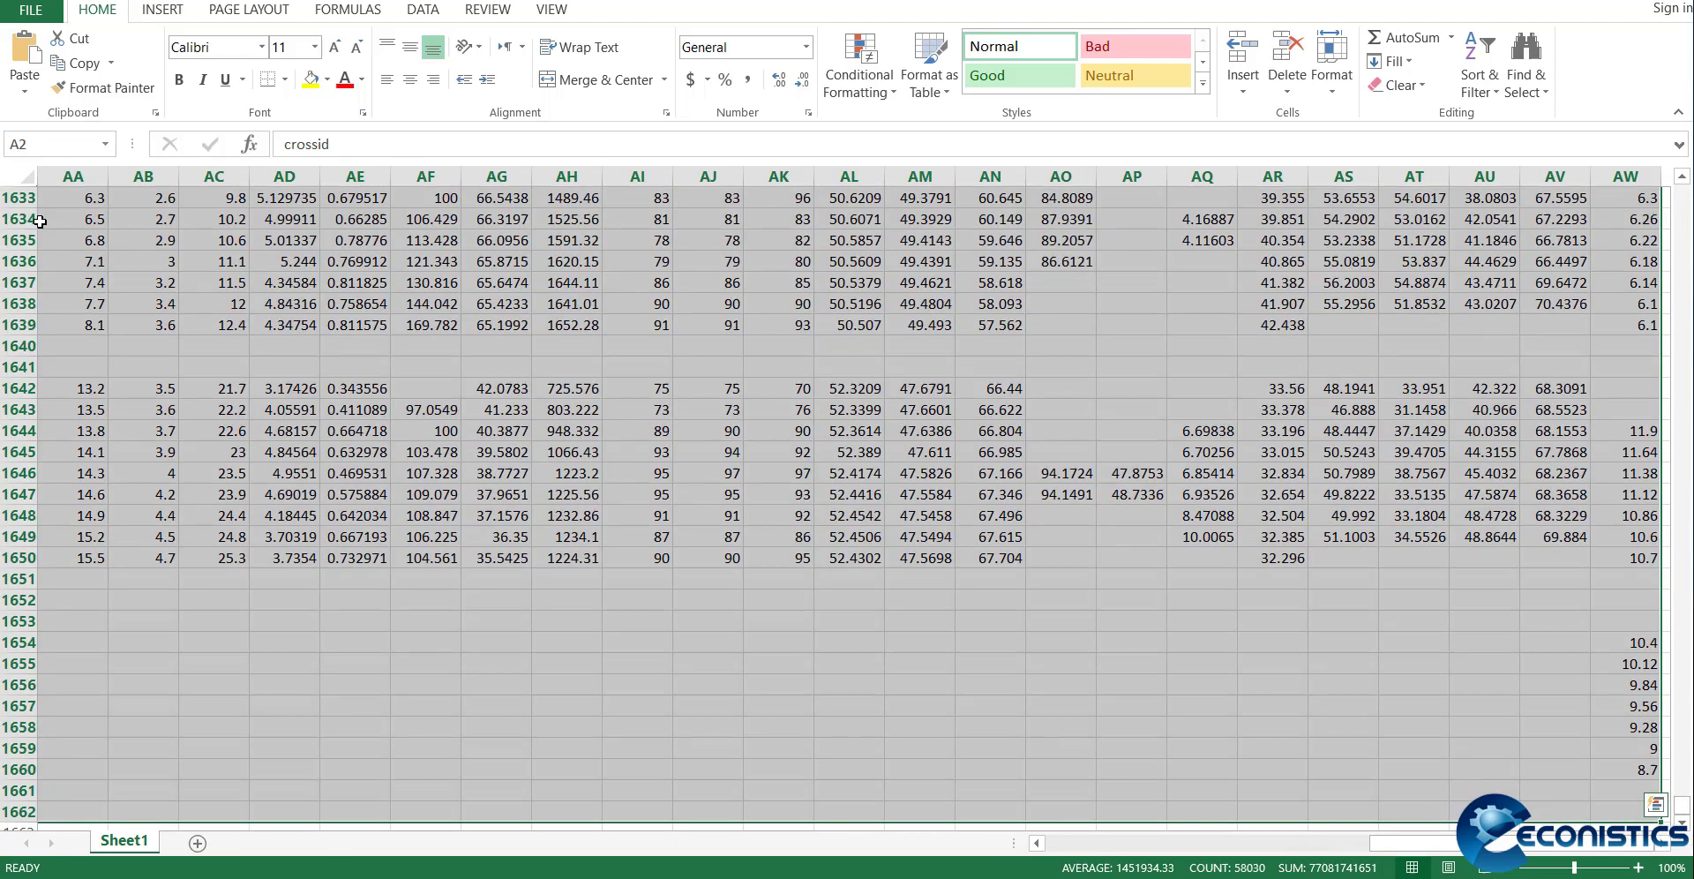
{"action": "key", "text": "ctrl+c"}
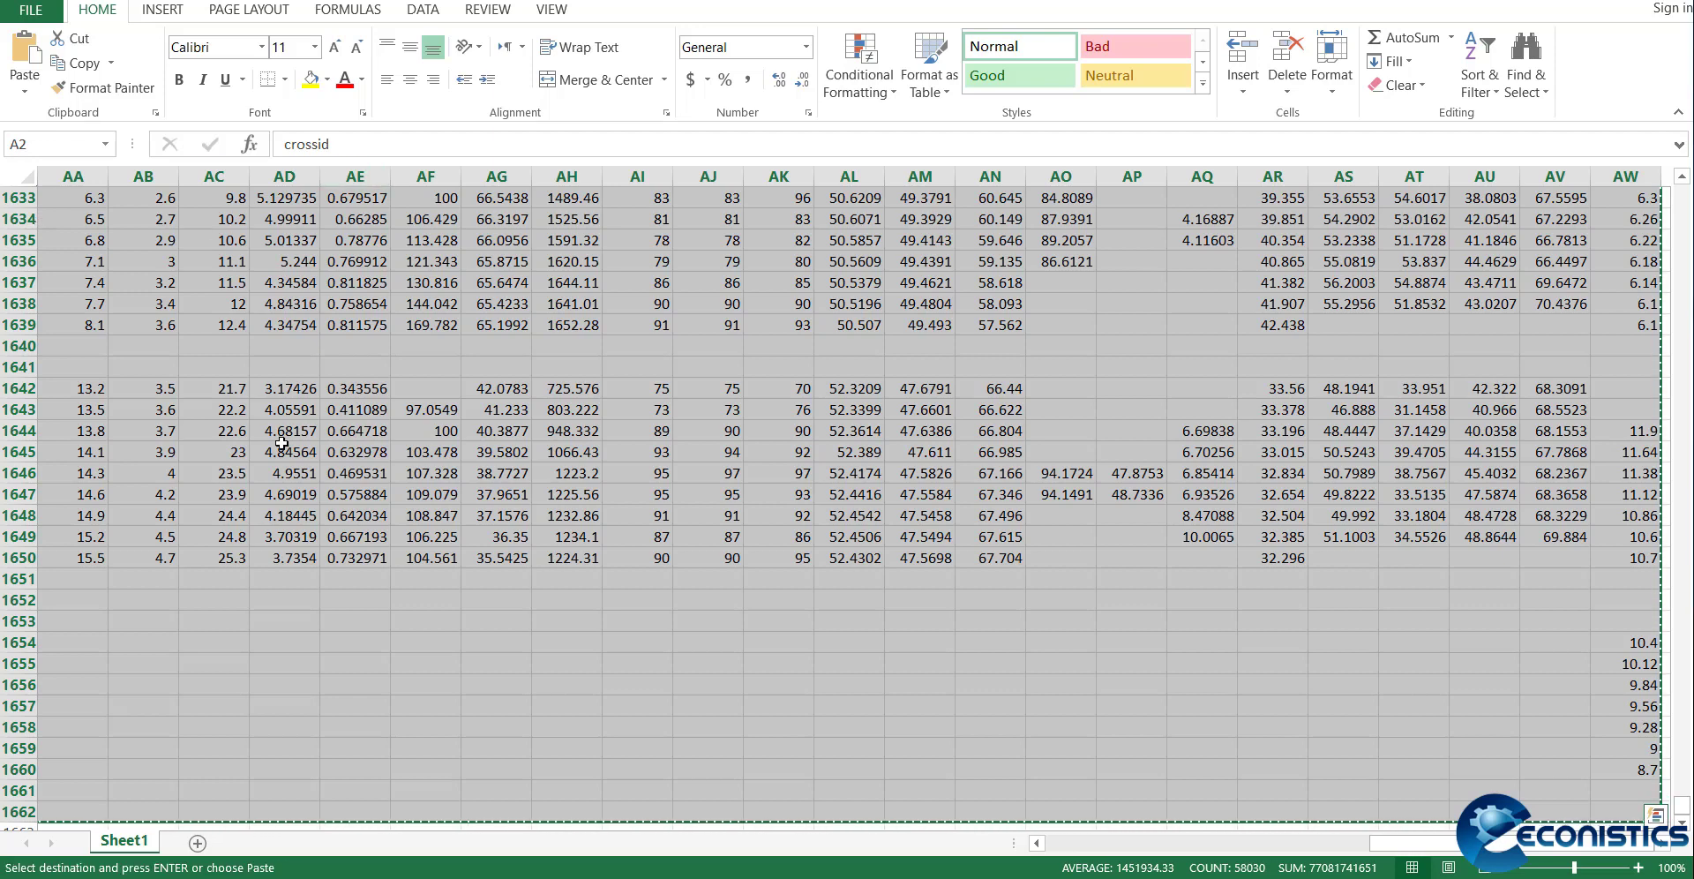
{"action": "scroll", "scroll_direction": "left", "scroll_amount": 3}
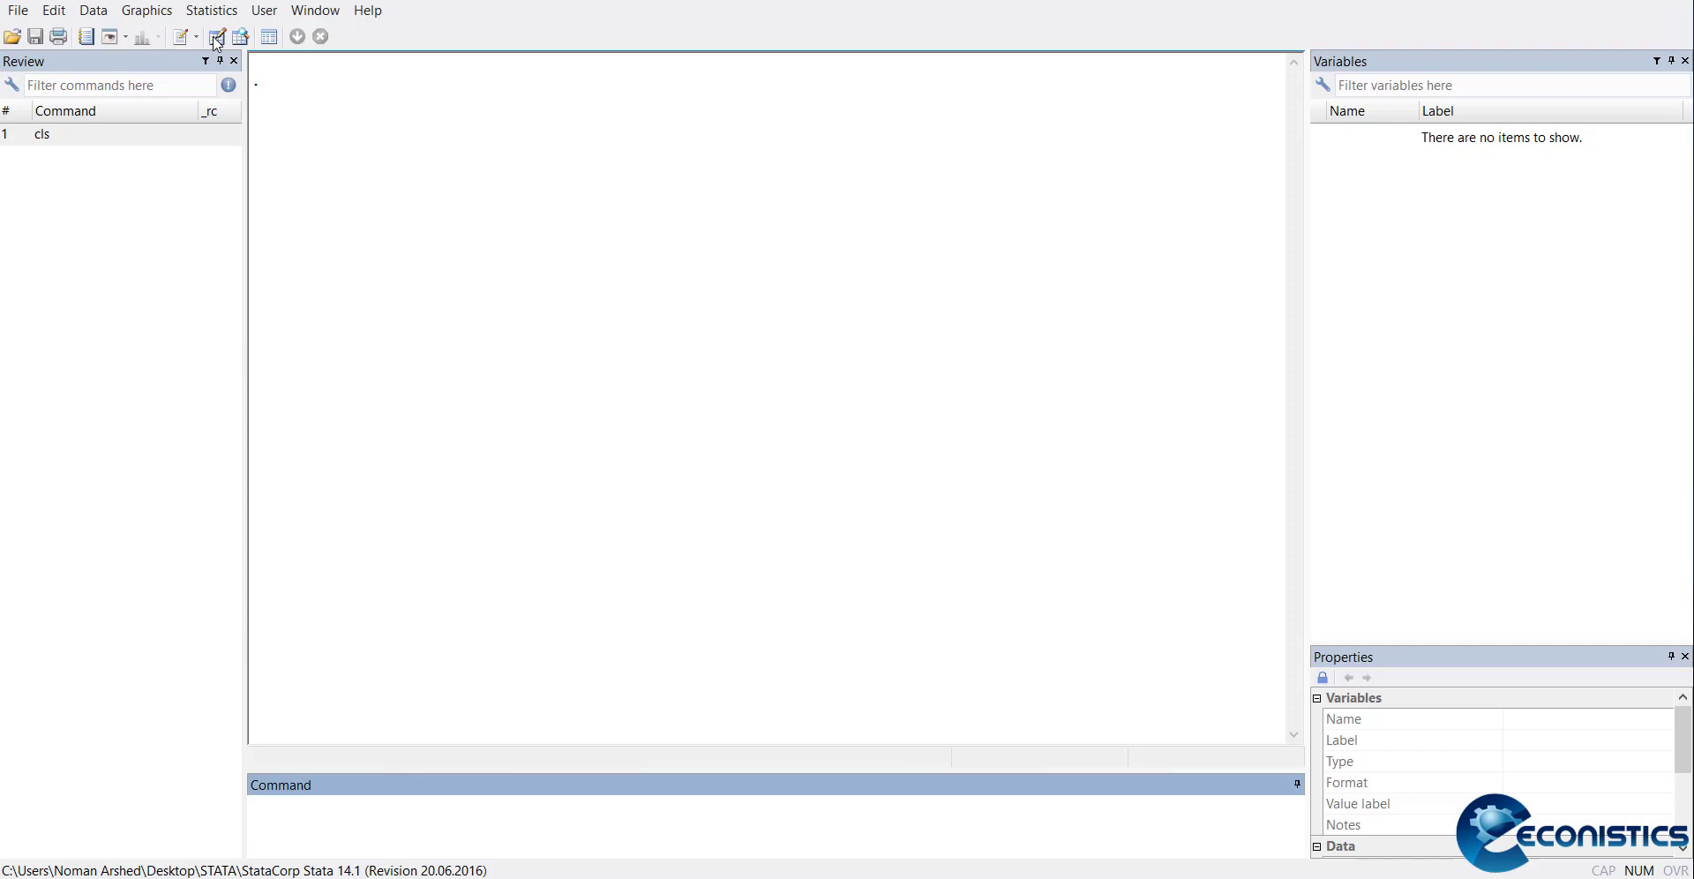
Paste the data into the Data Editor with first-row variable names, then scroll through the columns
{"action": "left_click", "coordinate": [216, 36]}
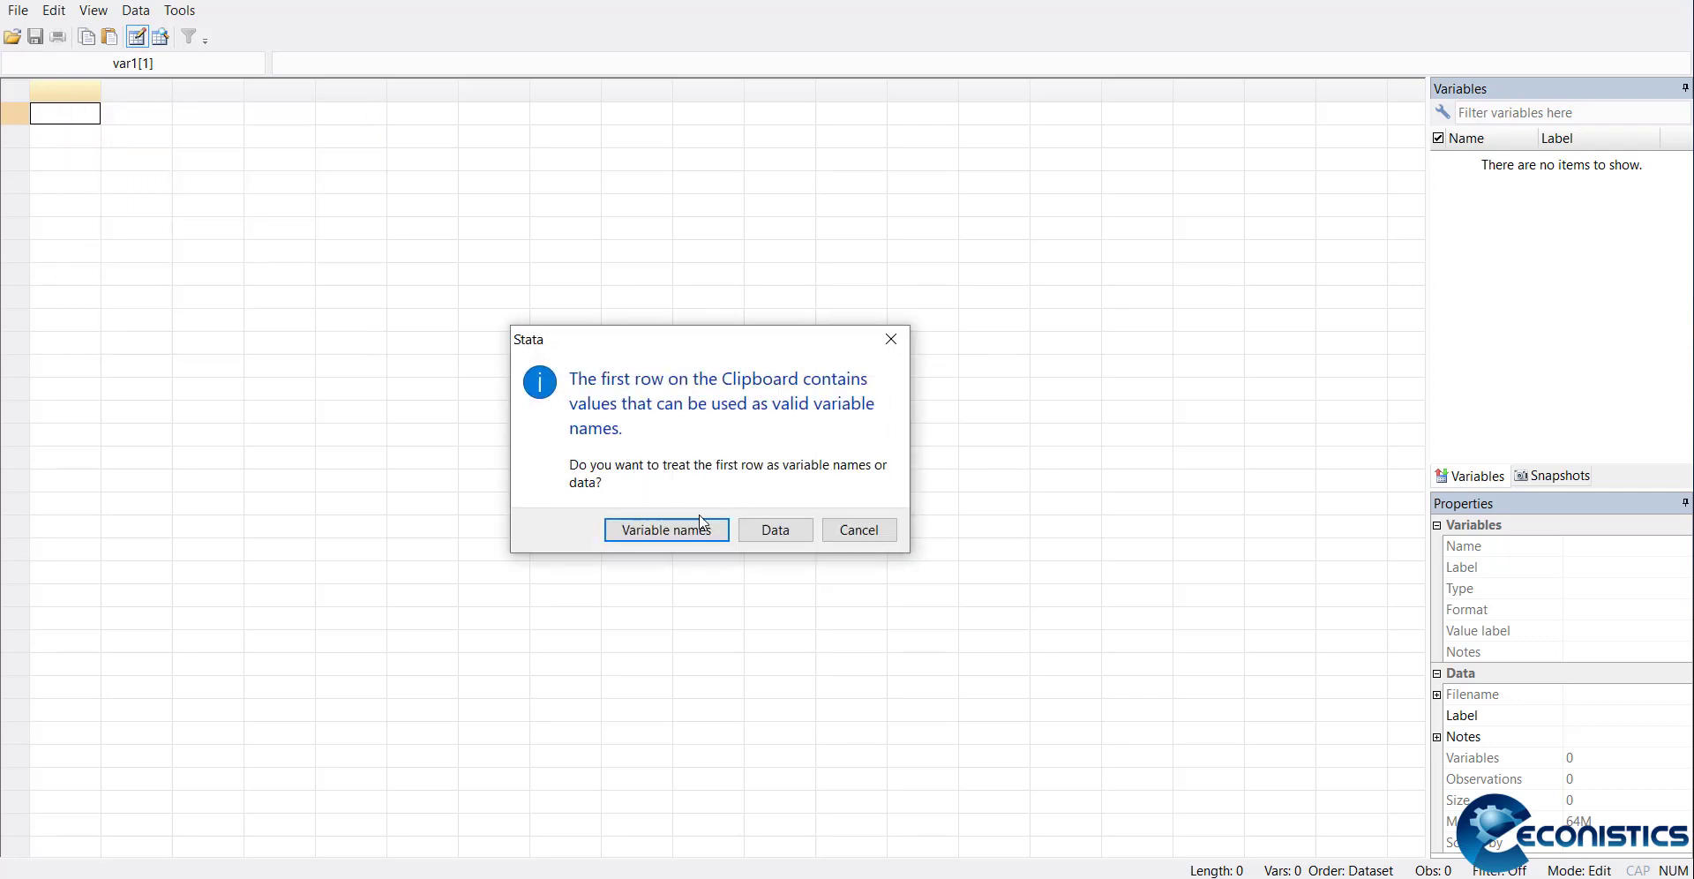
{"action": "mouse_move", "coordinate": [665, 530]}
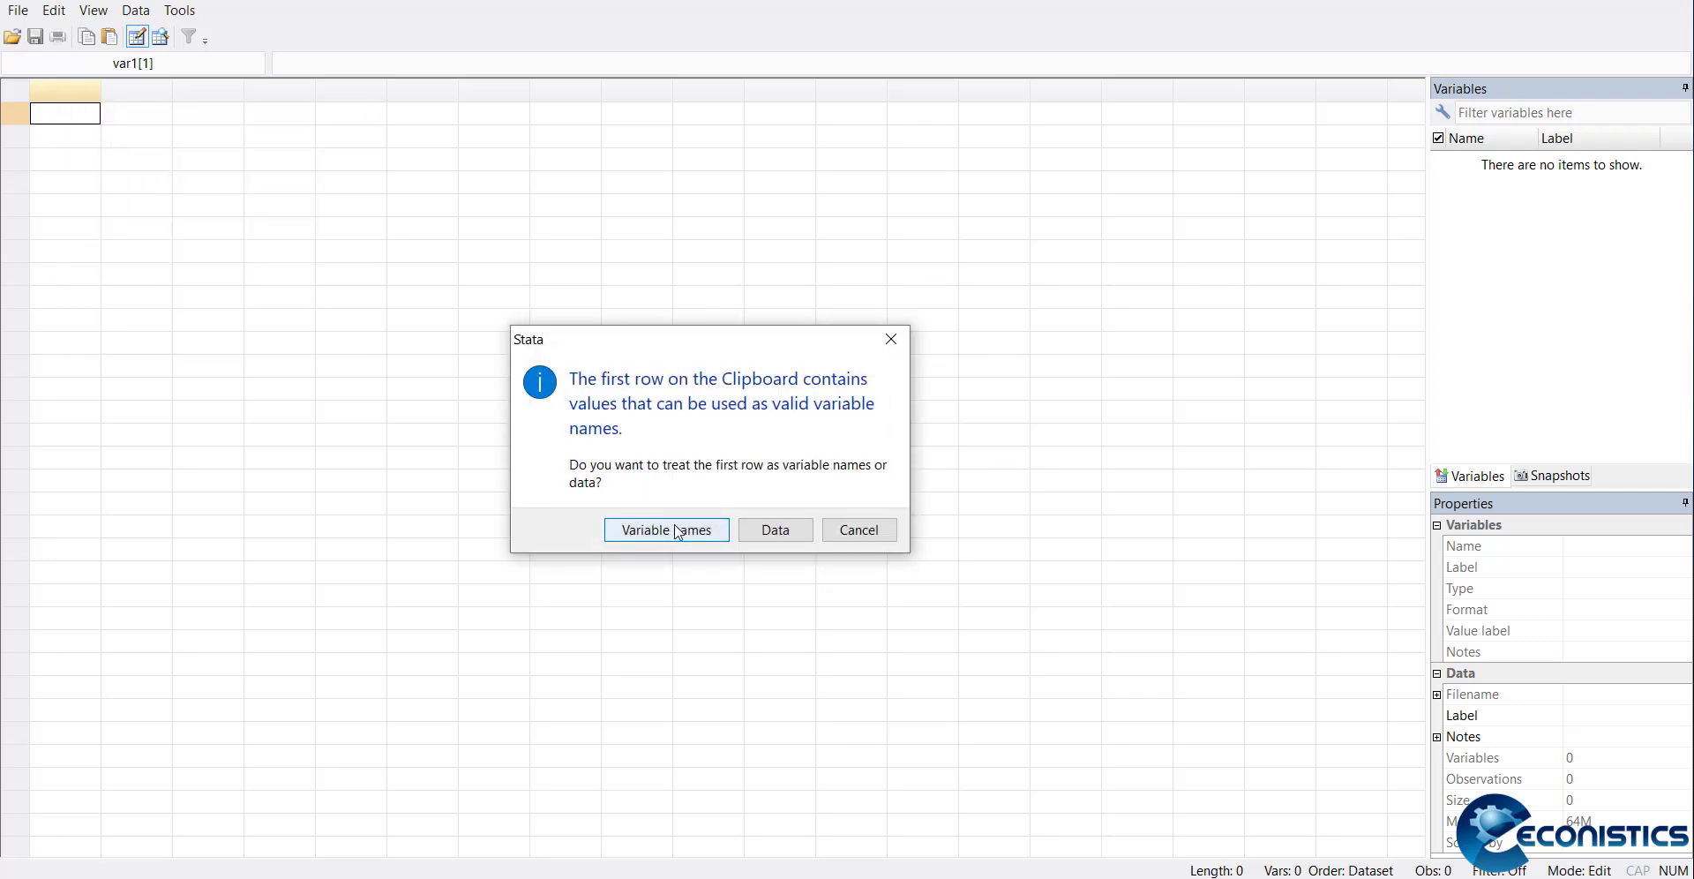
{"action": "left_click", "coordinate": [666, 529]}
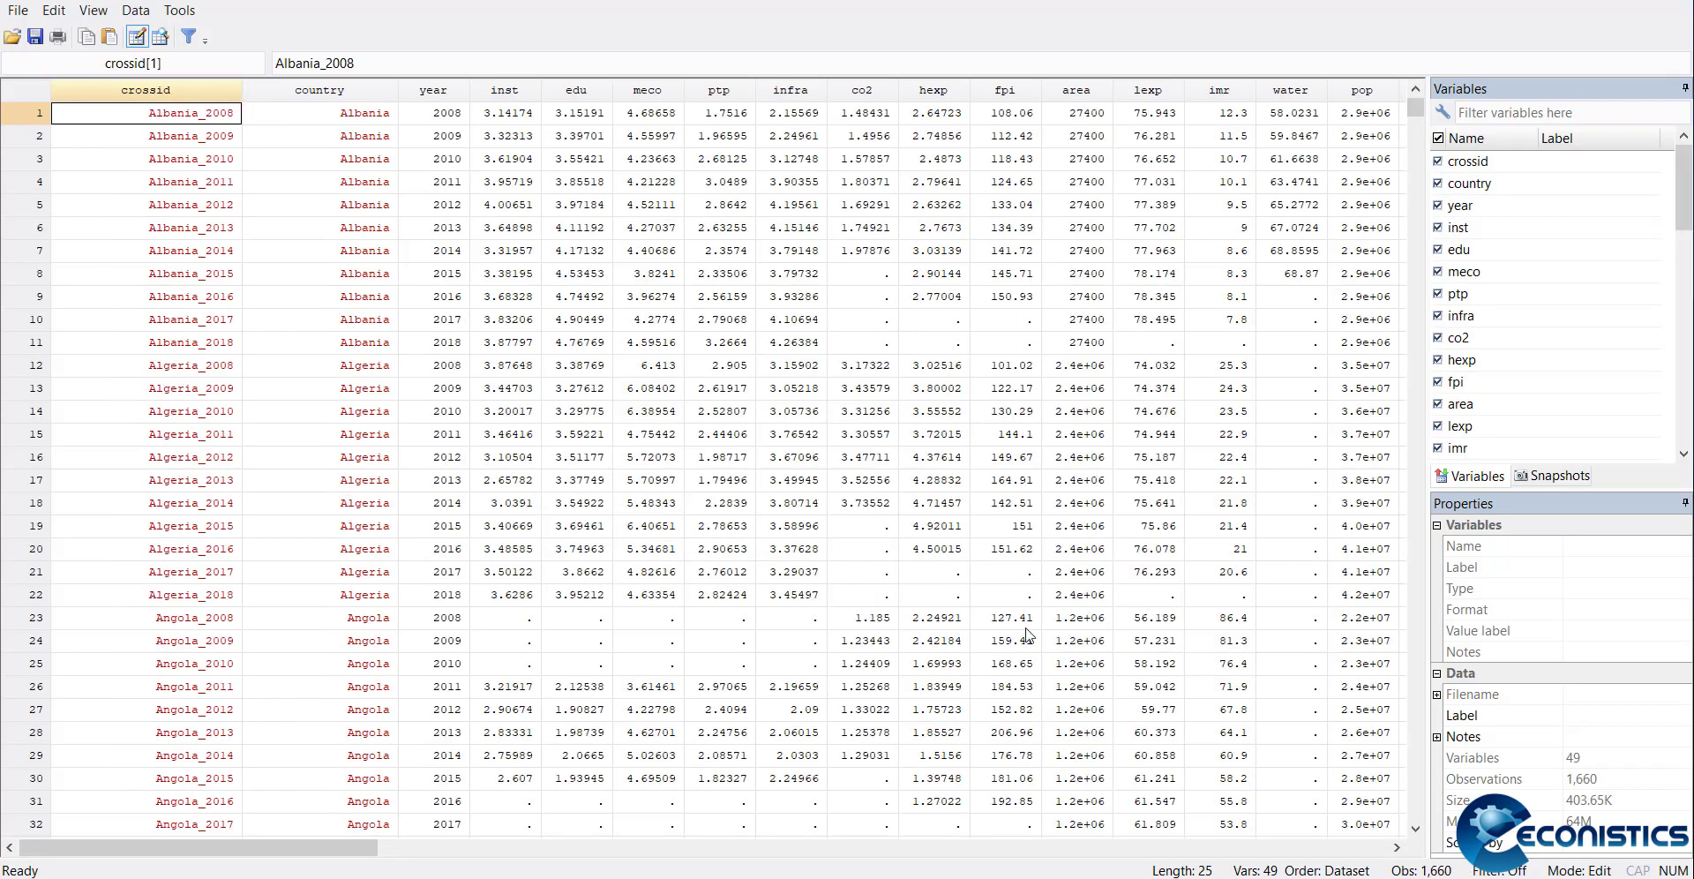
{"action": "scroll", "scroll_direction": "right", "scroll_amount": 3}
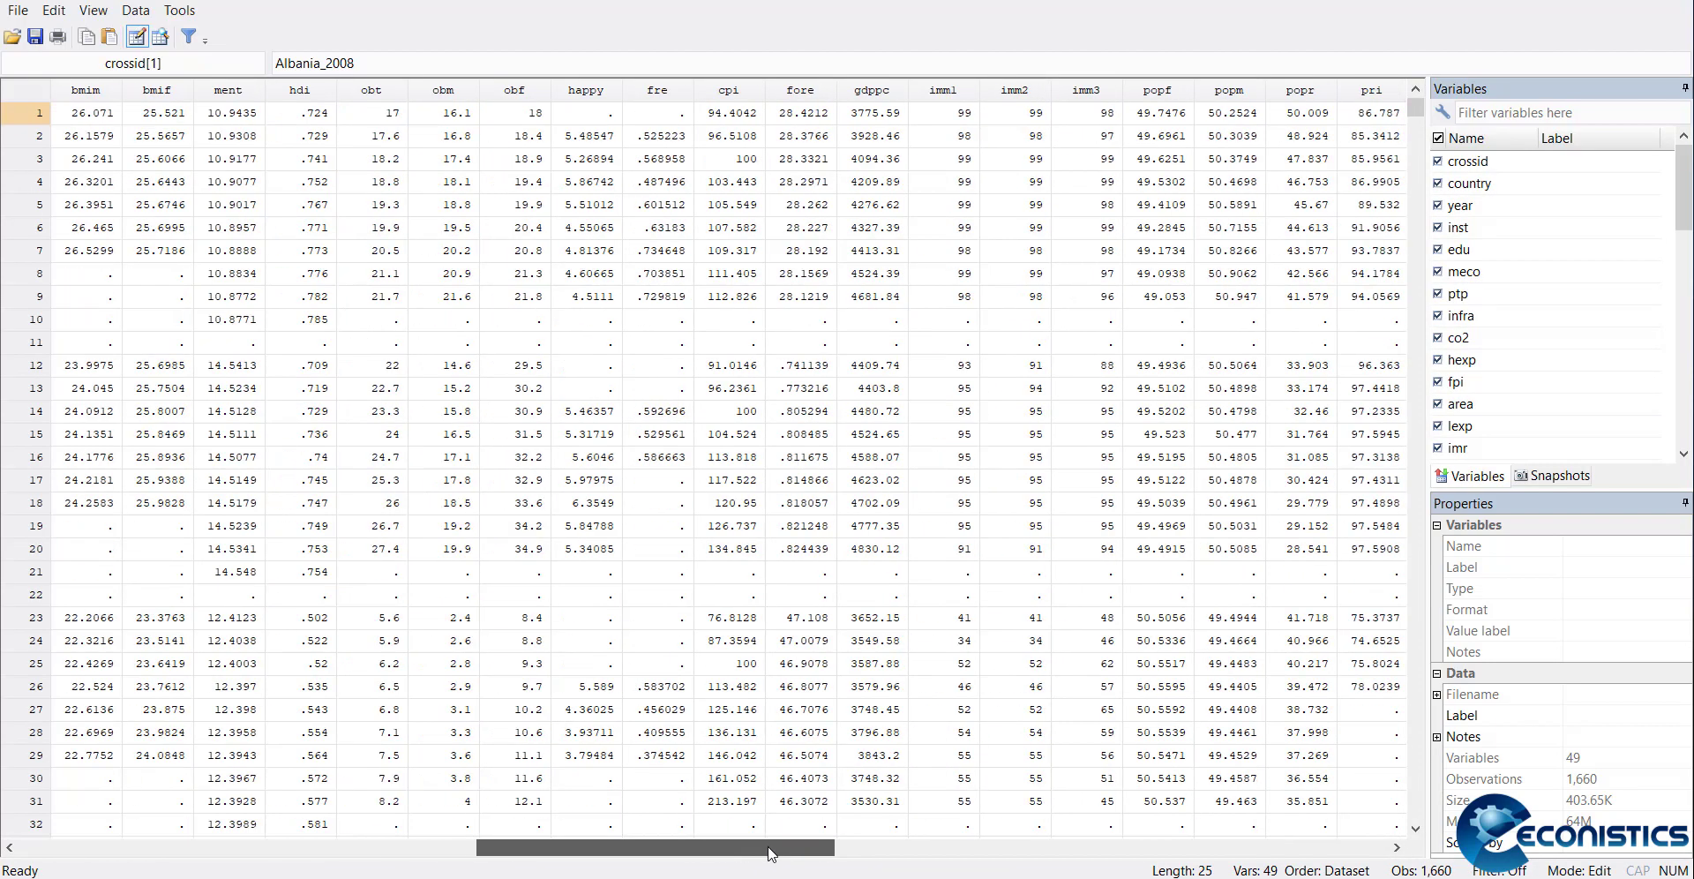
{"action": "scroll", "scroll_direction": "right", "scroll_amount": 3}
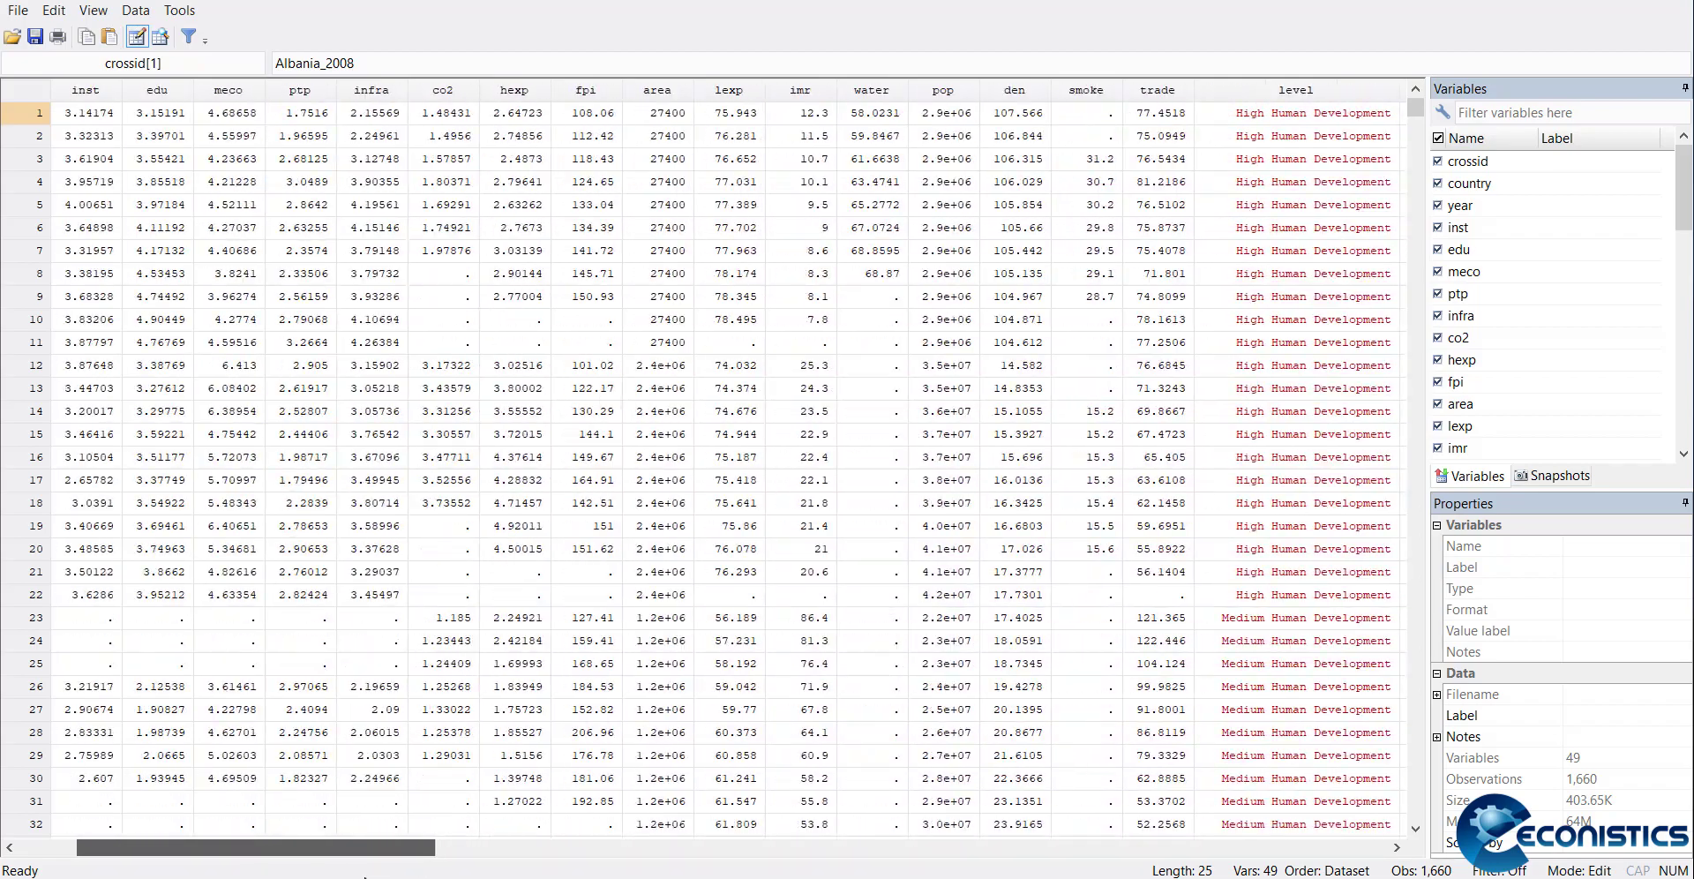
{"action": "scroll", "scroll_direction": "right", "scroll_amount": 3}
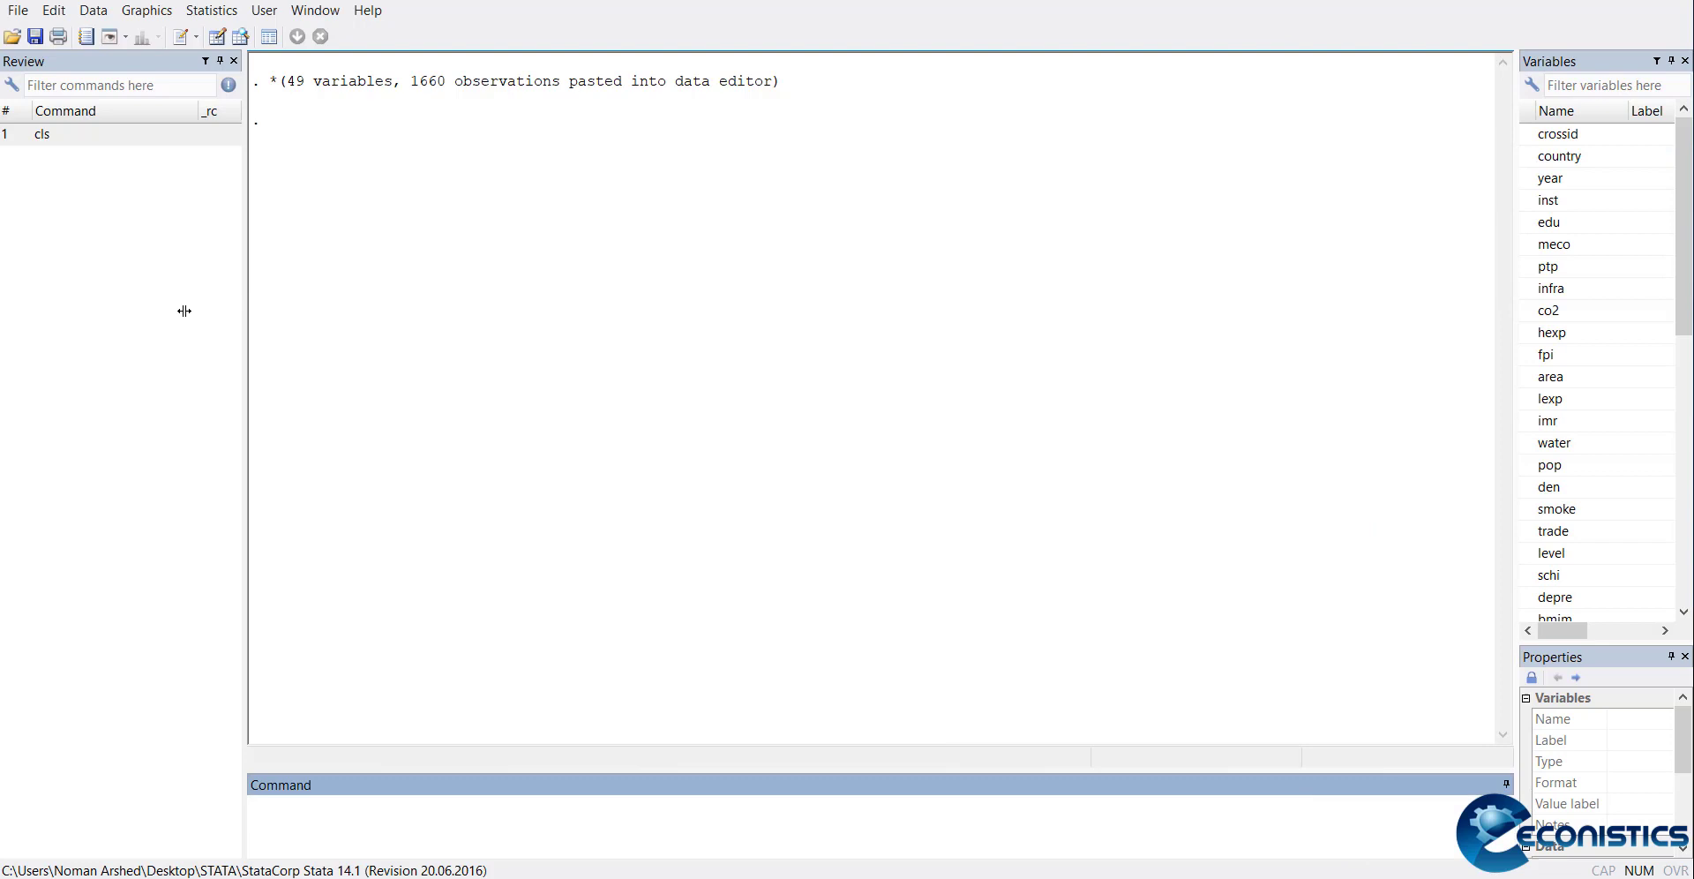
Drag the Review panel's right border leftward to widen the results area
{"action": "left_click_drag", "start_coordinate": [246, 311], "coordinate": [103, 310]}
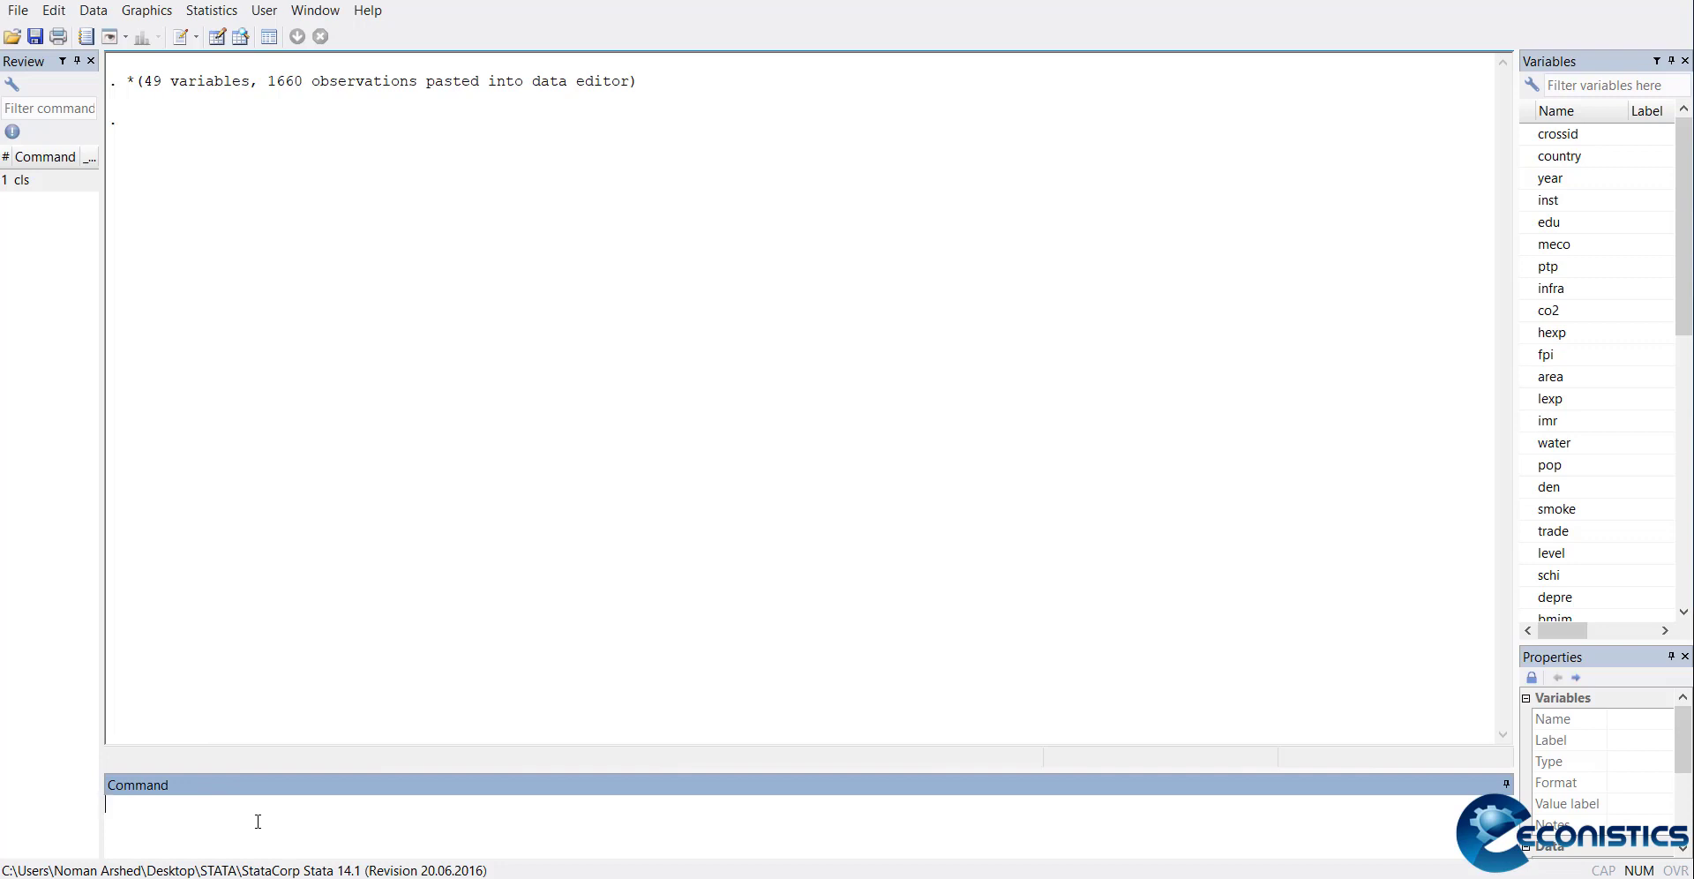
{"action": "mouse_move", "coordinate": [161, 393]}
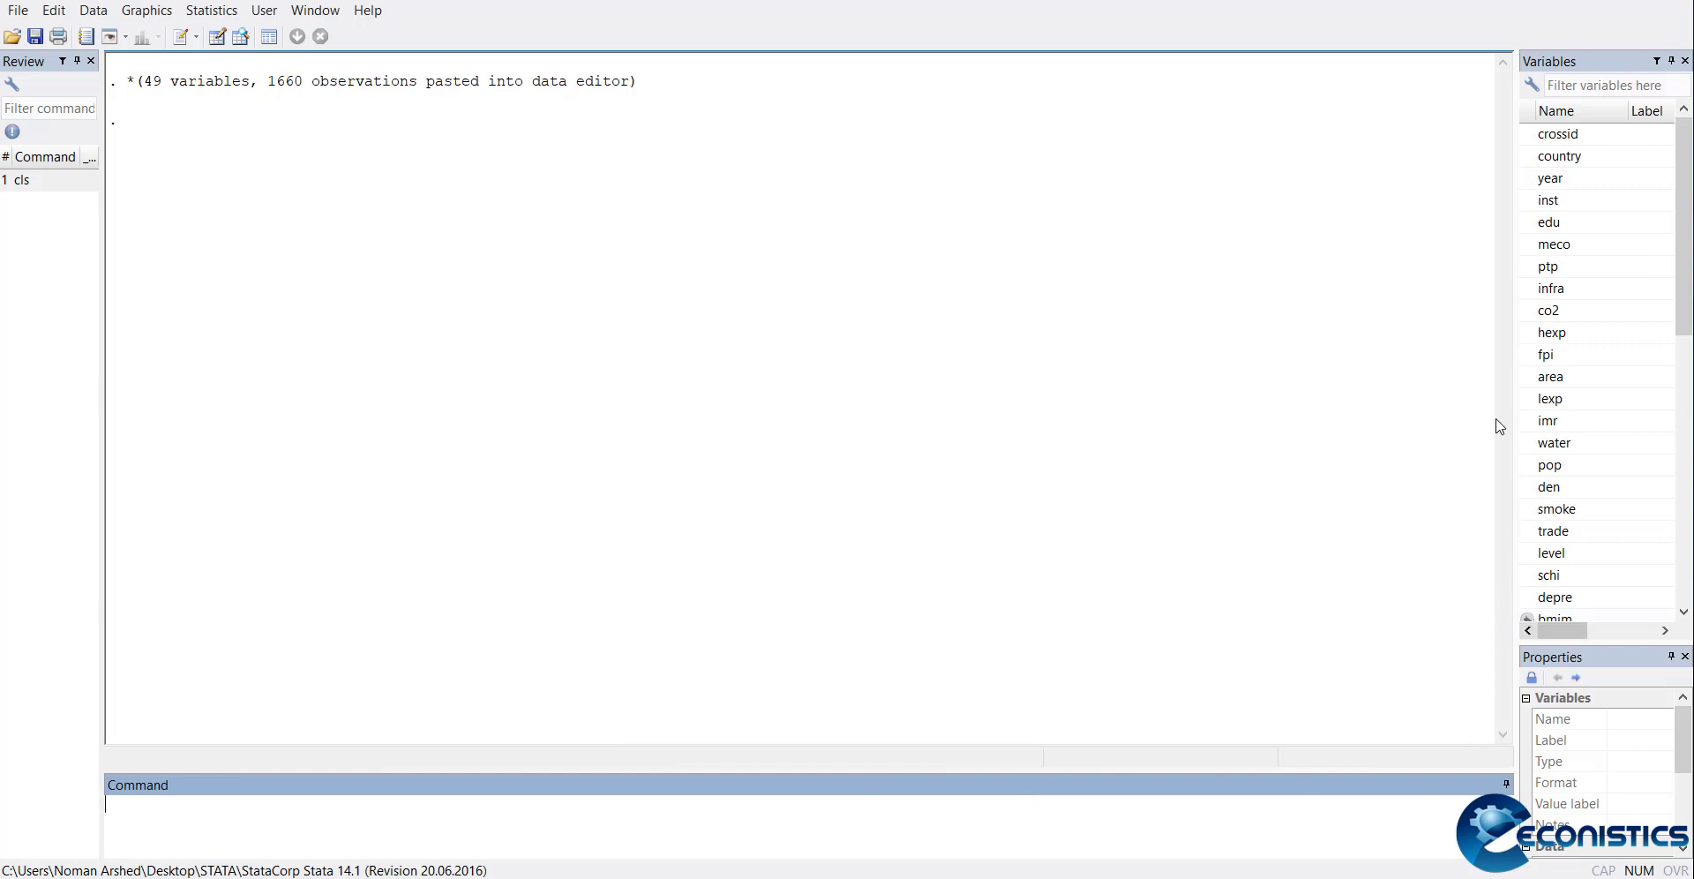
{"action": "mouse_move", "coordinate": [217, 35]}
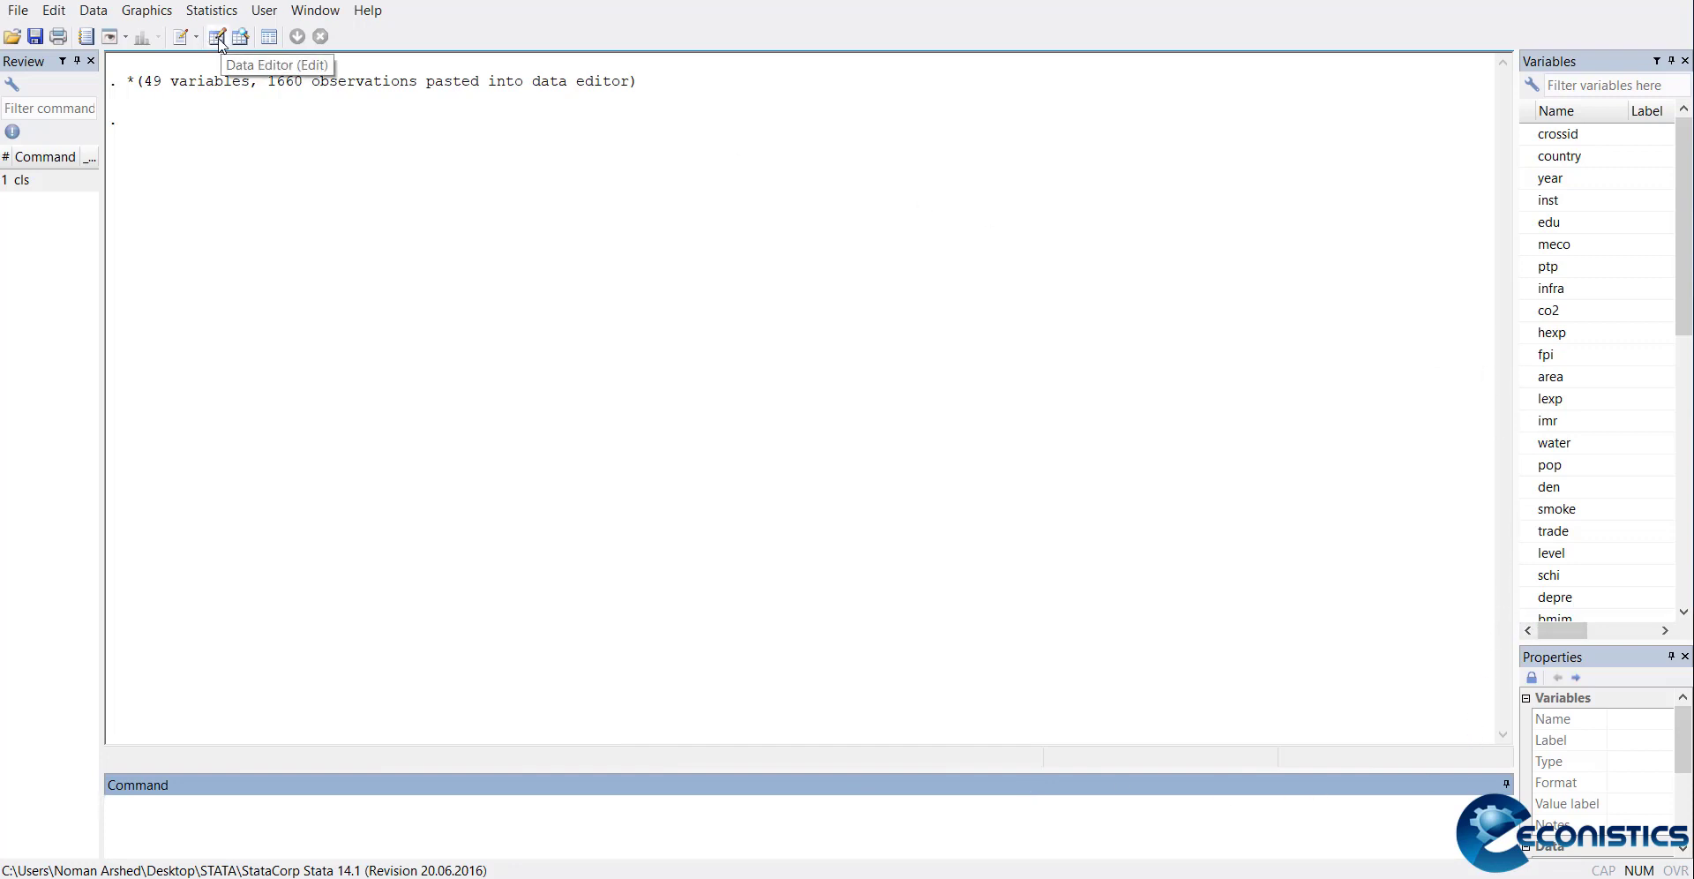
Label imr 'Infant Mortality Rate' and co2 'Environment Quality' in the Data Editor
{"action": "left_click", "coordinate": [217, 35]}
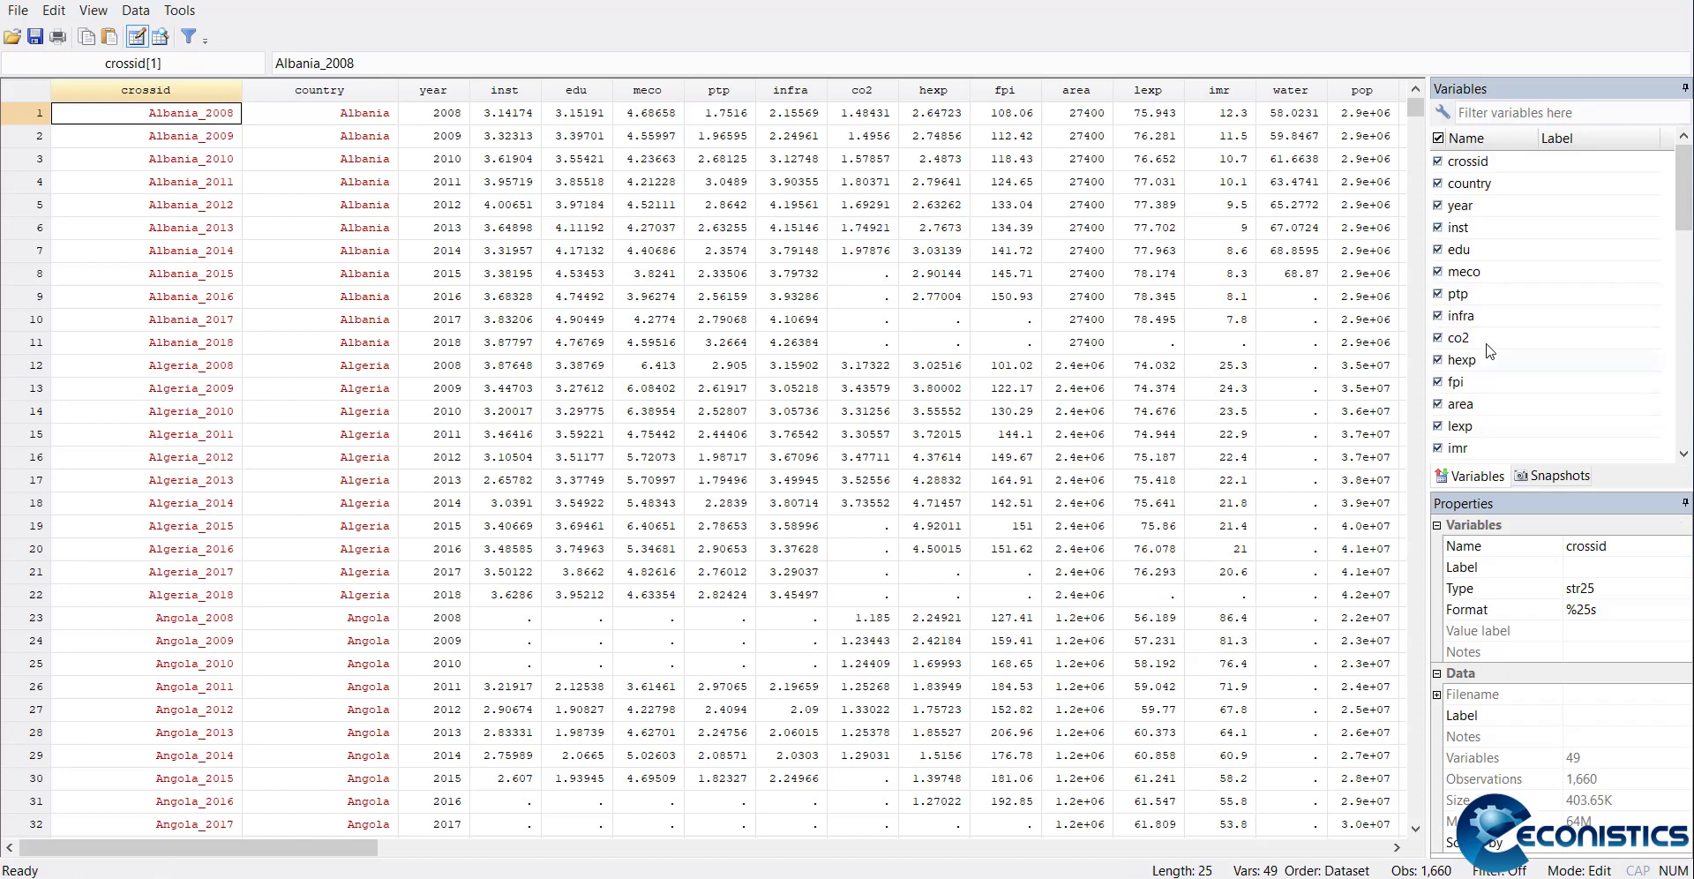
{"action": "left_click", "coordinate": [1461, 447]}
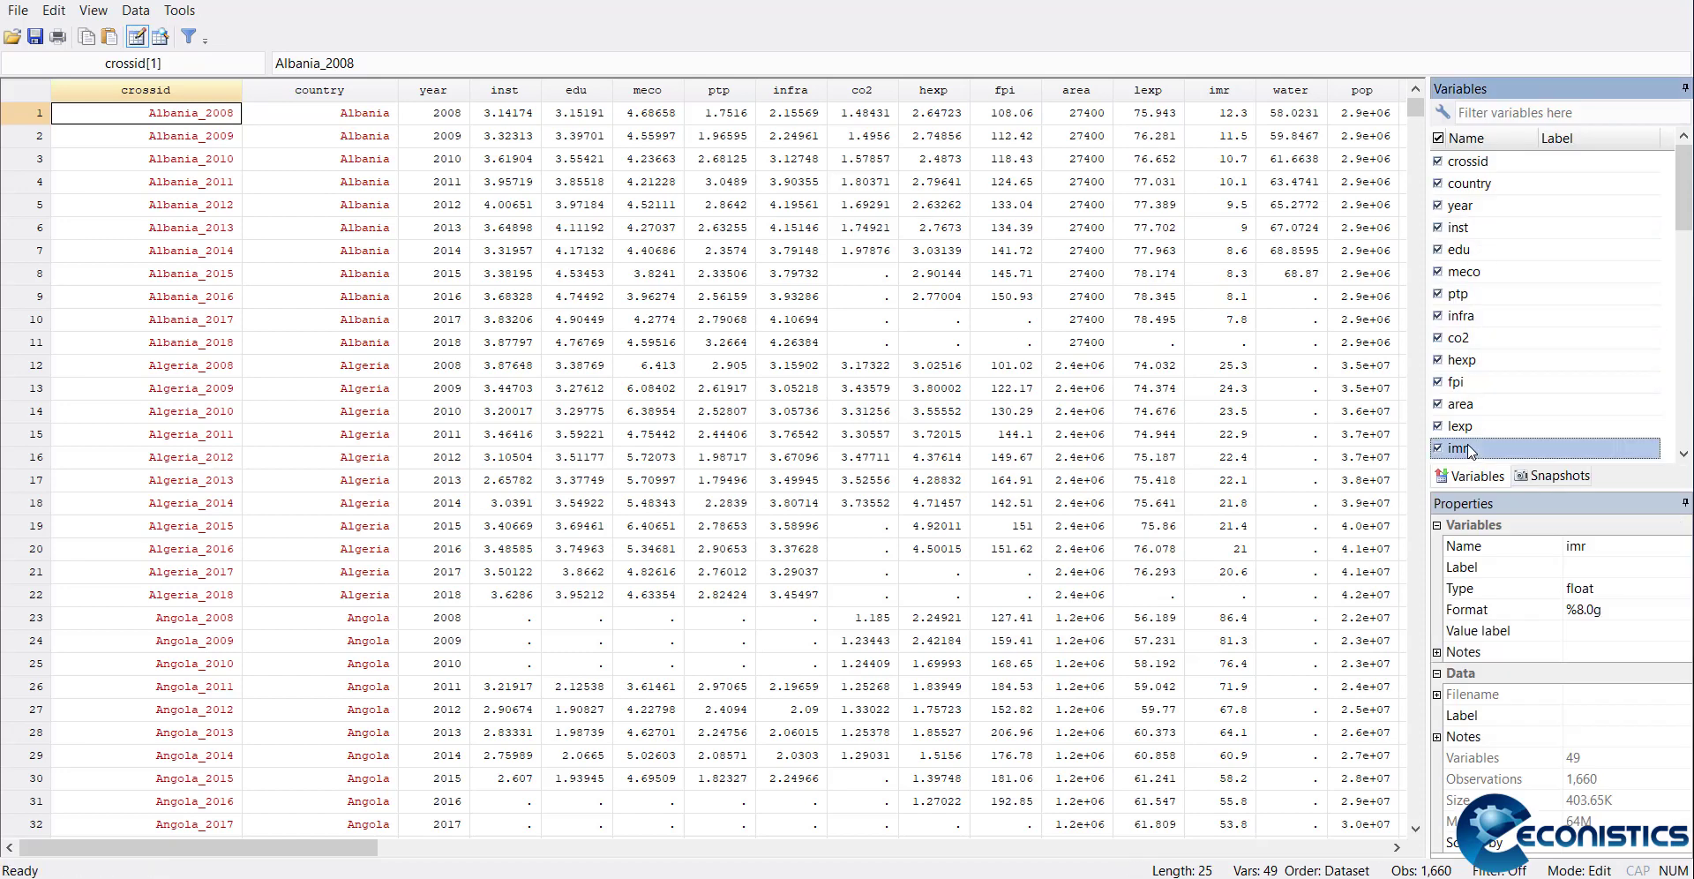
{"action": "left_click", "coordinate": [1502, 565]}
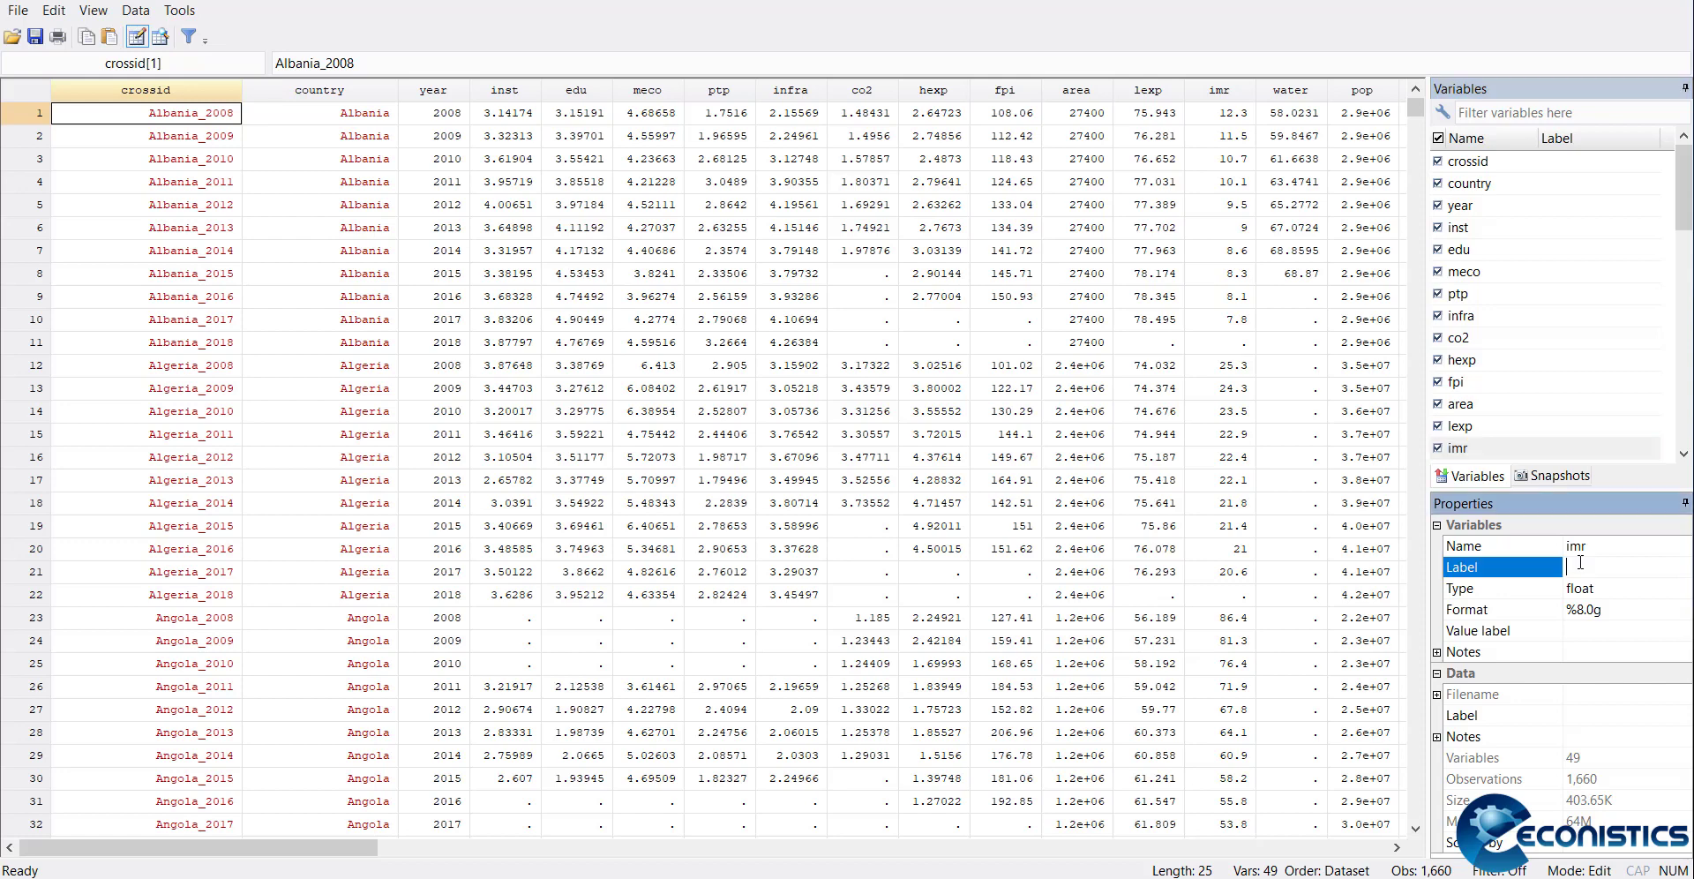
{"action": "type", "text": "Infant Mortality Rate"}
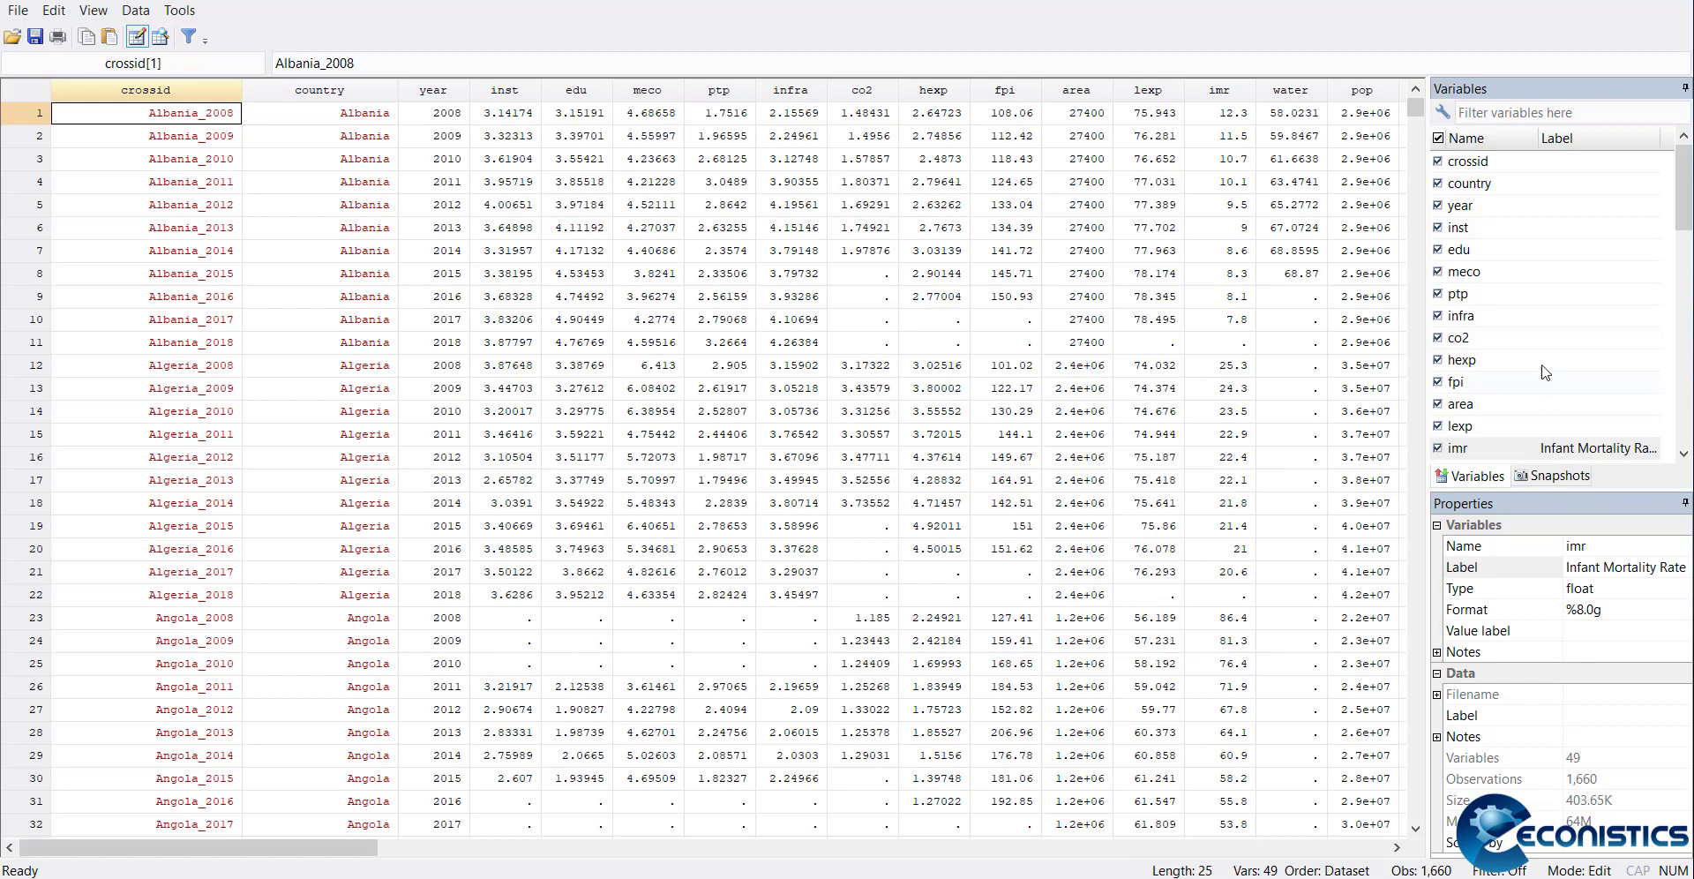
{"action": "left_click", "coordinate": [1459, 337]}
{"action": "type", "text": "Environment Qualityu"}
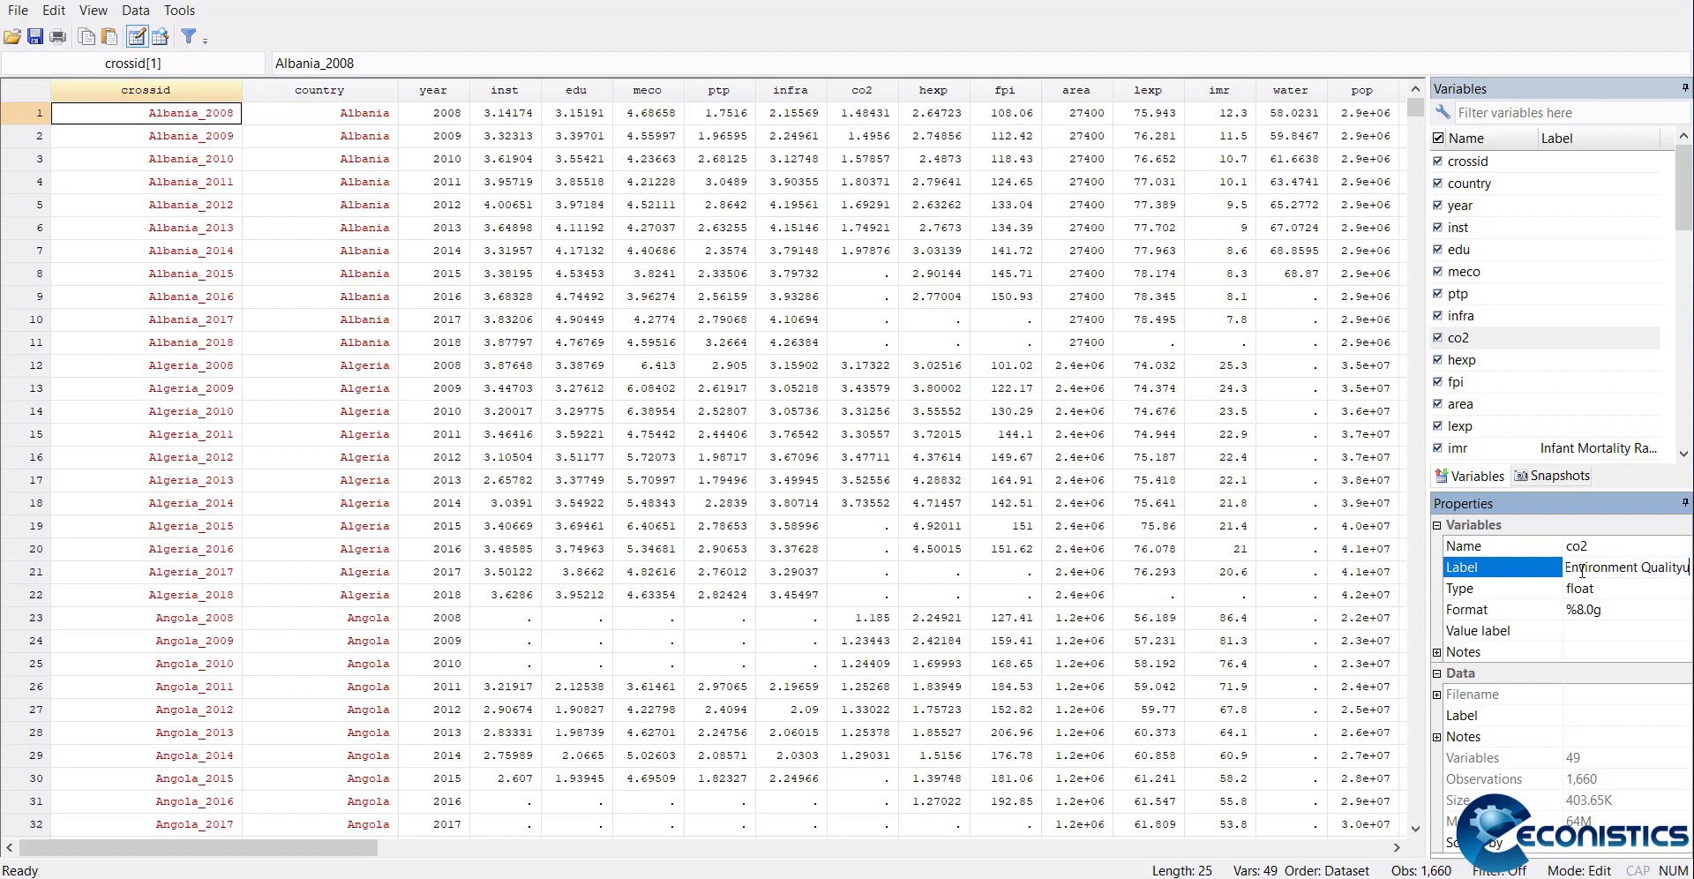
{"action": "left_click", "coordinate": [1290, 594]}
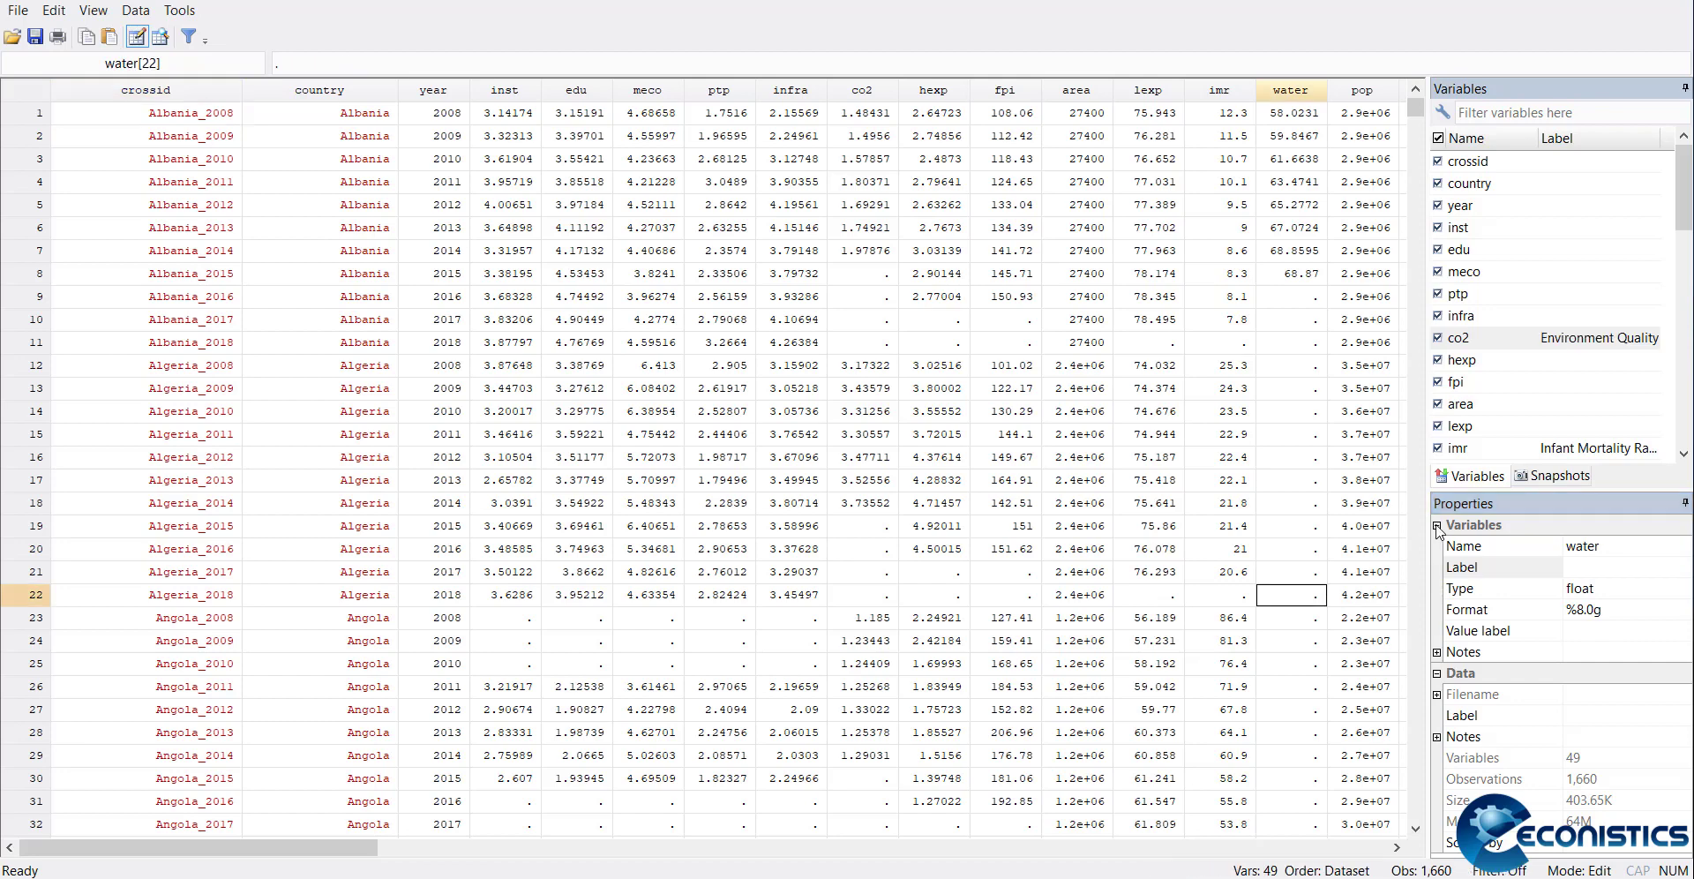
{"action": "mouse_move", "coordinate": [1431, 462]}
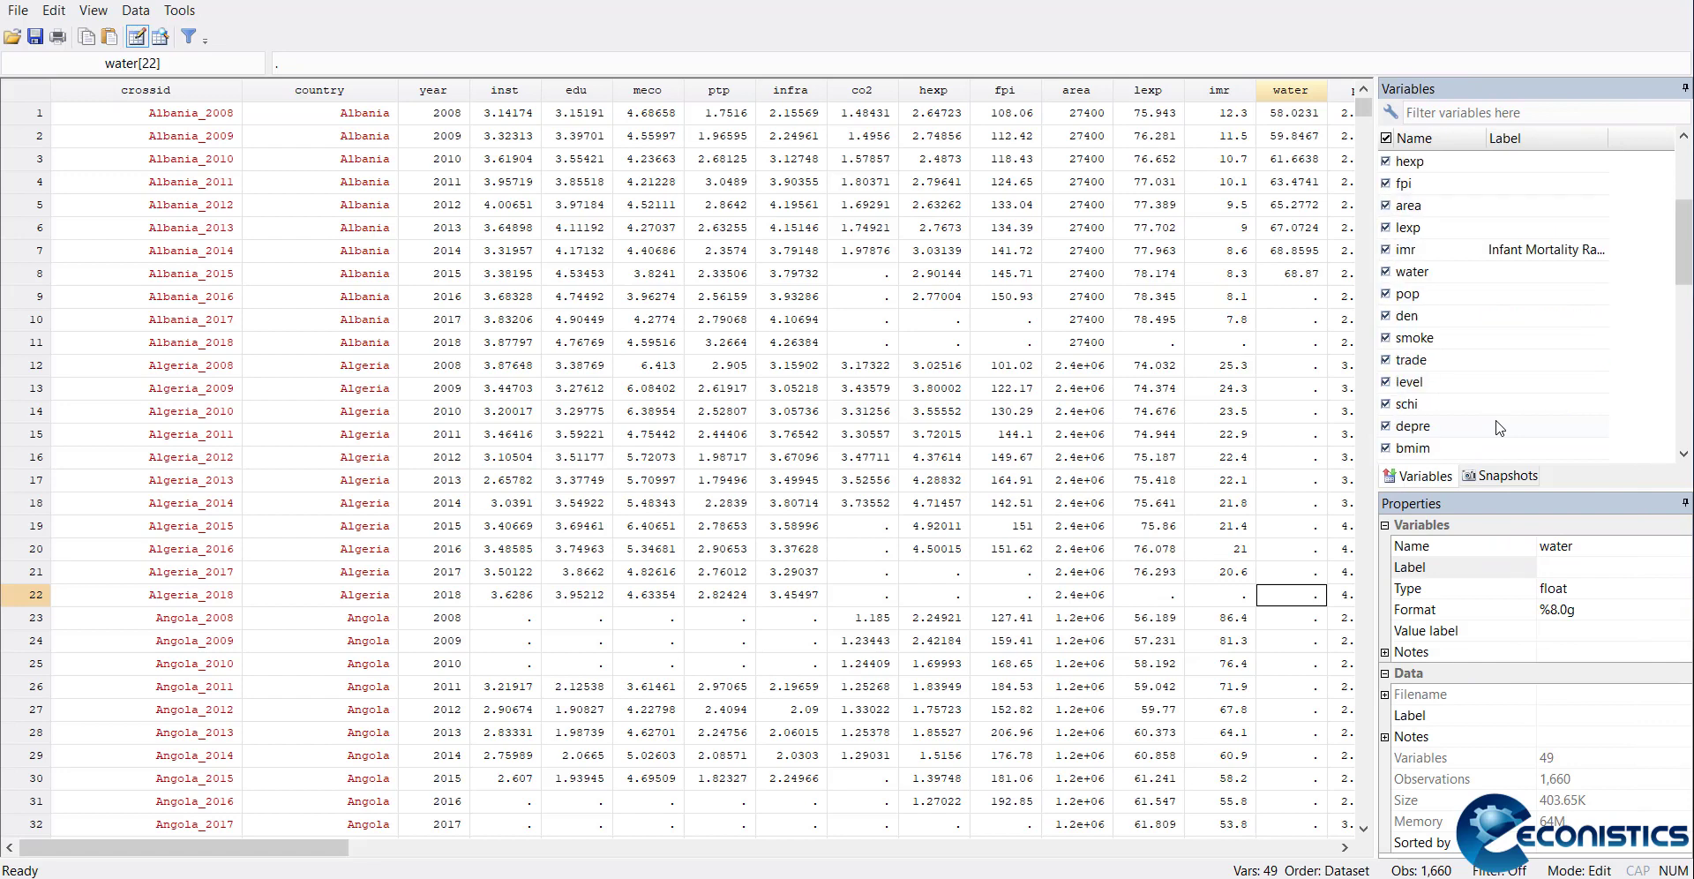
Find gdppc in the Variables pane and label it 'GDP per capita'
{"action": "scroll", "scroll_direction": "down", "scroll_amount": 3}
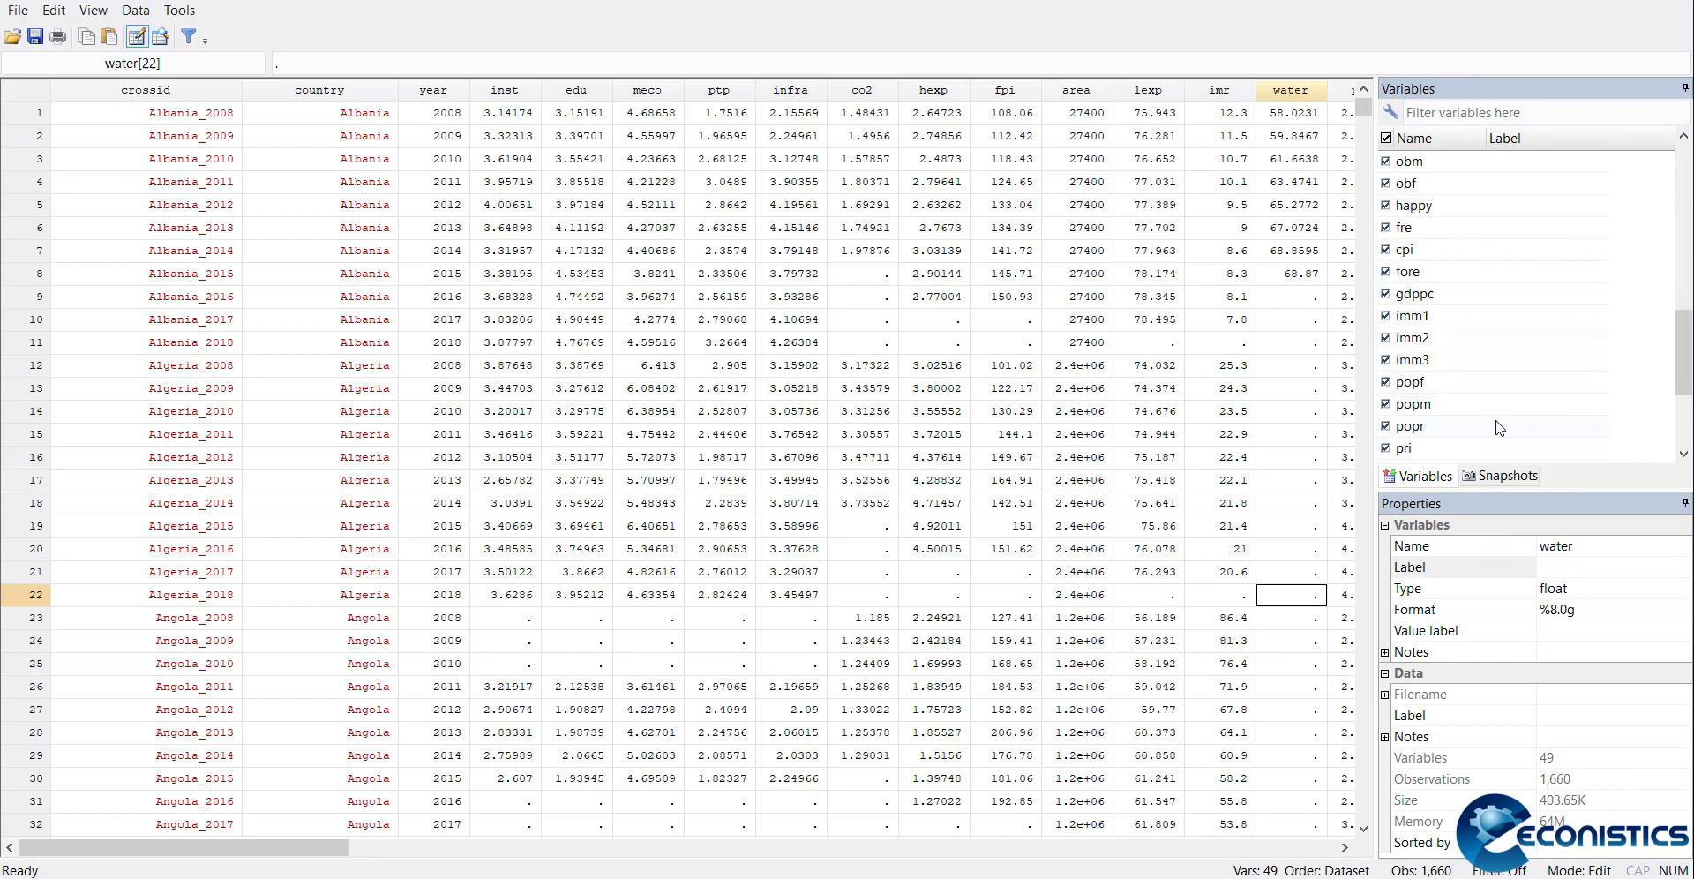
{"action": "scroll", "scroll_direction": "down", "scroll_amount": 3}
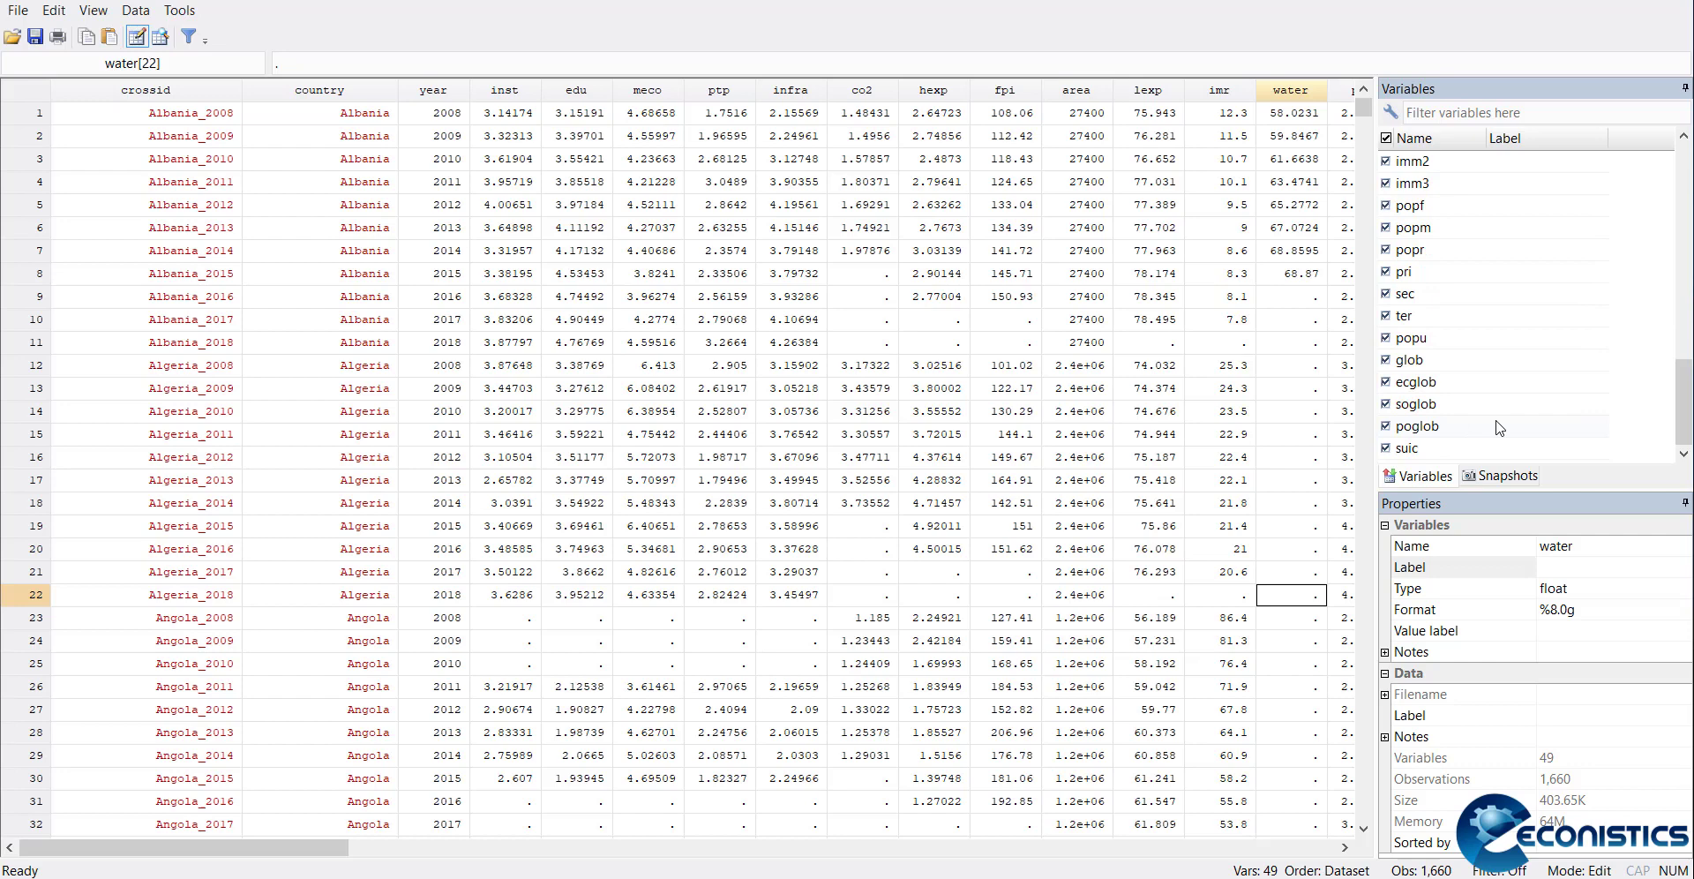
{"action": "scroll", "scroll_direction": "up", "scroll_amount": 3}
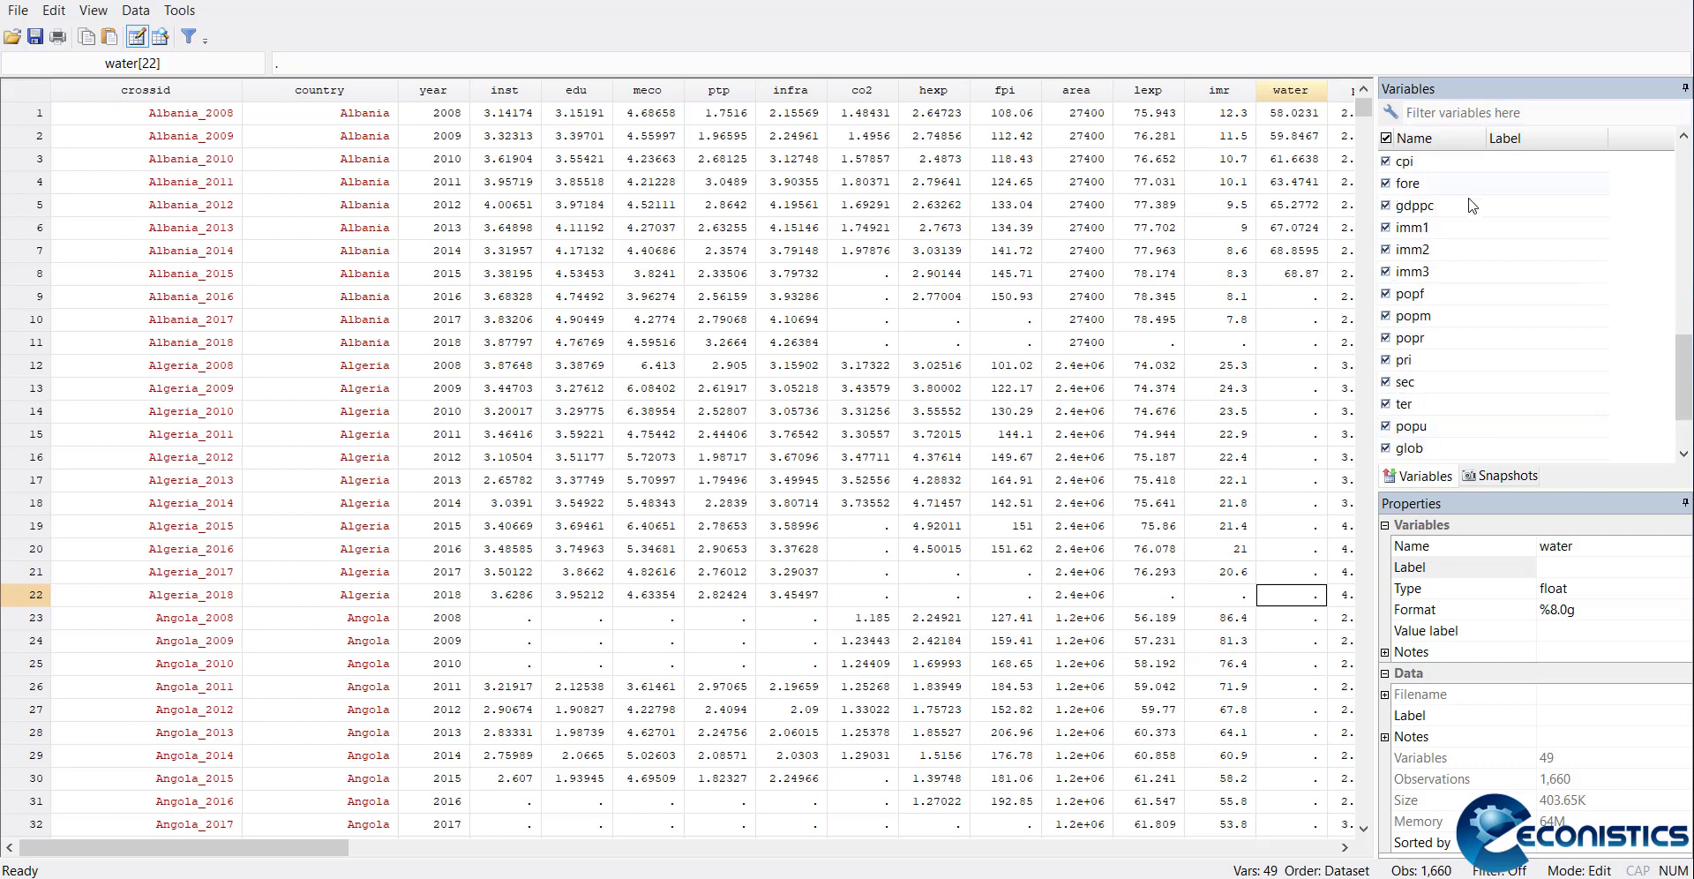
{"action": "left_click", "coordinate": [1412, 204]}
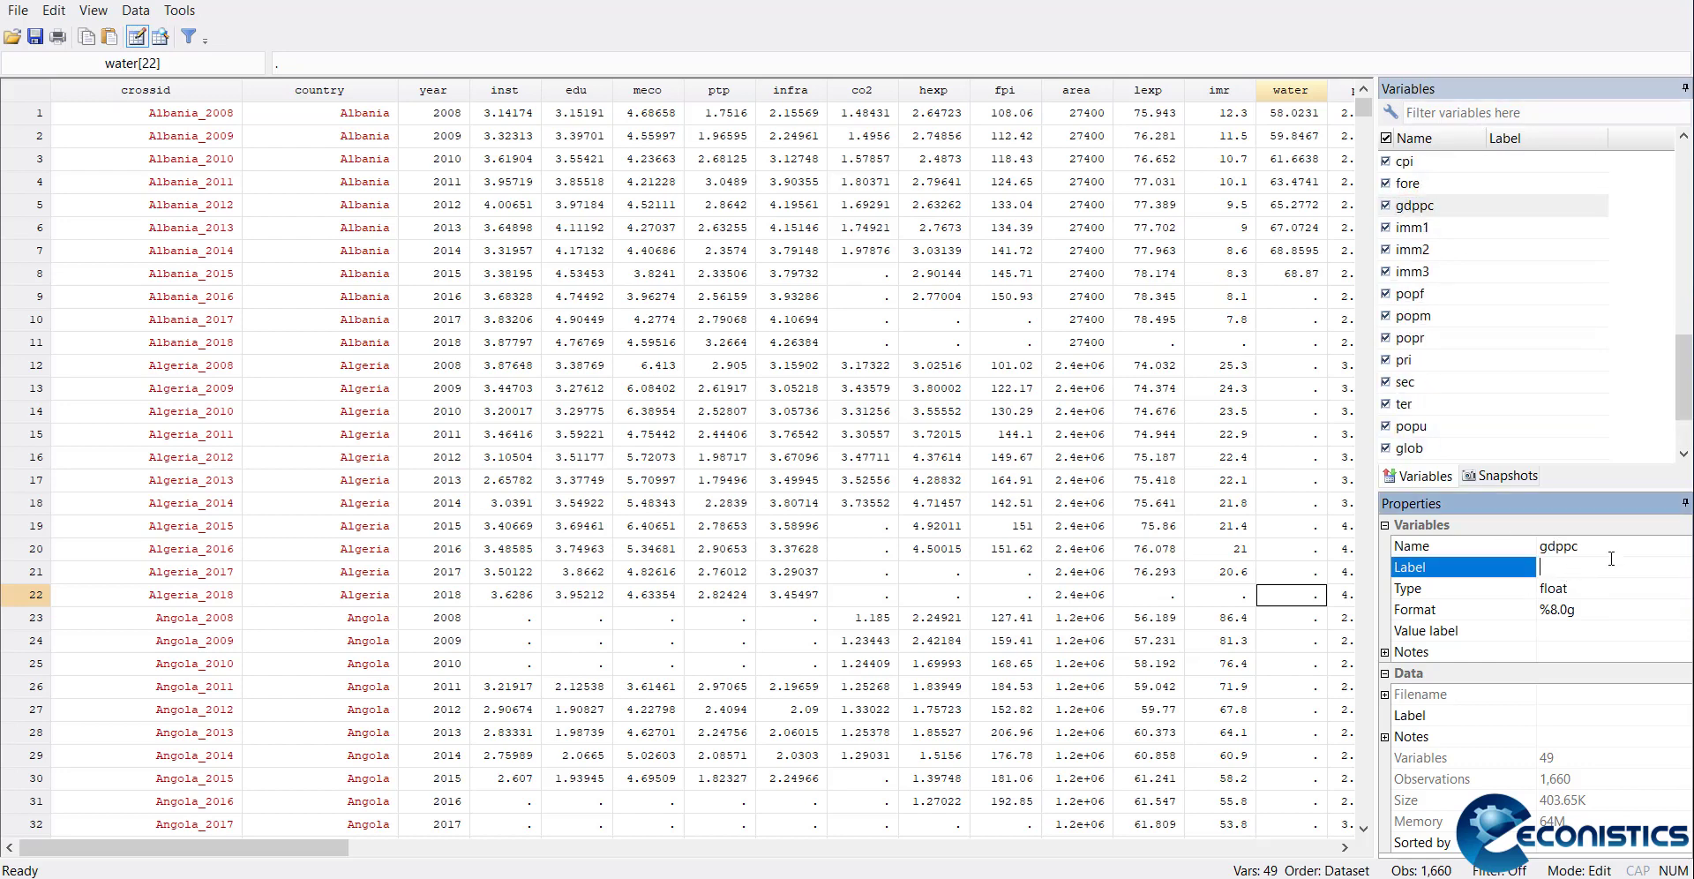
{"action": "type", "text": "P"}
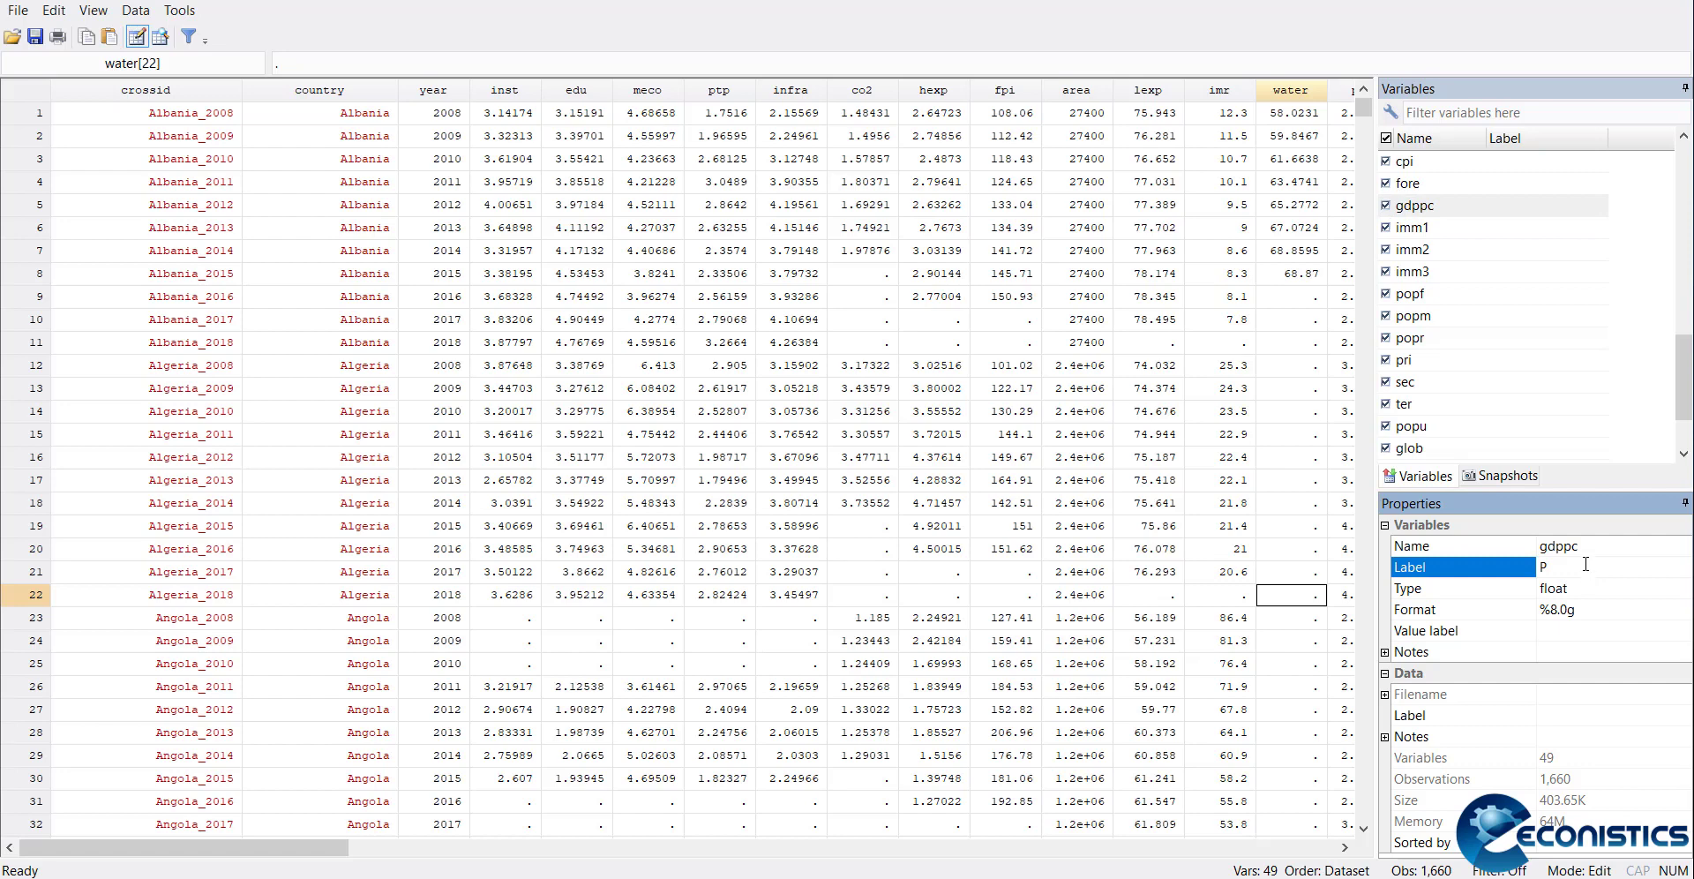
{"action": "type", "text": "DP"}
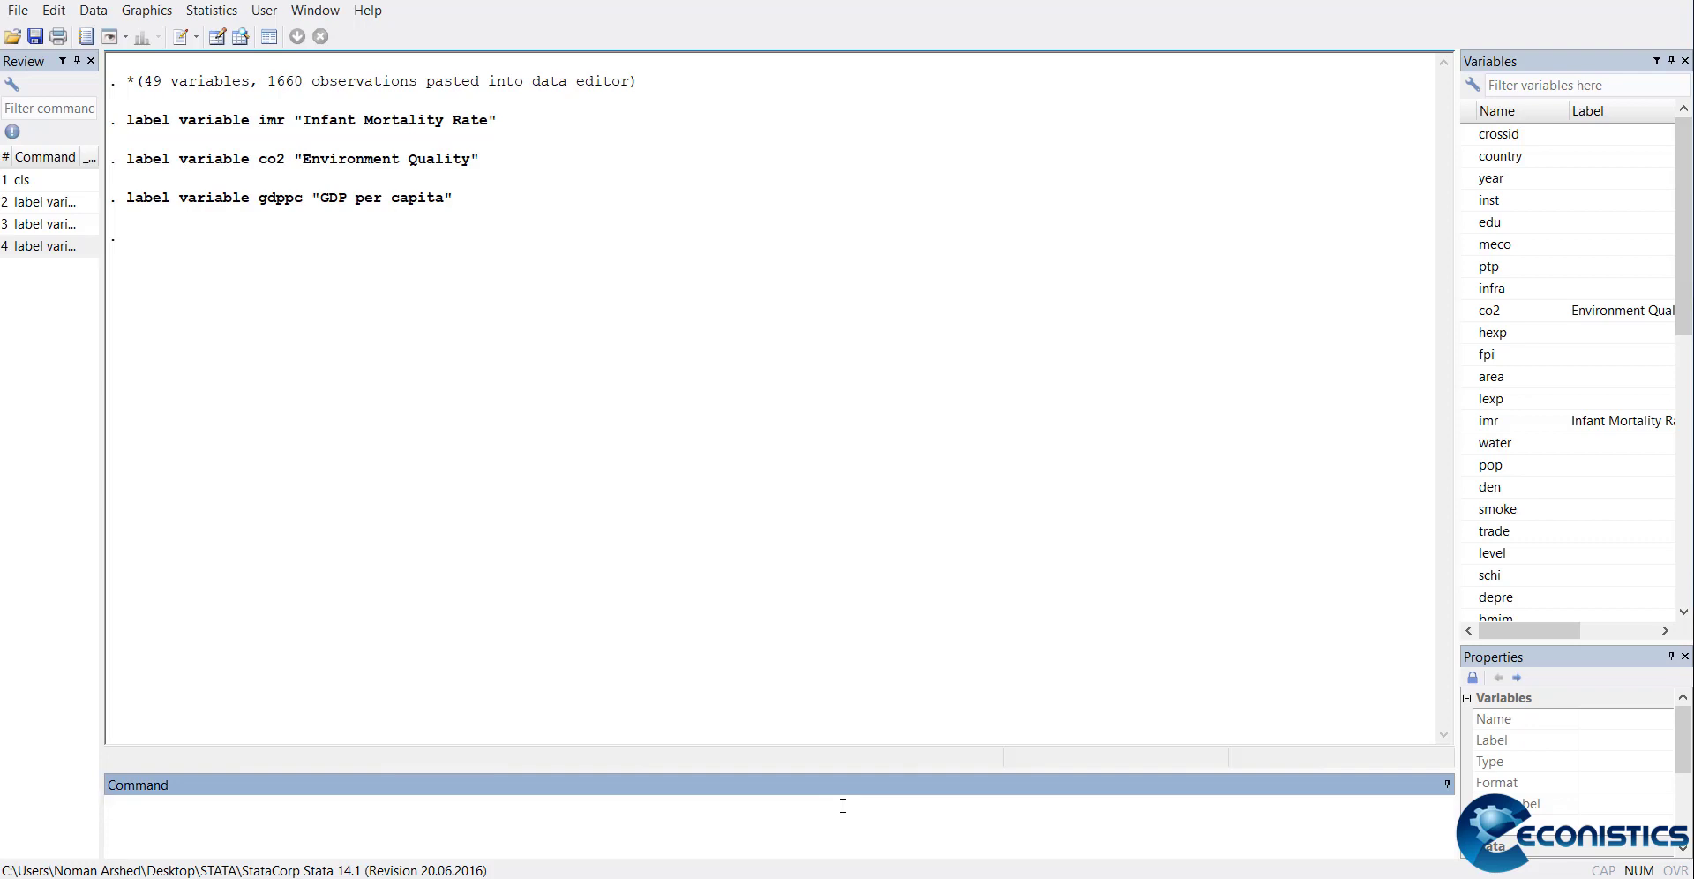
Back in the main window, start typing the 'hist' command
{"action": "type", "text": "hist"}
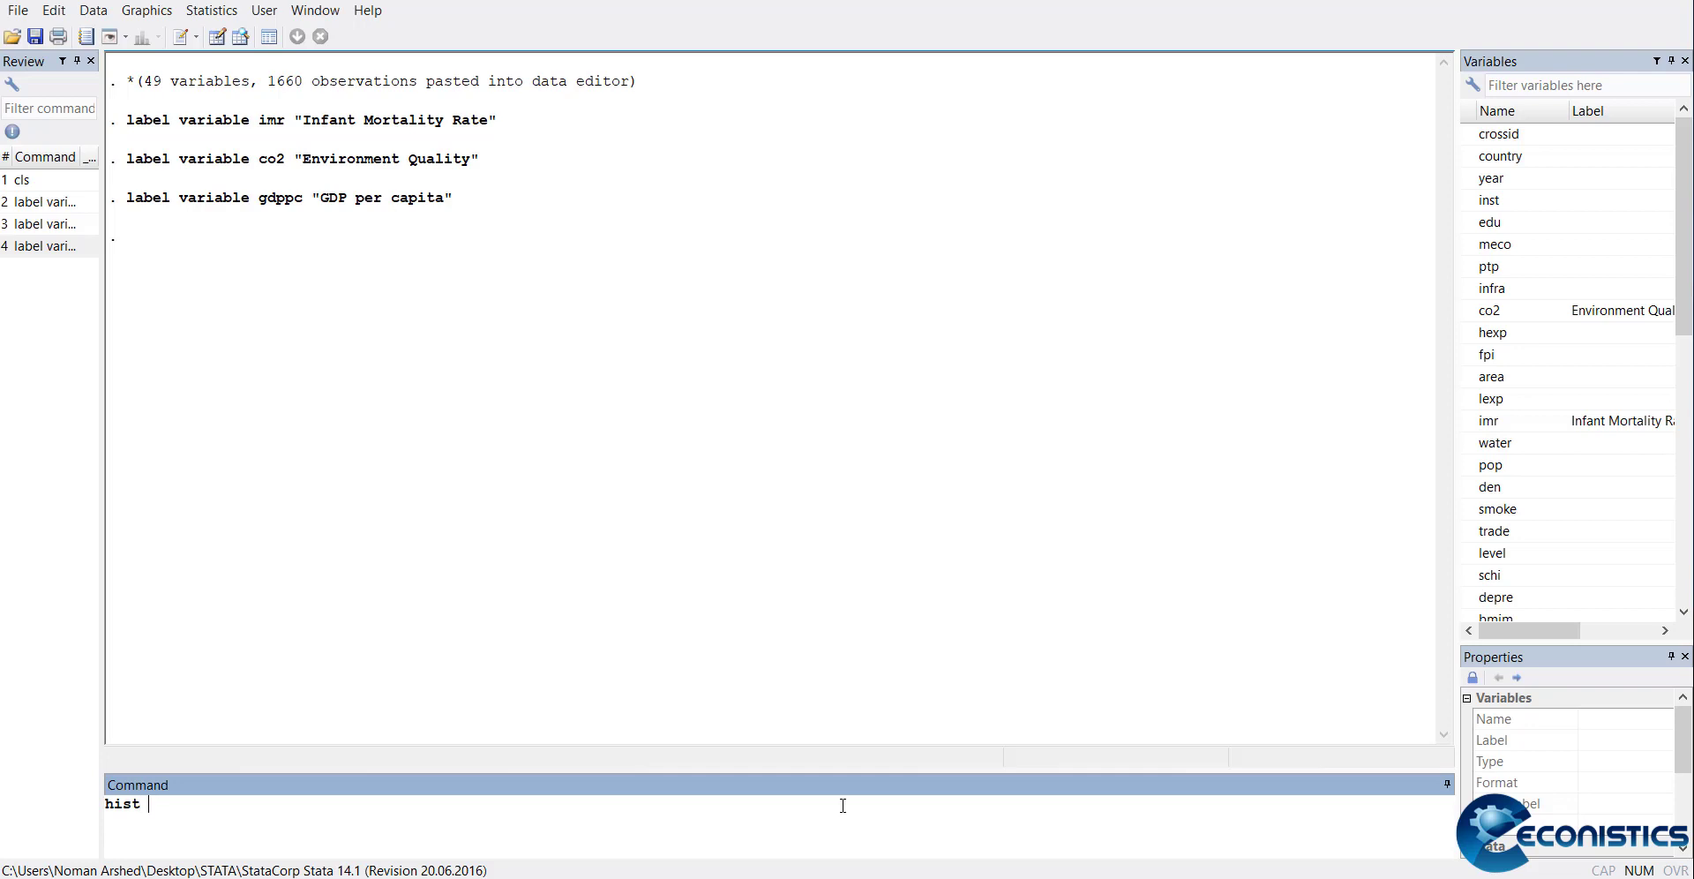
Run hist imr, norm to draw the infant mortality histogram with a normal curve
{"action": "type", "text": "imr,"}
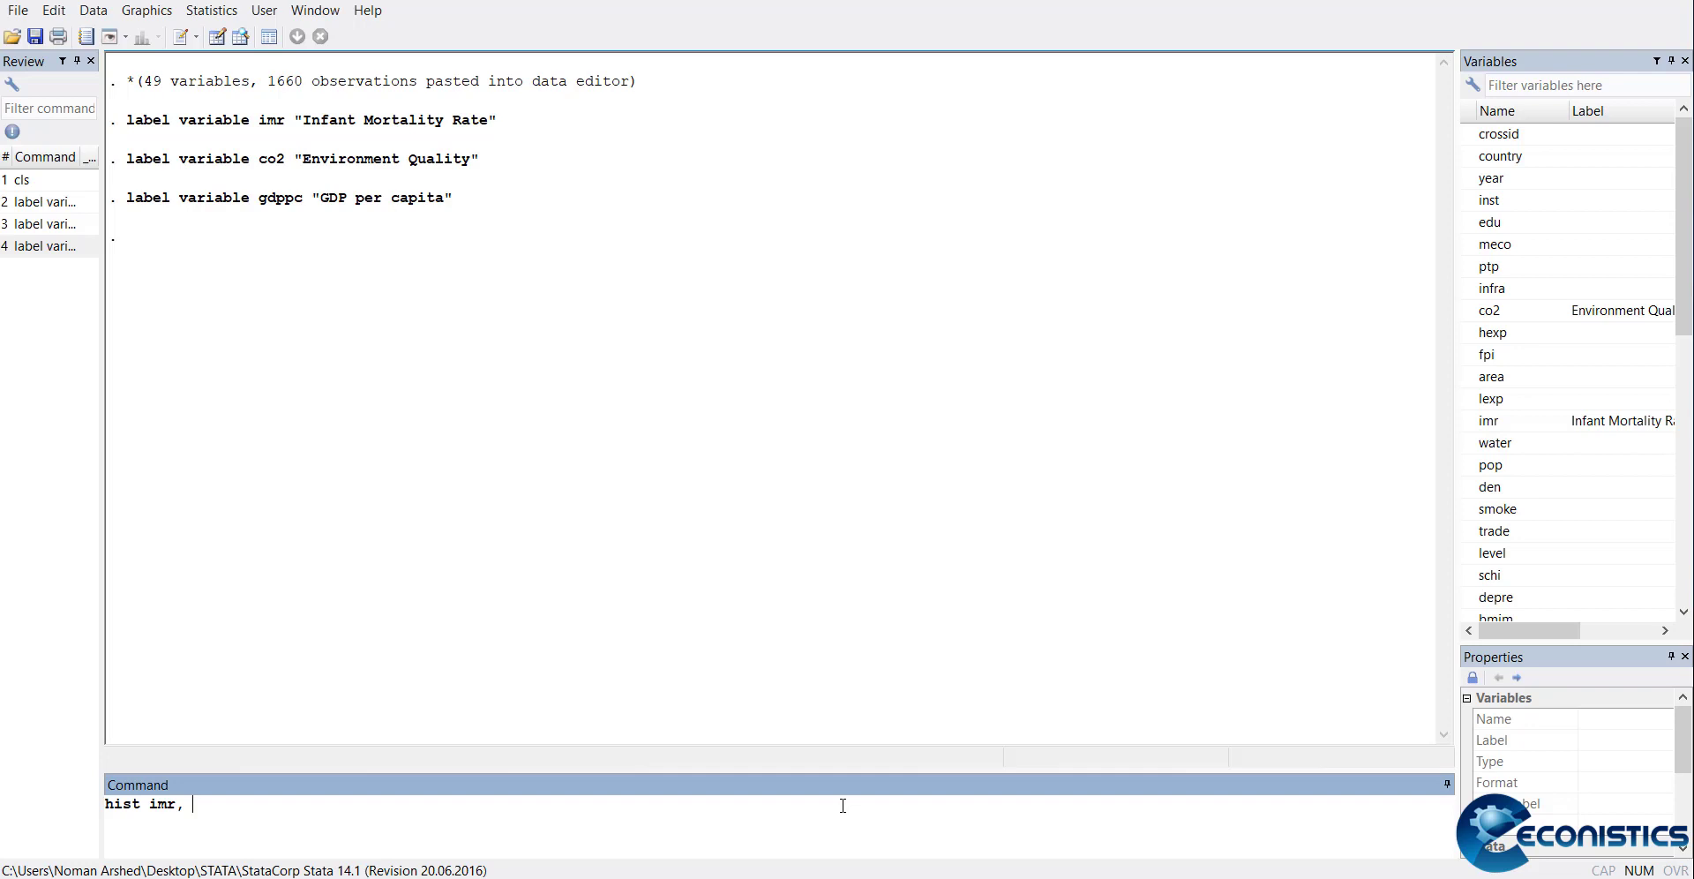
{"action": "type", "text": "nor"}
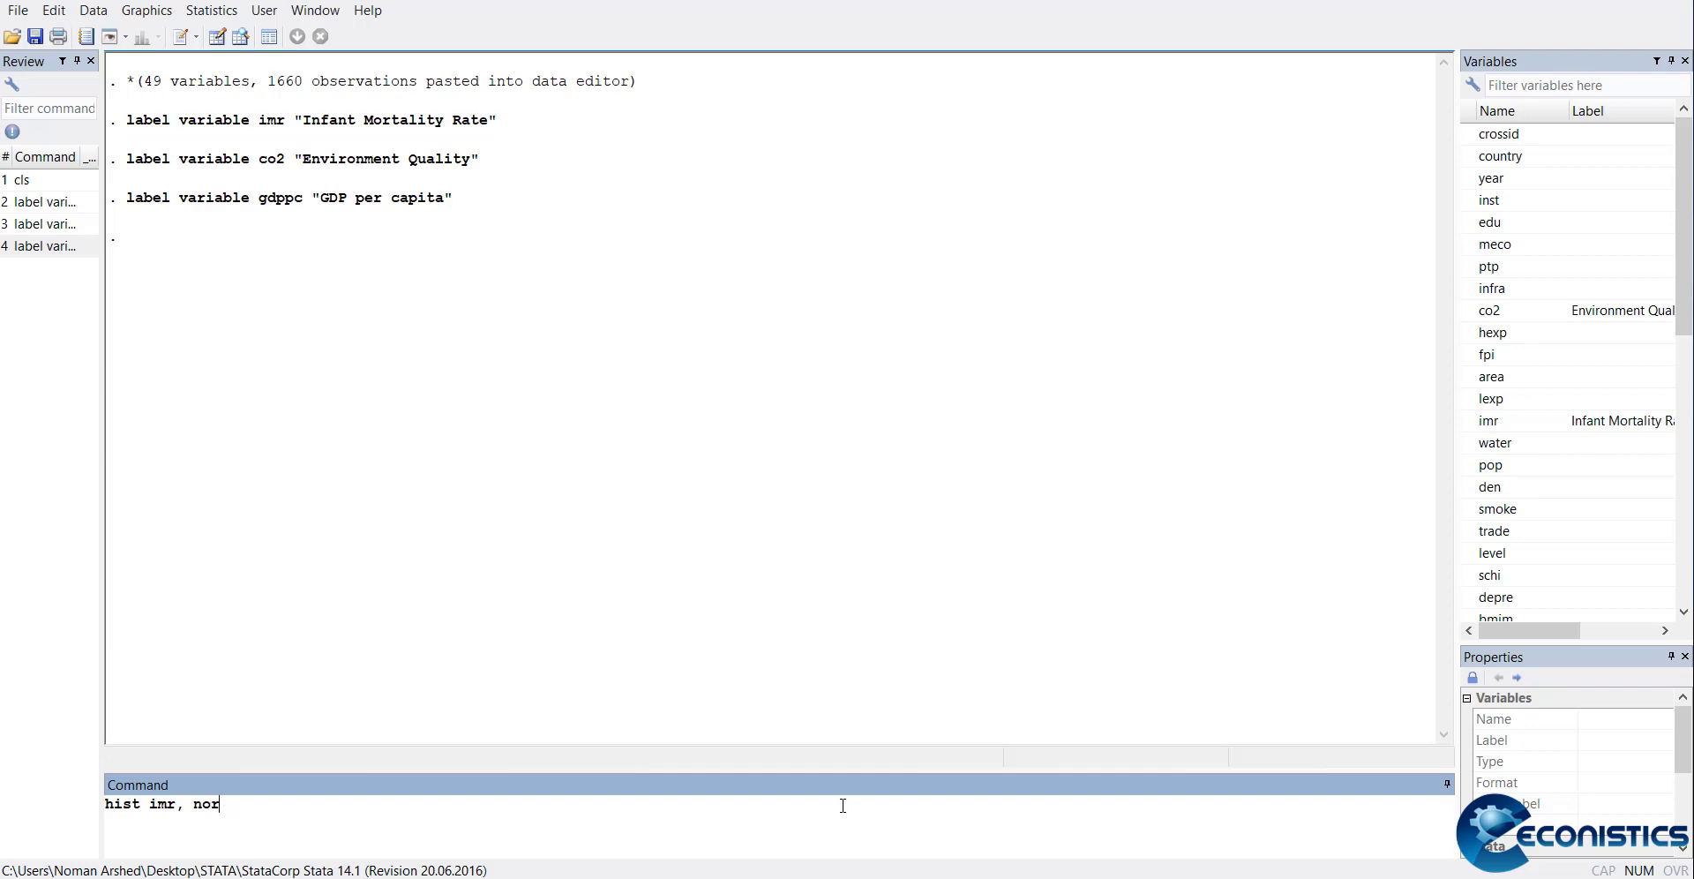
{"action": "key", "text": "Return"}
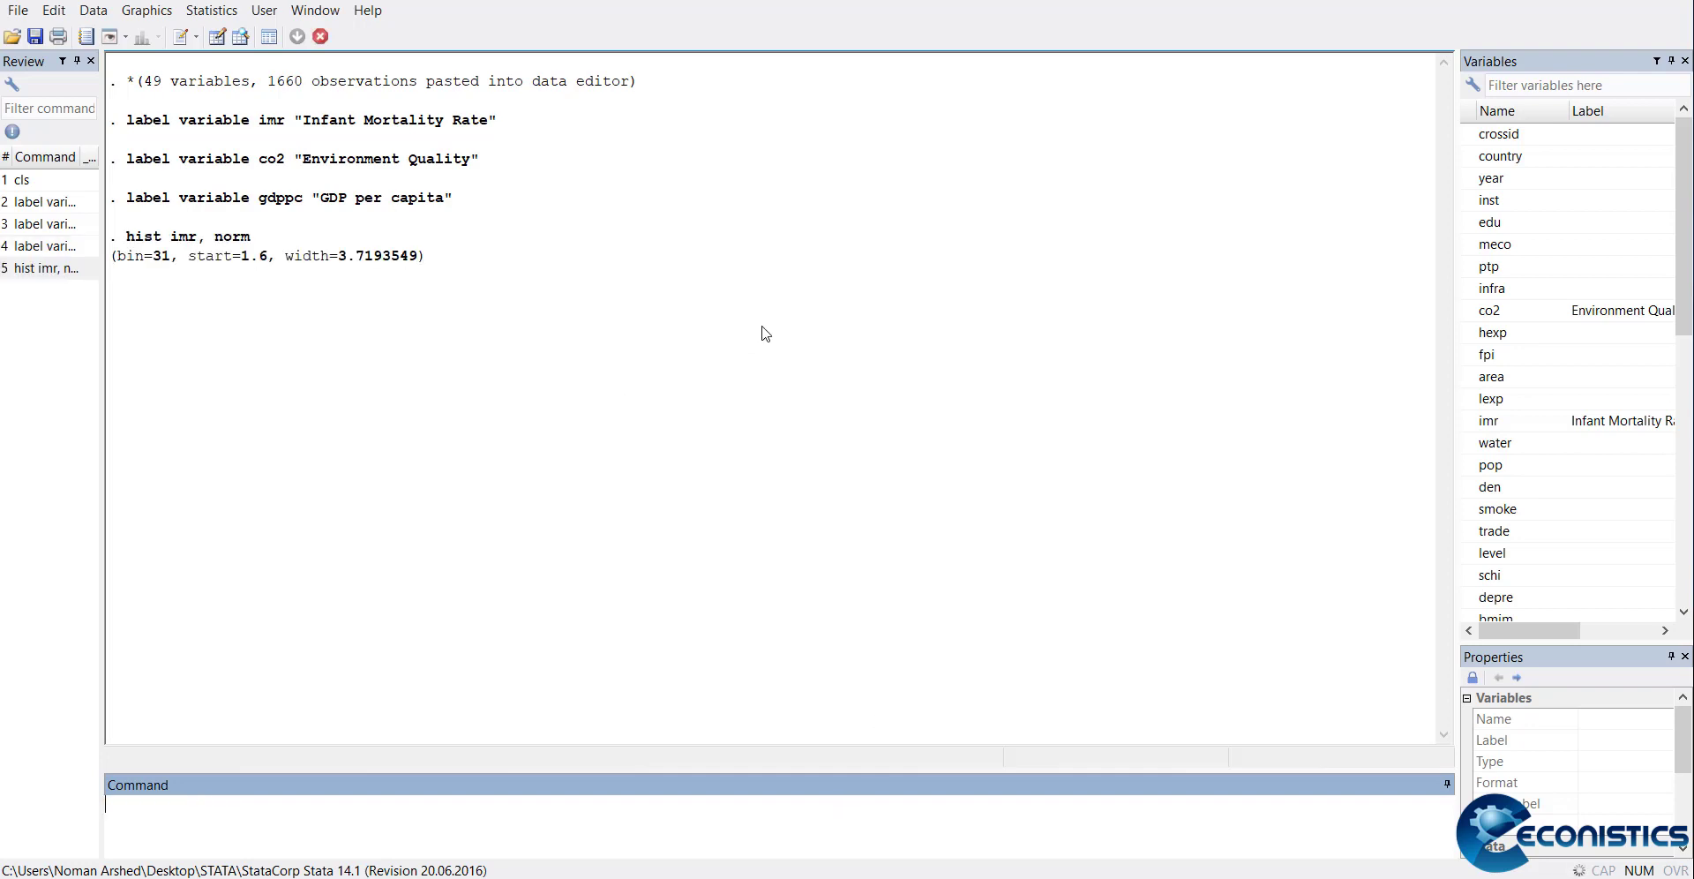
{"action": "mouse_move", "coordinate": [797, 704]}
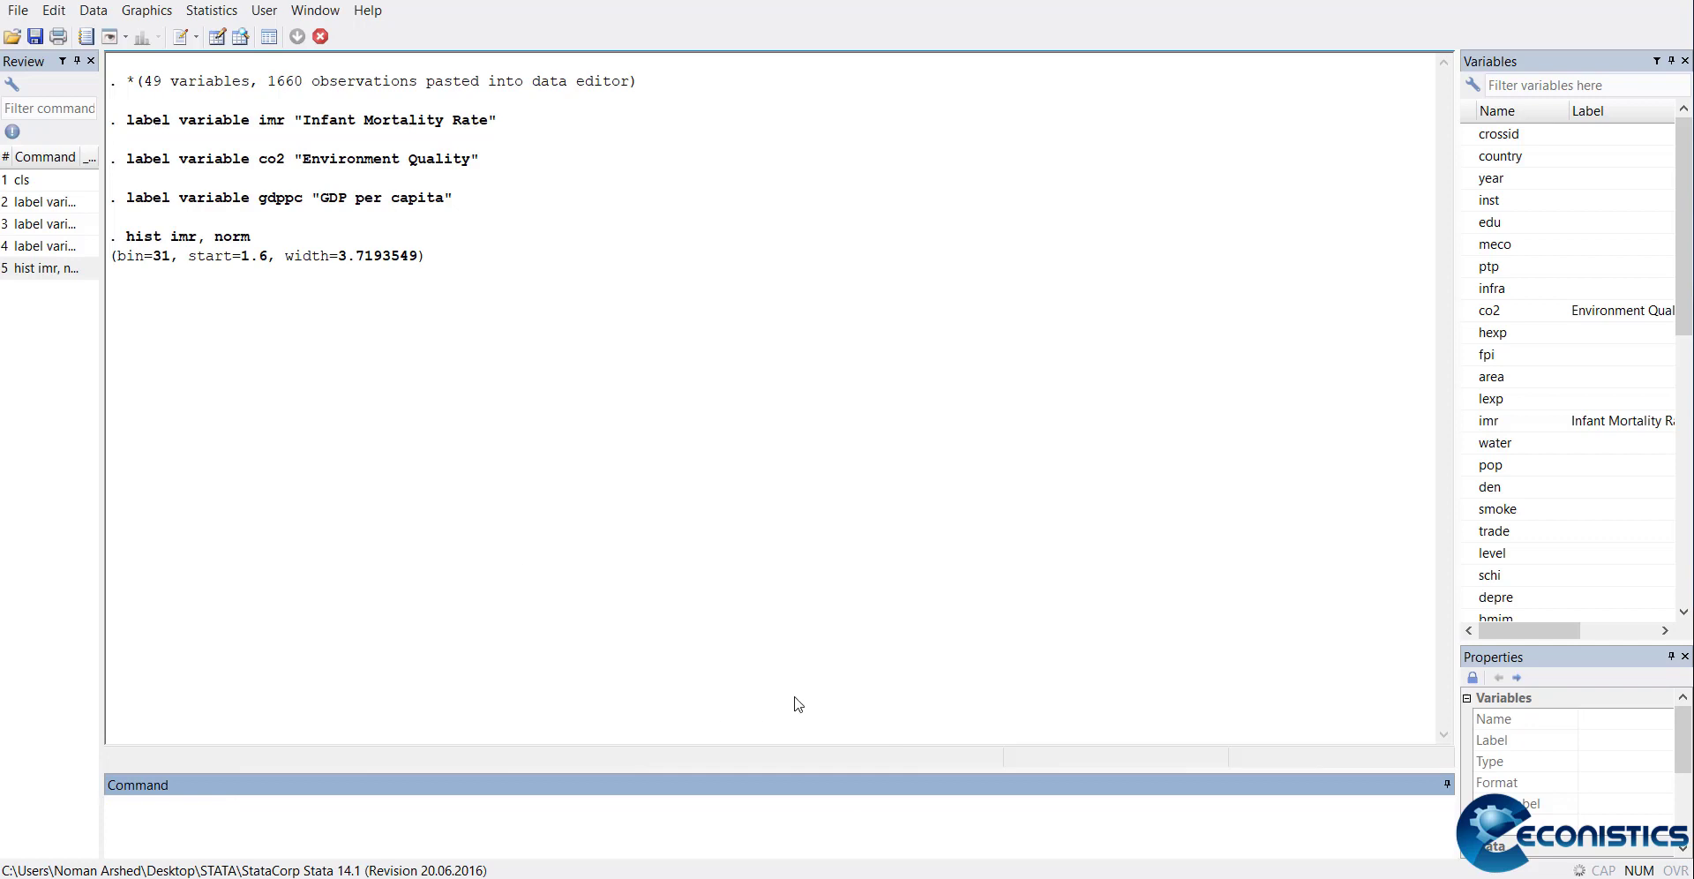
{"action": "mouse_move", "coordinate": [1031, 707]}
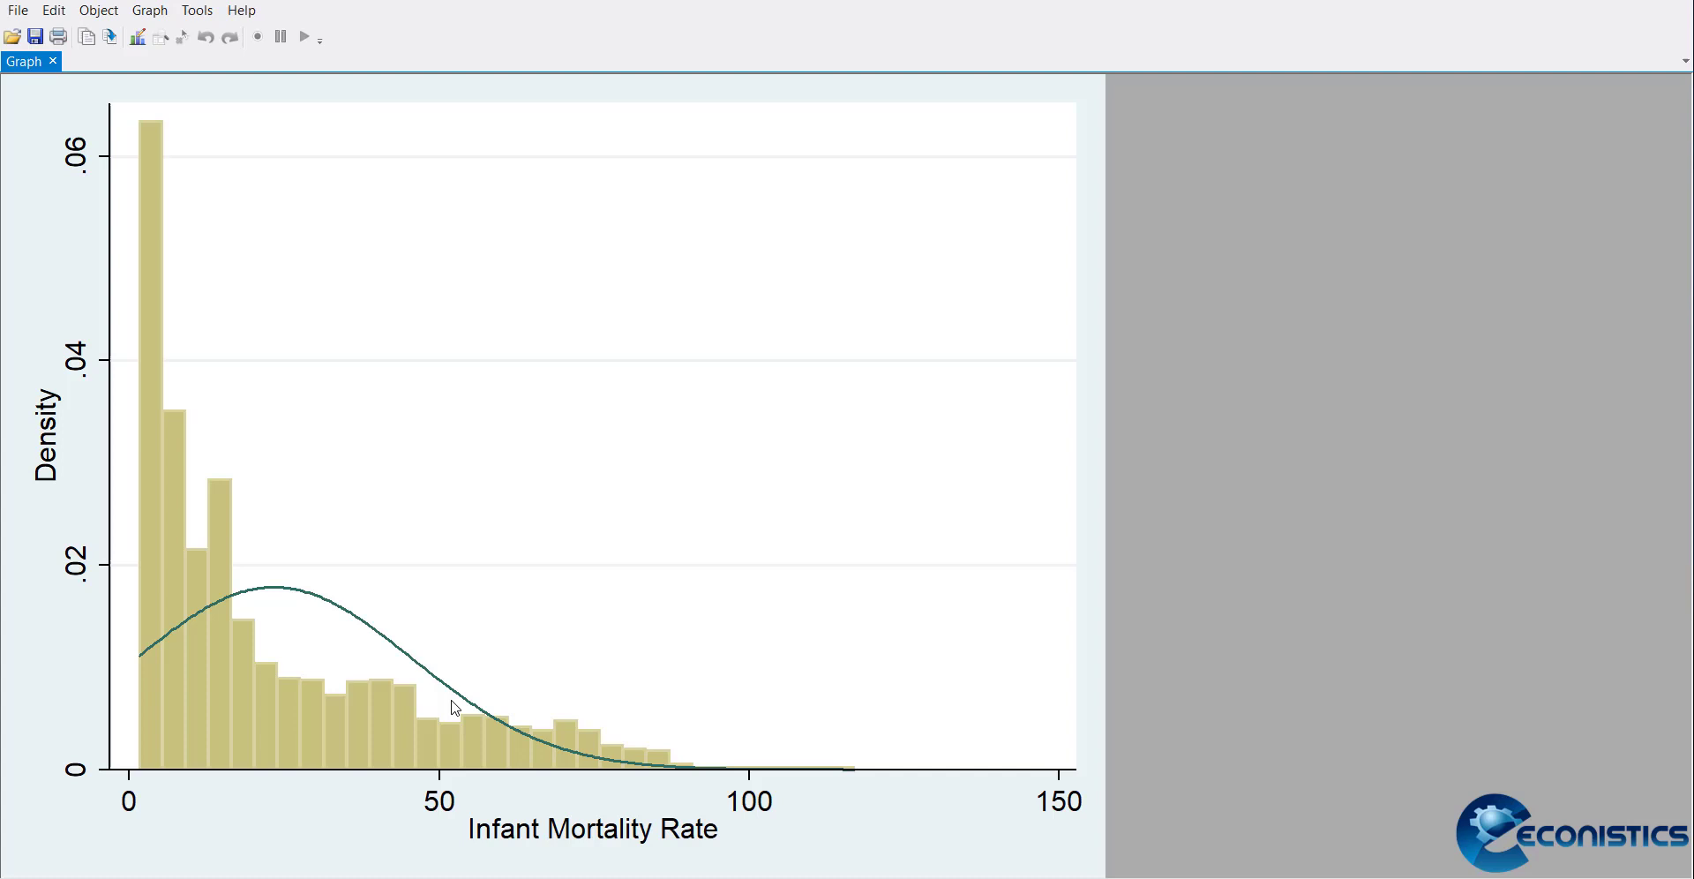
{"action": "mouse_move", "coordinate": [226, 739]}
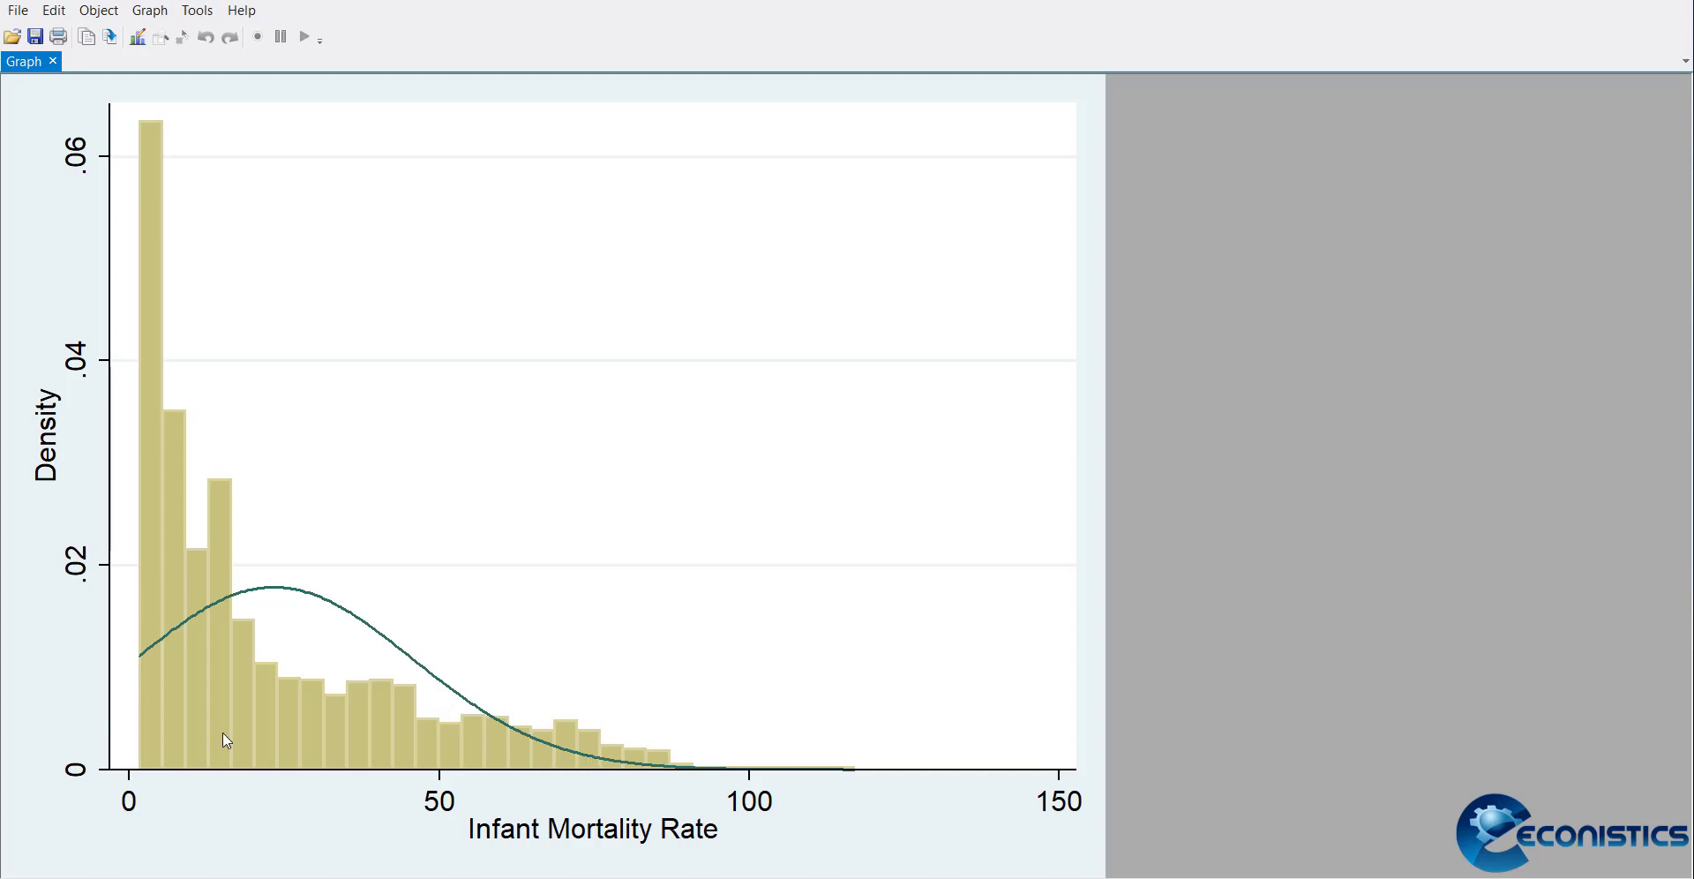
{"action": "right_click", "coordinate": [227, 739]}
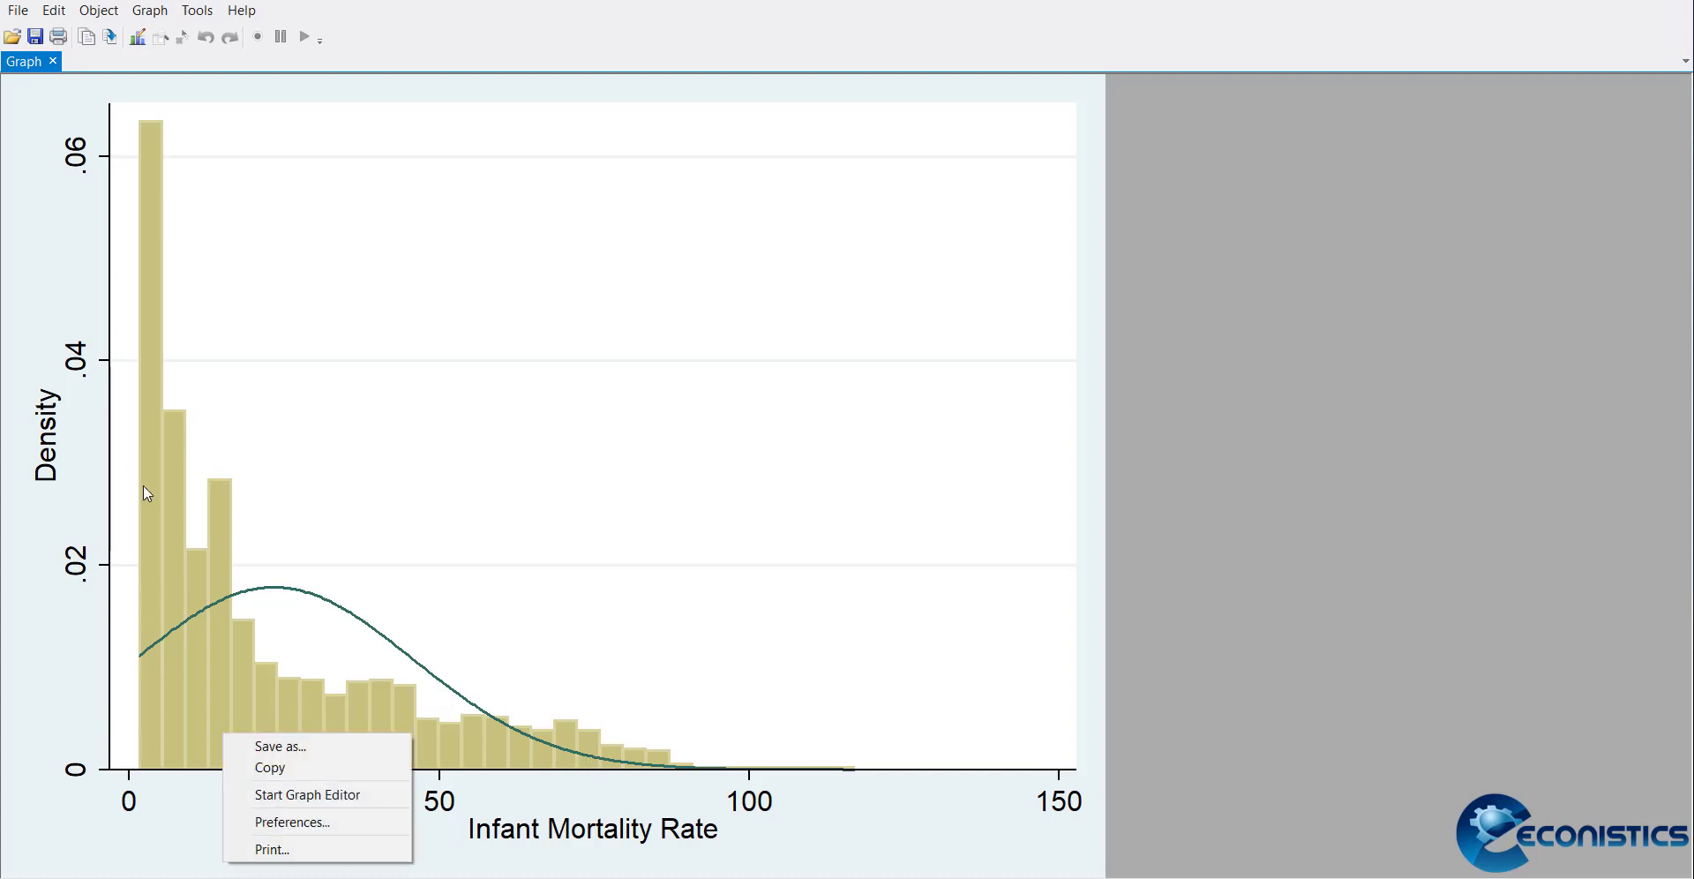
{"action": "left_click", "coordinate": [559, 700]}
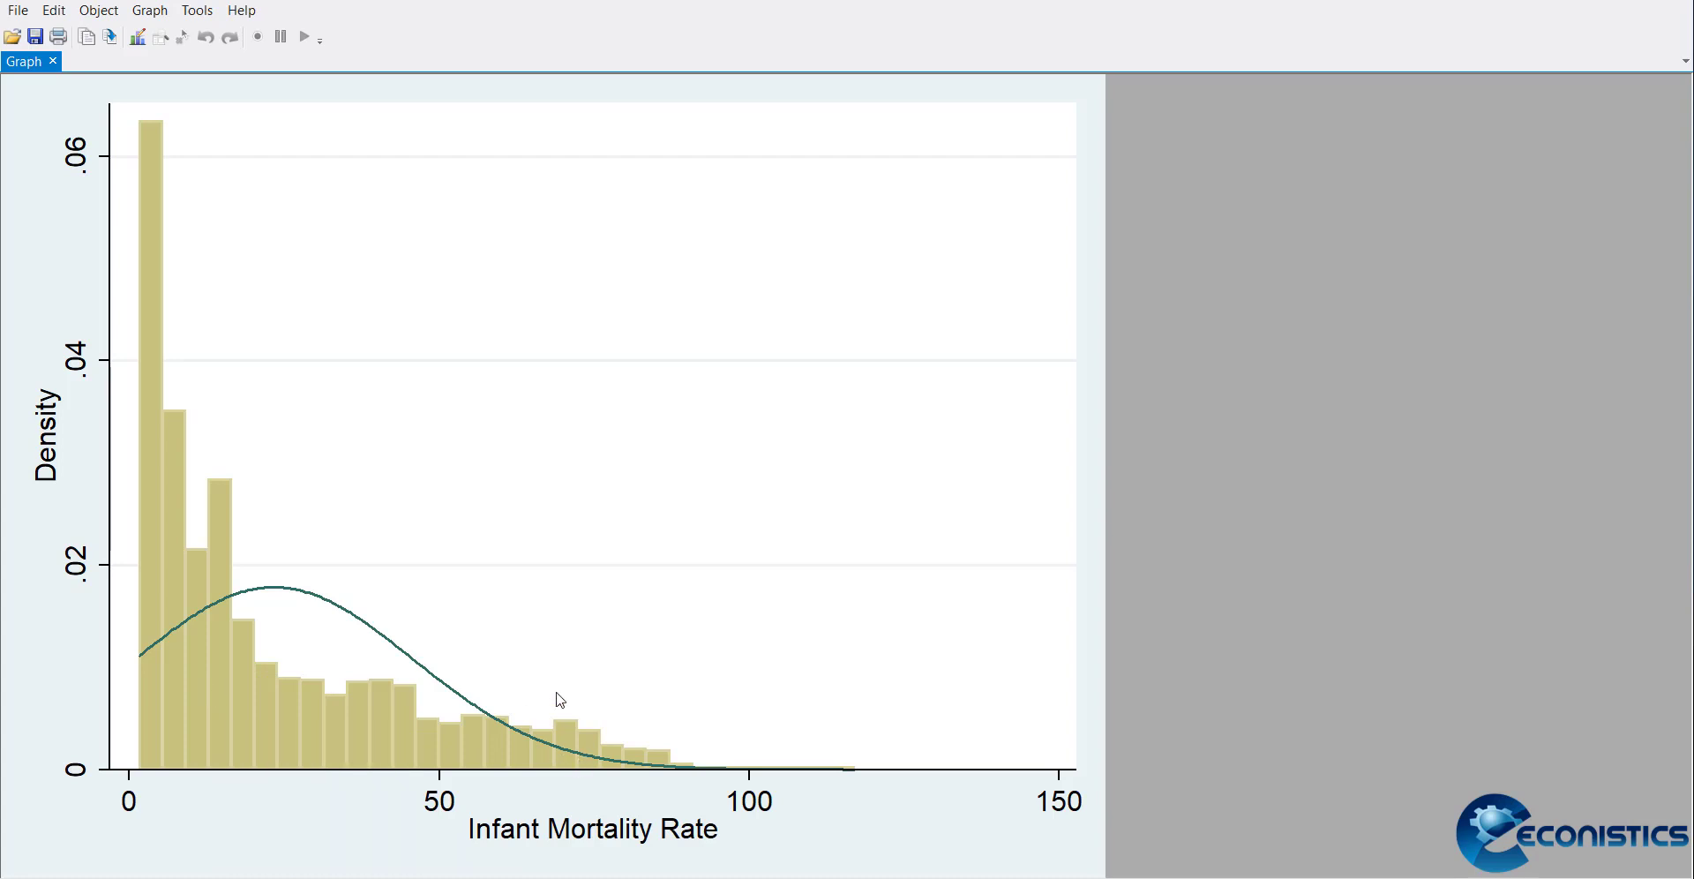
{"action": "mouse_move", "coordinate": [930, 729]}
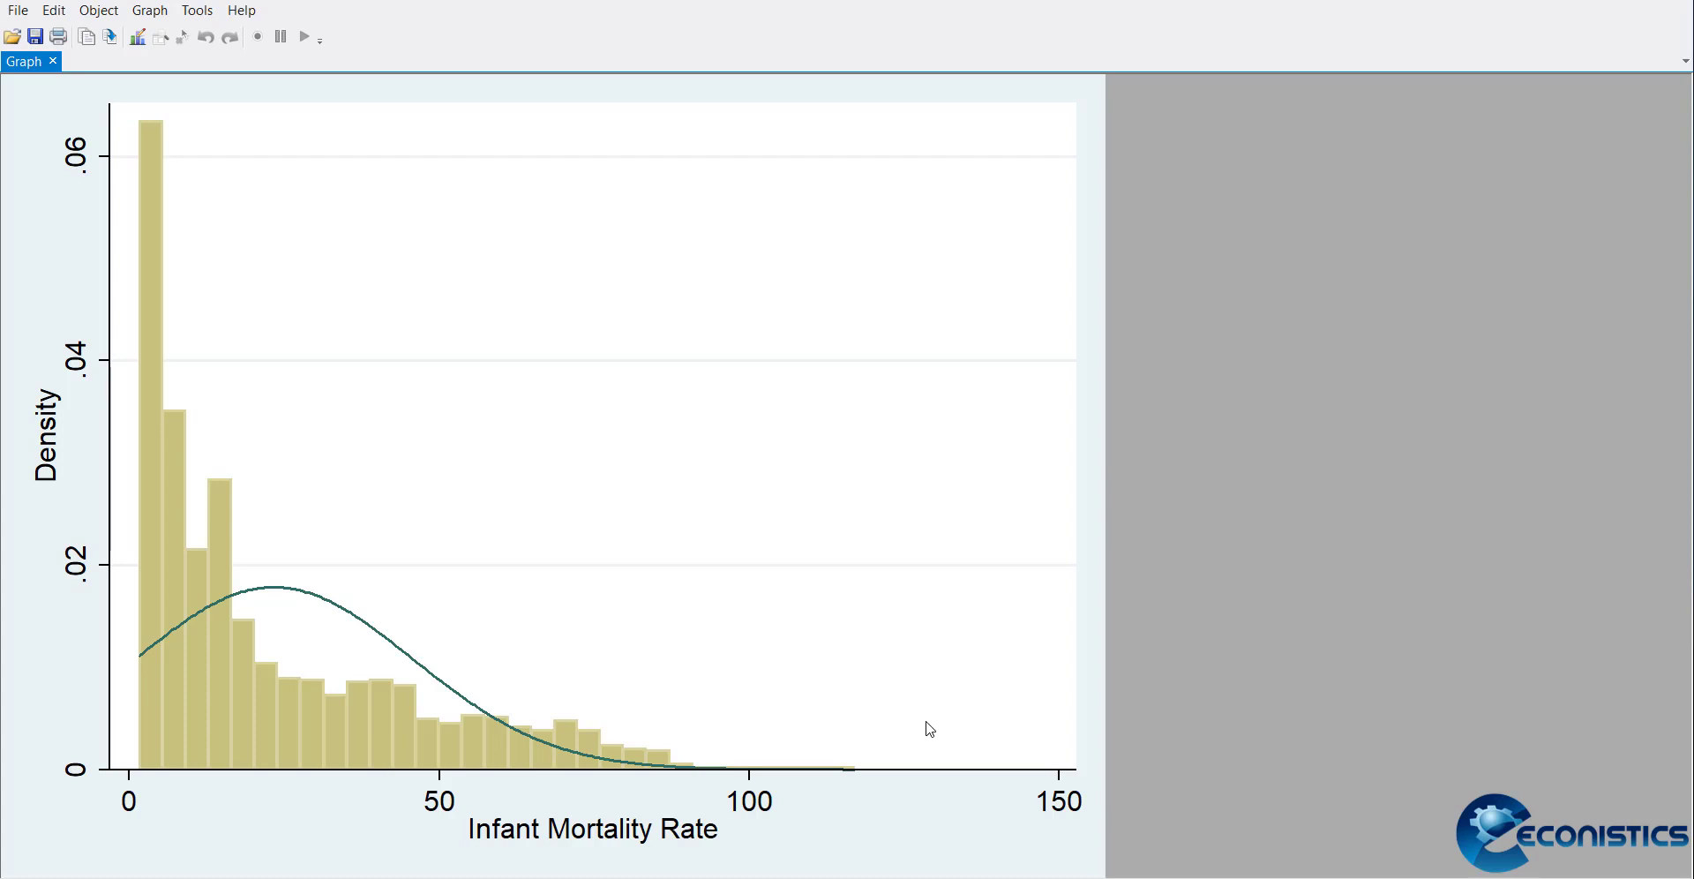
{"action": "mouse_move", "coordinate": [593, 553]}
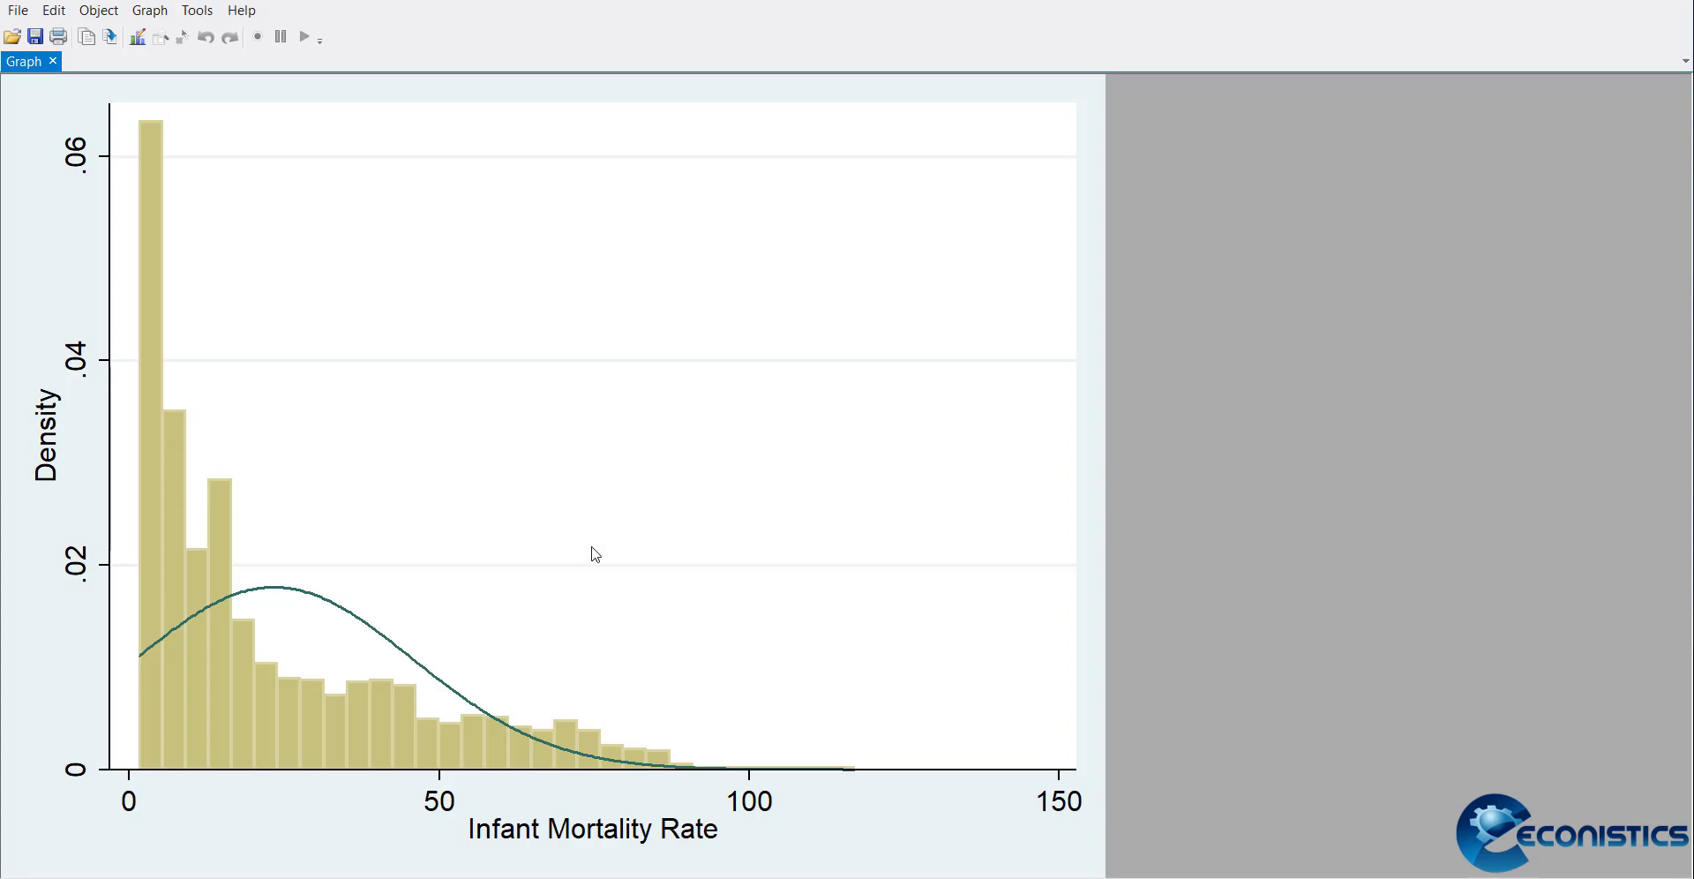
{"action": "mouse_move", "coordinate": [138, 39]}
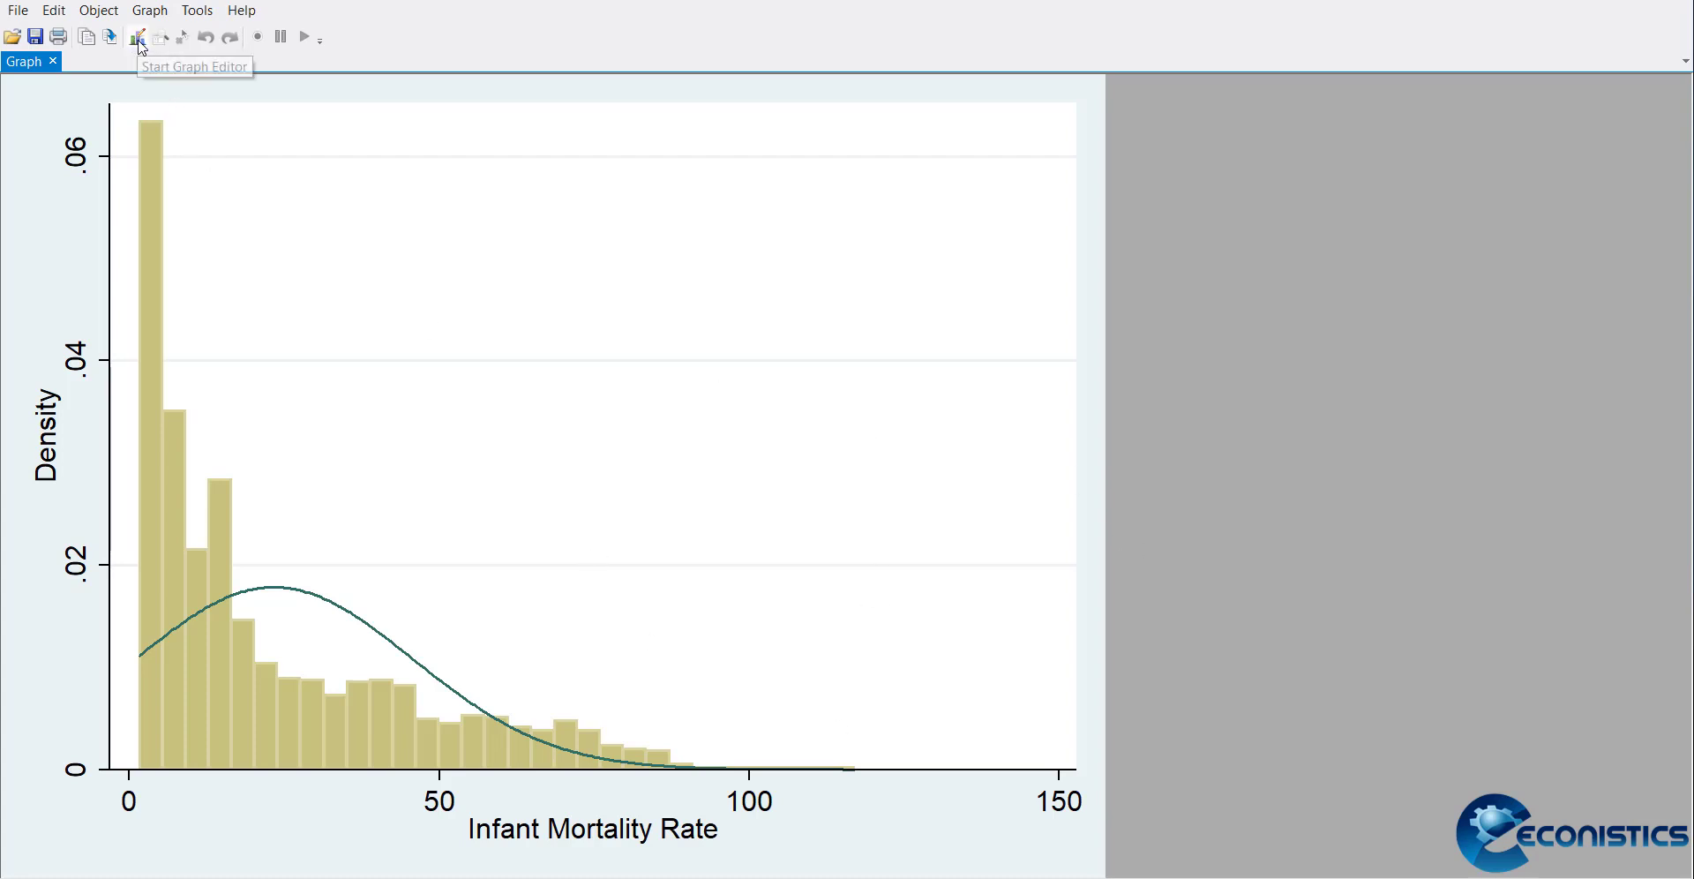
{"action": "left_click", "coordinate": [138, 35]}
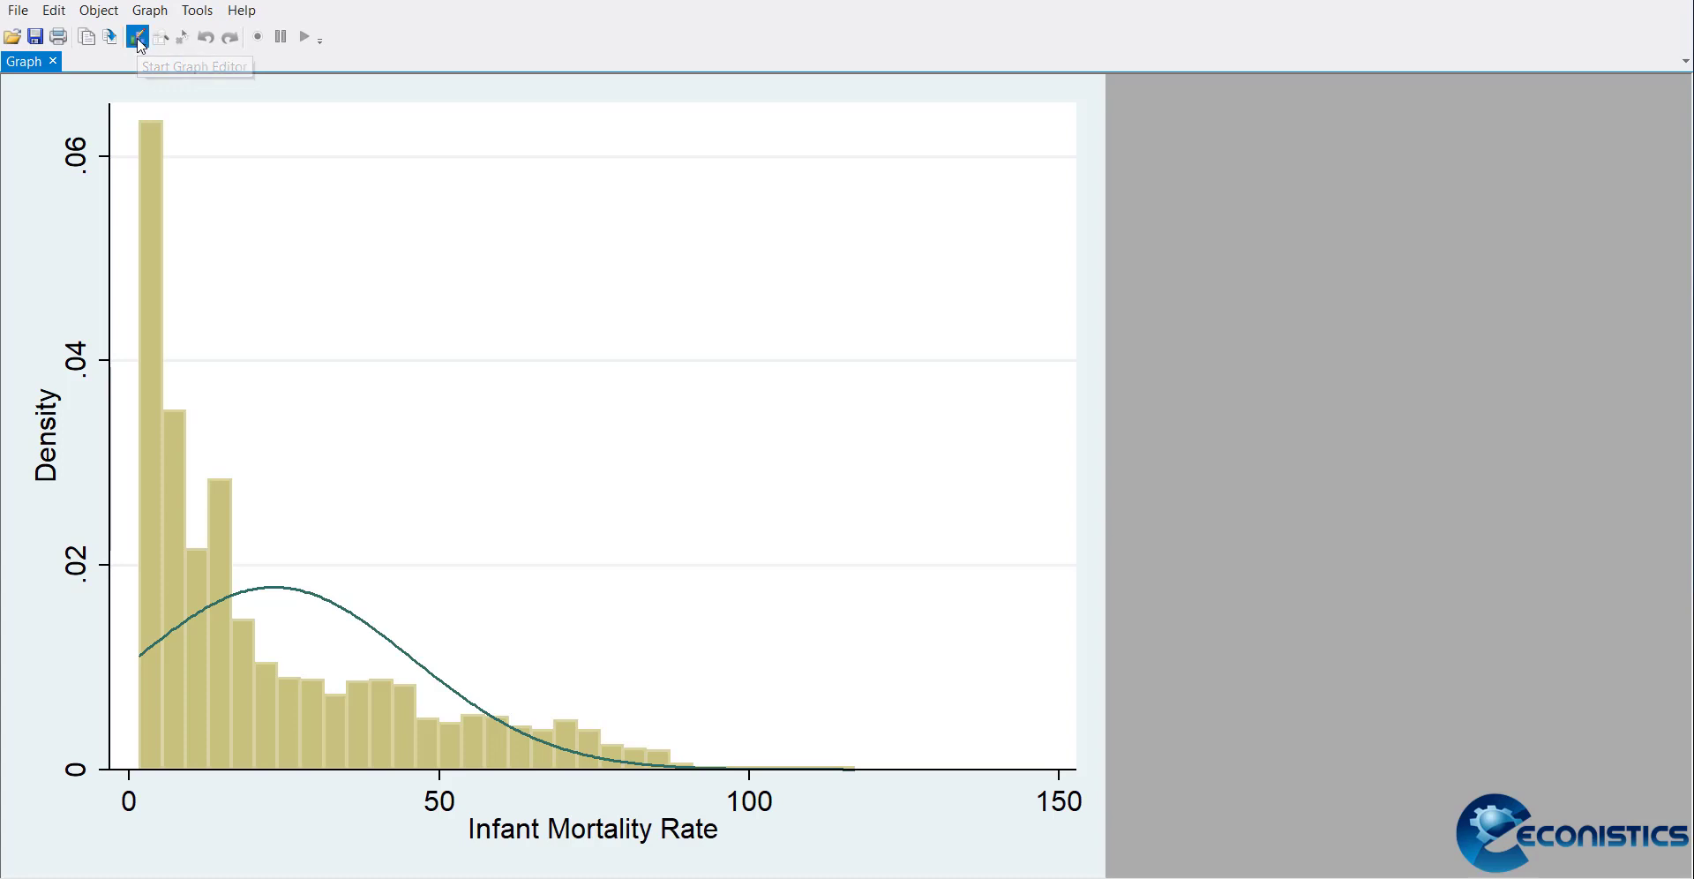
Set the graph title to 'Histogram of Infant Mortality Rate'
{"action": "left_click", "coordinate": [138, 35]}
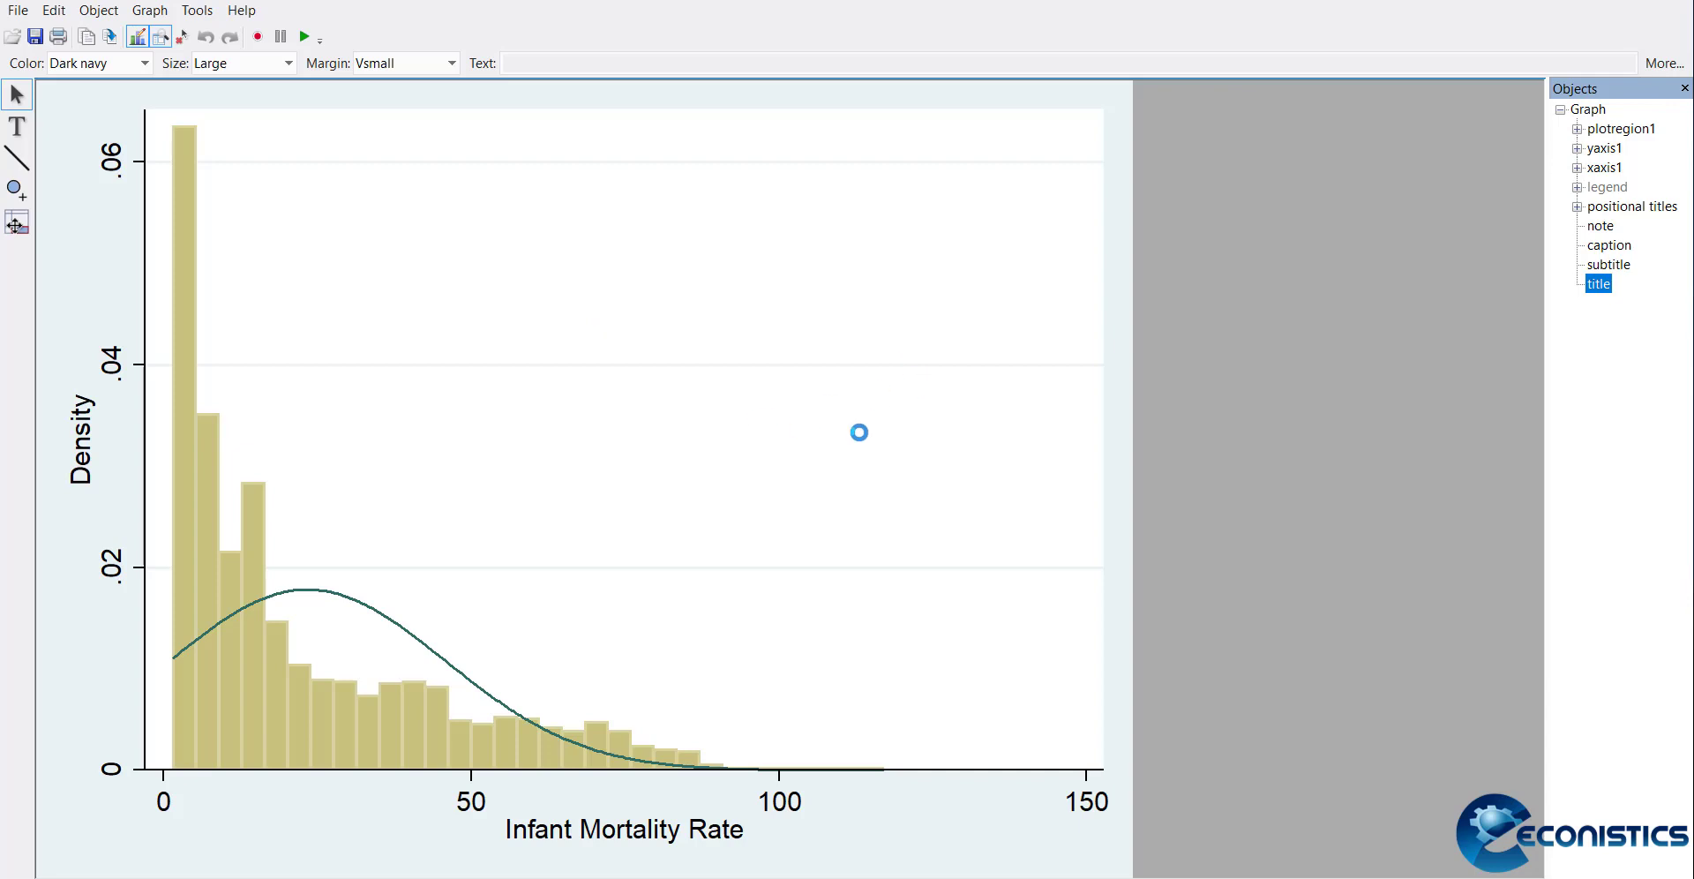
{"action": "mouse_move", "coordinate": [963, 433]}
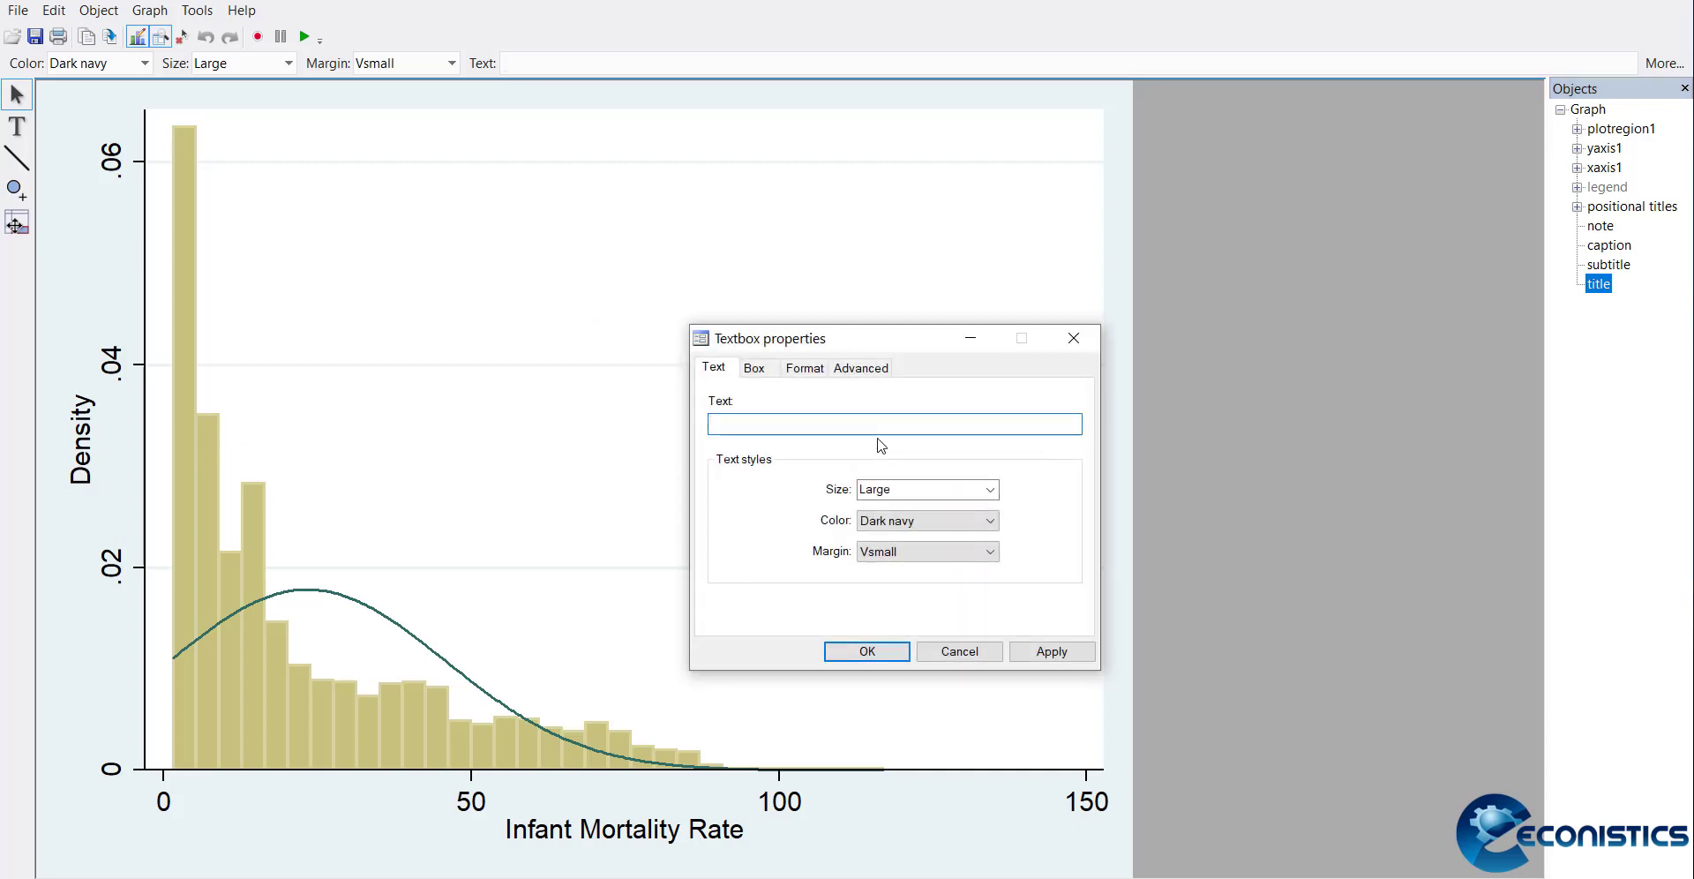
{"action": "type", "text": "Histogr"}
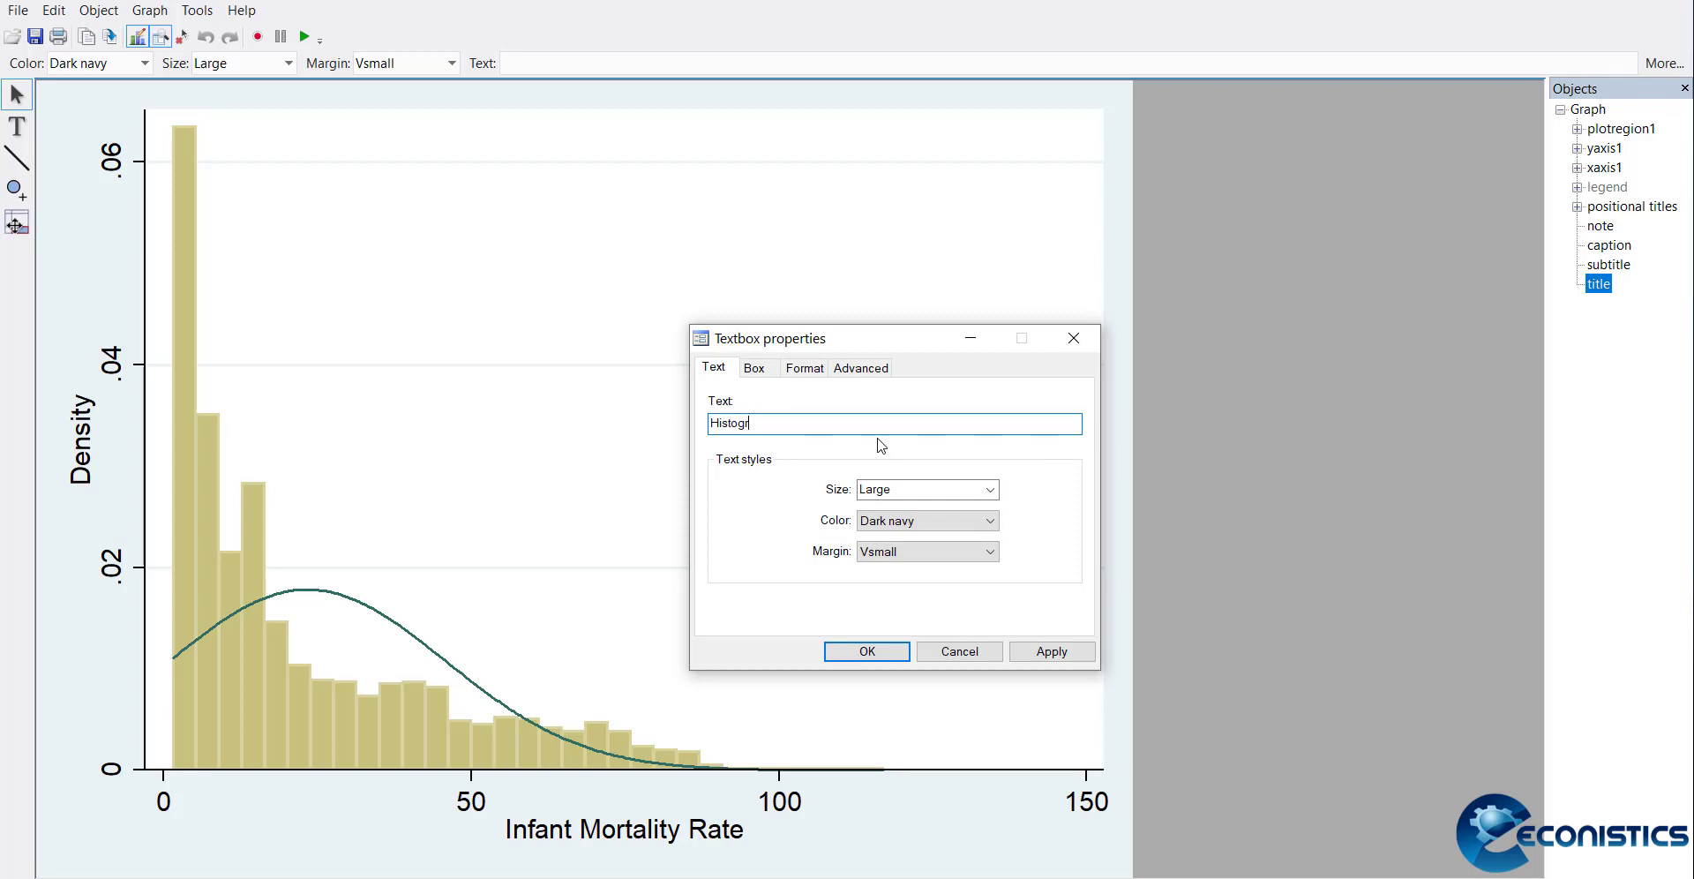
{"action": "type", "text": "am of Inf"}
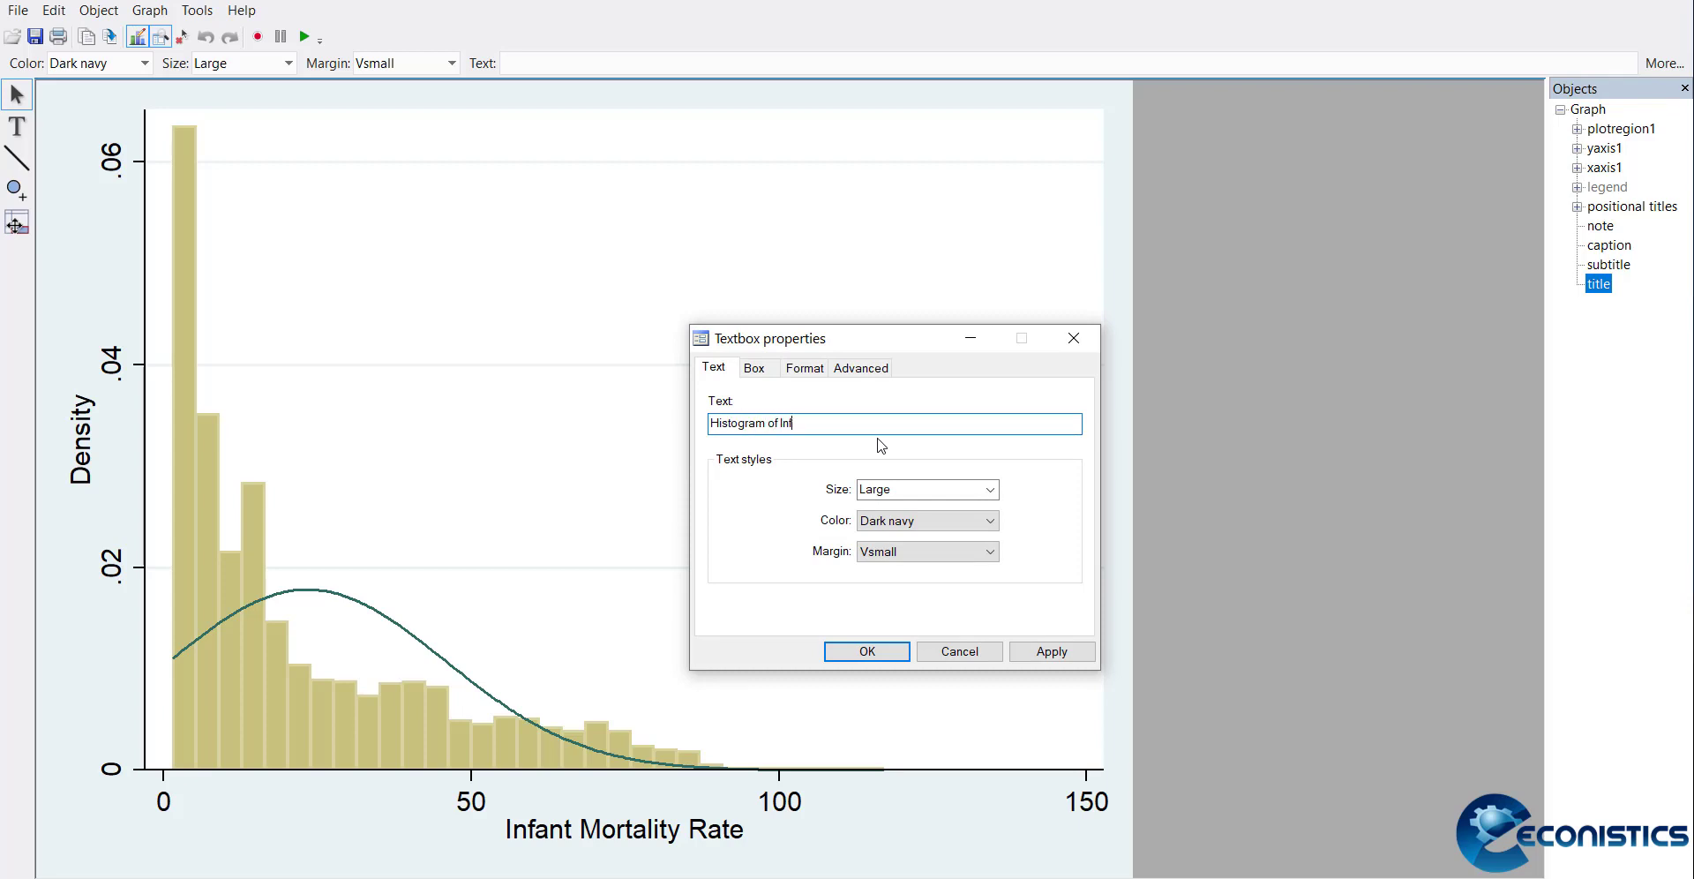
{"action": "type", "text": "ant Mortality Rate"}
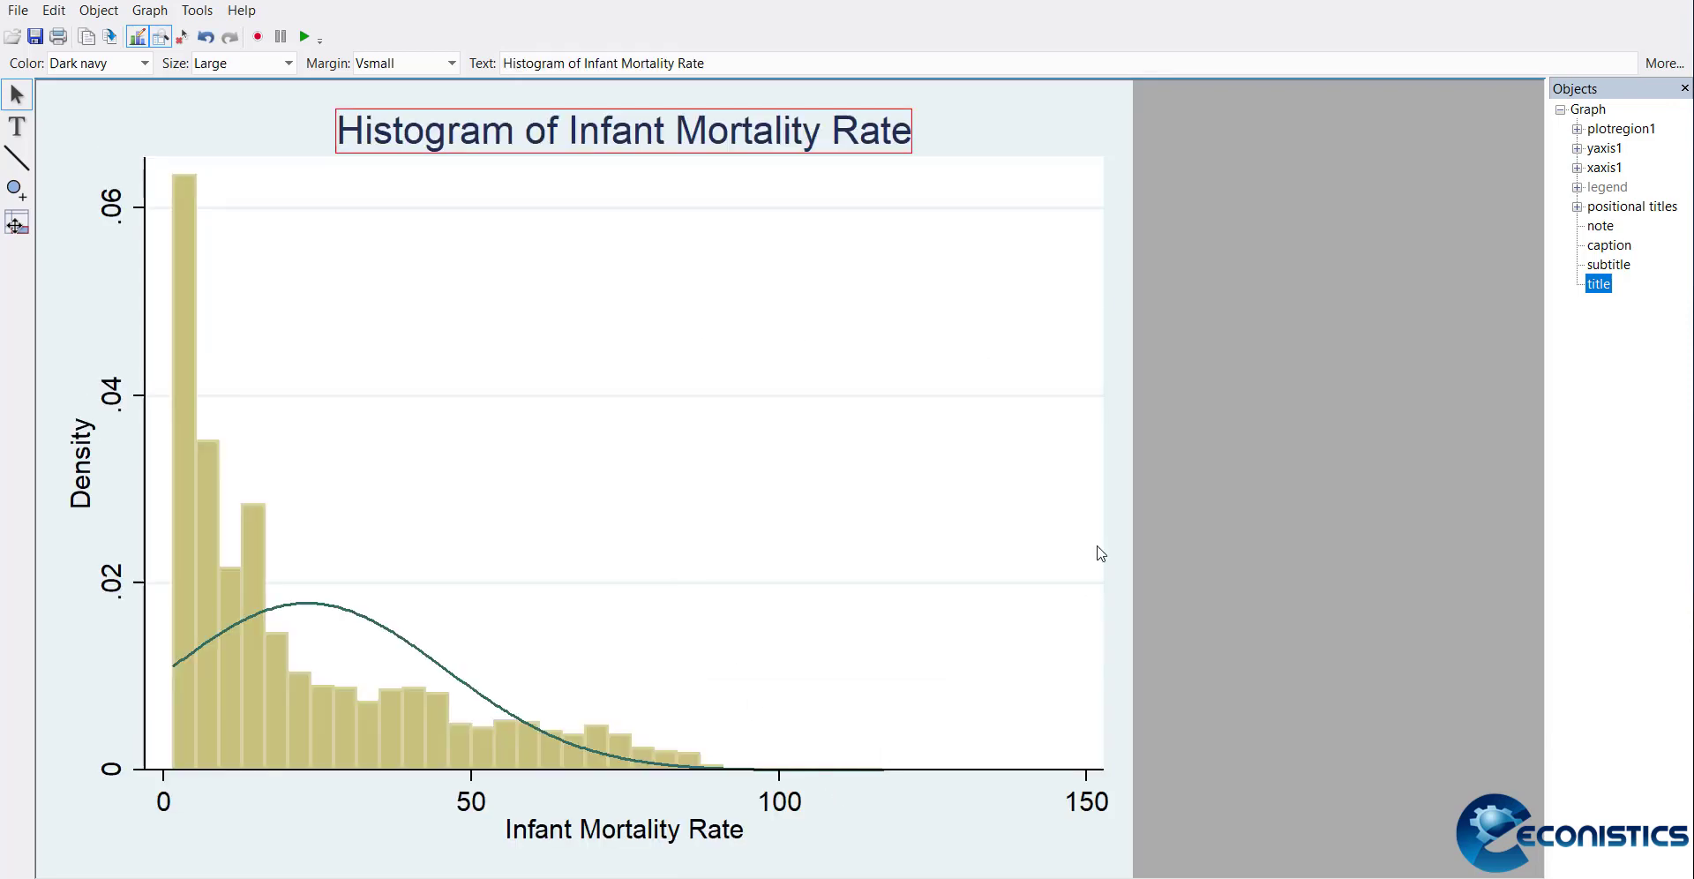
{"action": "mouse_move", "coordinate": [1595, 234]}
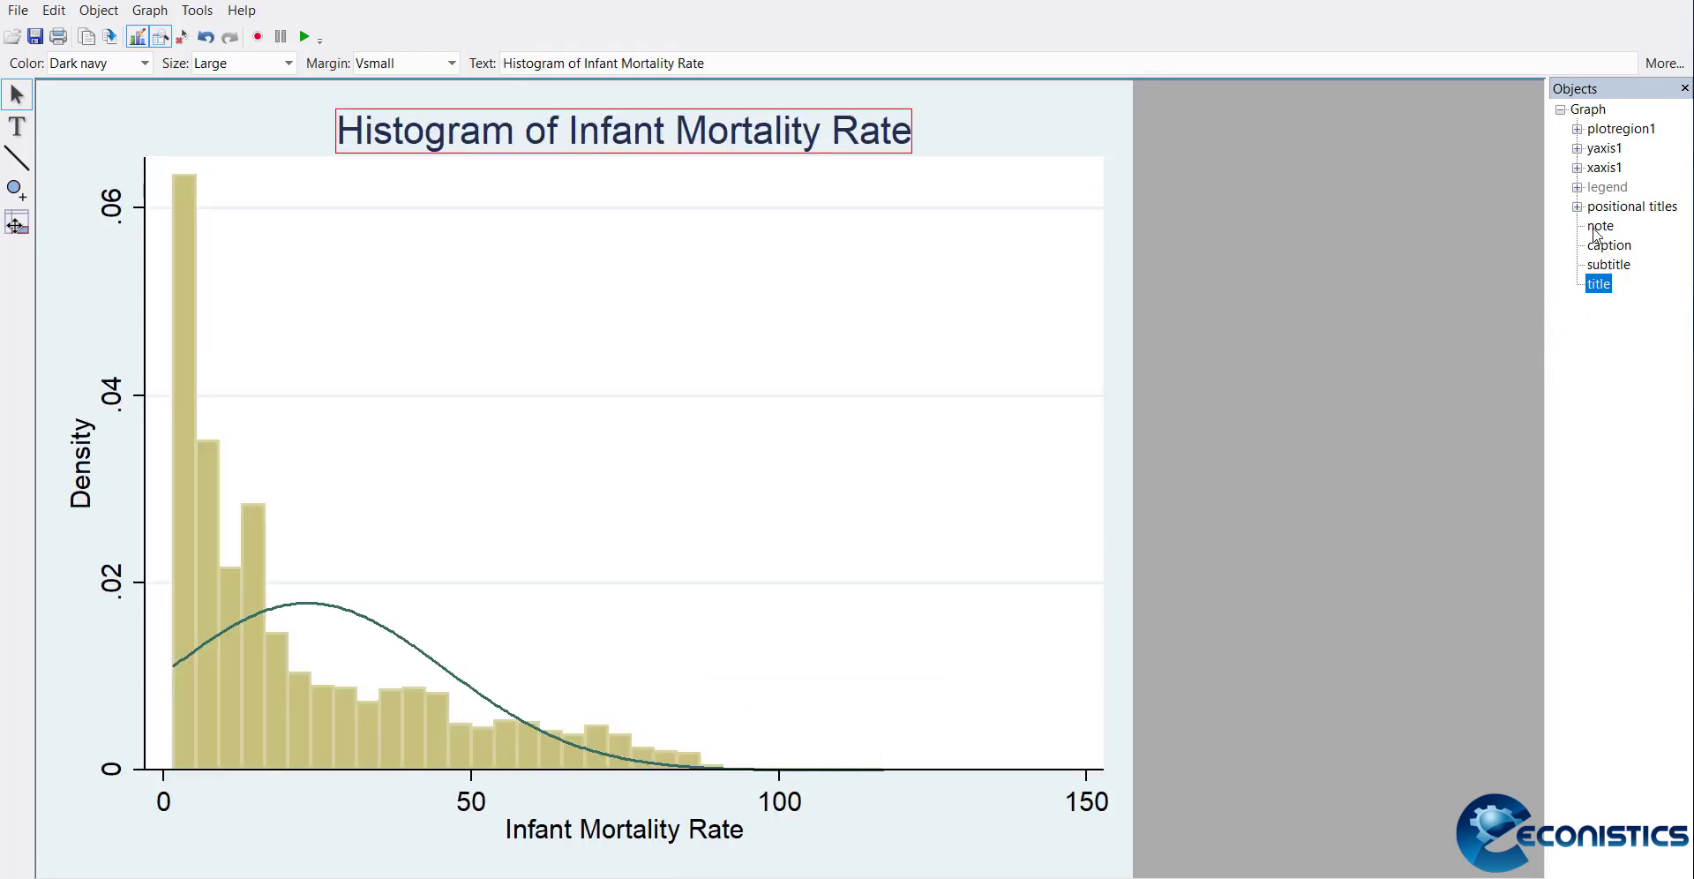
{"action": "mouse_move", "coordinate": [1680, 199]}
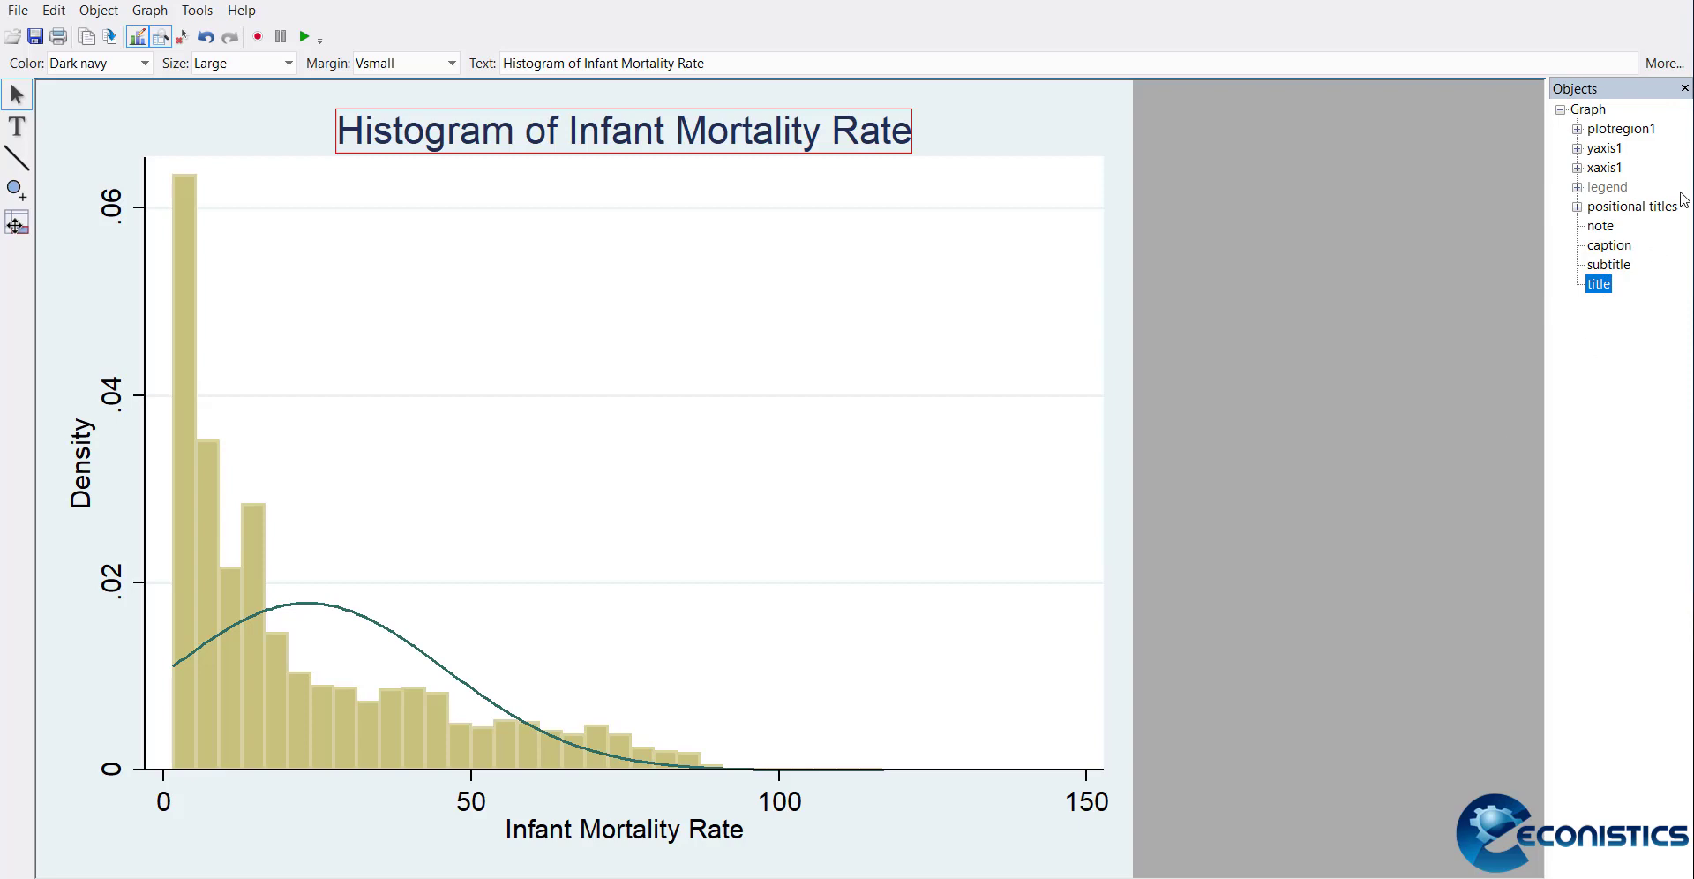
Expand the yaxis1, xaxis1, legend and plotregion1 components in the Graph Editor
{"action": "left_click", "coordinate": [1579, 148]}
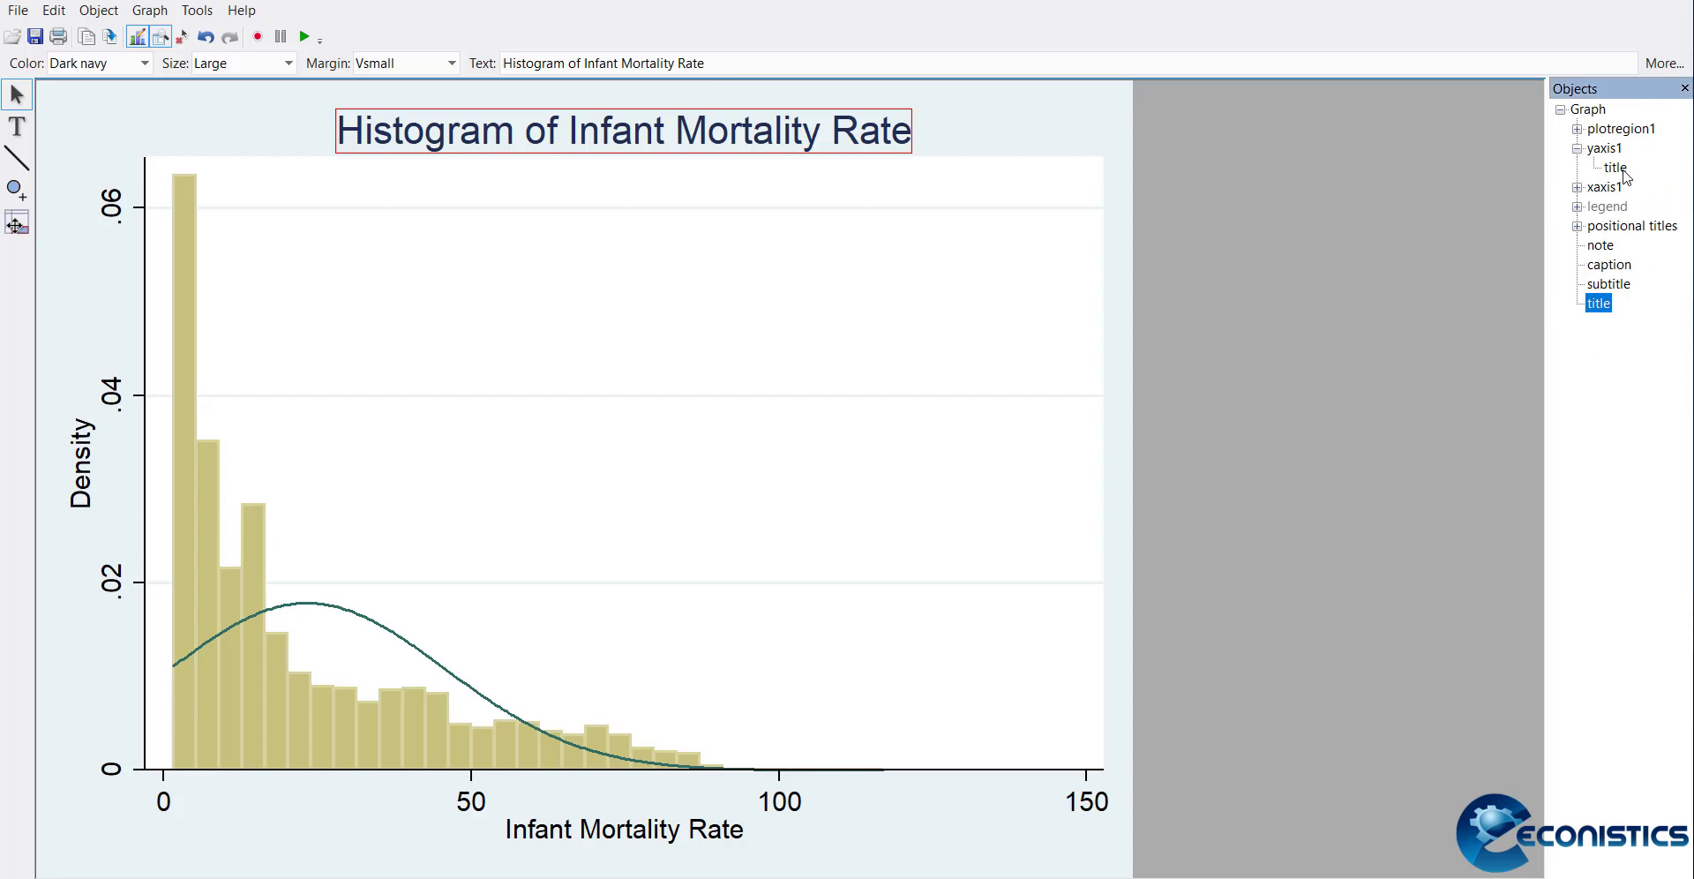
{"action": "left_click", "coordinate": [1578, 187]}
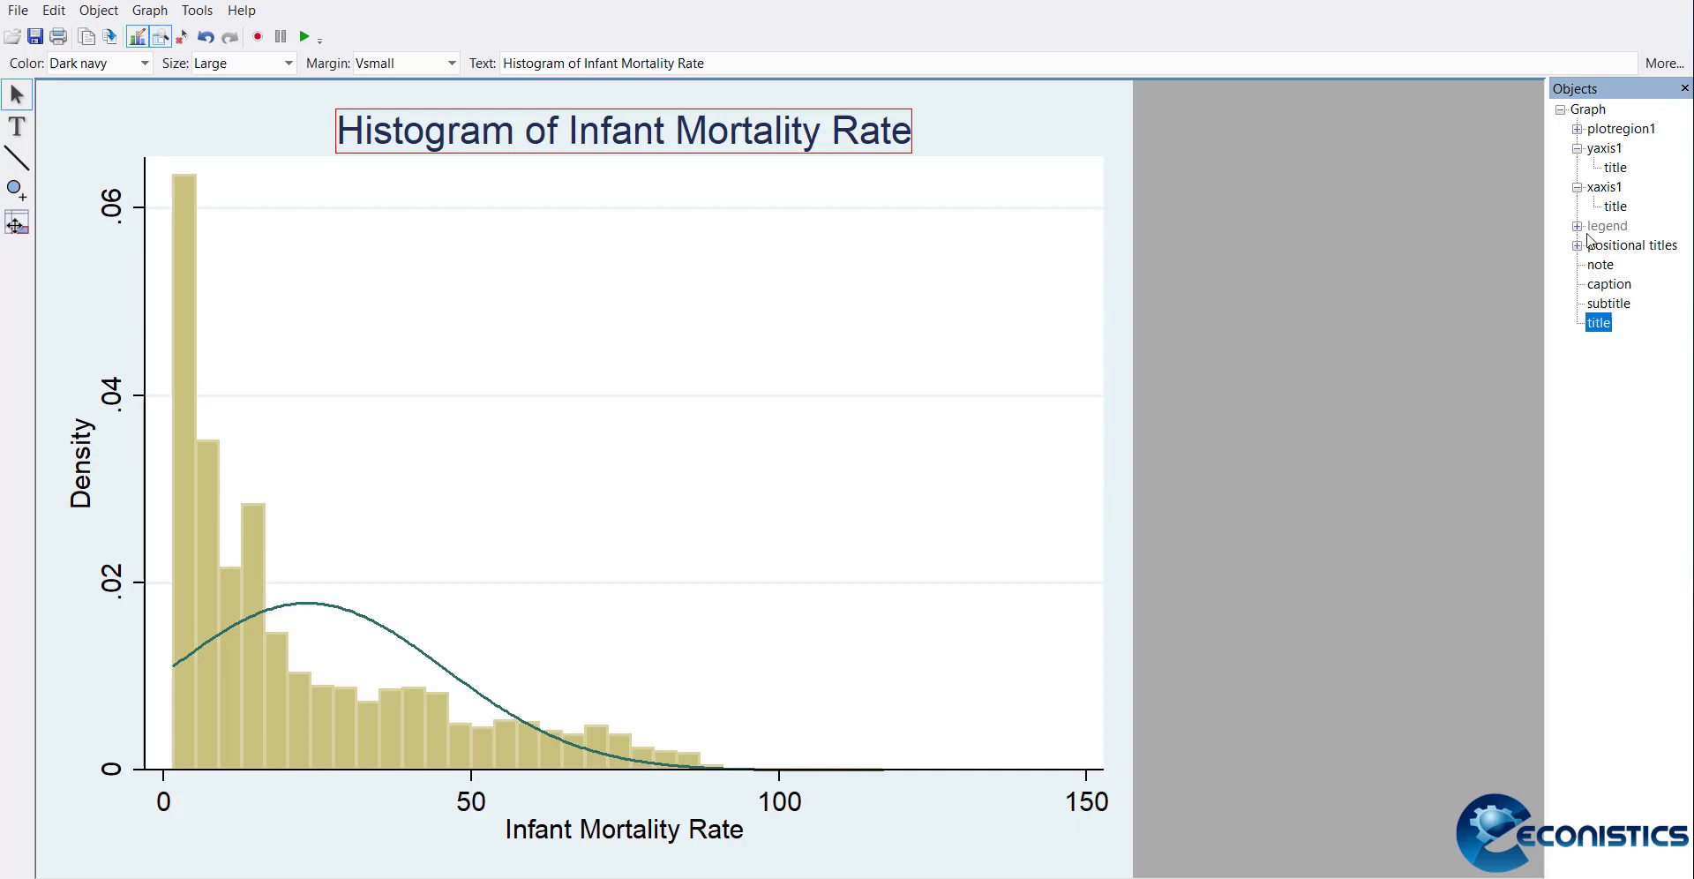
{"action": "left_click", "coordinate": [1571, 225]}
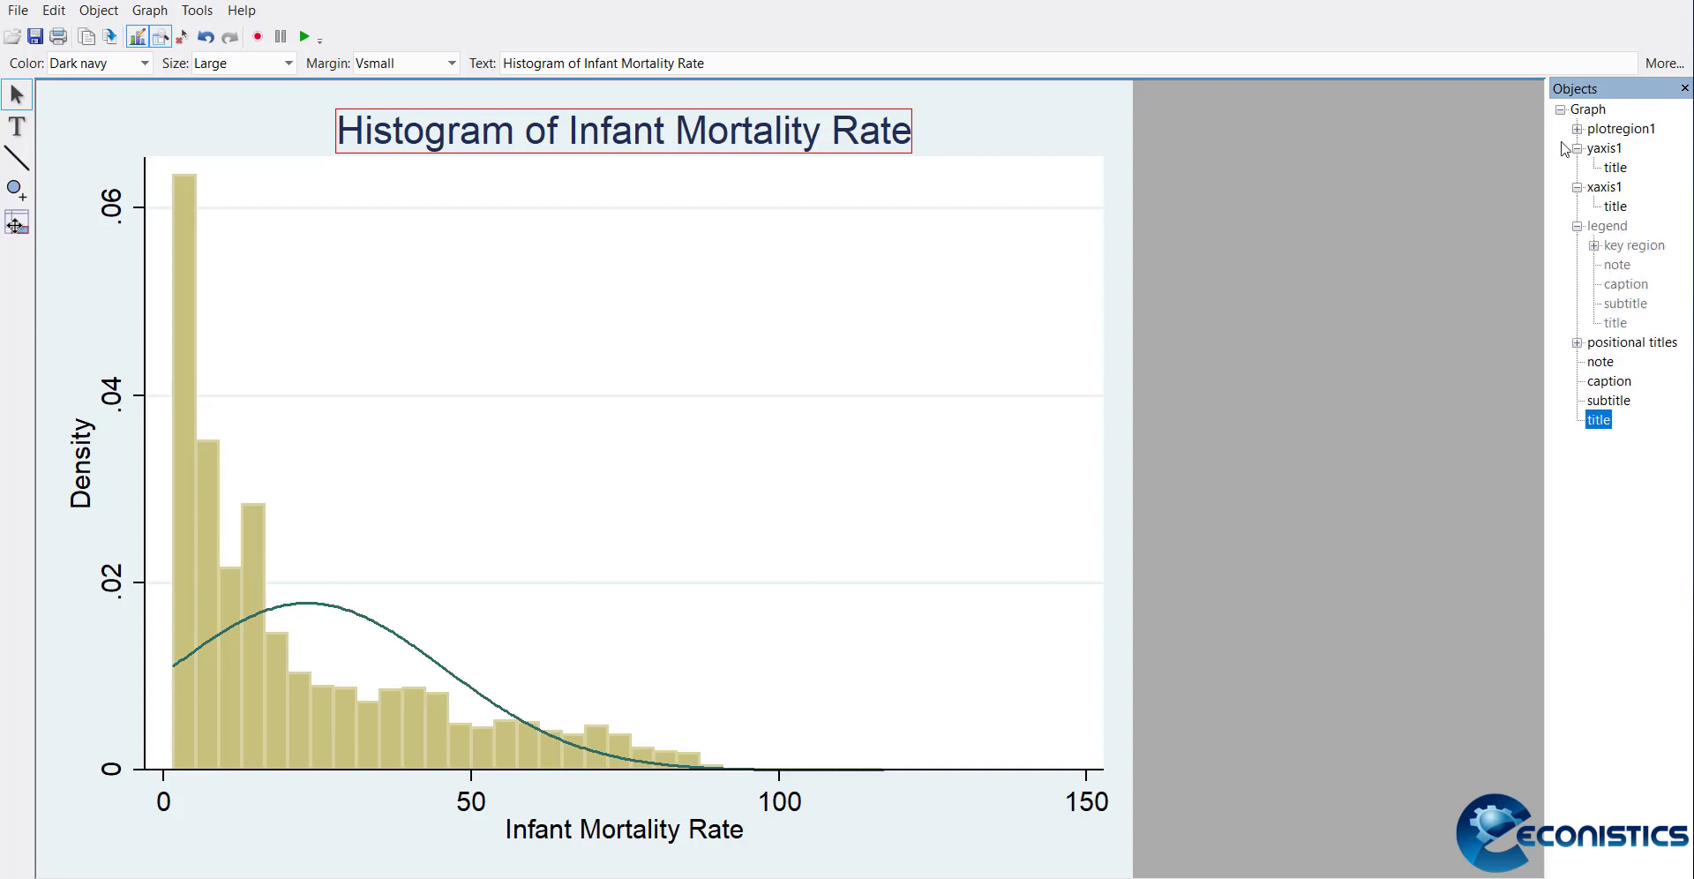
{"action": "left_click", "coordinate": [1571, 128]}
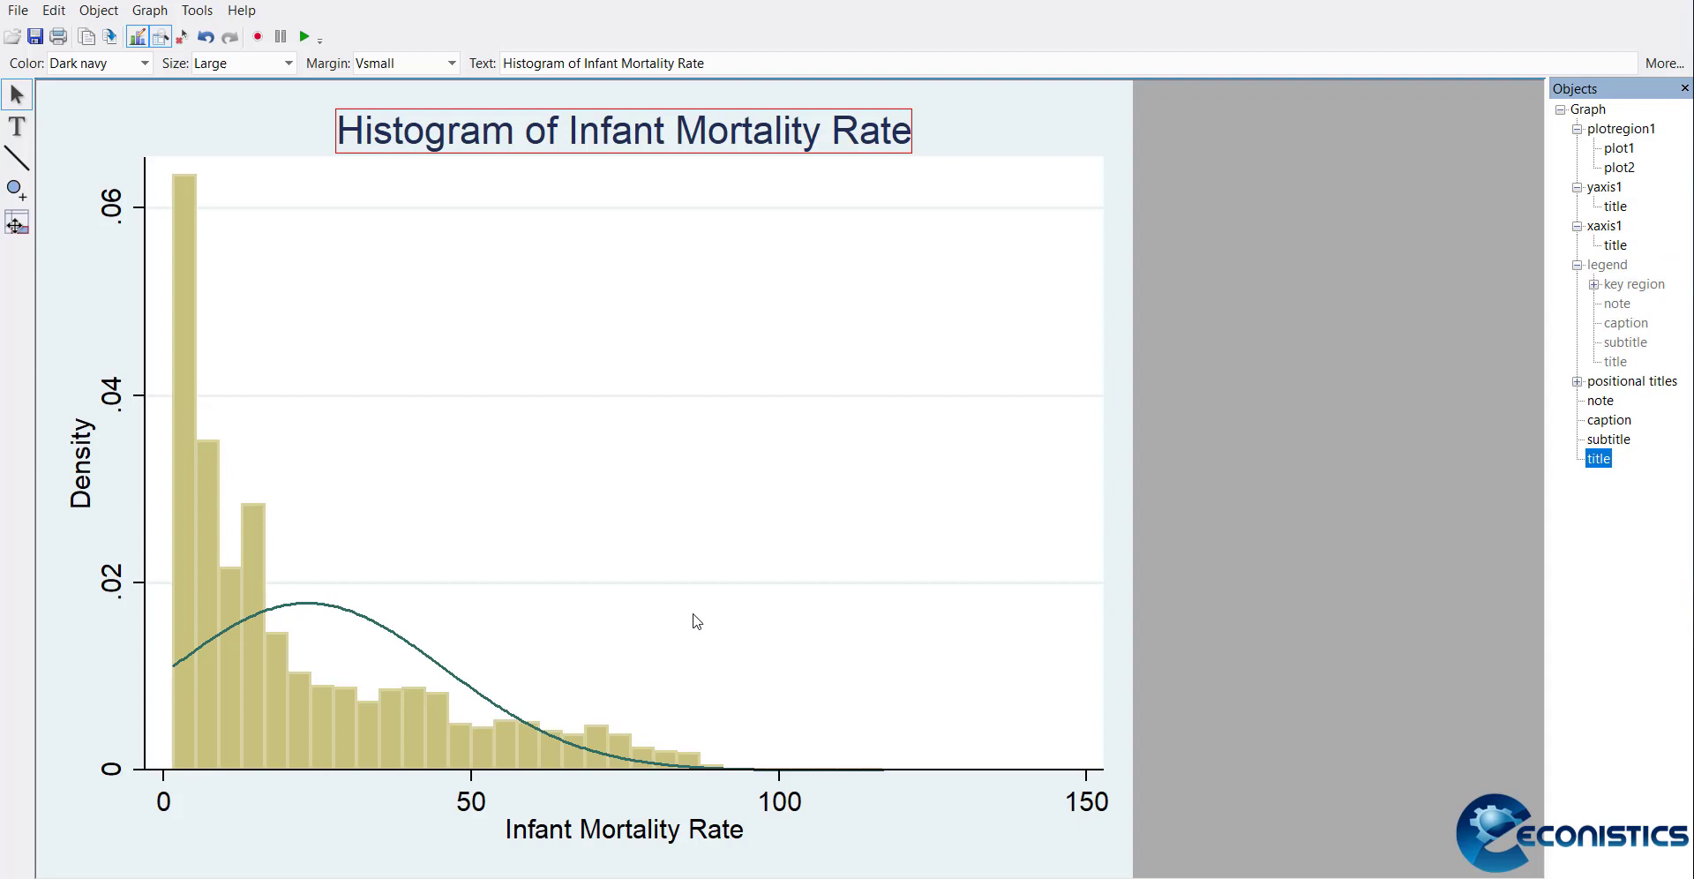
Recolour the histogram bars to a light grayscale shade in Bar properties
{"action": "left_click", "coordinate": [1616, 148]}
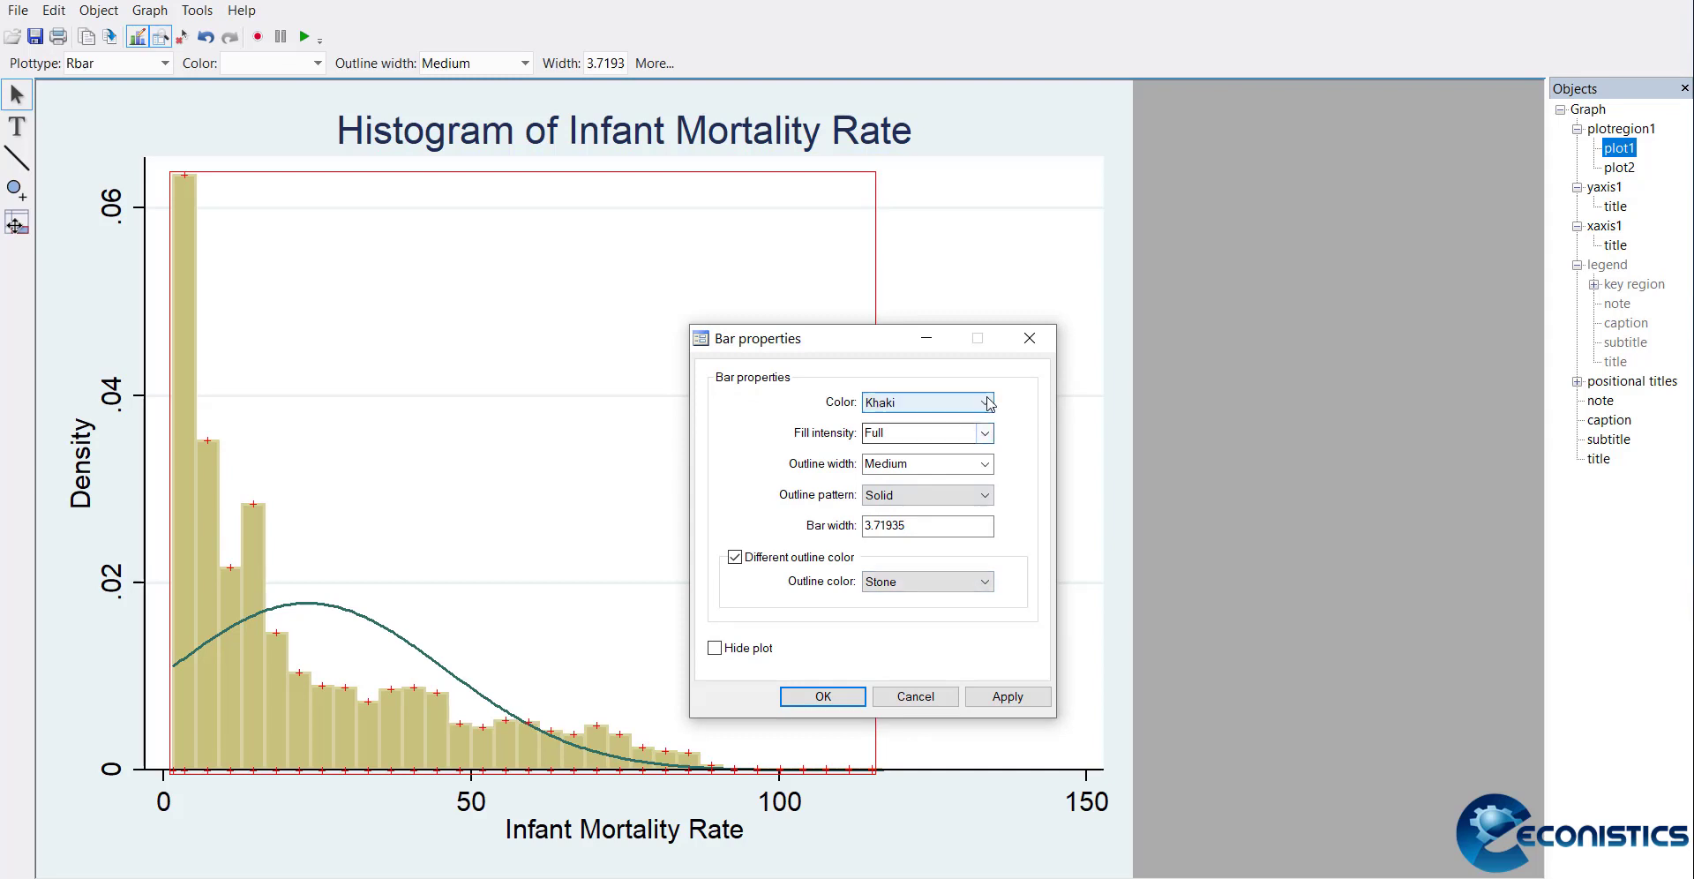
{"action": "left_click", "coordinate": [982, 402]}
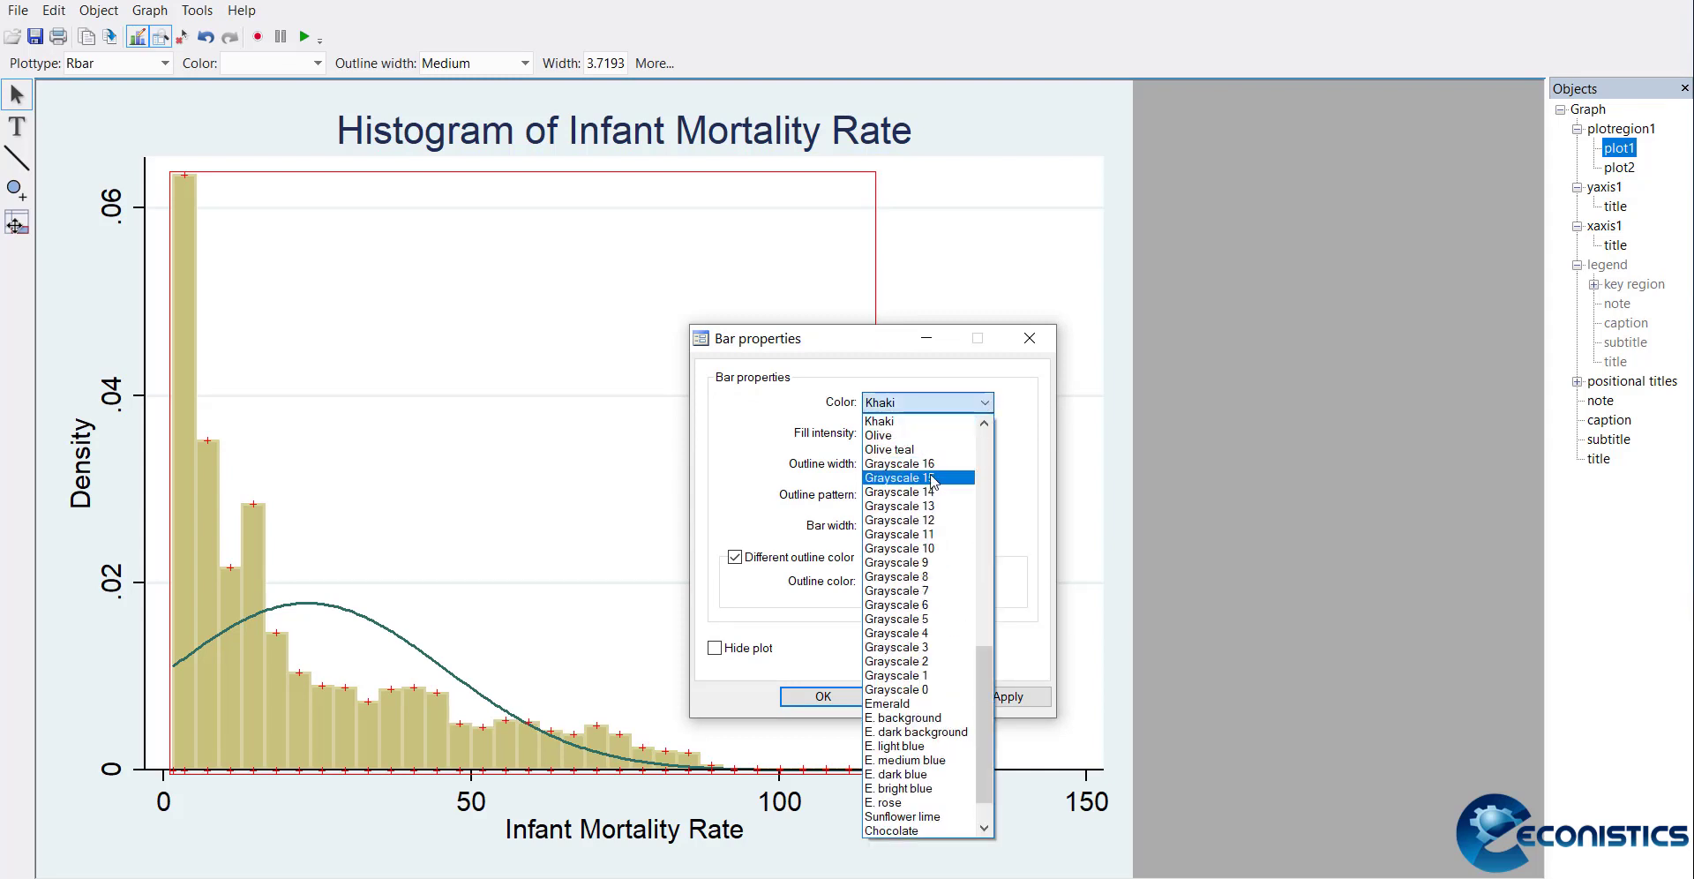
{"action": "left_click", "coordinate": [821, 696]}
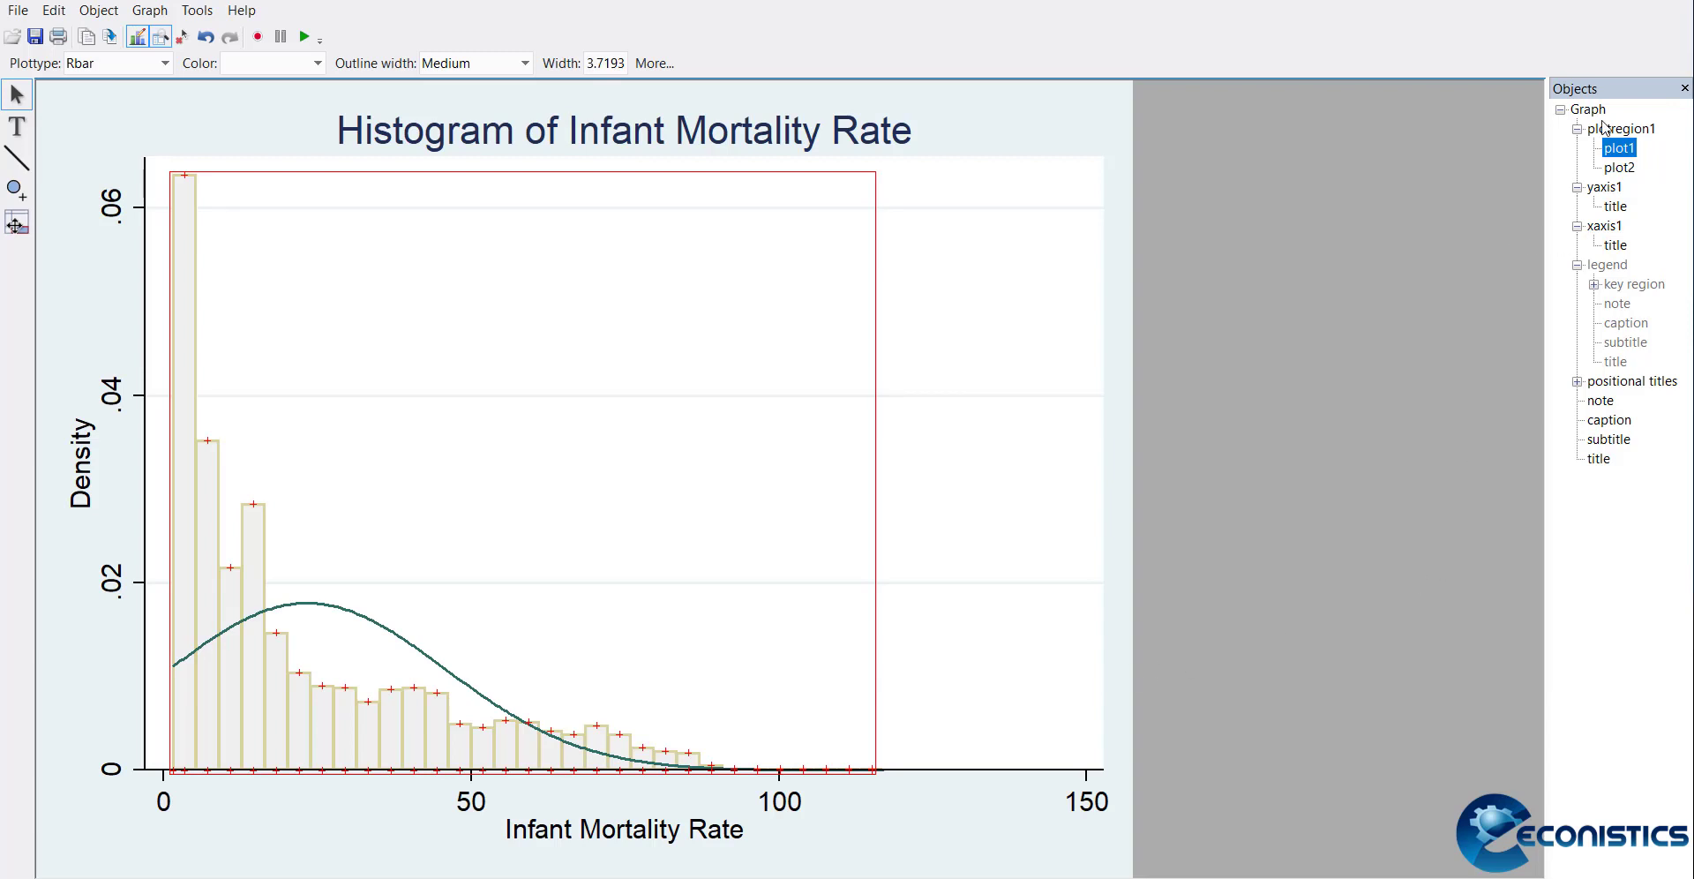
{"action": "mouse_move", "coordinate": [894, 385]}
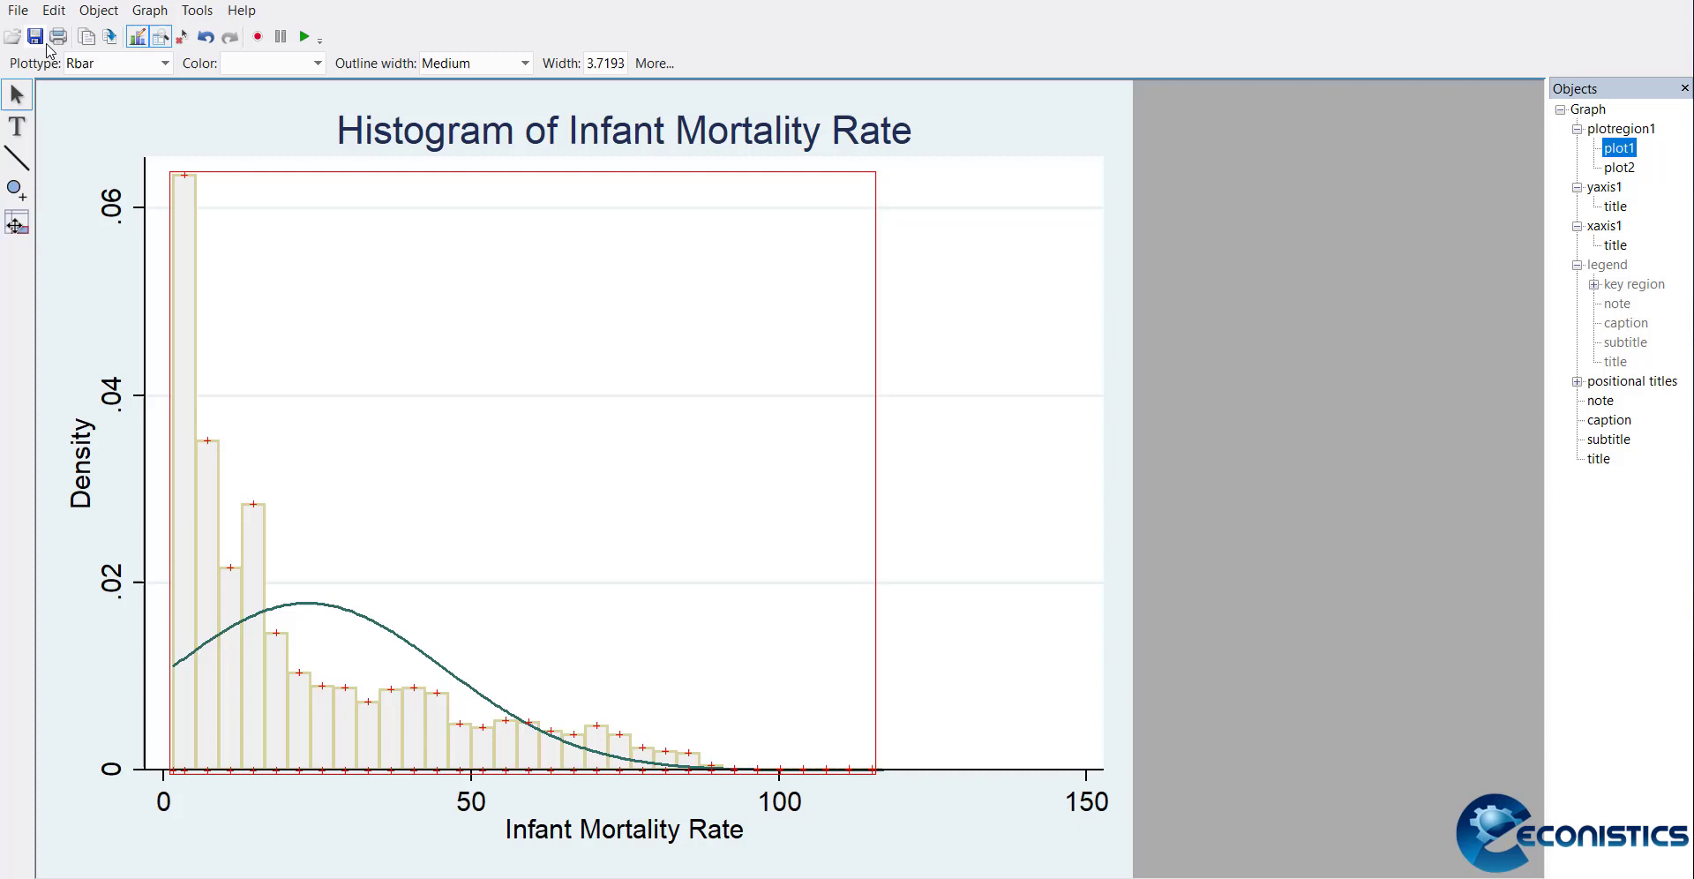
{"action": "mouse_move", "coordinate": [87, 36]}
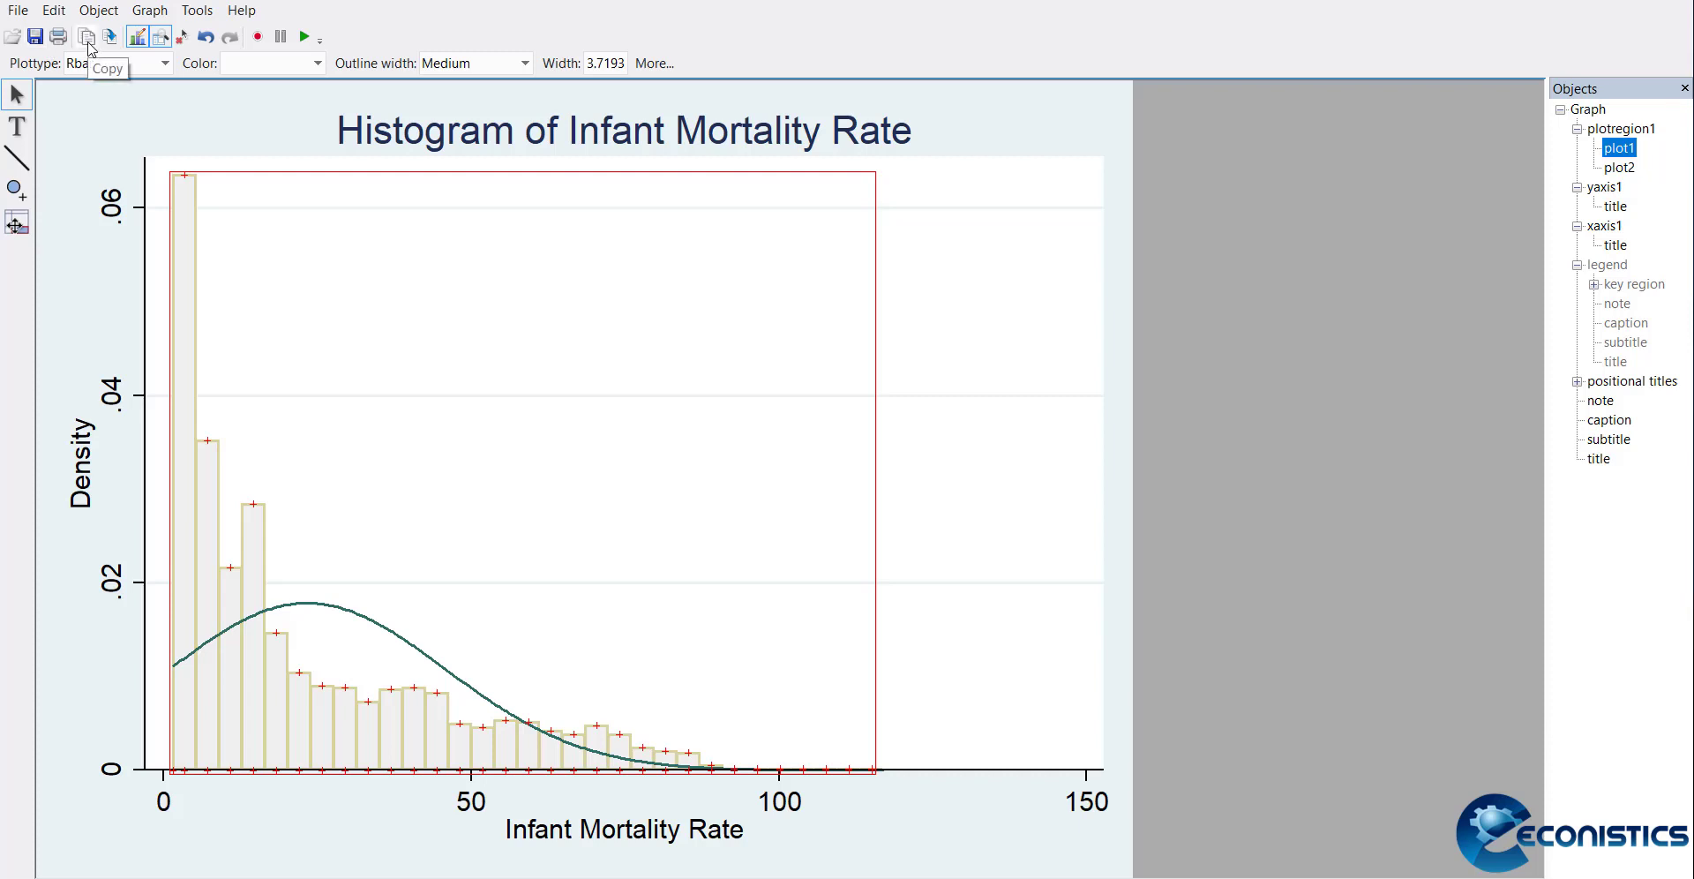
{"action": "mouse_move", "coordinate": [87, 38]}
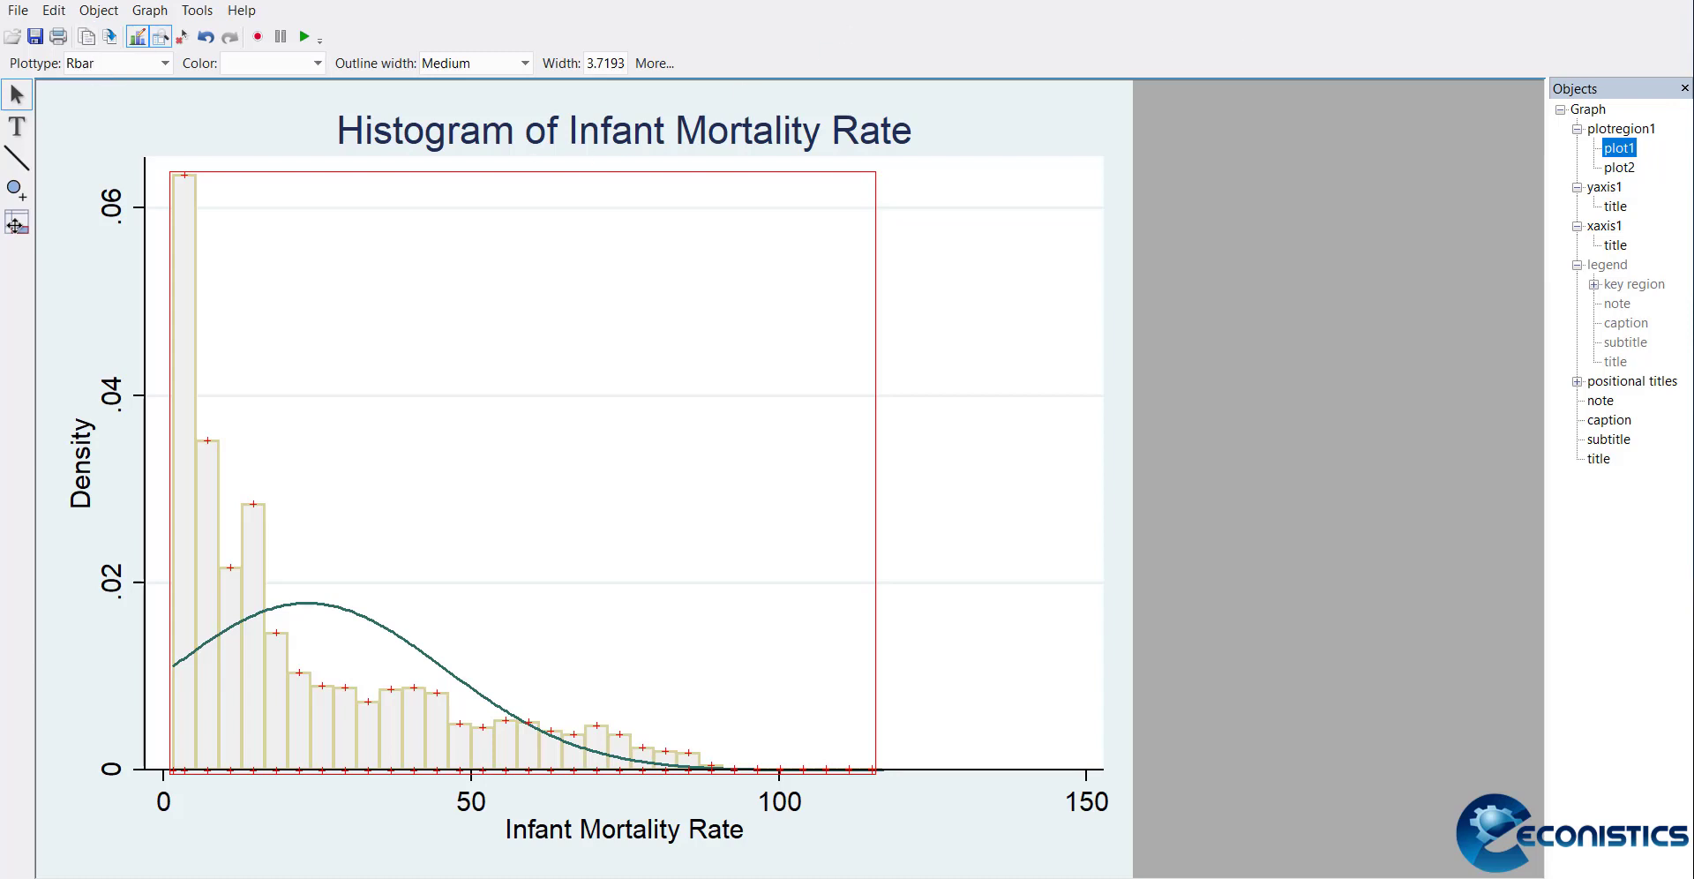
{"action": "mouse_move", "coordinate": [871, 513]}
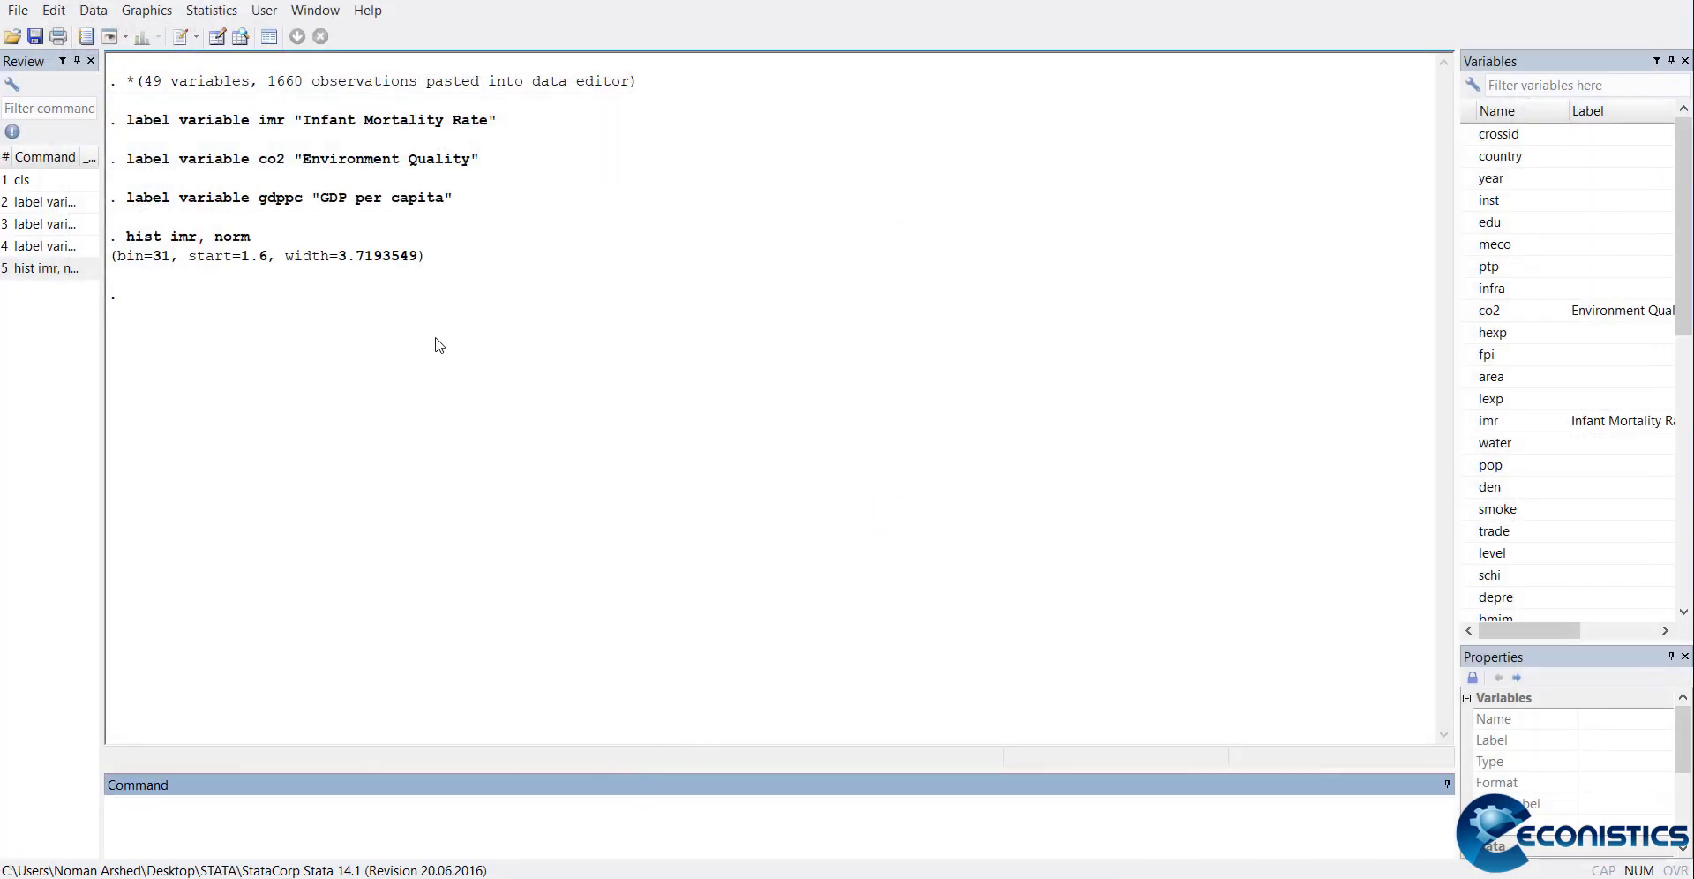
Run graph box imr to draw the infant mortality box plot
{"action": "type", "text": "g"}
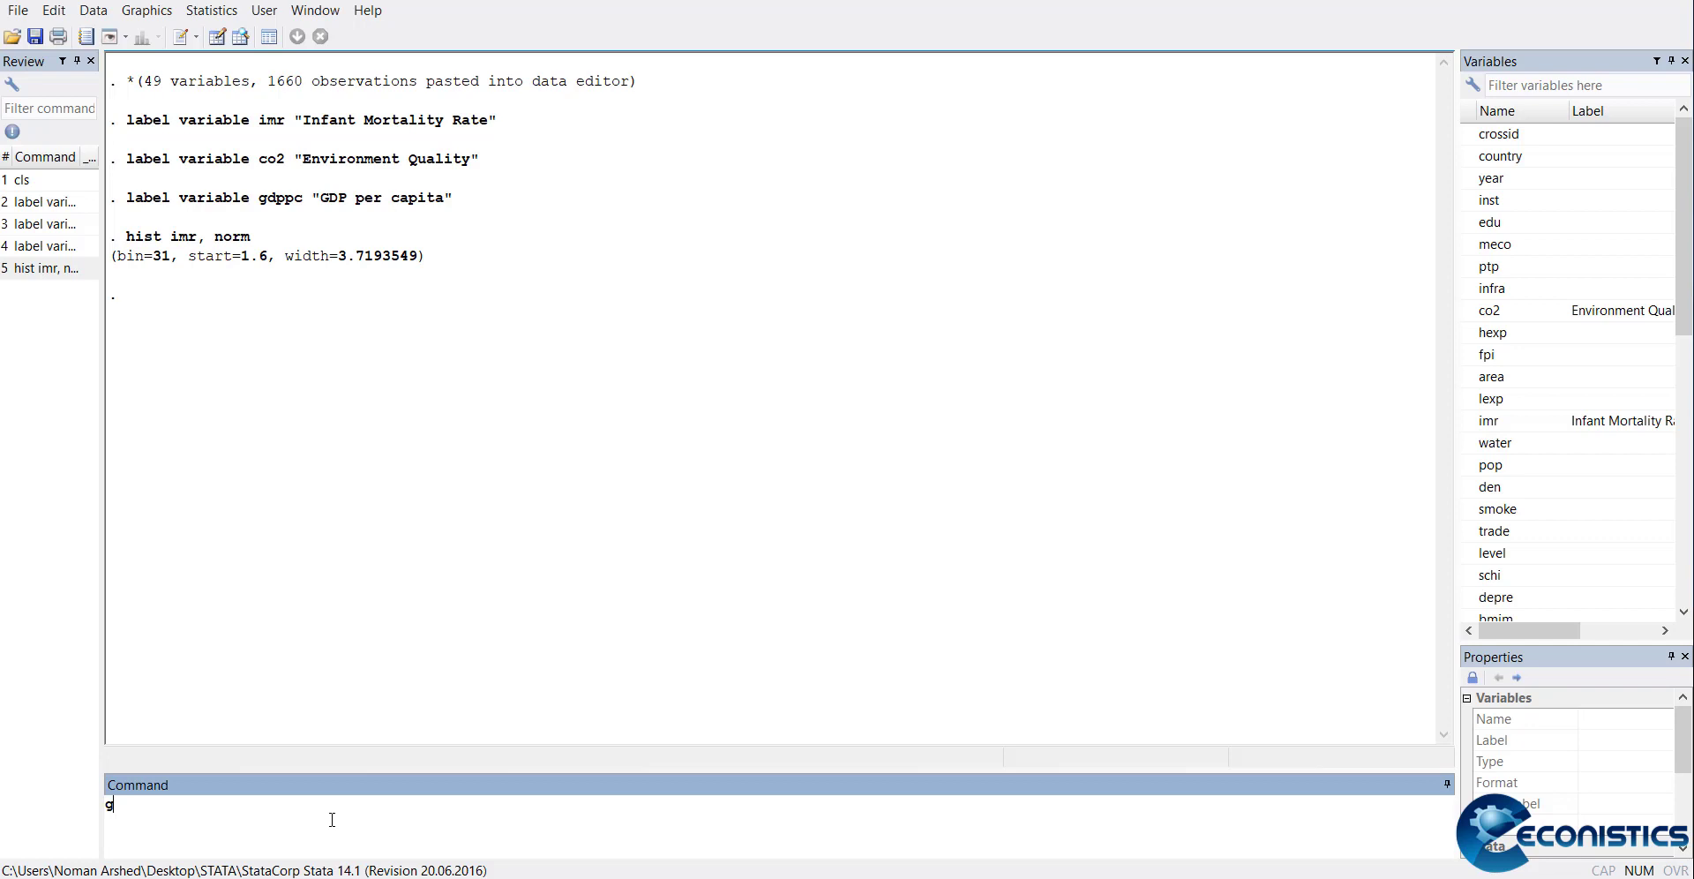
{"action": "type", "text": "raph box"}
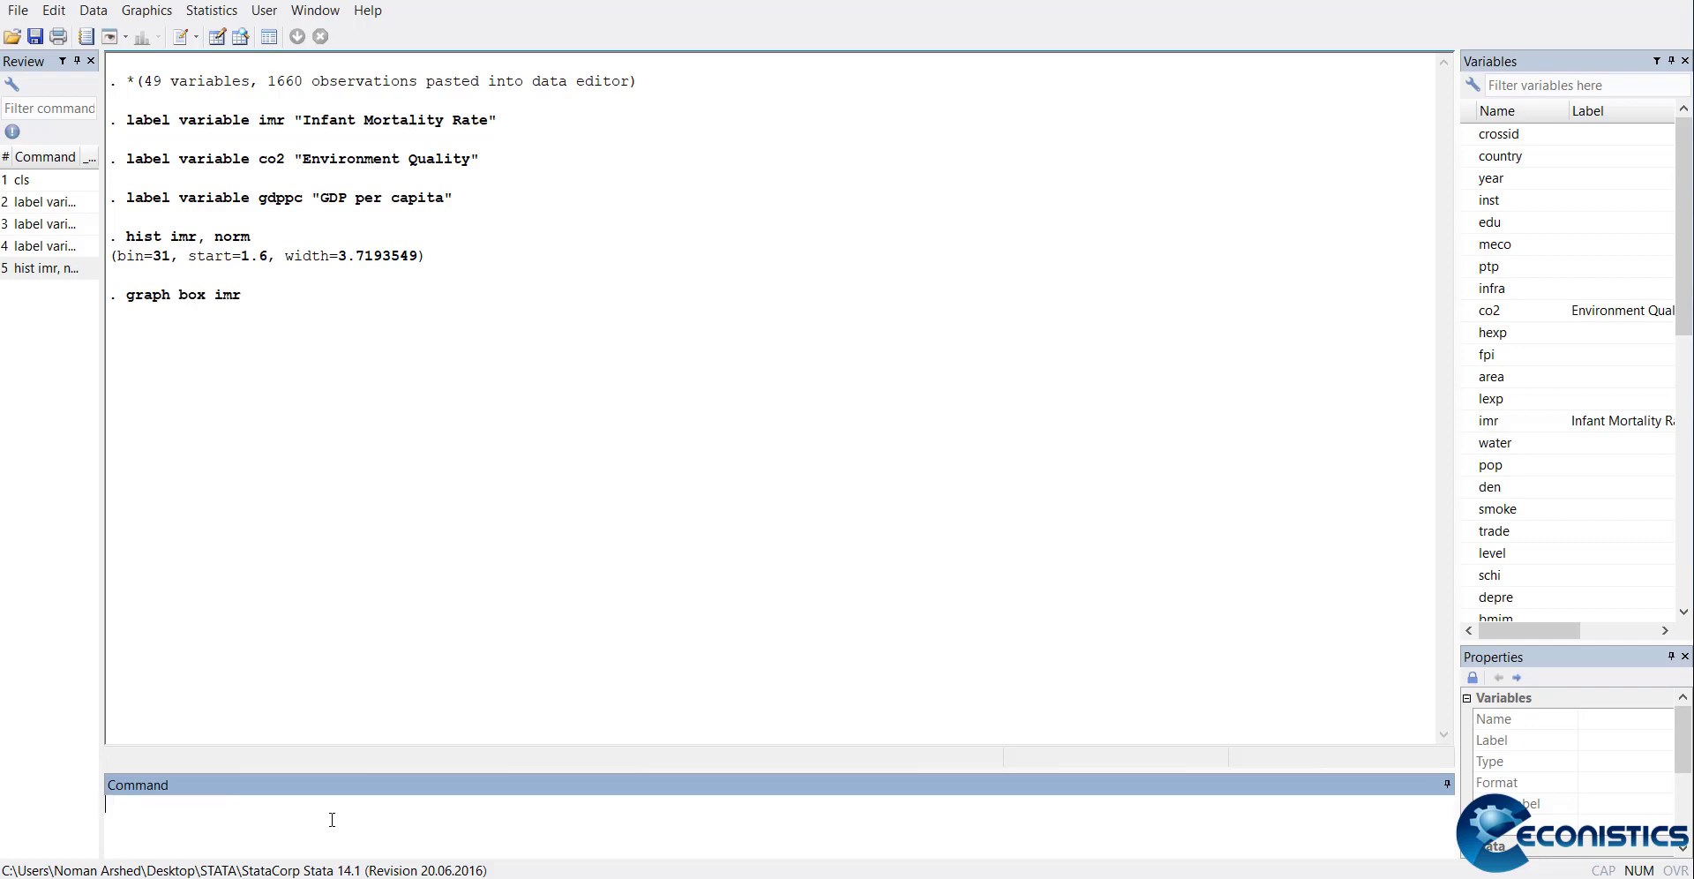
{"action": "key", "text": "Return"}
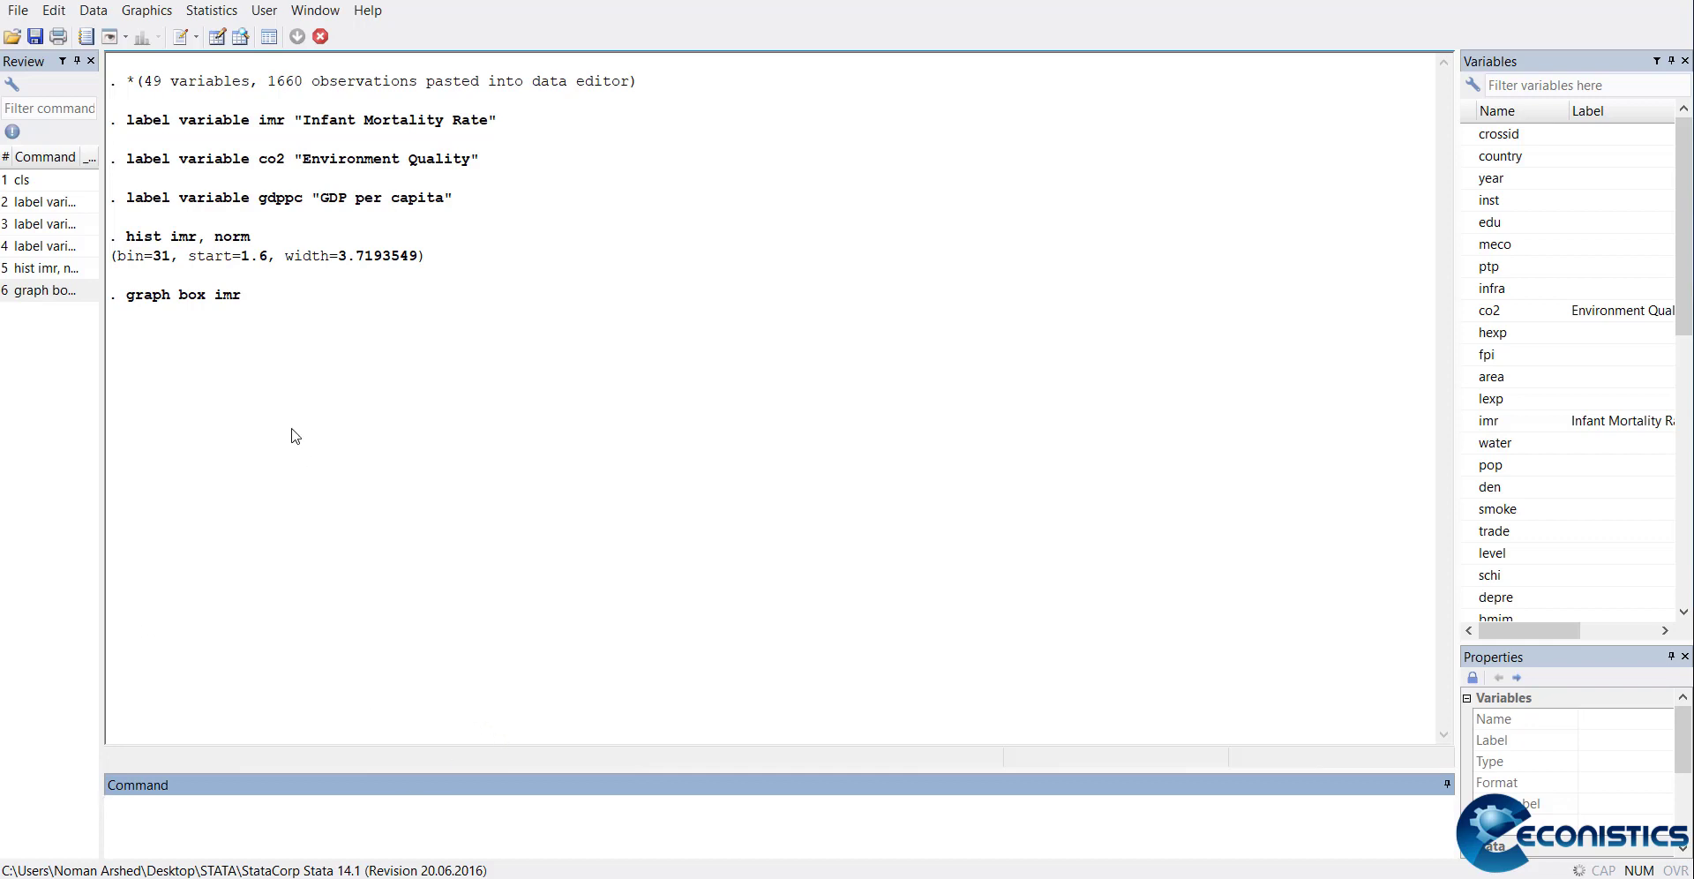
{"action": "key", "text": "Return"}
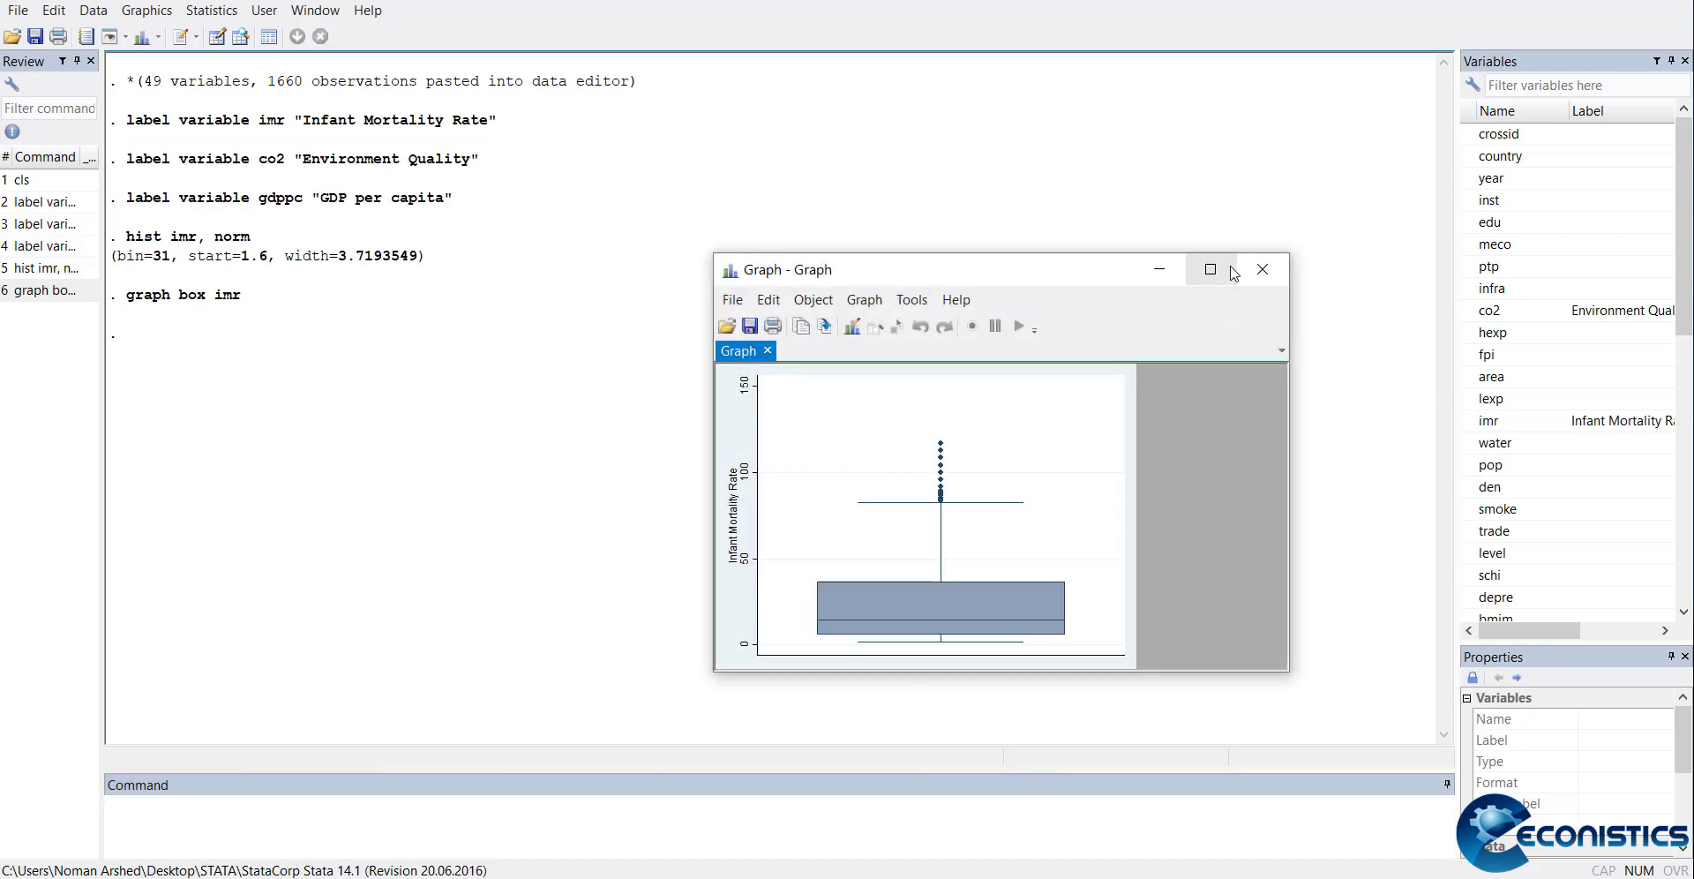
Enlarge the infant mortality box plot to full size to view its high outliers
{"action": "left_click", "coordinate": [1210, 268]}
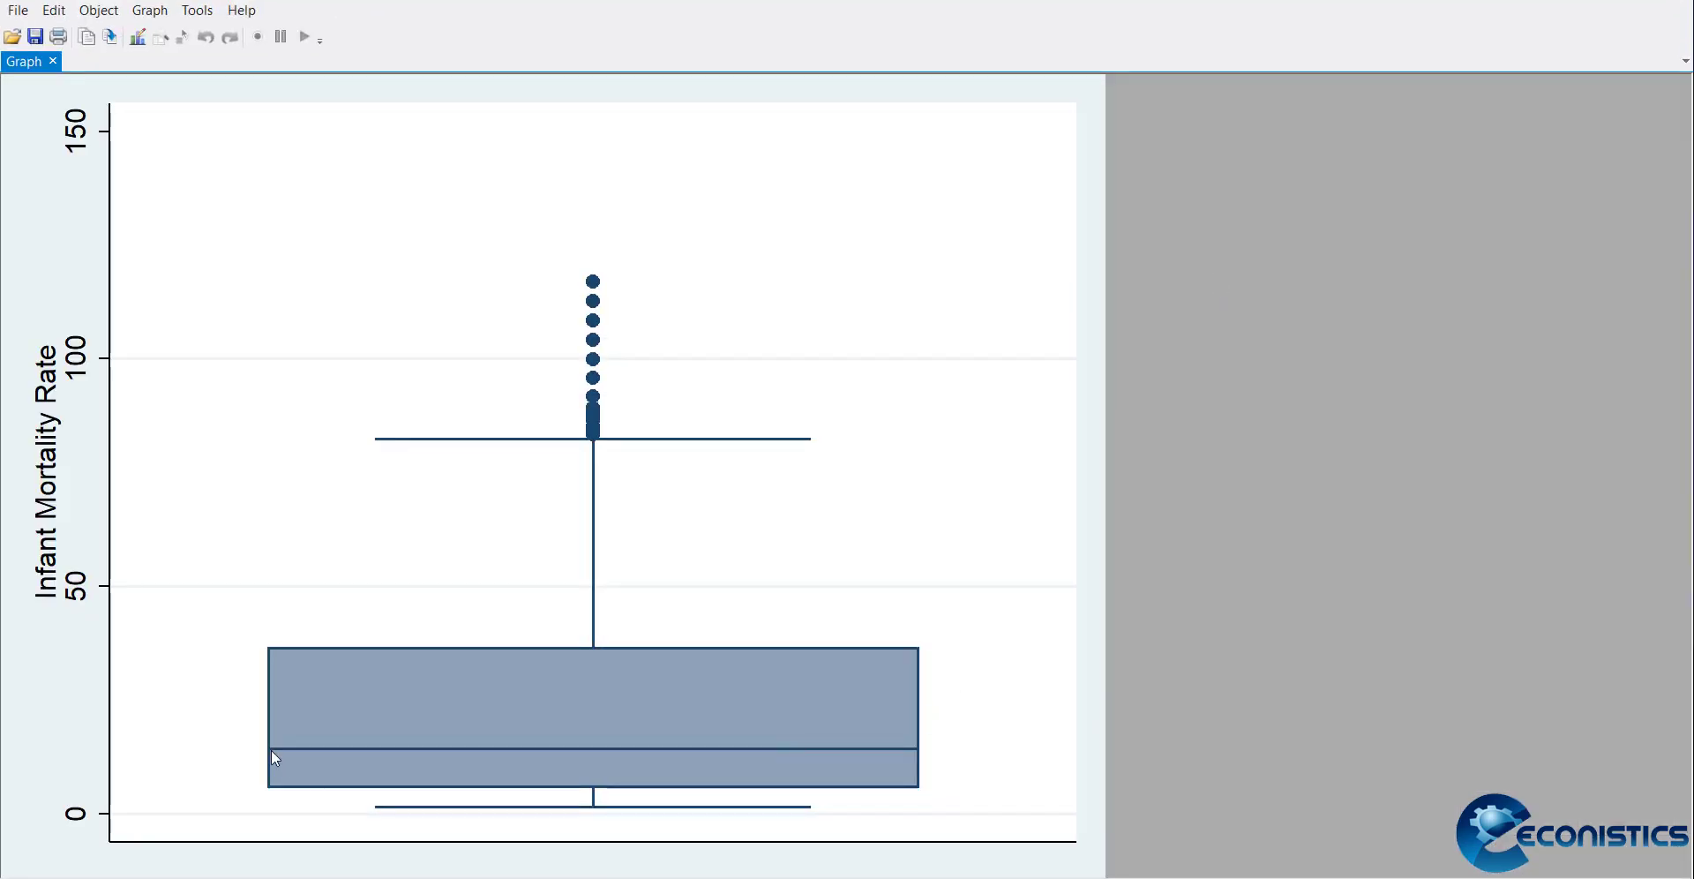
{"action": "mouse_move", "coordinate": [800, 714]}
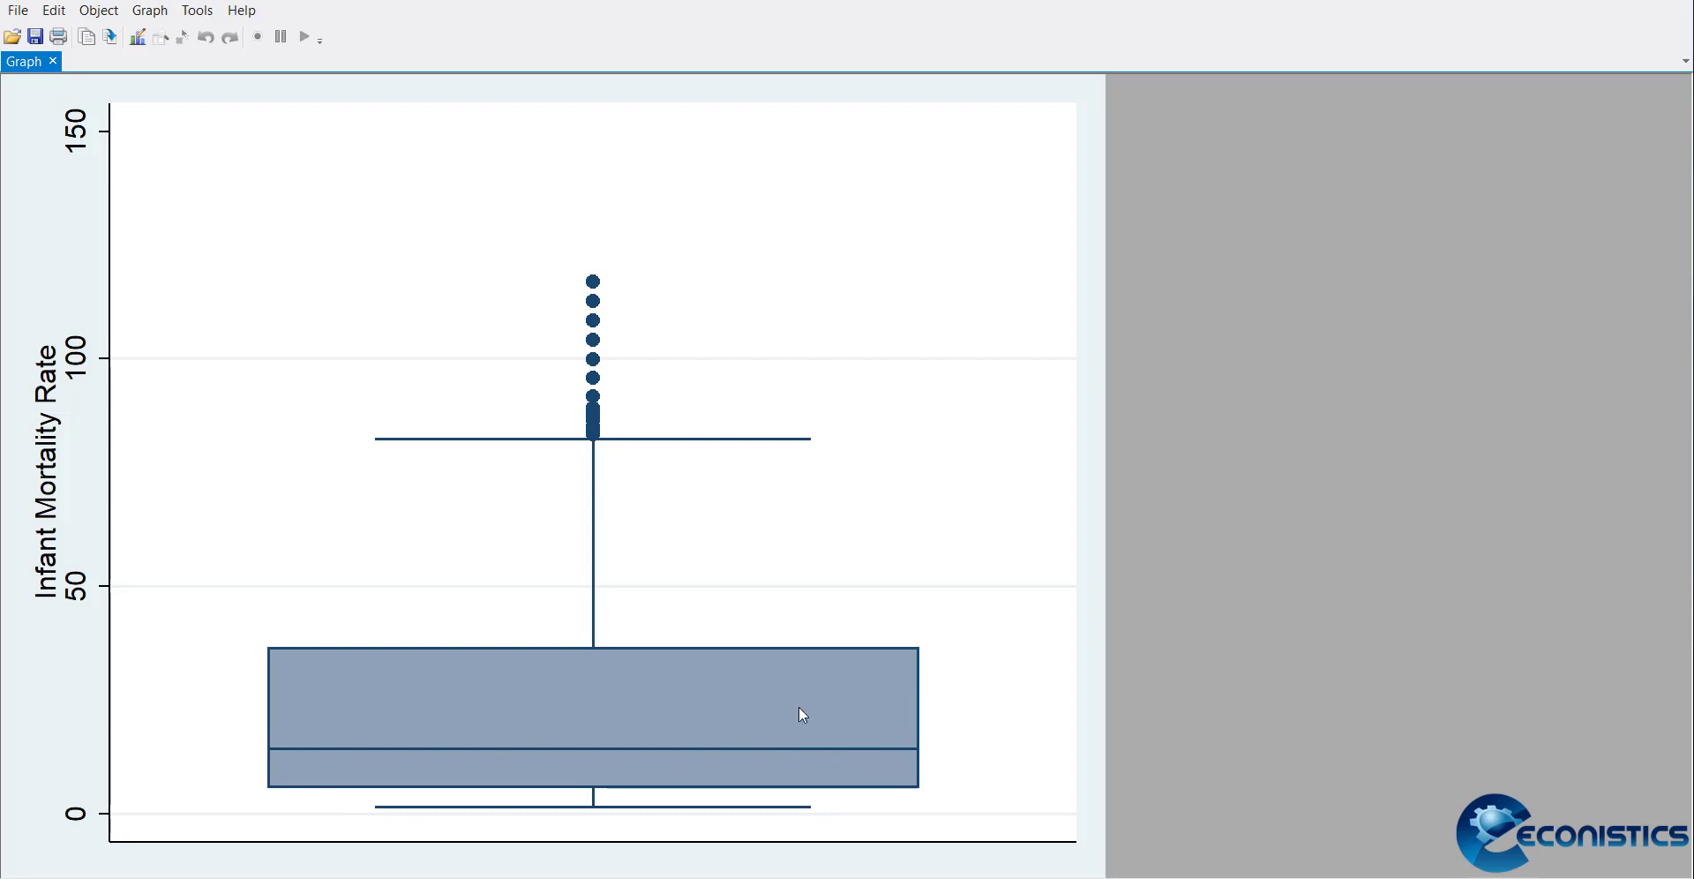
{"action": "mouse_move", "coordinate": [179, 756]}
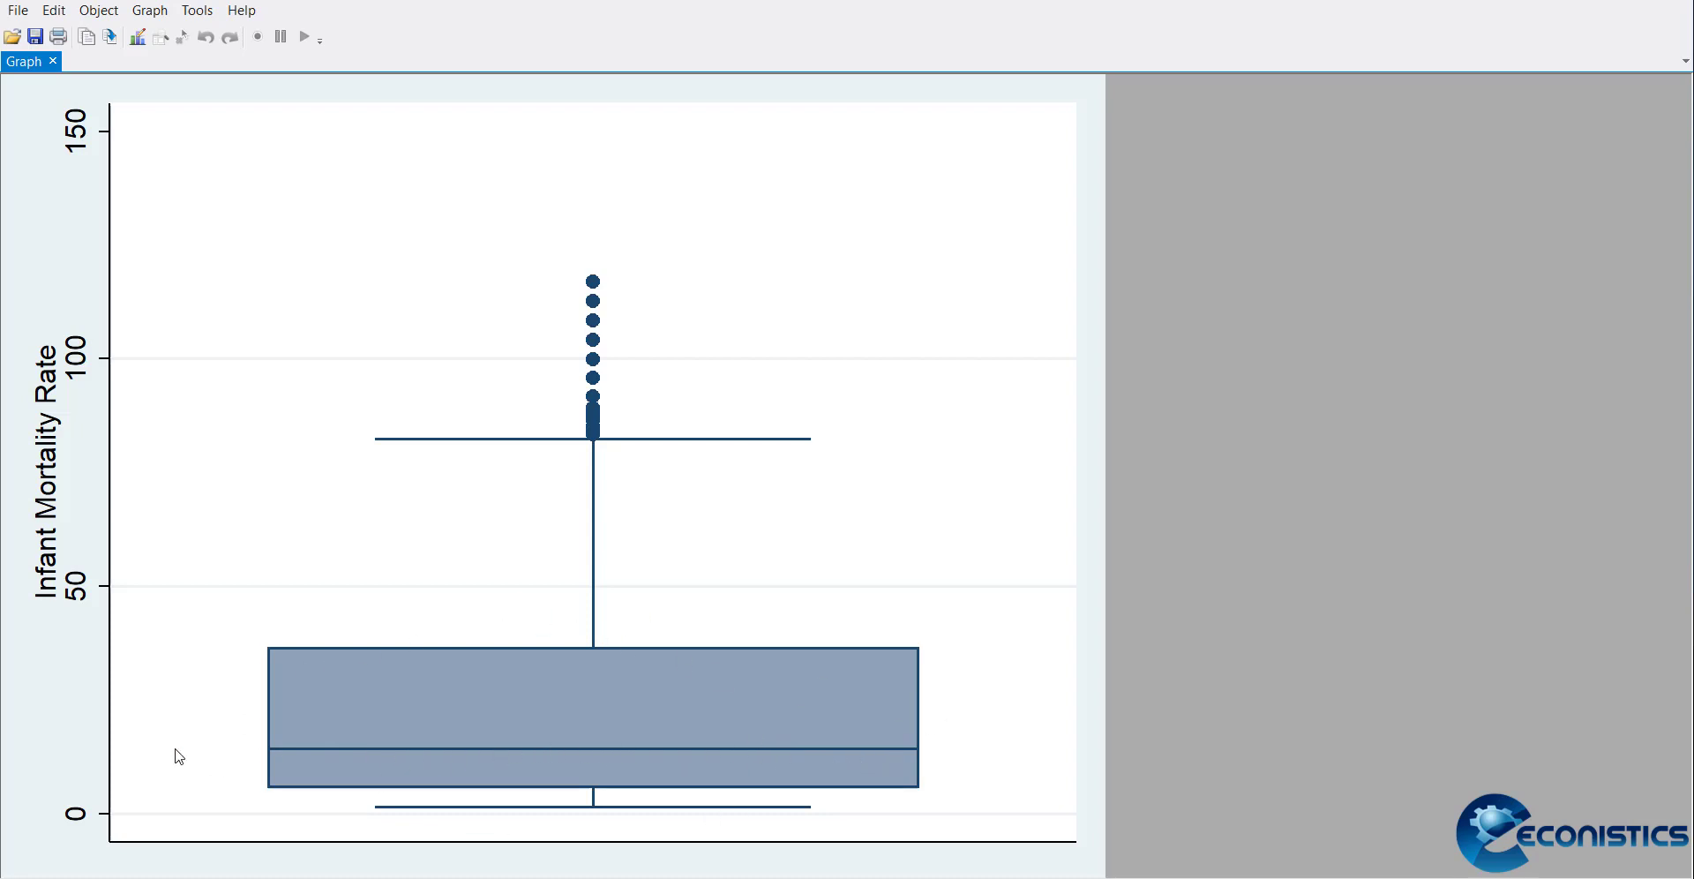
{"action": "mouse_move", "coordinate": [540, 425]}
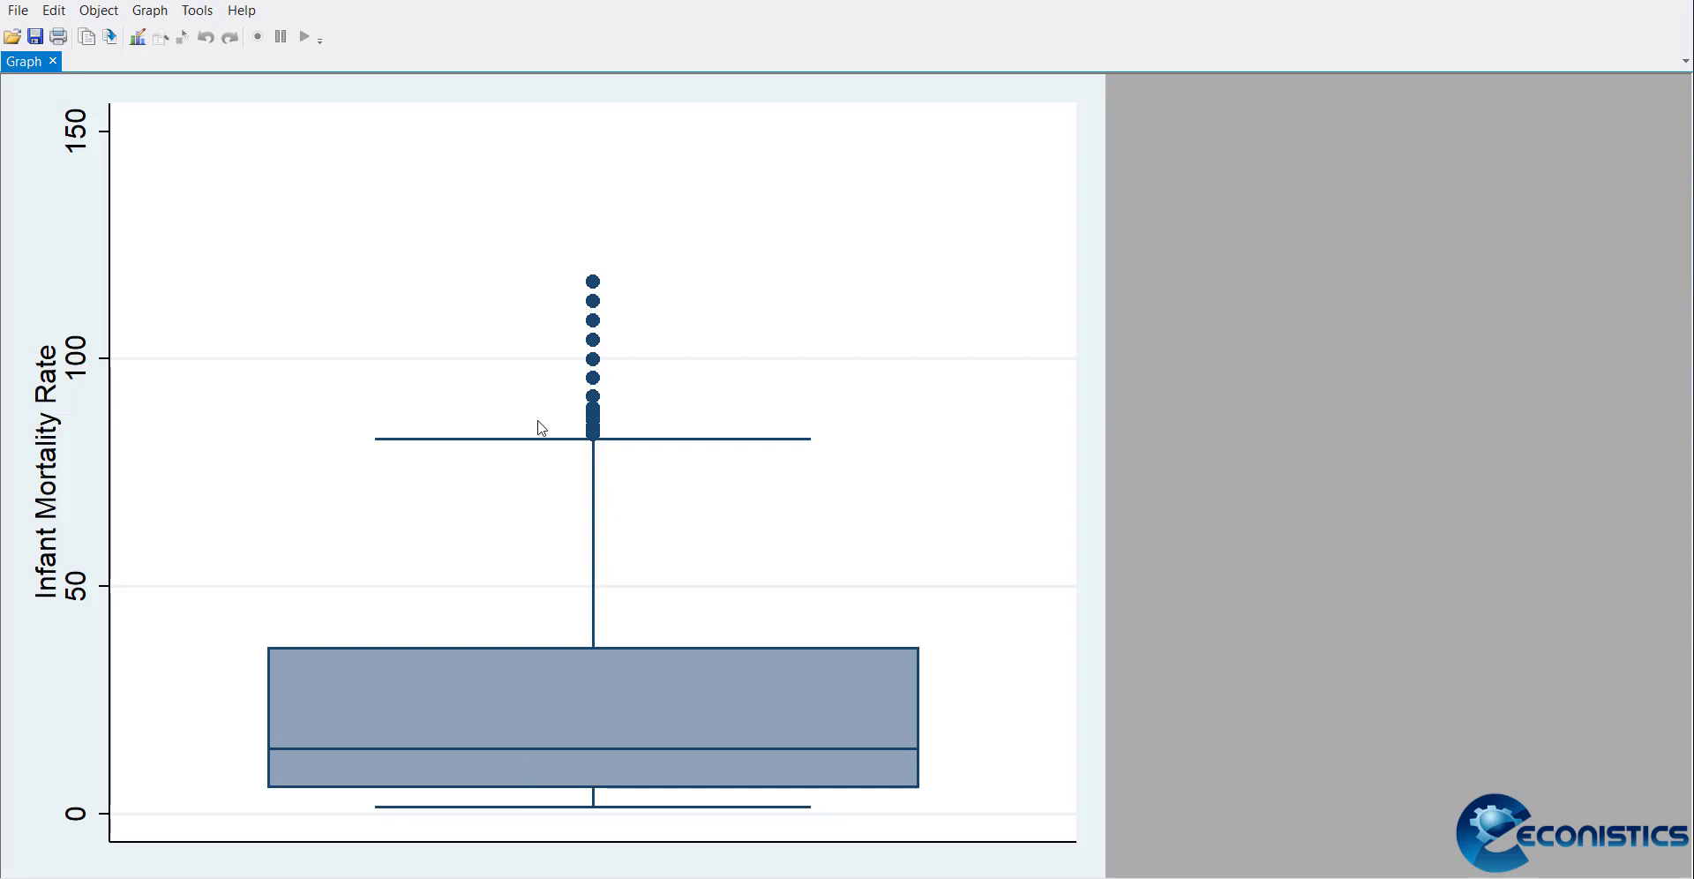
{"action": "mouse_move", "coordinate": [640, 299]}
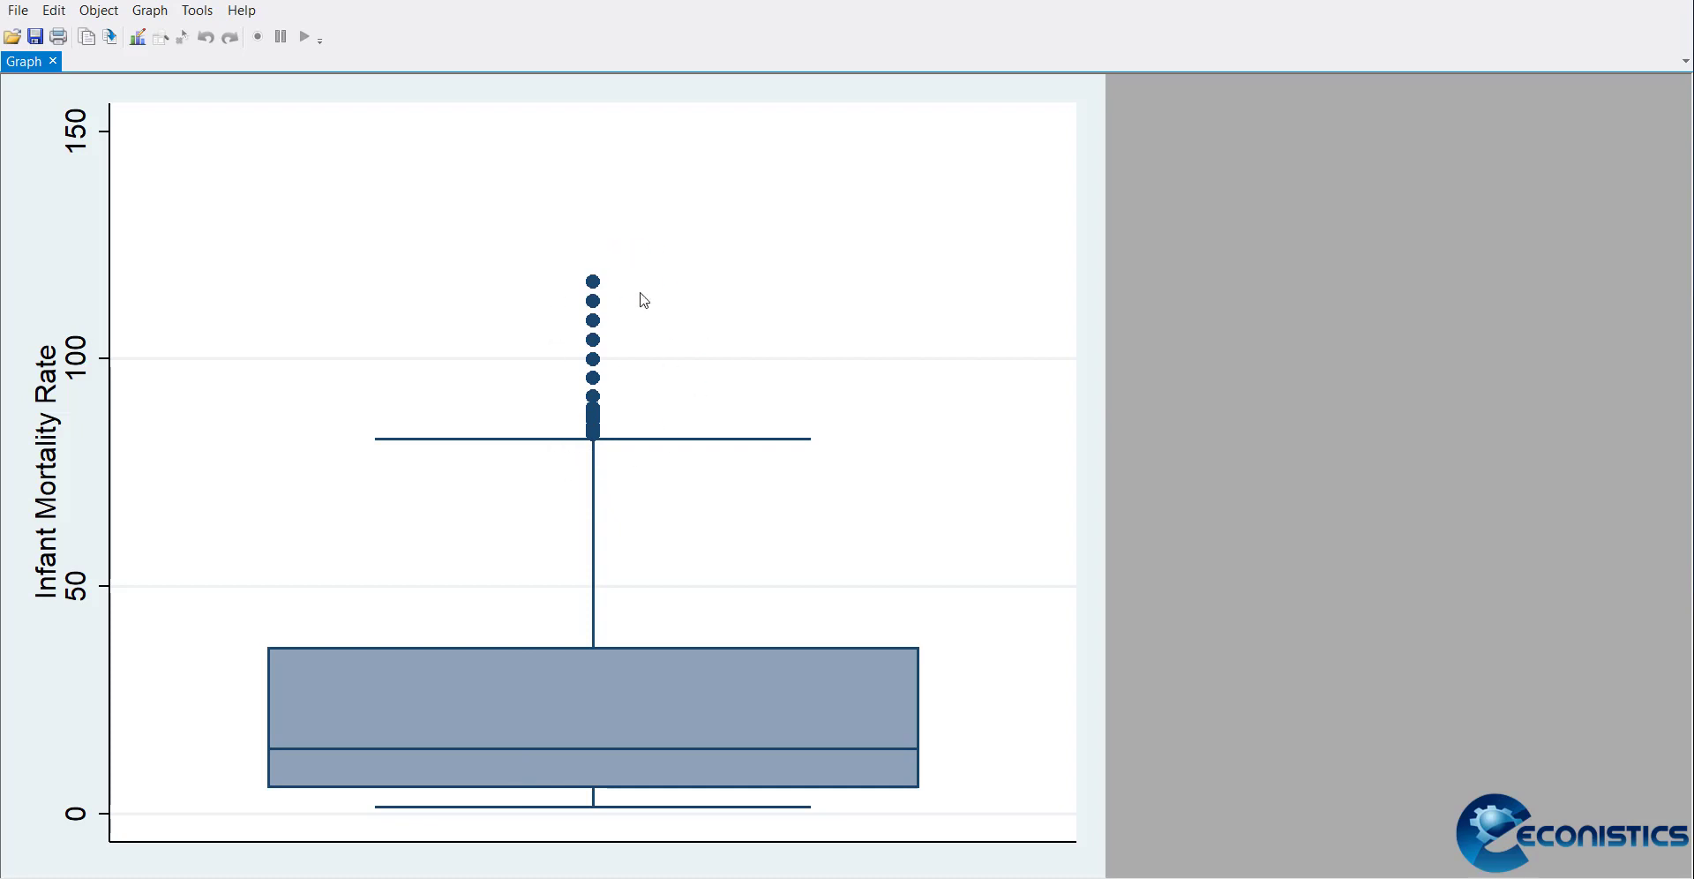
{"action": "mouse_move", "coordinate": [645, 375]}
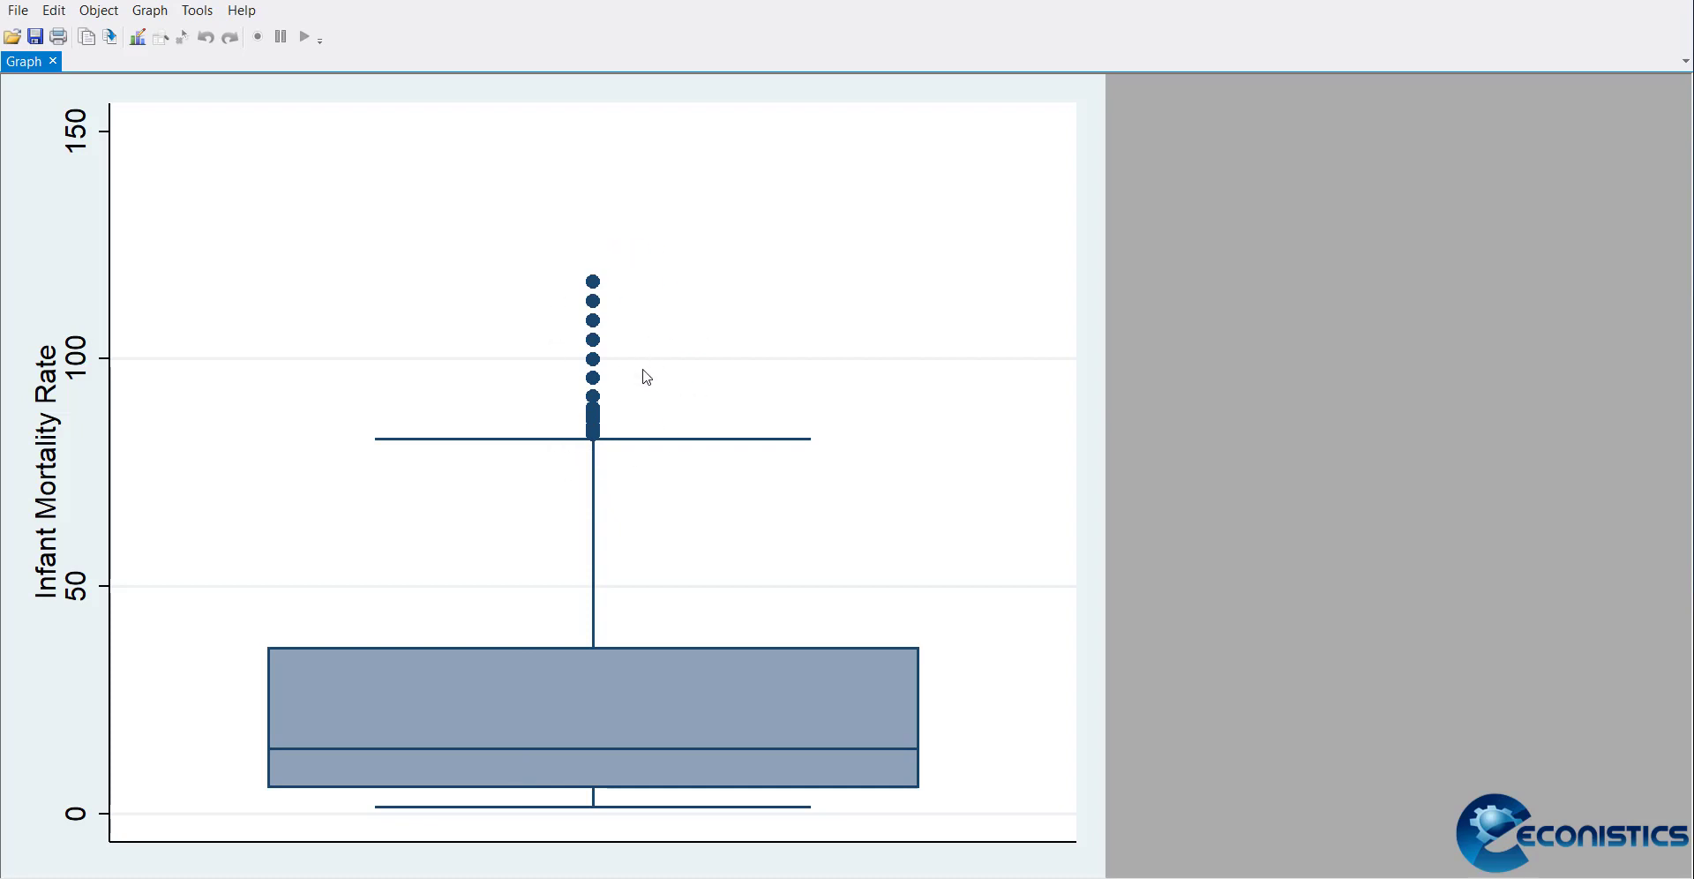
{"action": "mouse_move", "coordinate": [630, 228]}
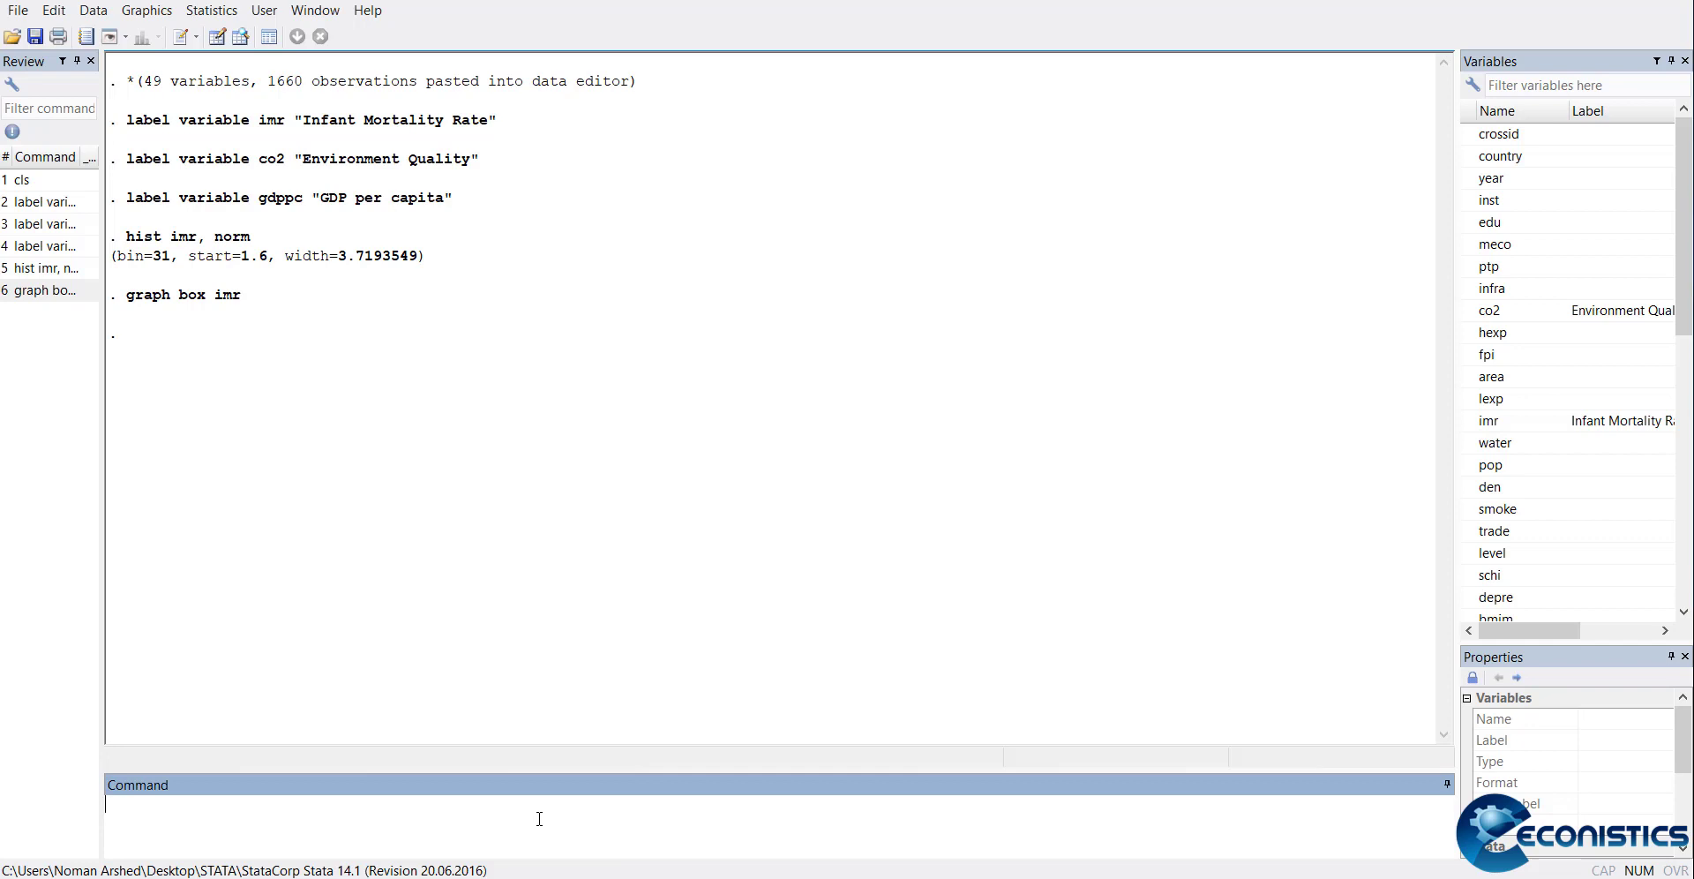
Run sktest on imr, co2 and gdppc, all giving probabilities of 0.0000
{"action": "type", "text": "sktest"}
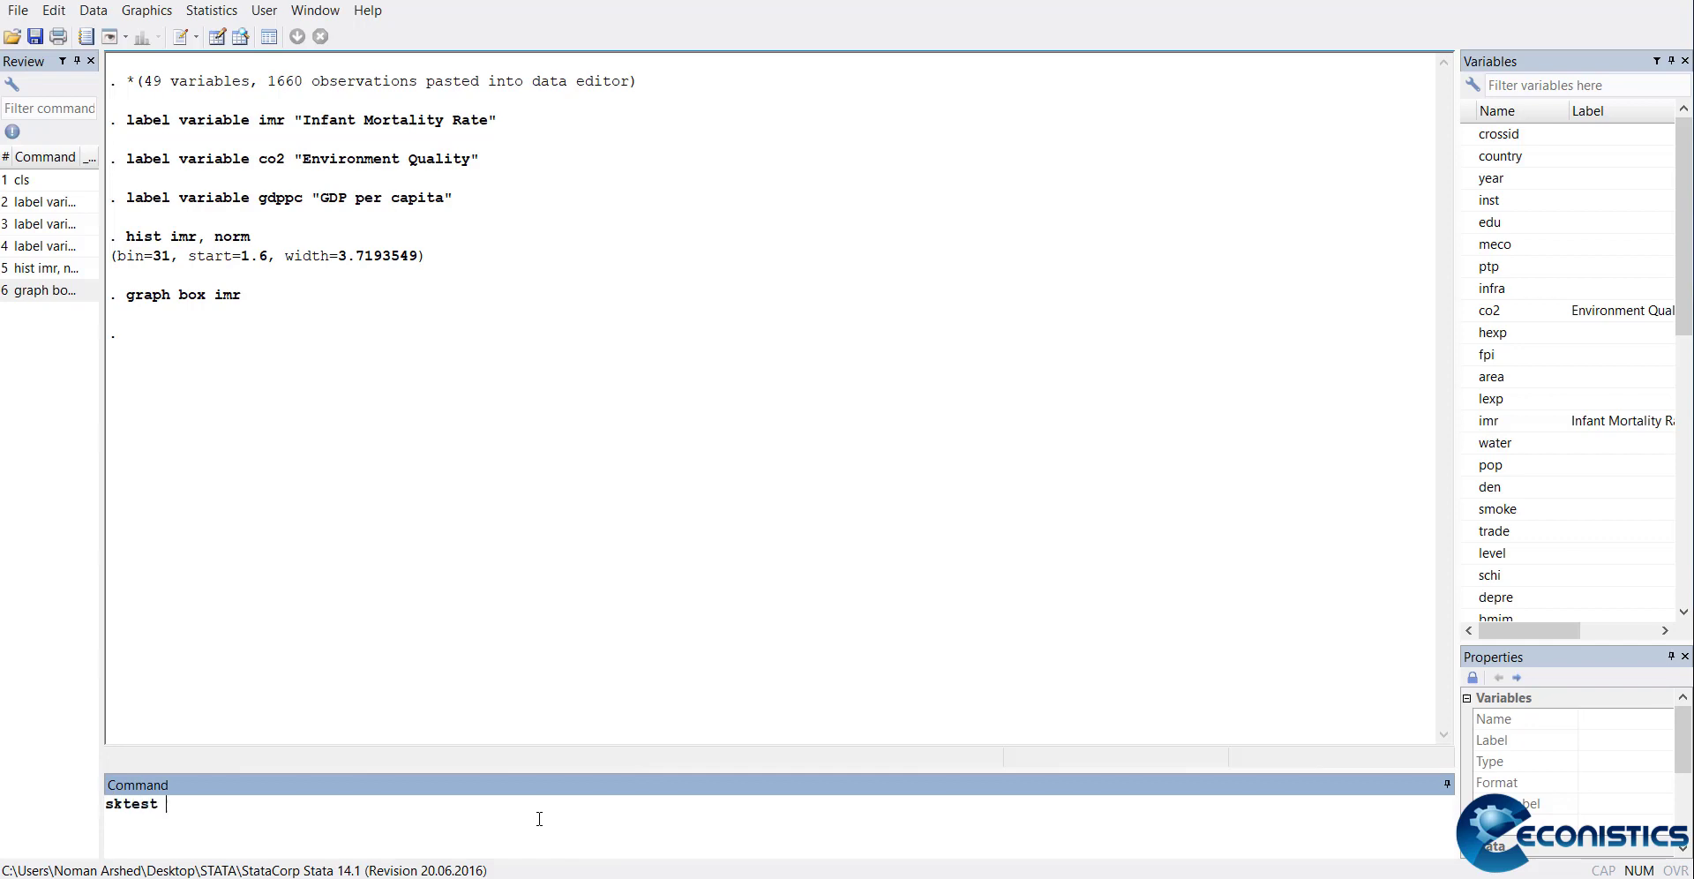
{"action": "type", "text": "imr co"}
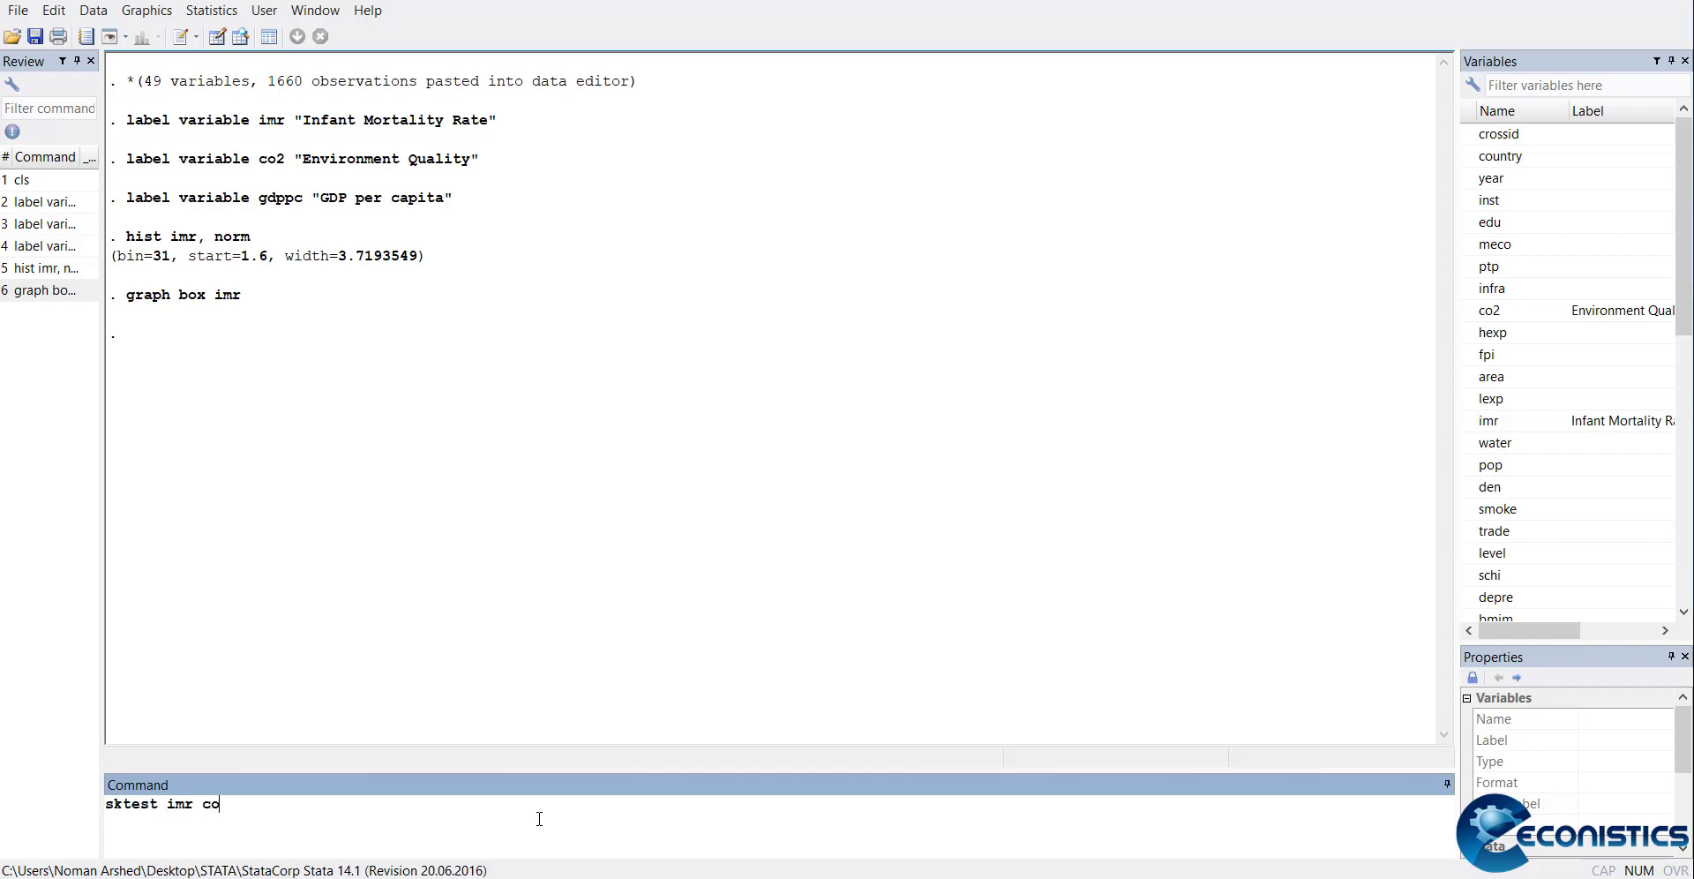
{"action": "key", "text": "Return"}
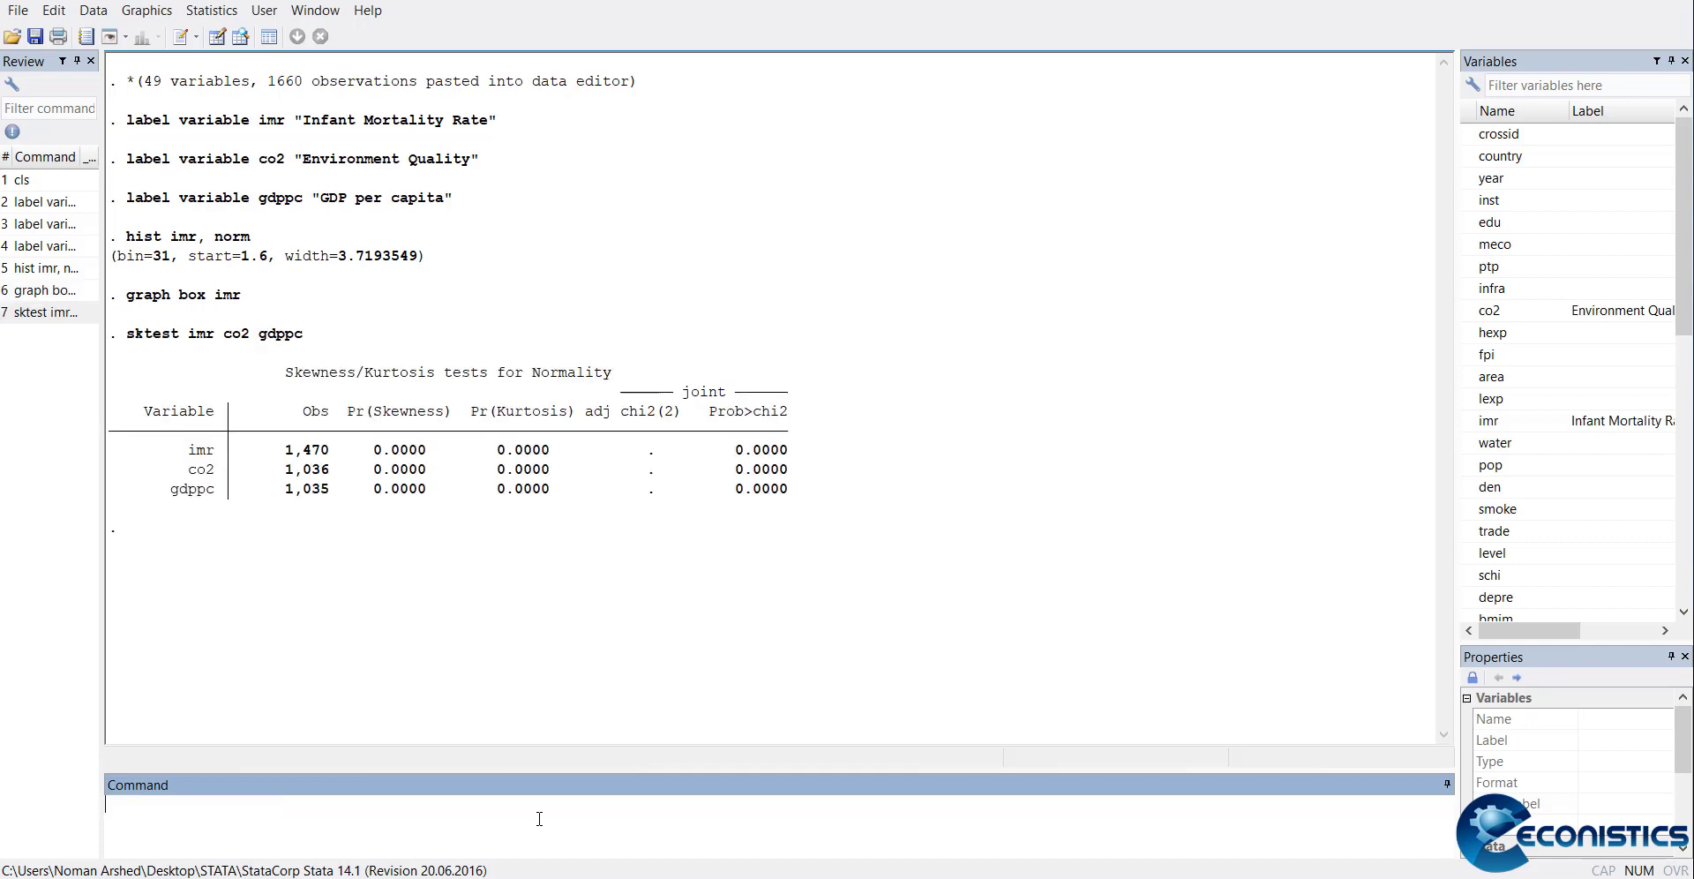
{"action": "mouse_move", "coordinate": [697, 397]}
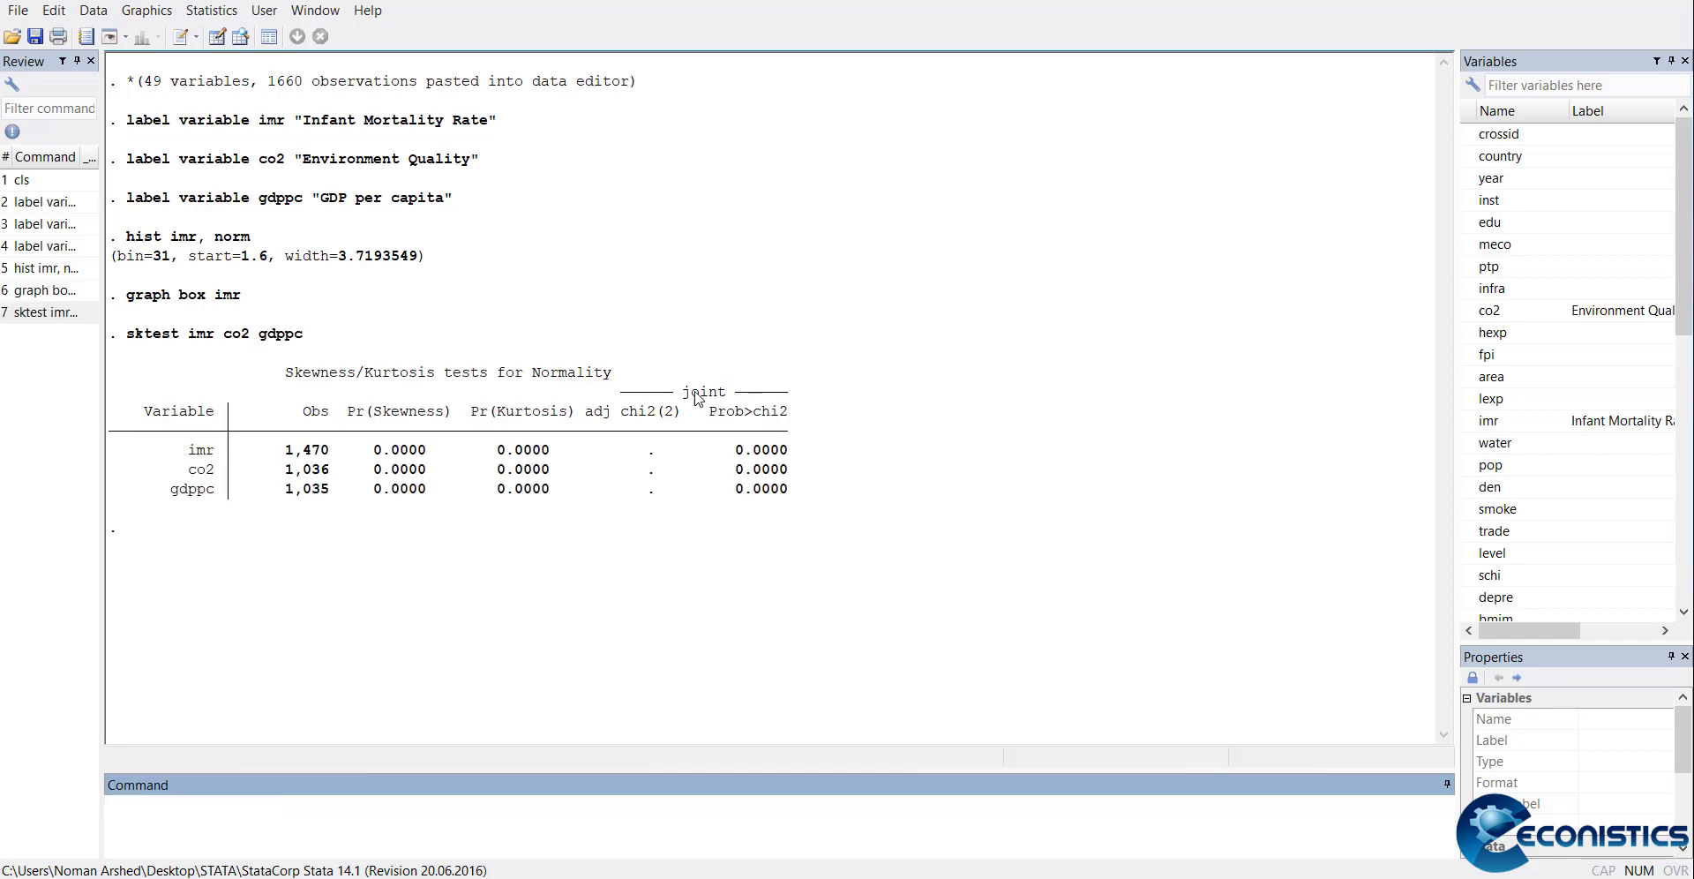
{"action": "mouse_move", "coordinate": [762, 385]}
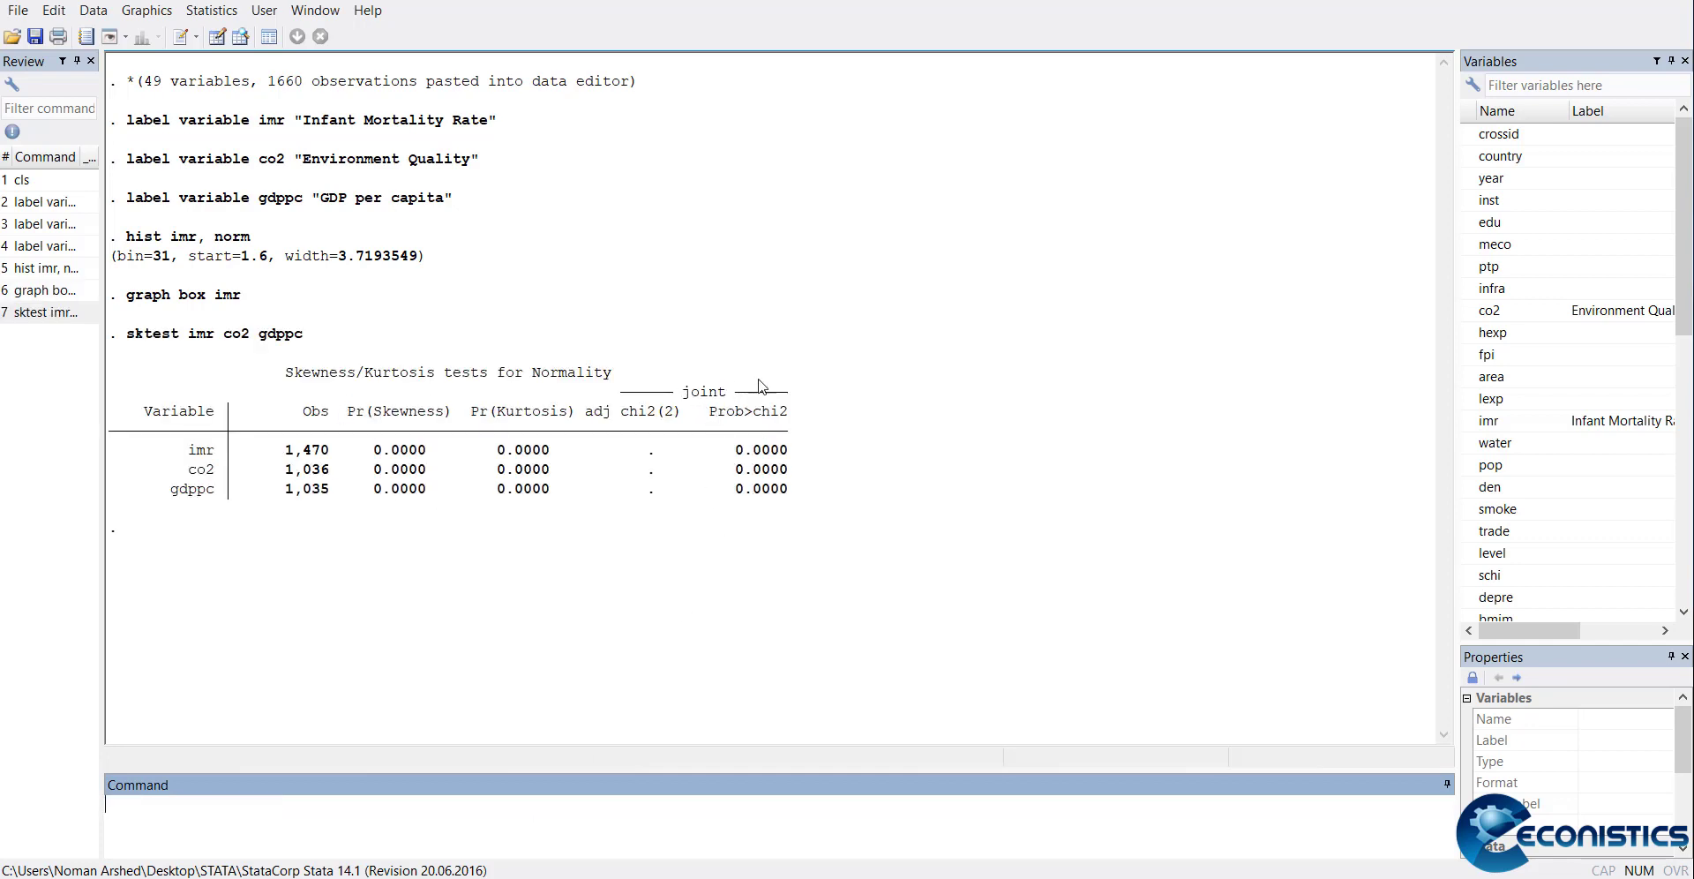
{"action": "mouse_move", "coordinate": [762, 539]}
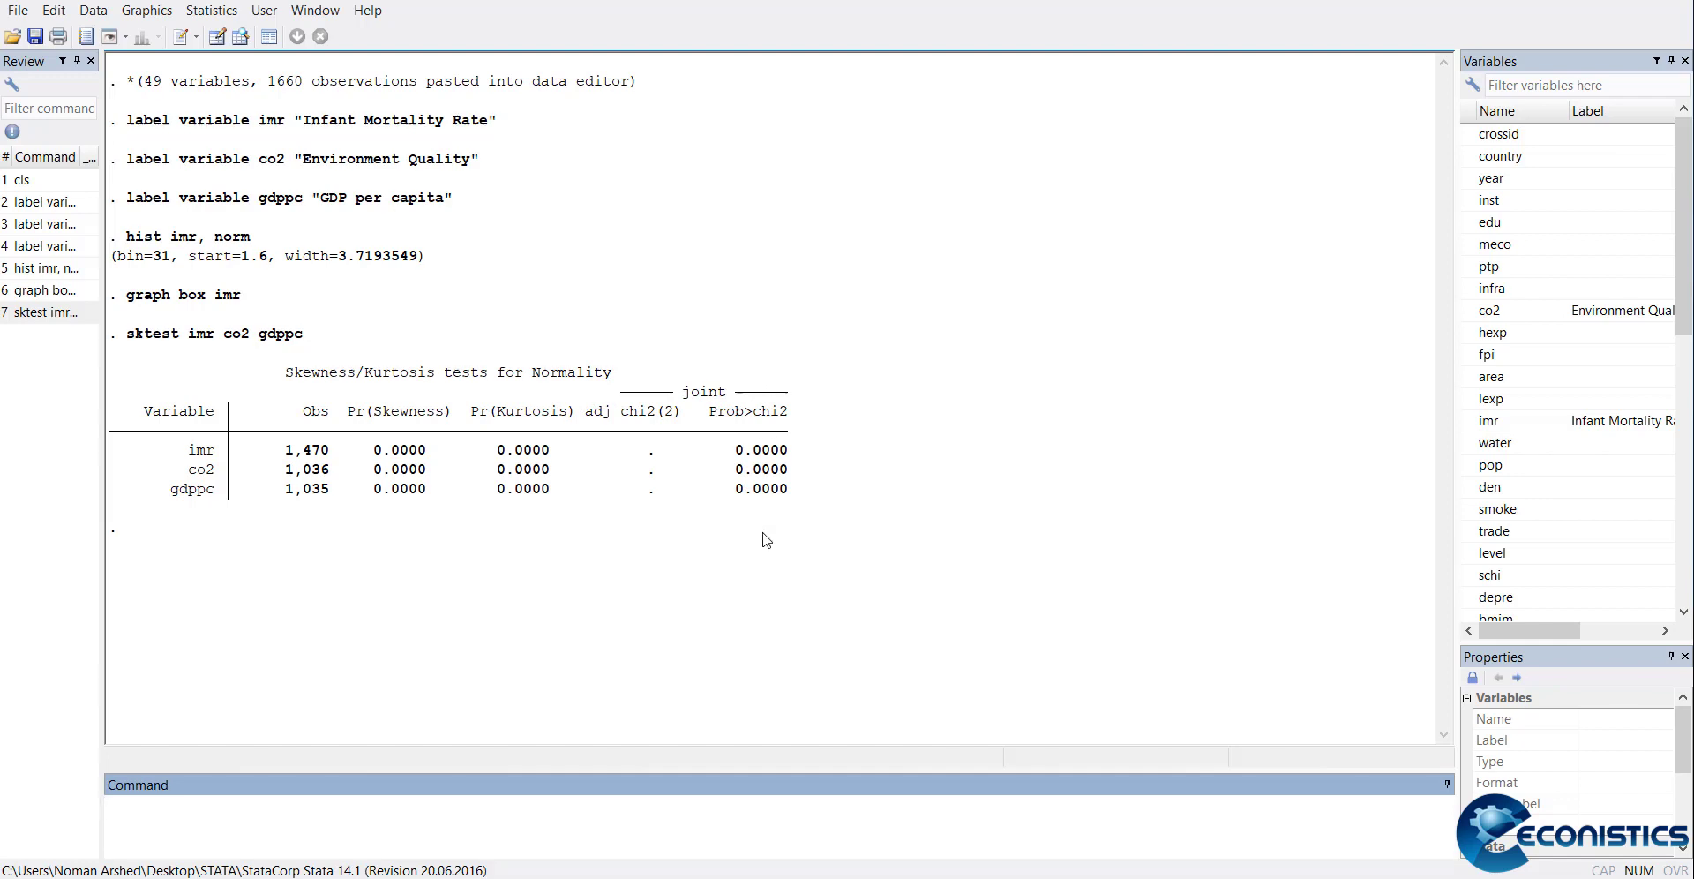
{"action": "mouse_move", "coordinate": [244, 453]}
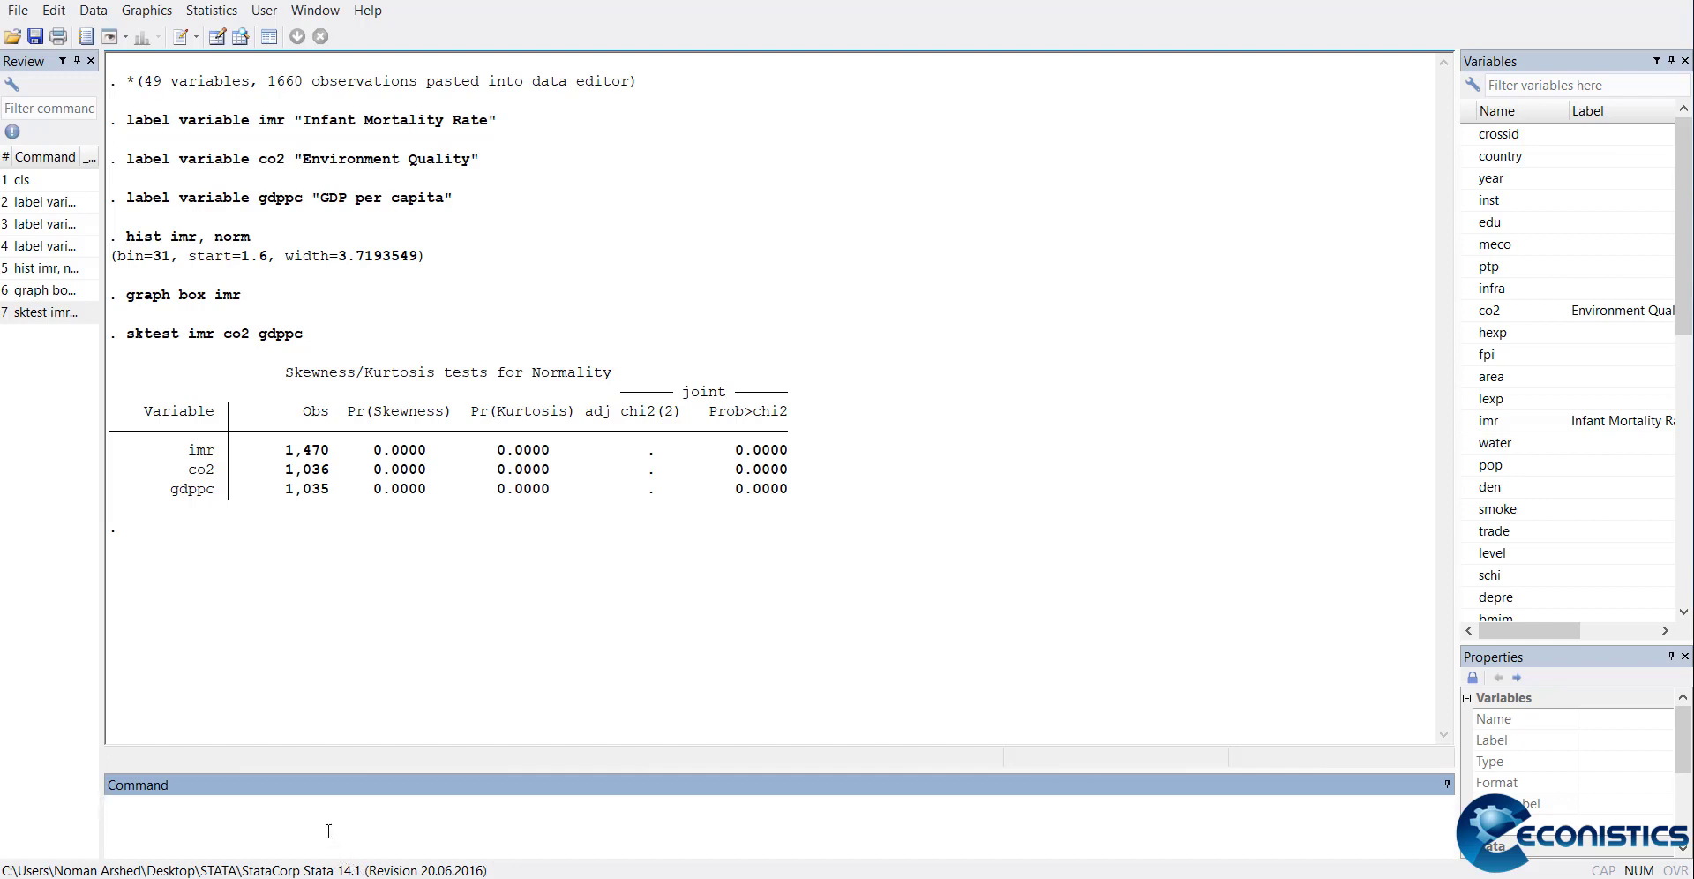
Run swilk on imr, co2 and gdppc, each giving probability 0.00000
{"action": "type", "text": "s"}
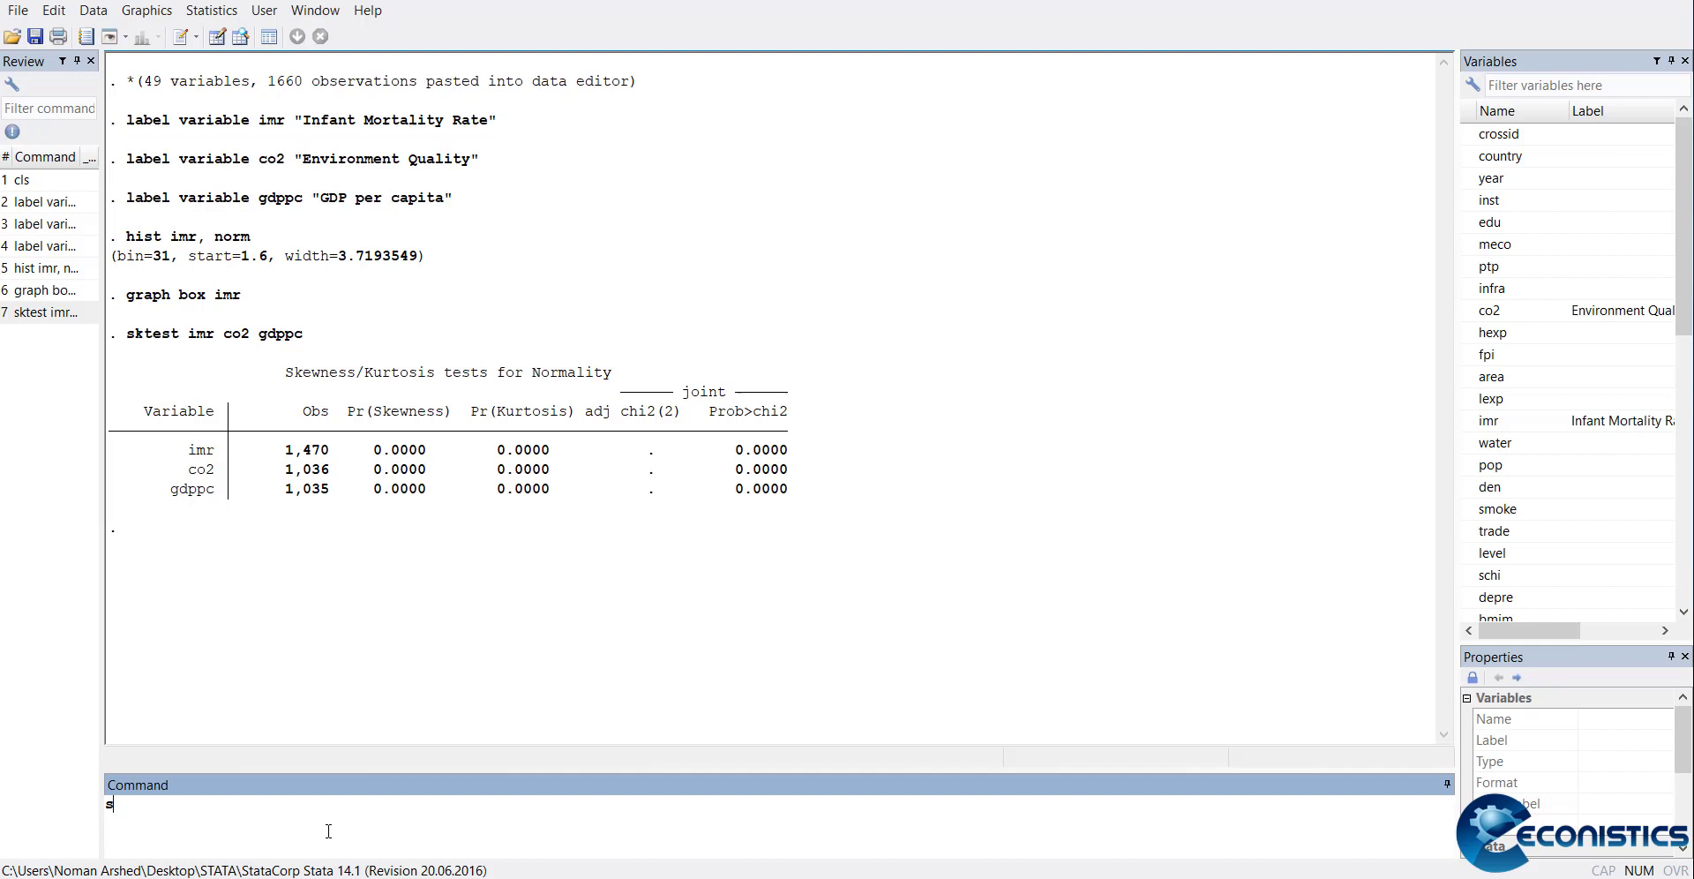
{"action": "type", "text": "swil"}
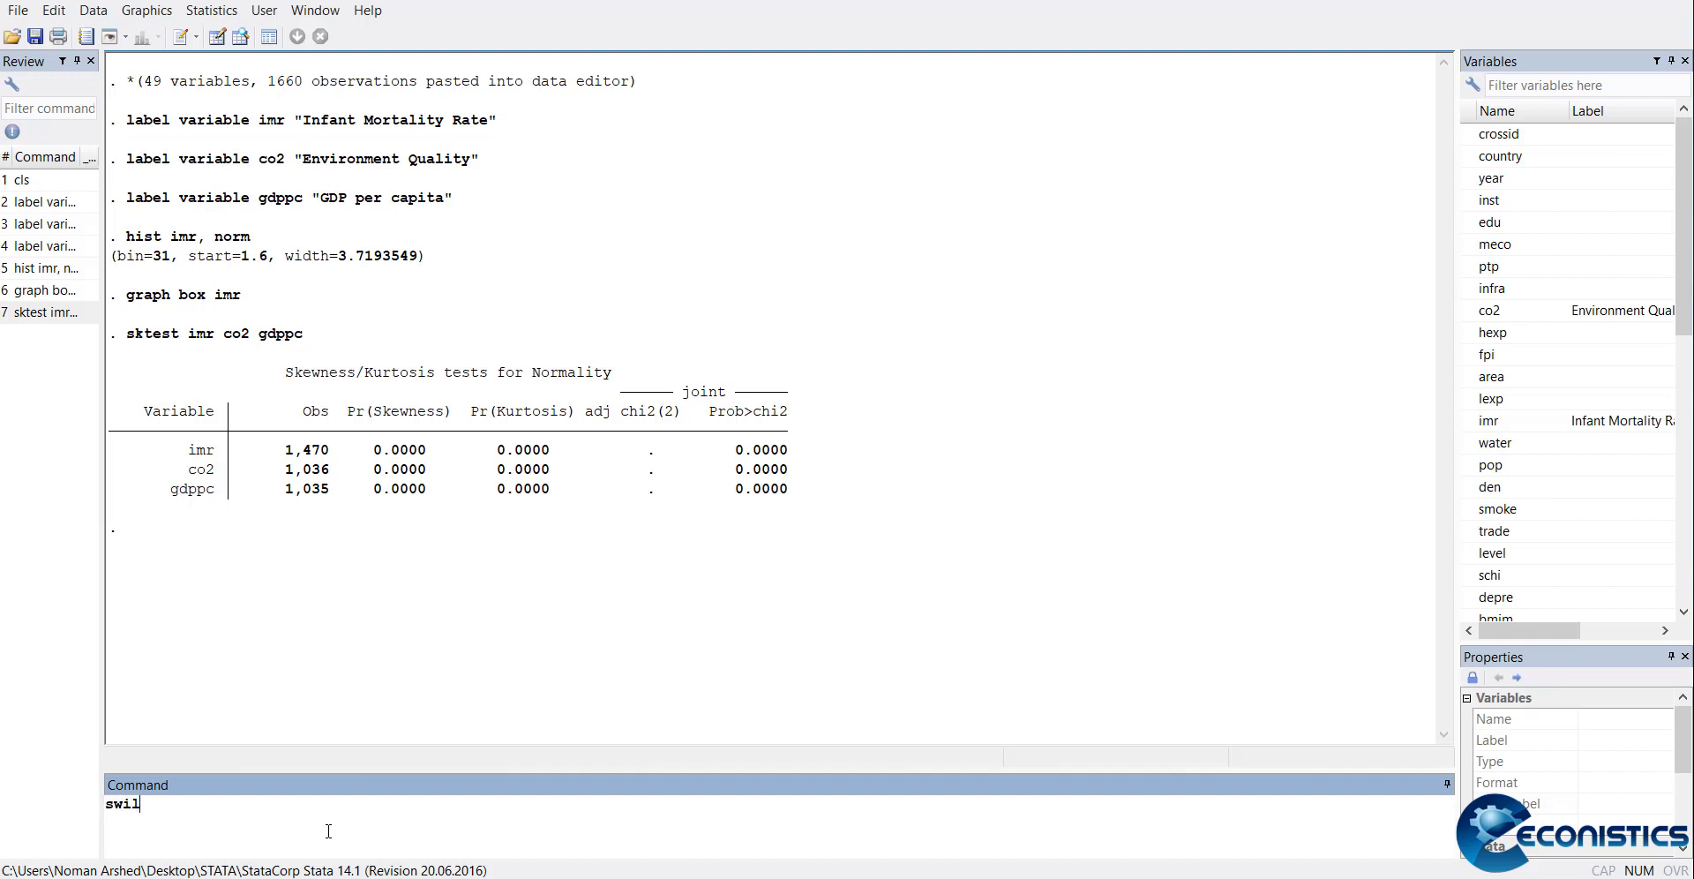
{"action": "type", "text": "k imr"}
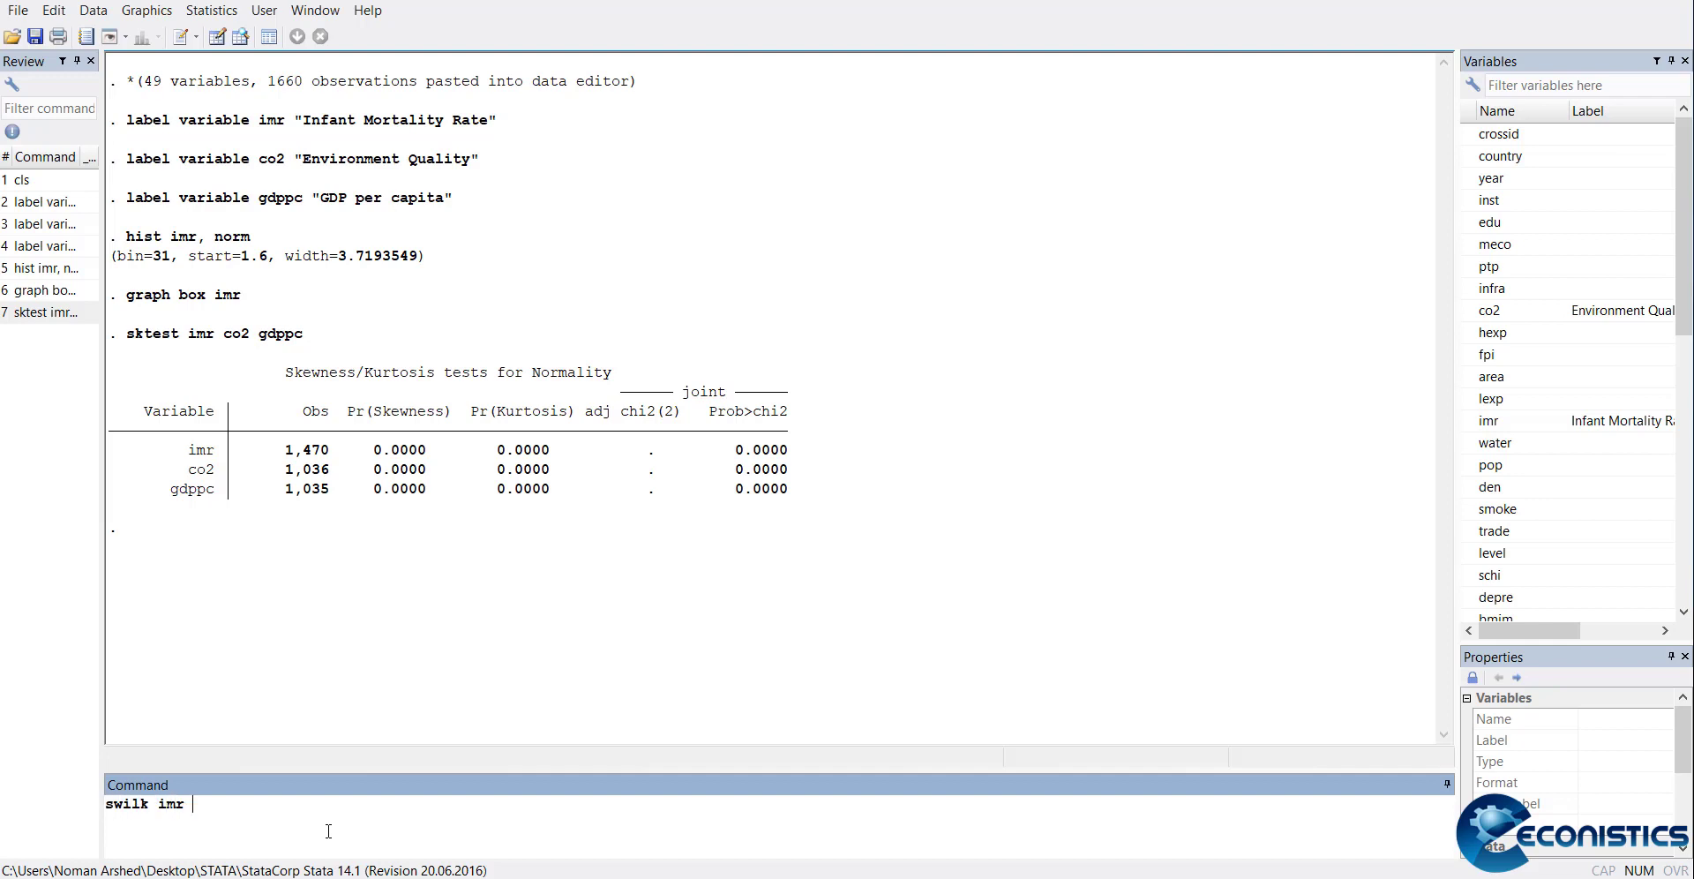
{"action": "type", "text": "c"}
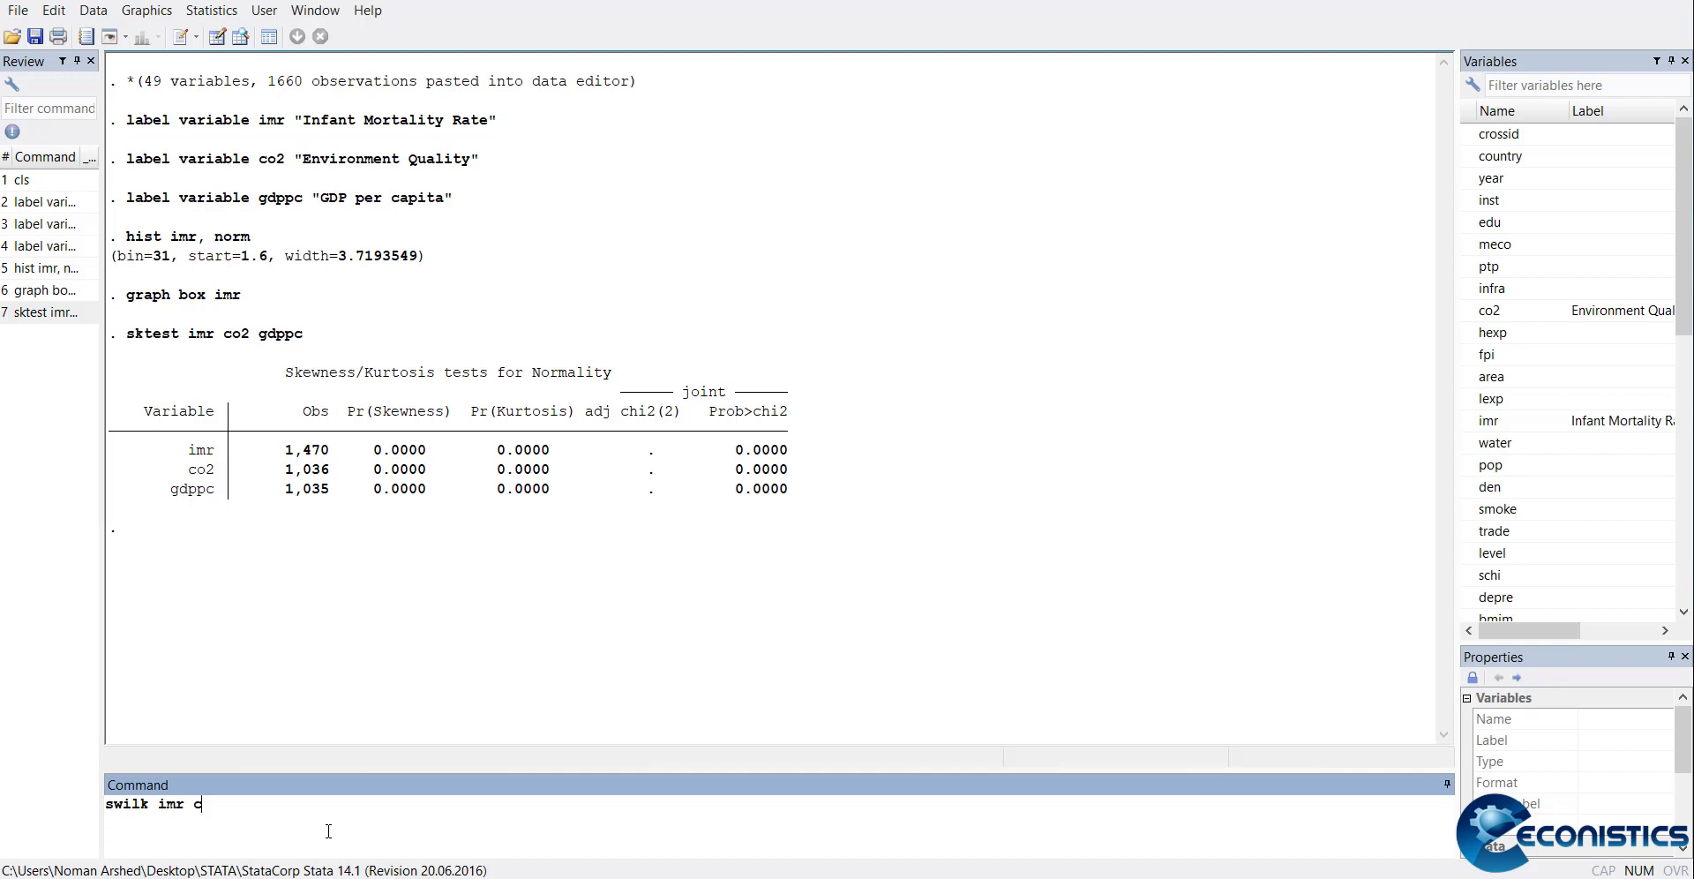
{"action": "type", "text": "o2 pg"}
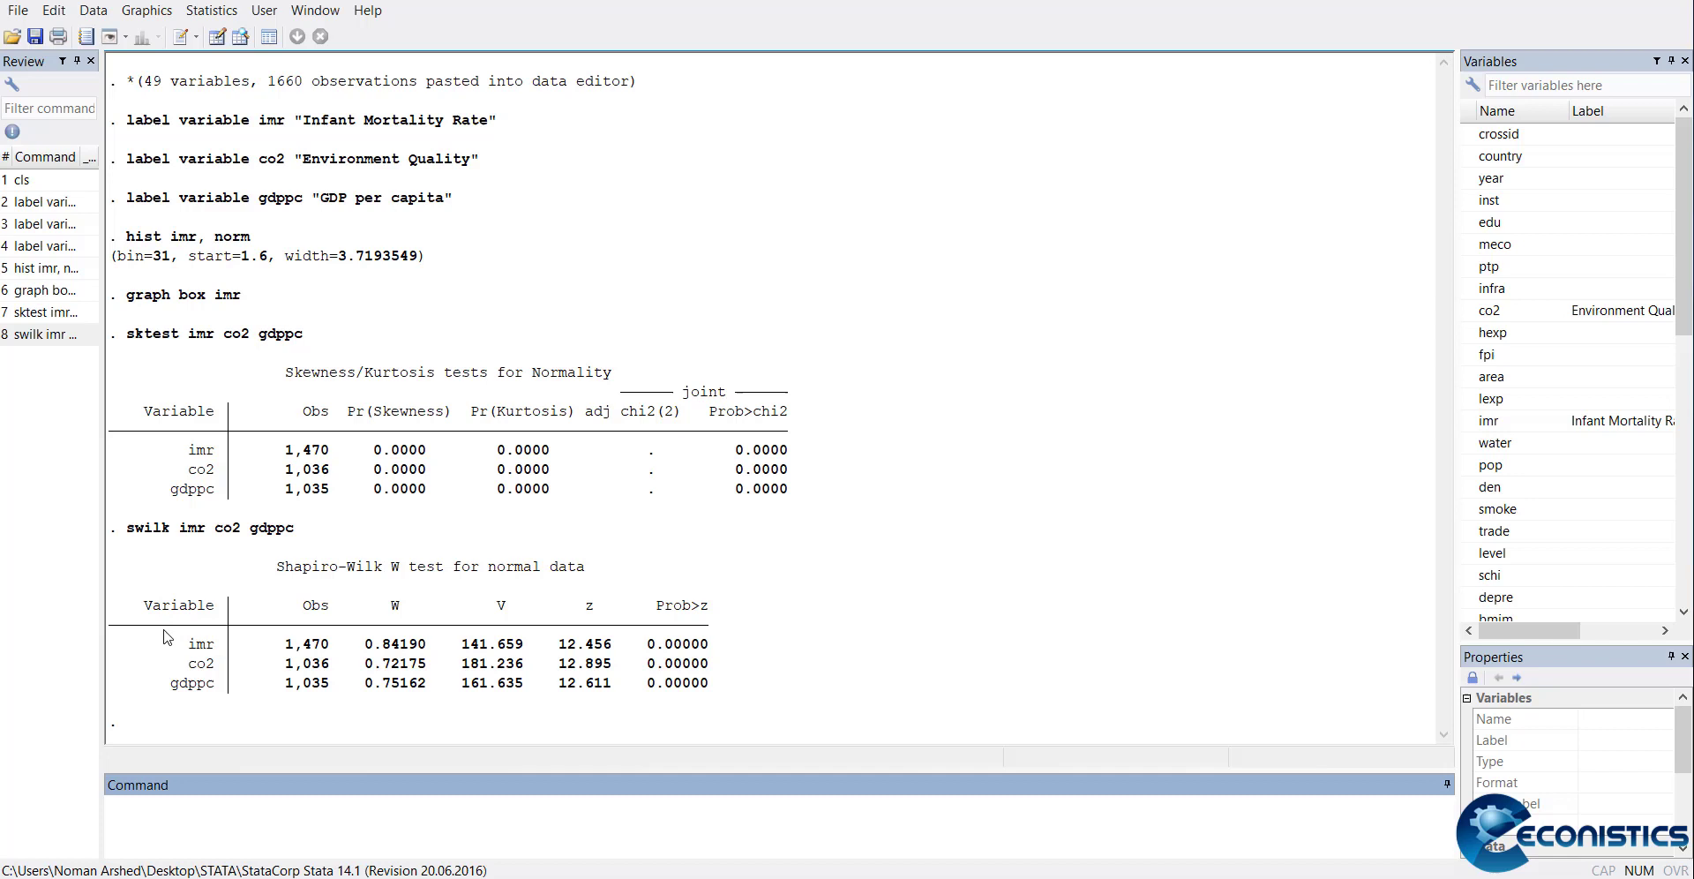
{"action": "mouse_move", "coordinate": [656, 750]}
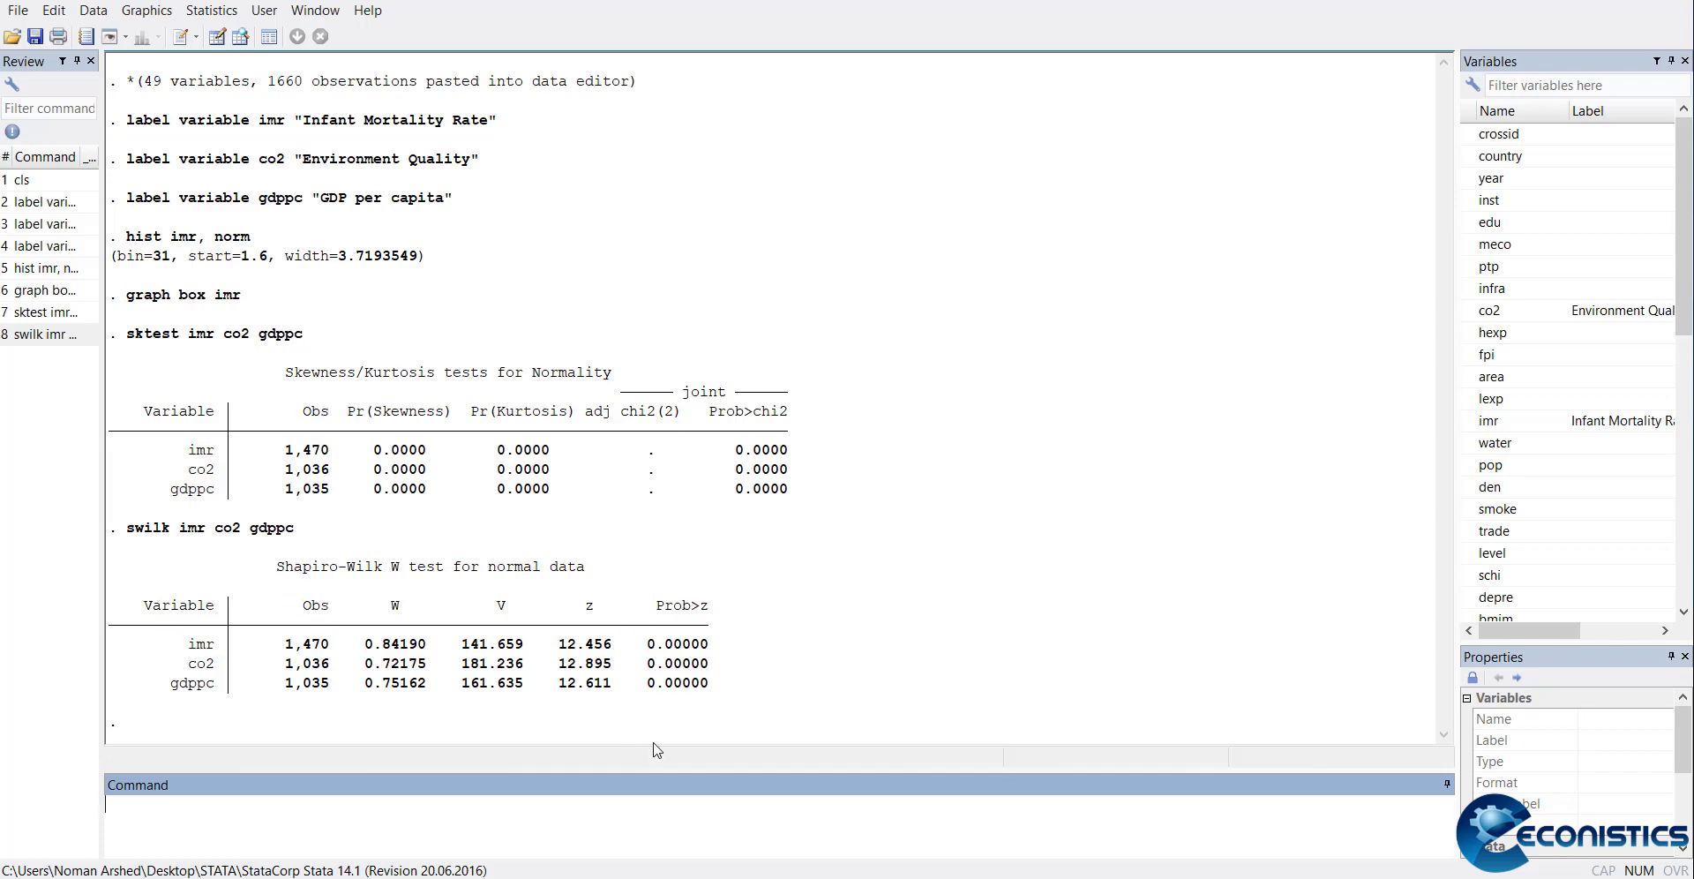
{"action": "mouse_move", "coordinate": [886, 714]}
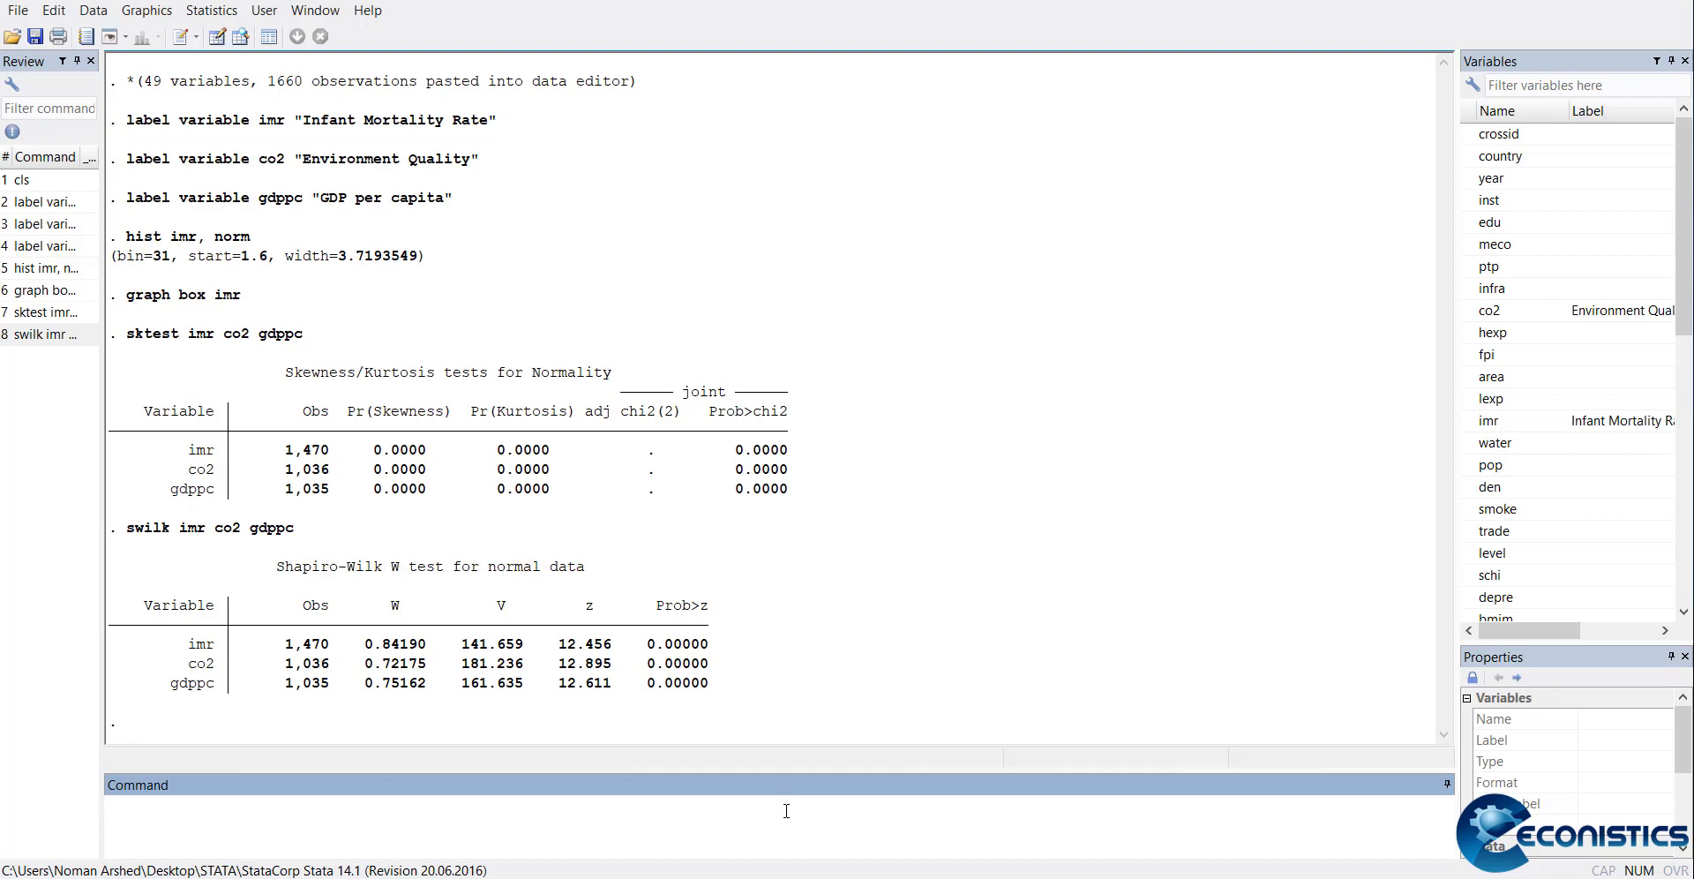
Run sfrancia on imr, co2 and gdppc, each giving probability 0.00001
{"action": "type", "text": "sfra"}
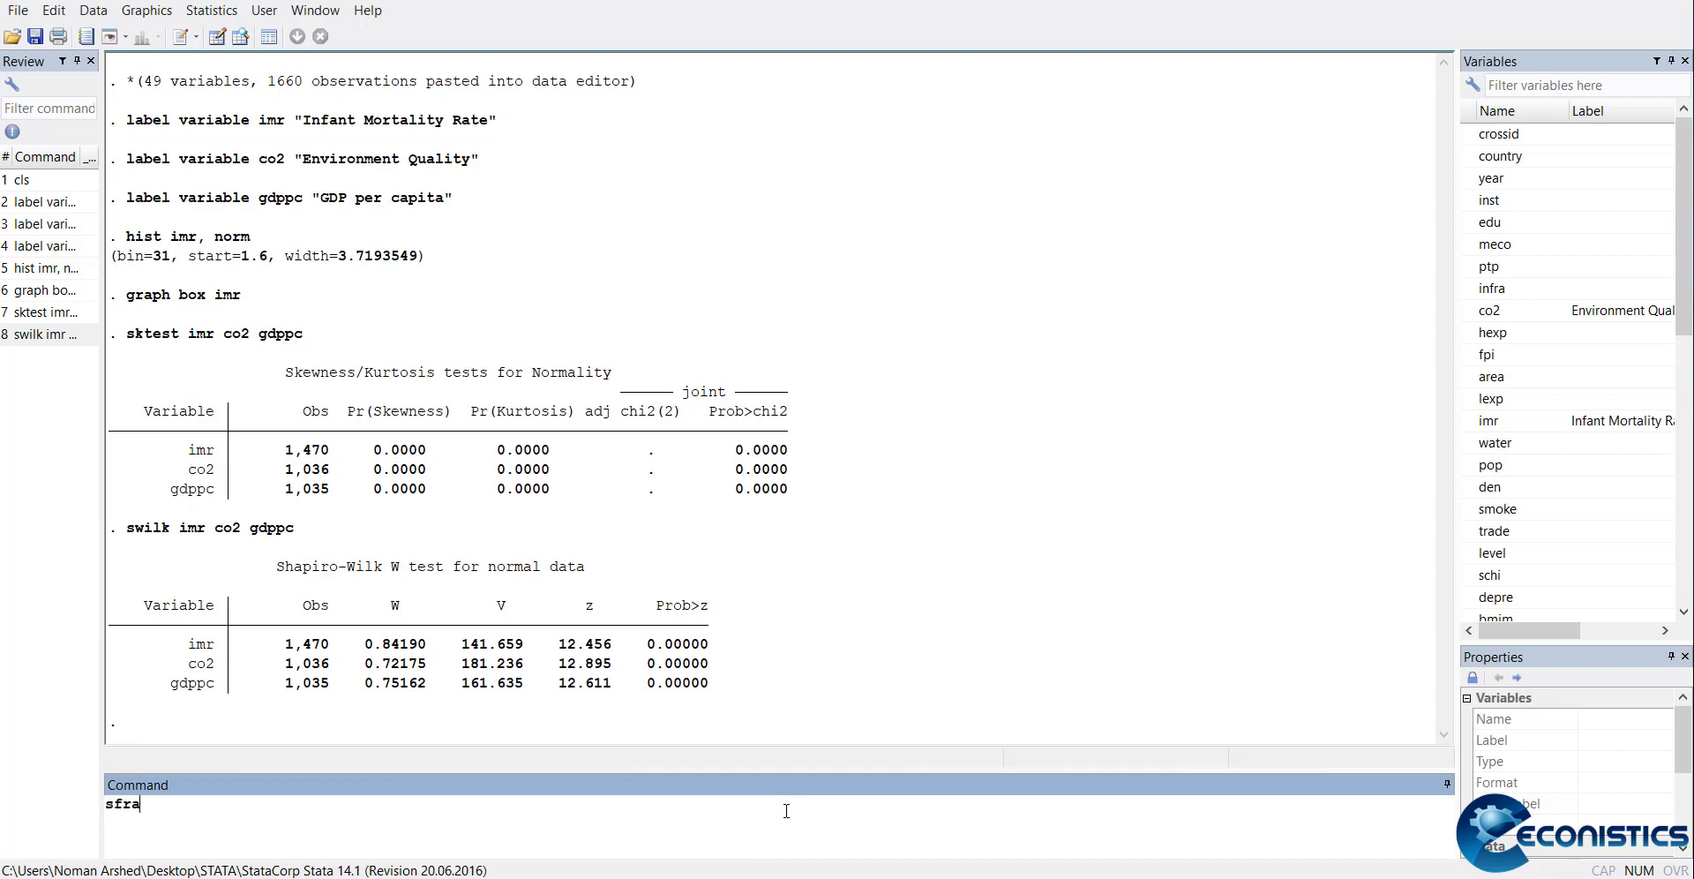
{"action": "type", "text": "ncia"}
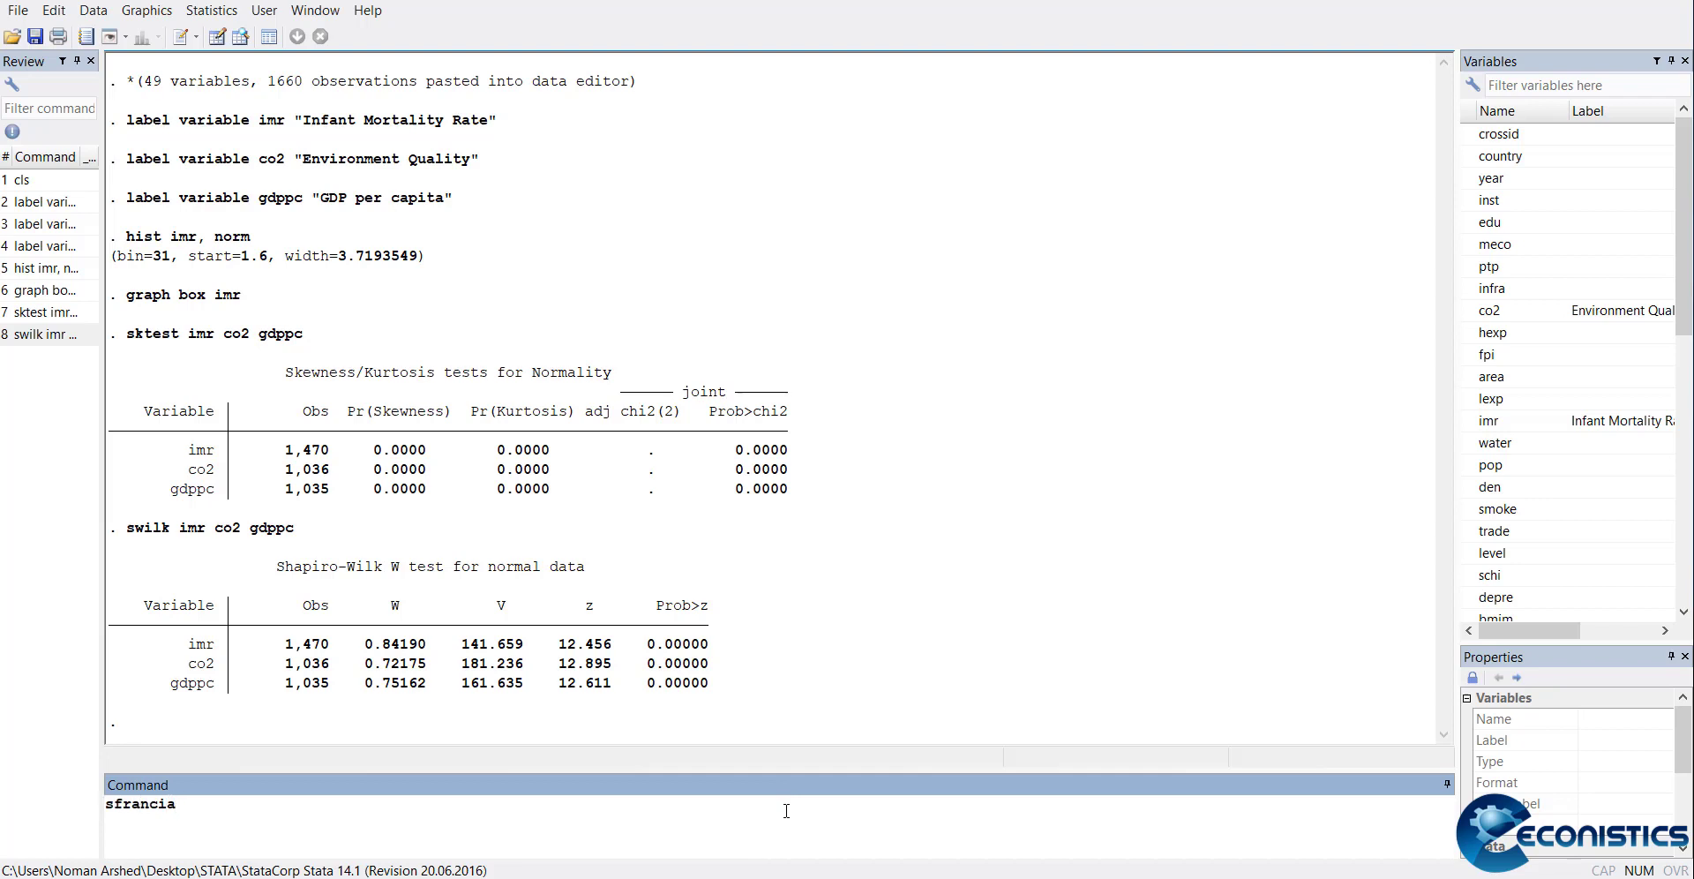
{"action": "type", "text": "imr co2 p"}
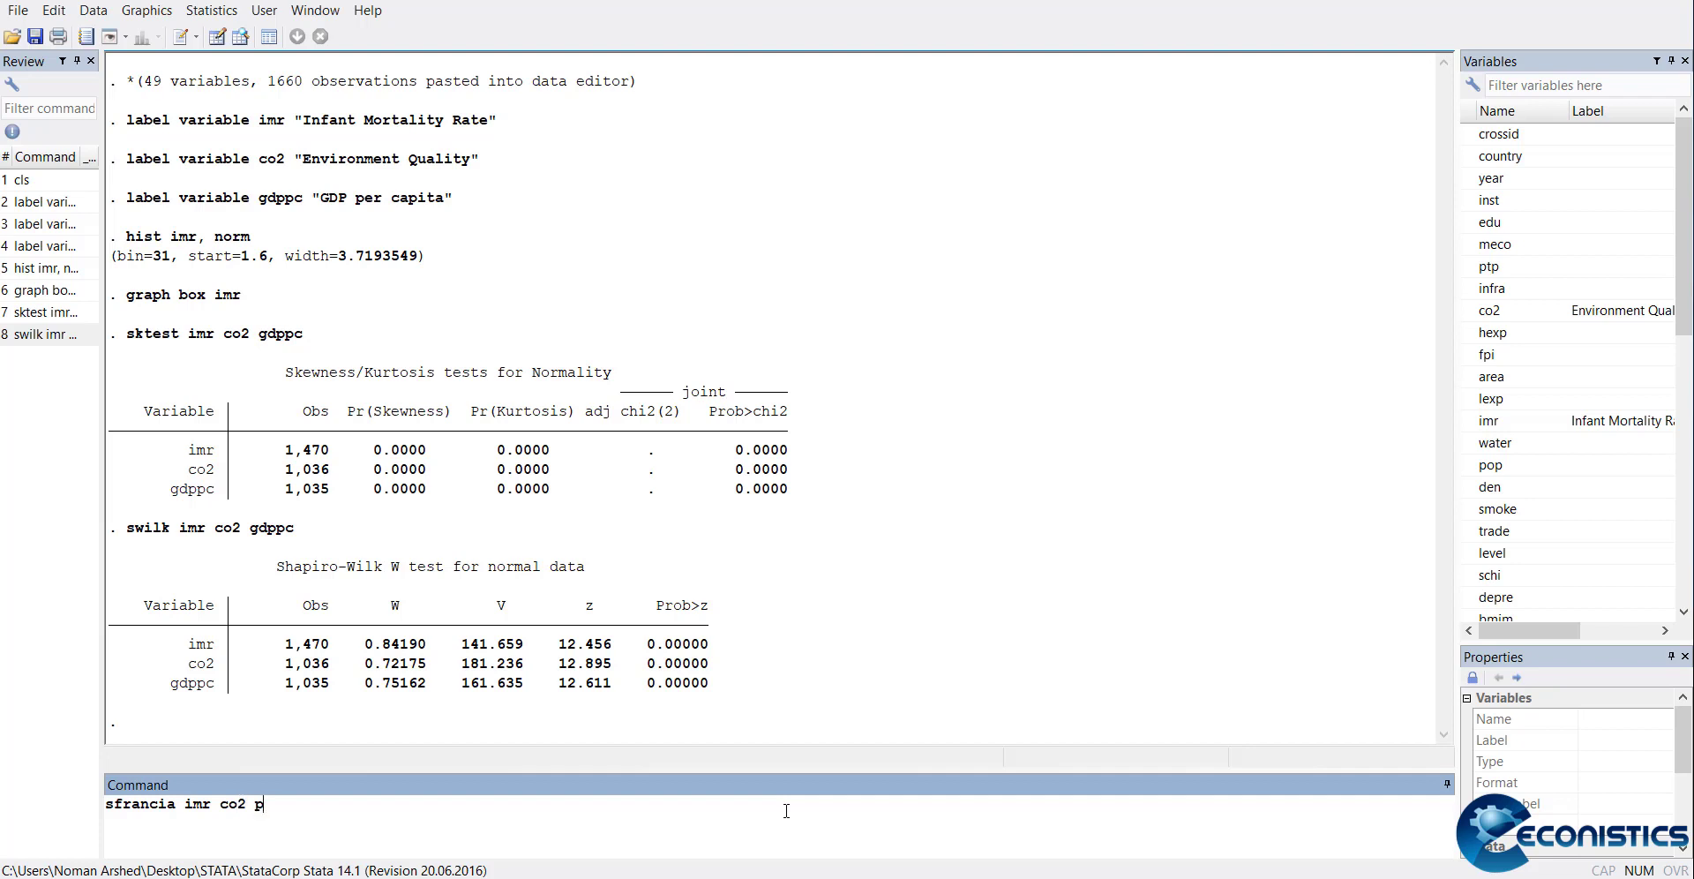
{"action": "type", "text": "gdppc"}
{"action": "key", "text": "Return"}
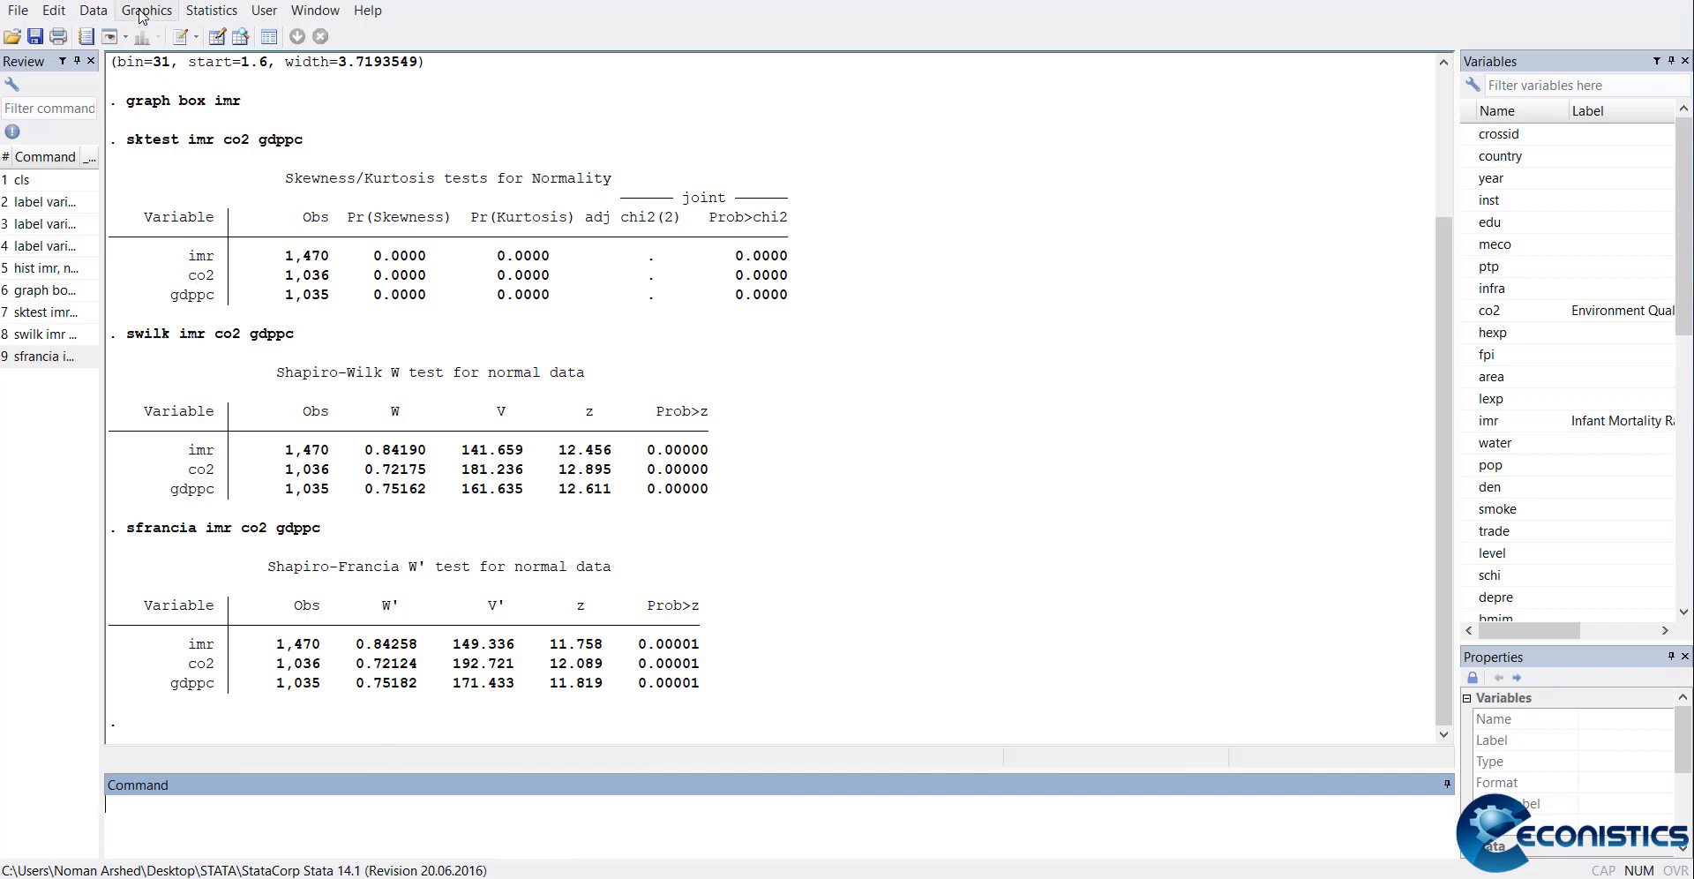
{"action": "left_click", "coordinate": [145, 9]}
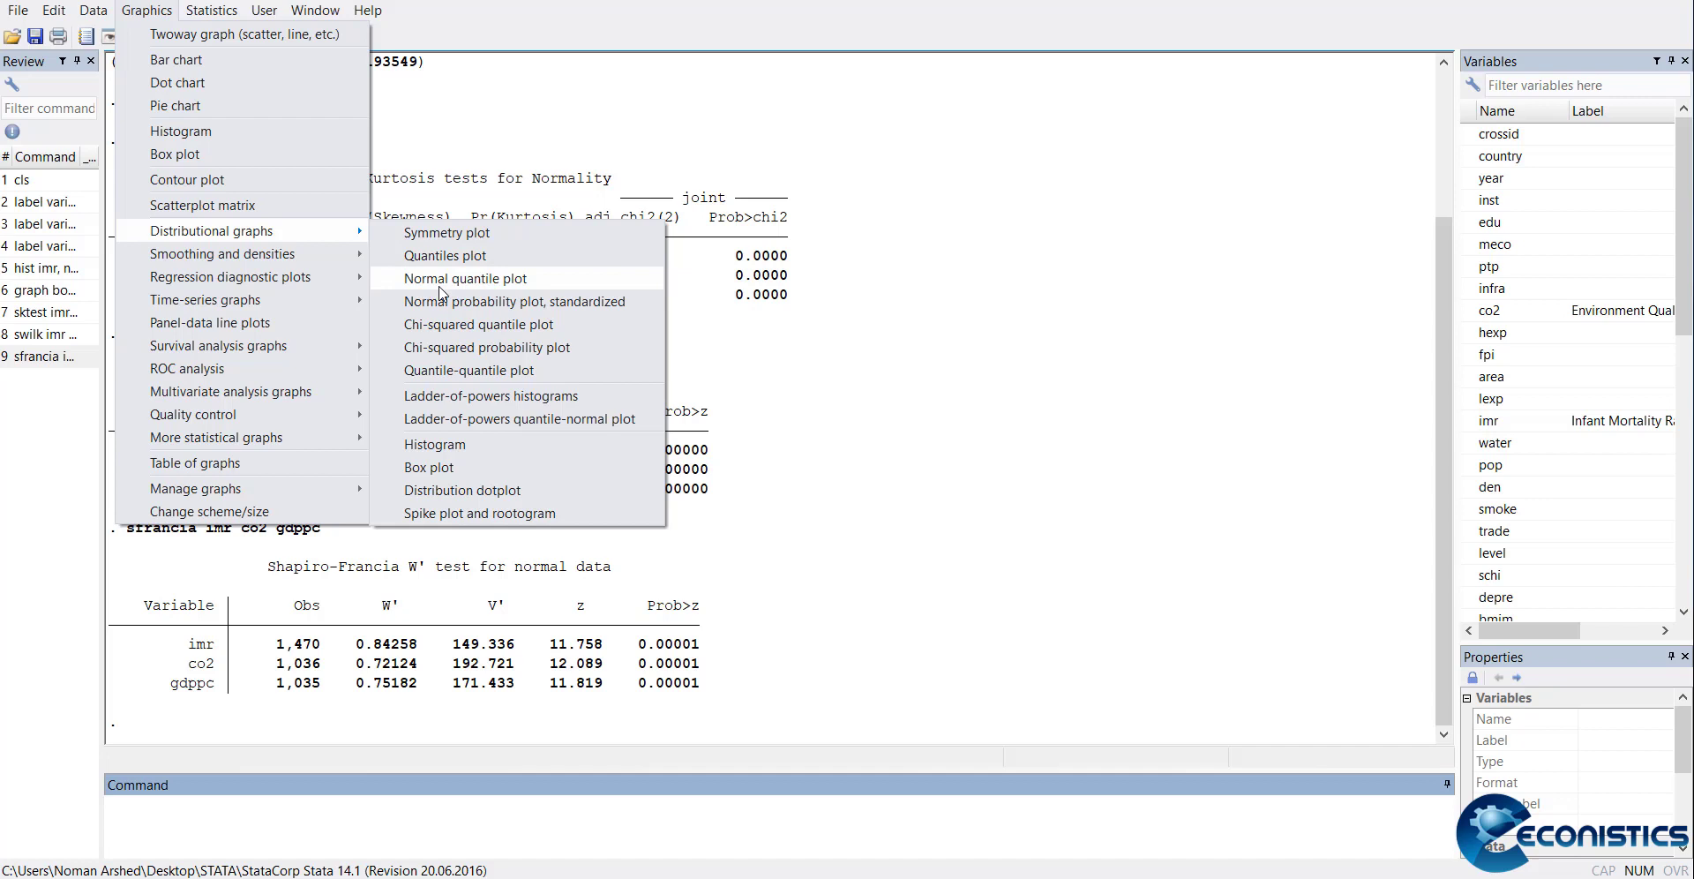
{"action": "mouse_move", "coordinate": [516, 302]}
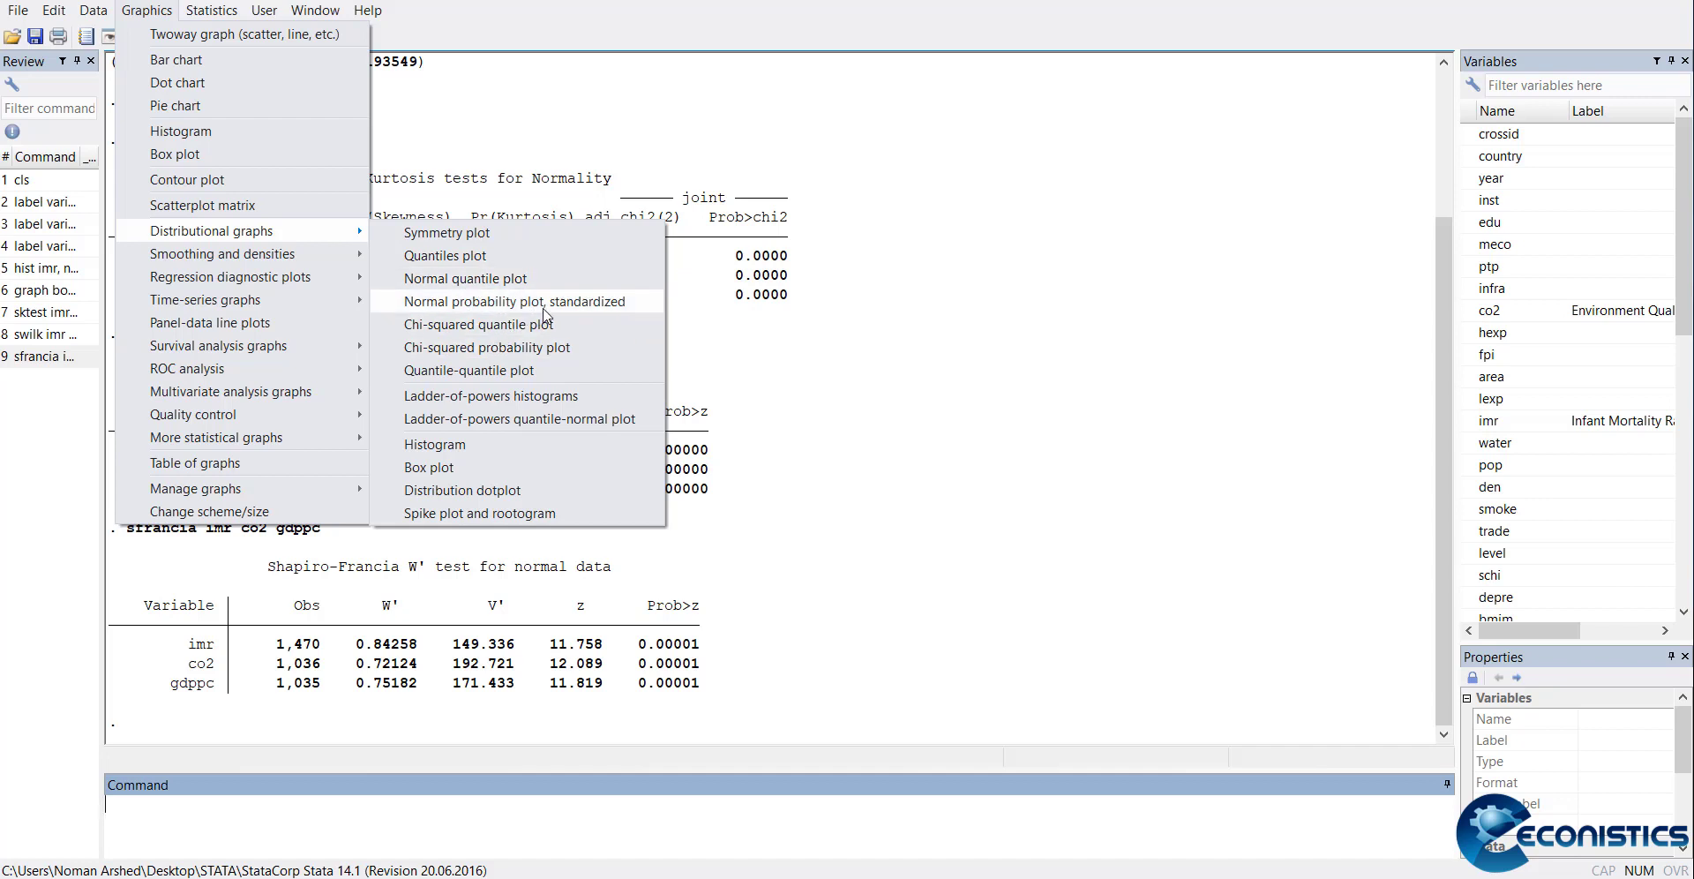
{"action": "mouse_move", "coordinate": [548, 316]}
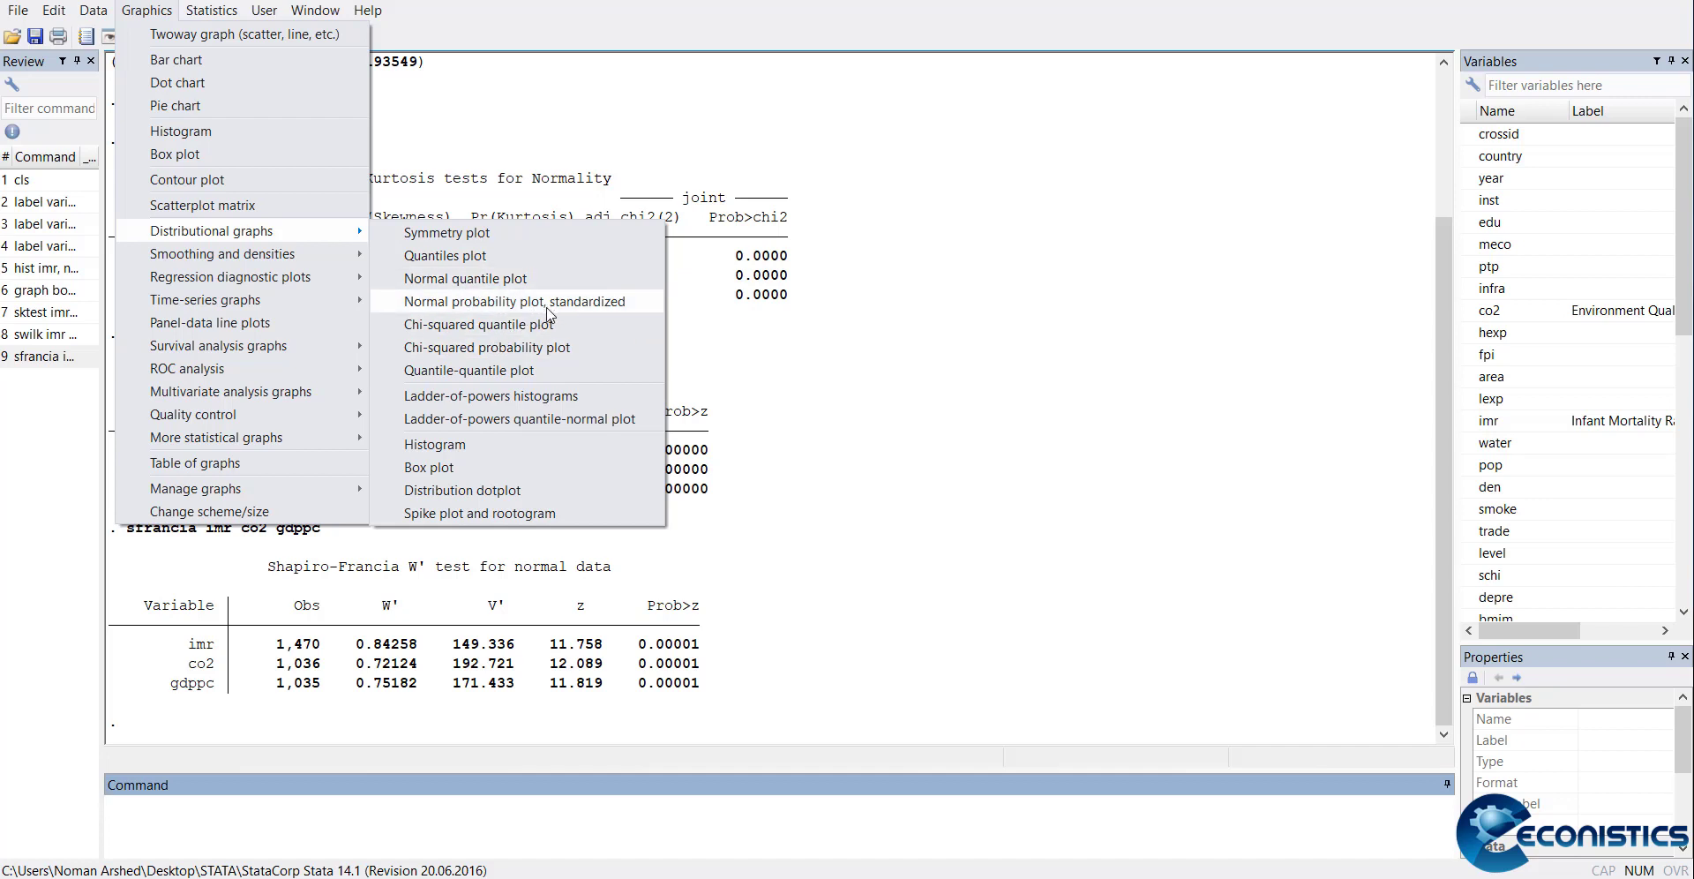
{"action": "mouse_move", "coordinate": [855, 534]}
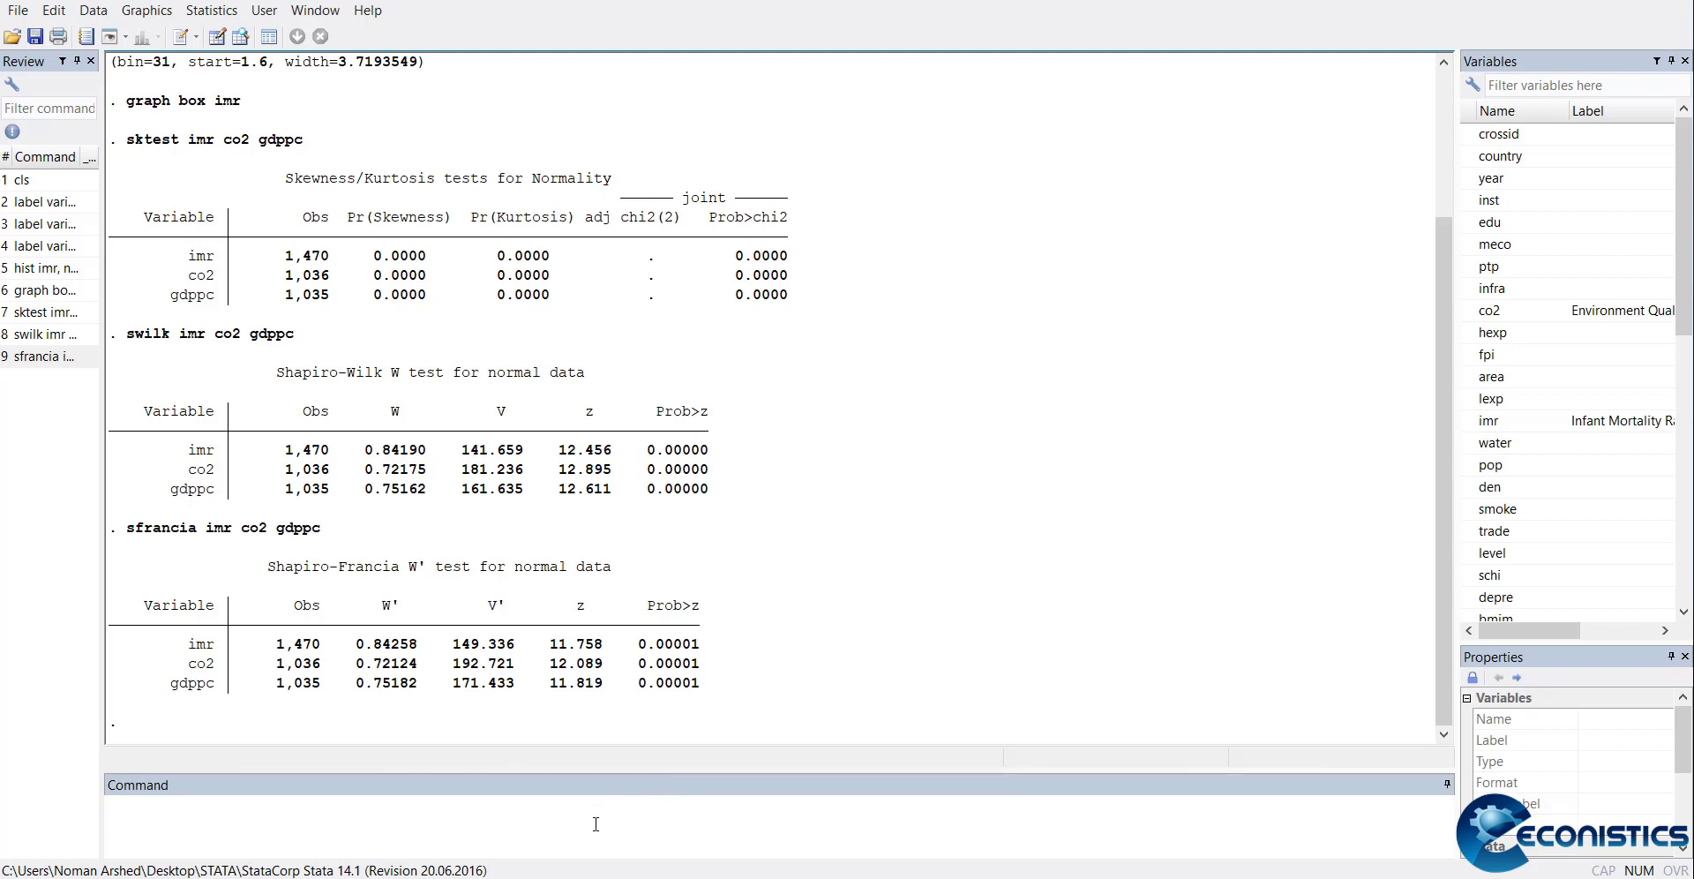
Regress imr on co2 and gdppc (R-squared 0.3185) and predict residuals as res
{"action": "type", "text": "rg"}
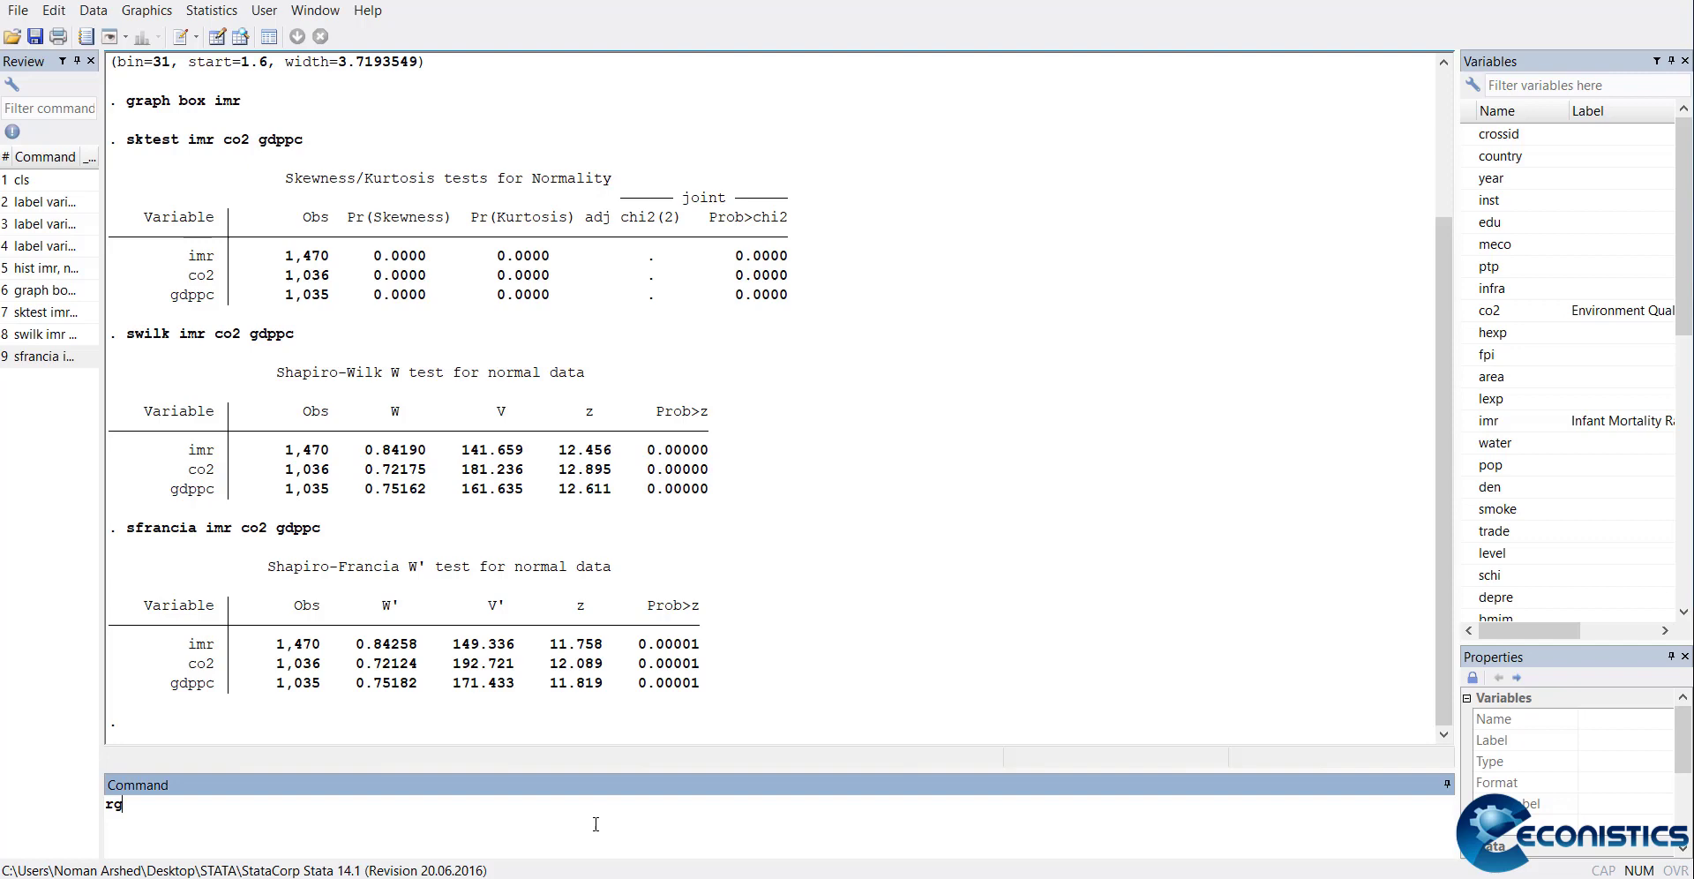
{"action": "type", "text": "eg imr co2"}
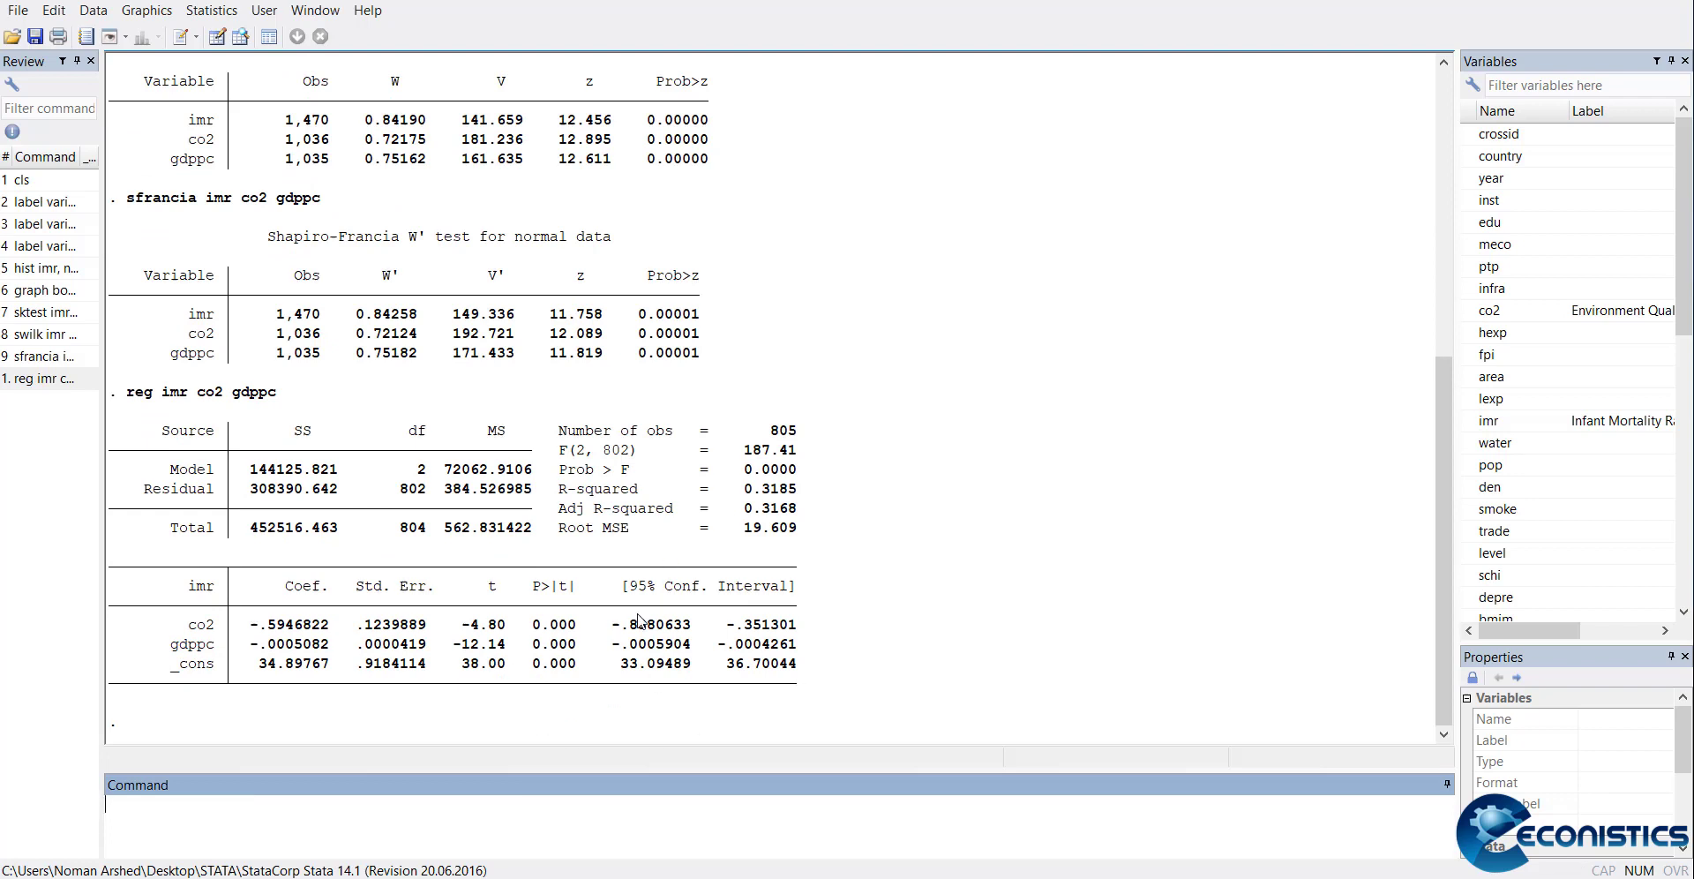
{"action": "mouse_move", "coordinate": [1038, 661]}
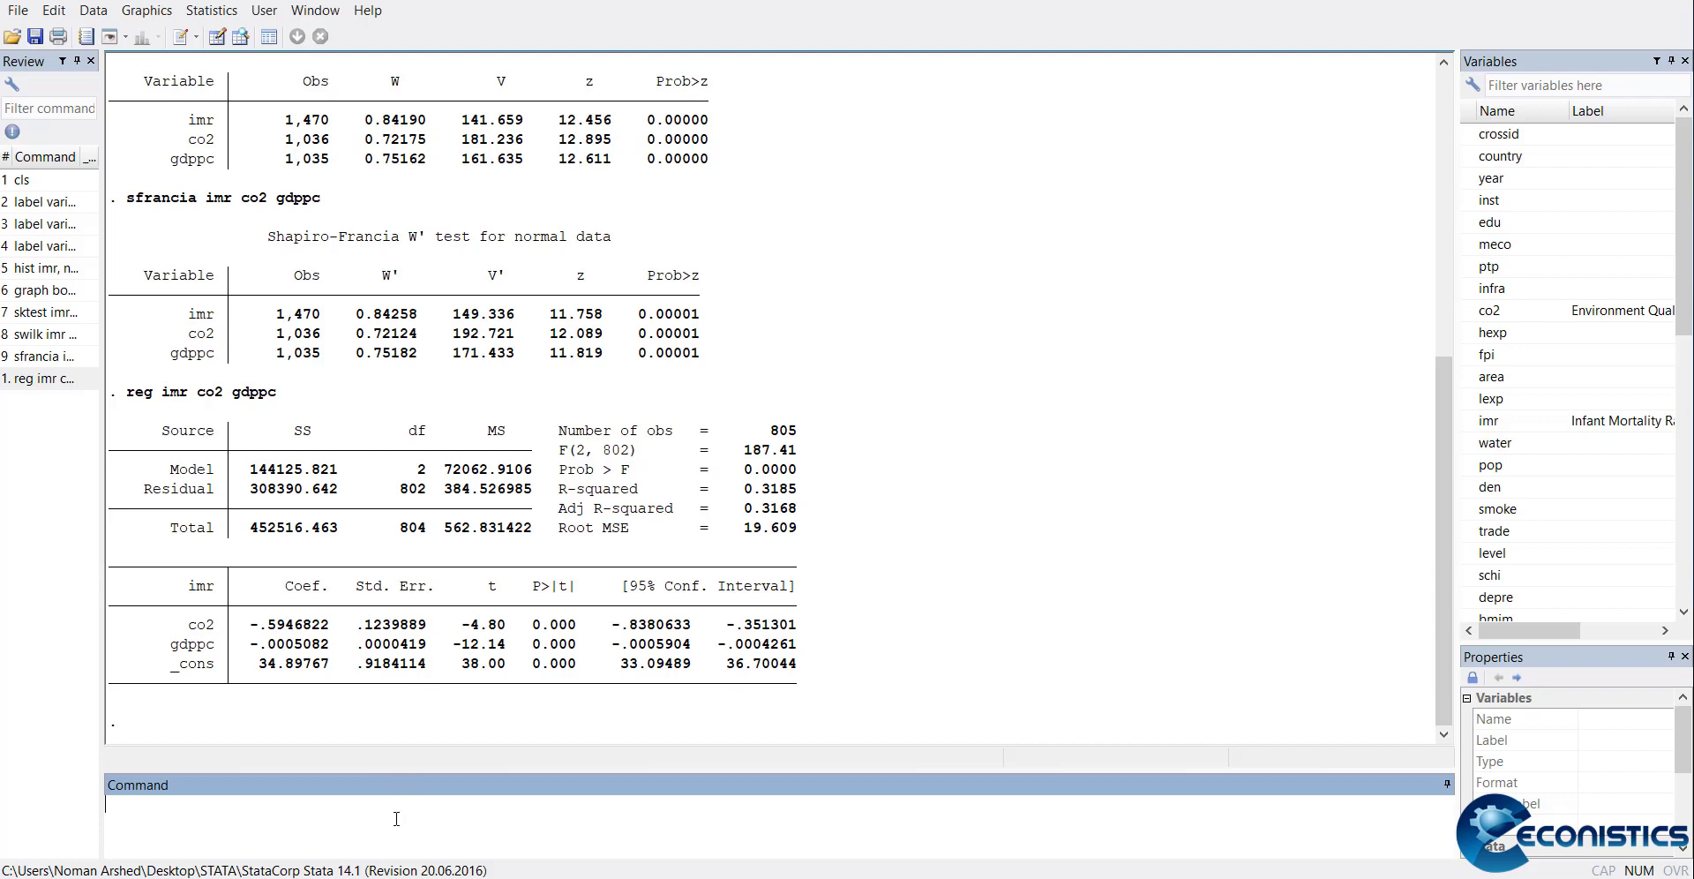
{"action": "mouse_move", "coordinate": [362, 795]}
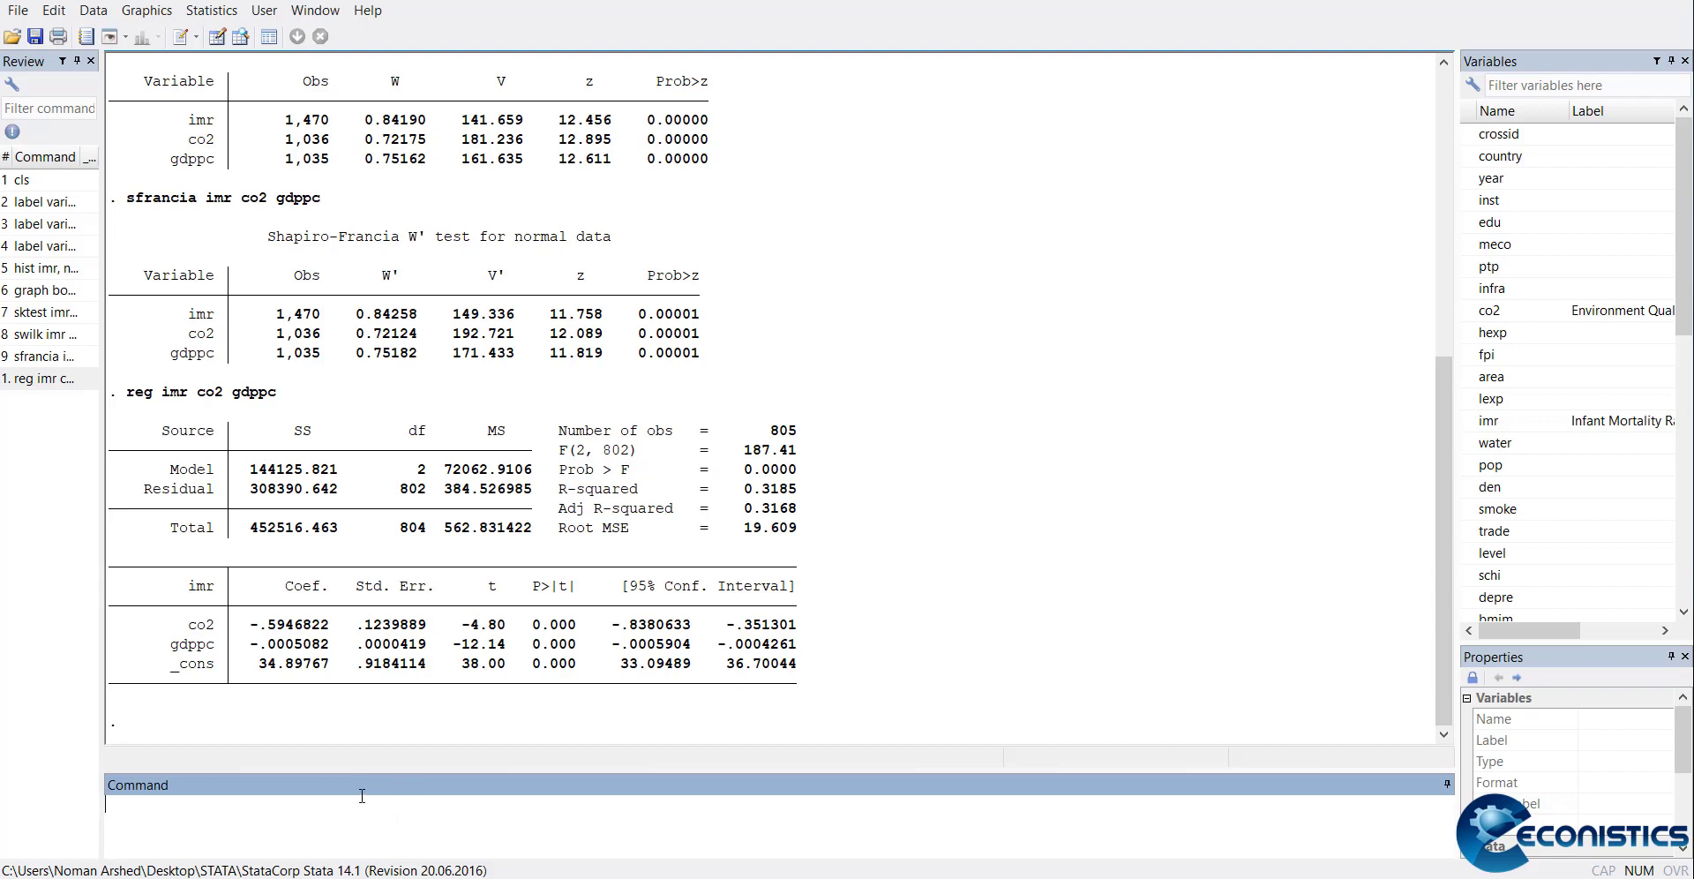
{"action": "type", "text": "p"}
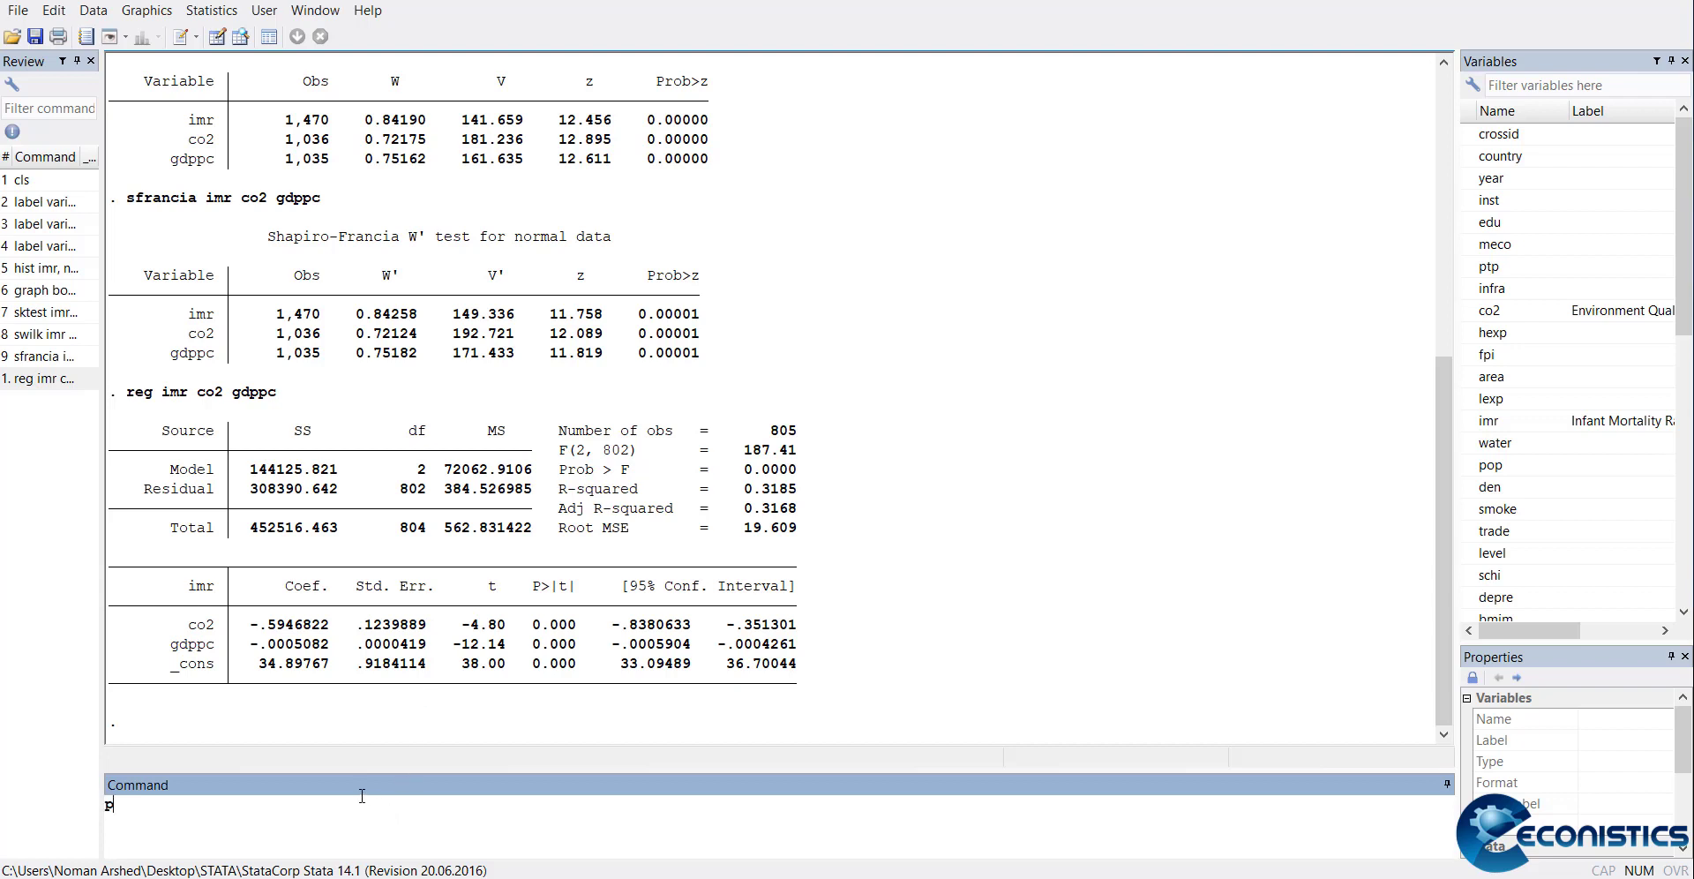
{"action": "type", "text": "predict res,"}
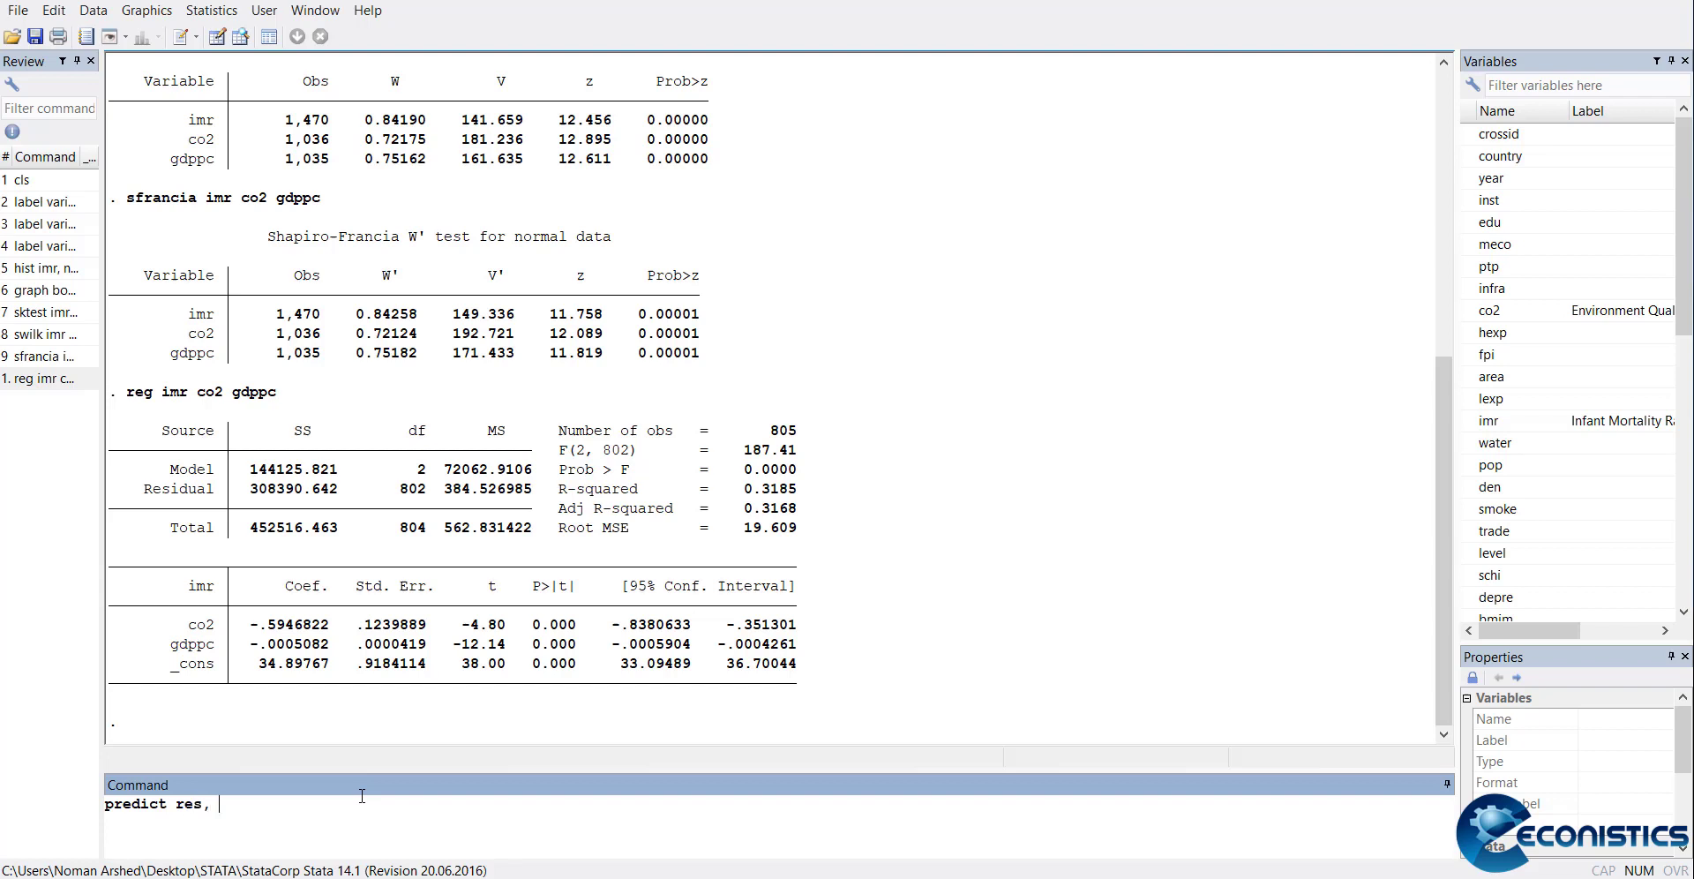
{"action": "type", "text": "re"}
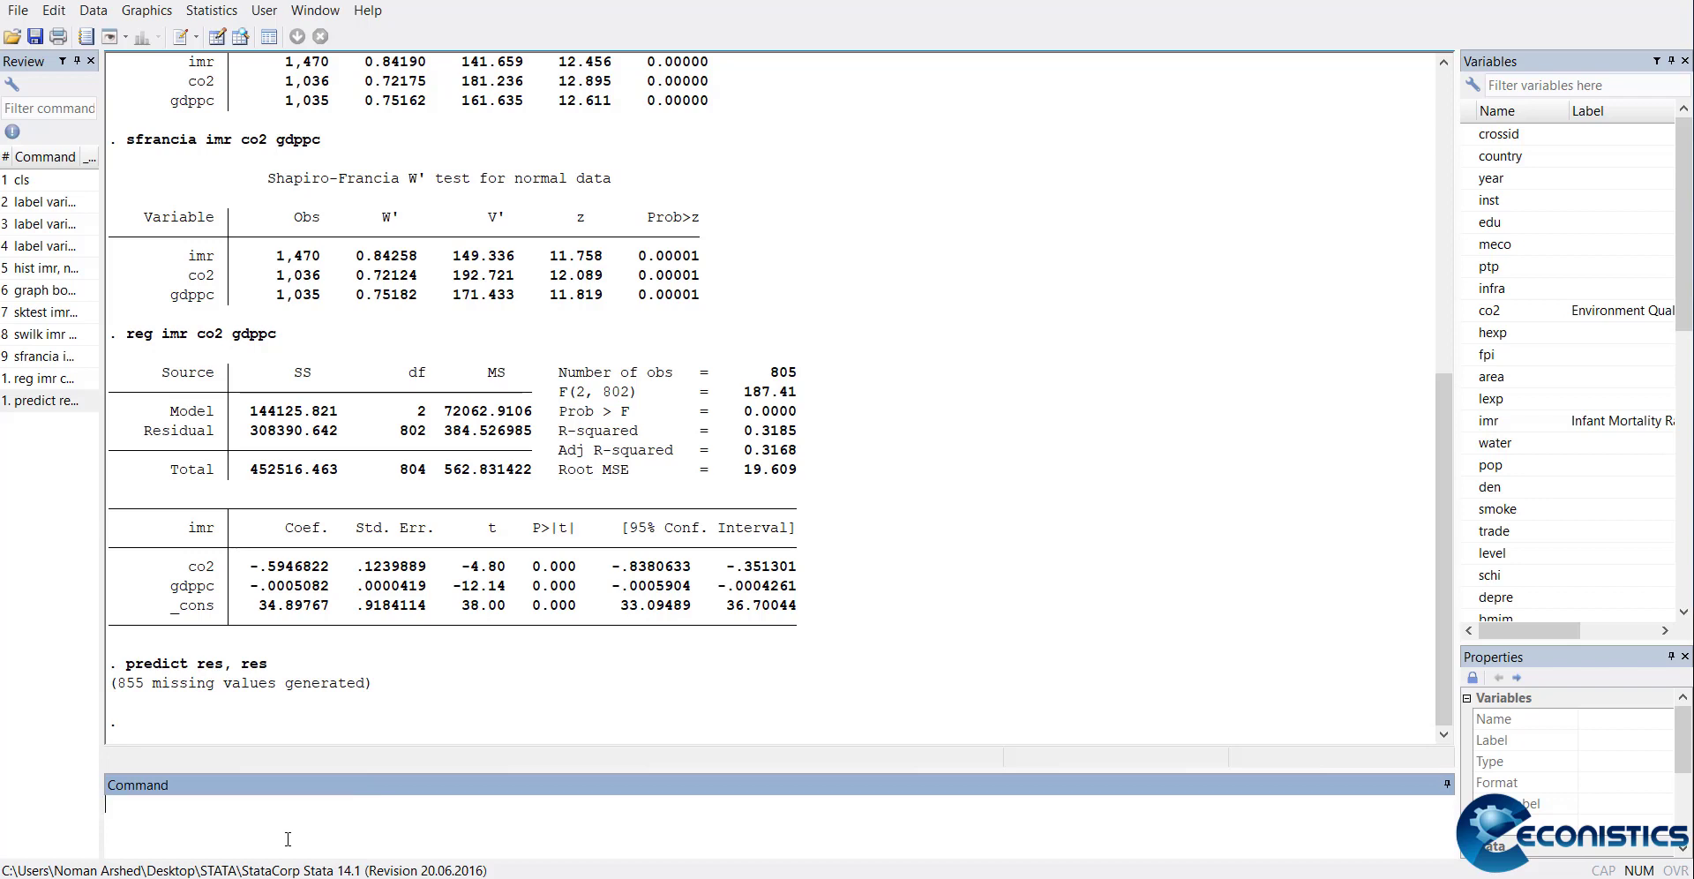
Draw a plain histogram of res, then one with kdensity, closing each graph
{"action": "type", "text": "hsit"}
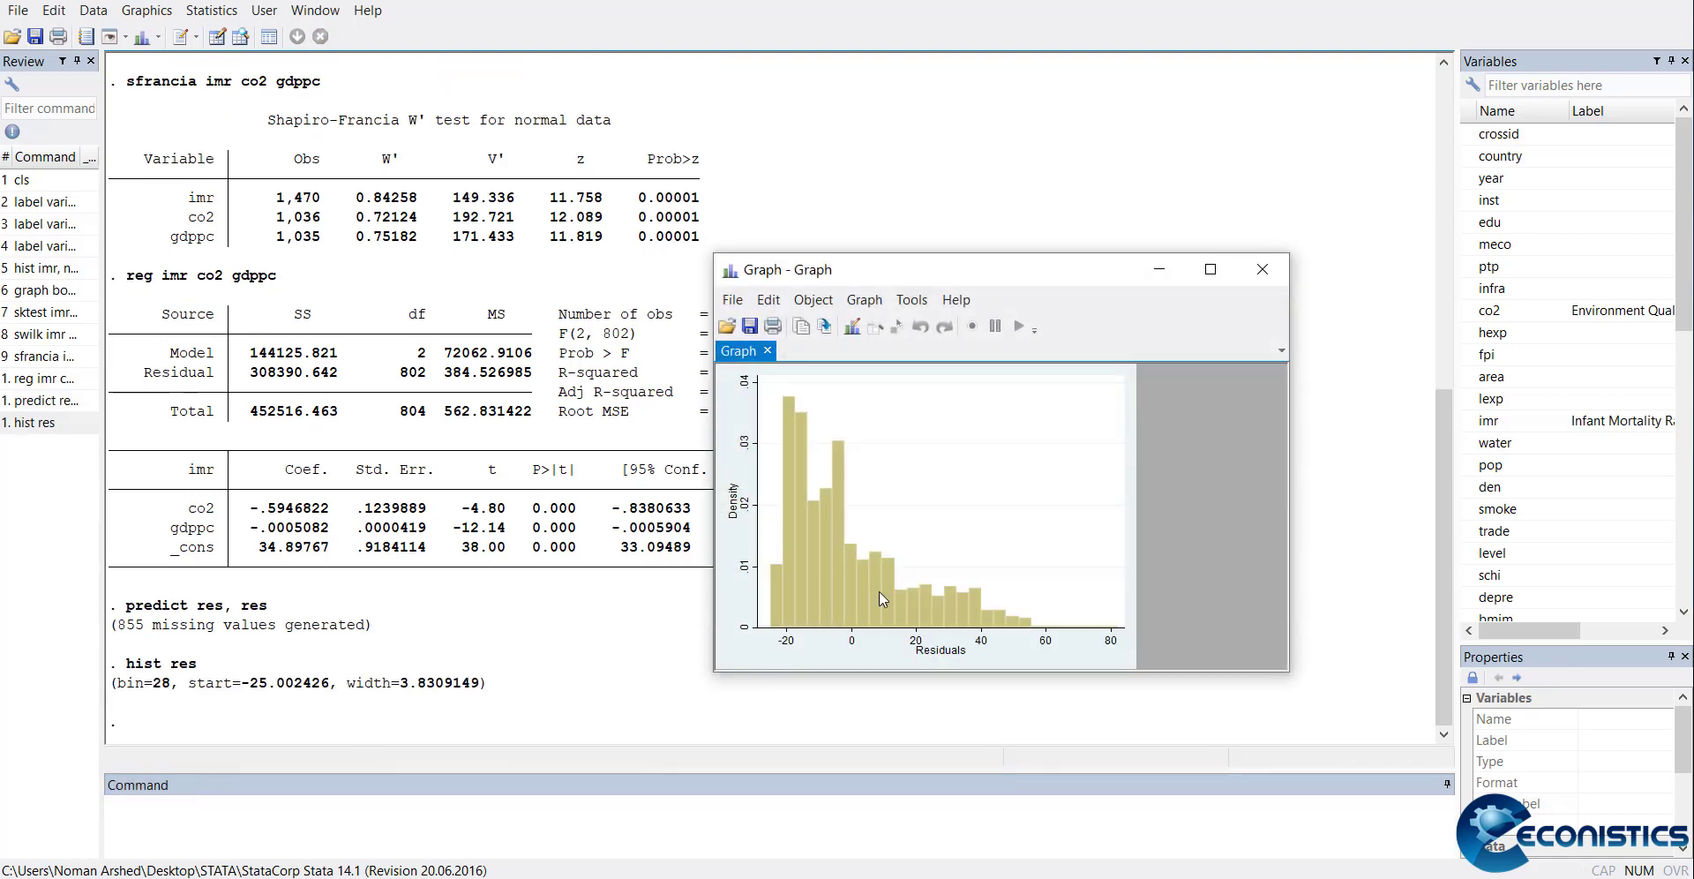
{"action": "mouse_move", "coordinate": [1266, 281]}
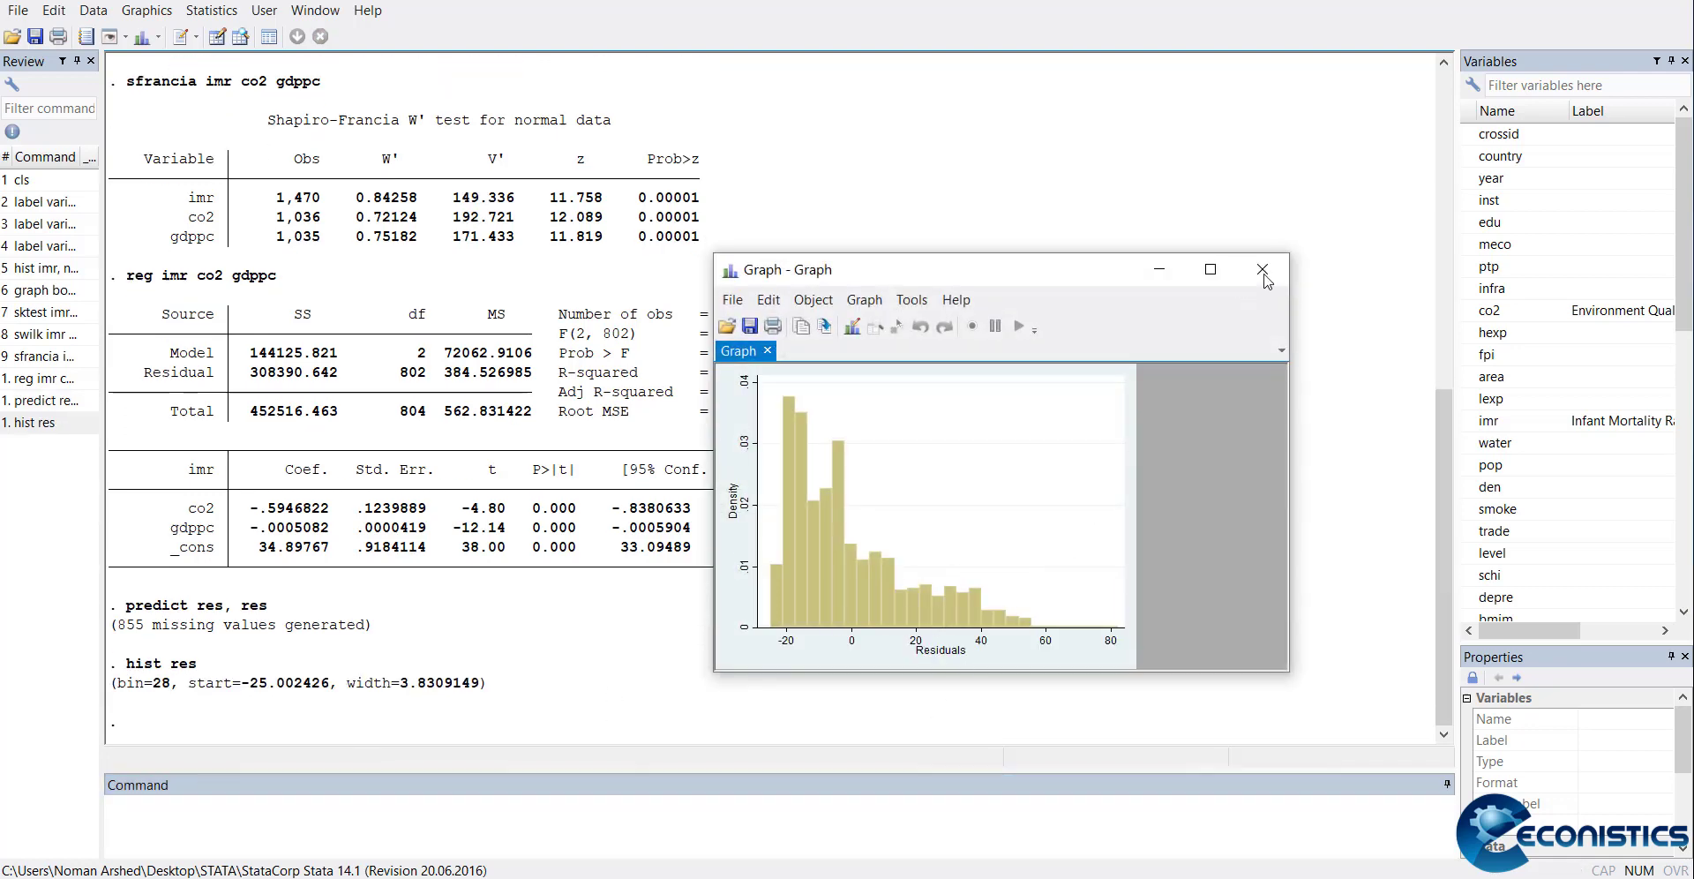
{"action": "left_click", "coordinate": [1262, 269]}
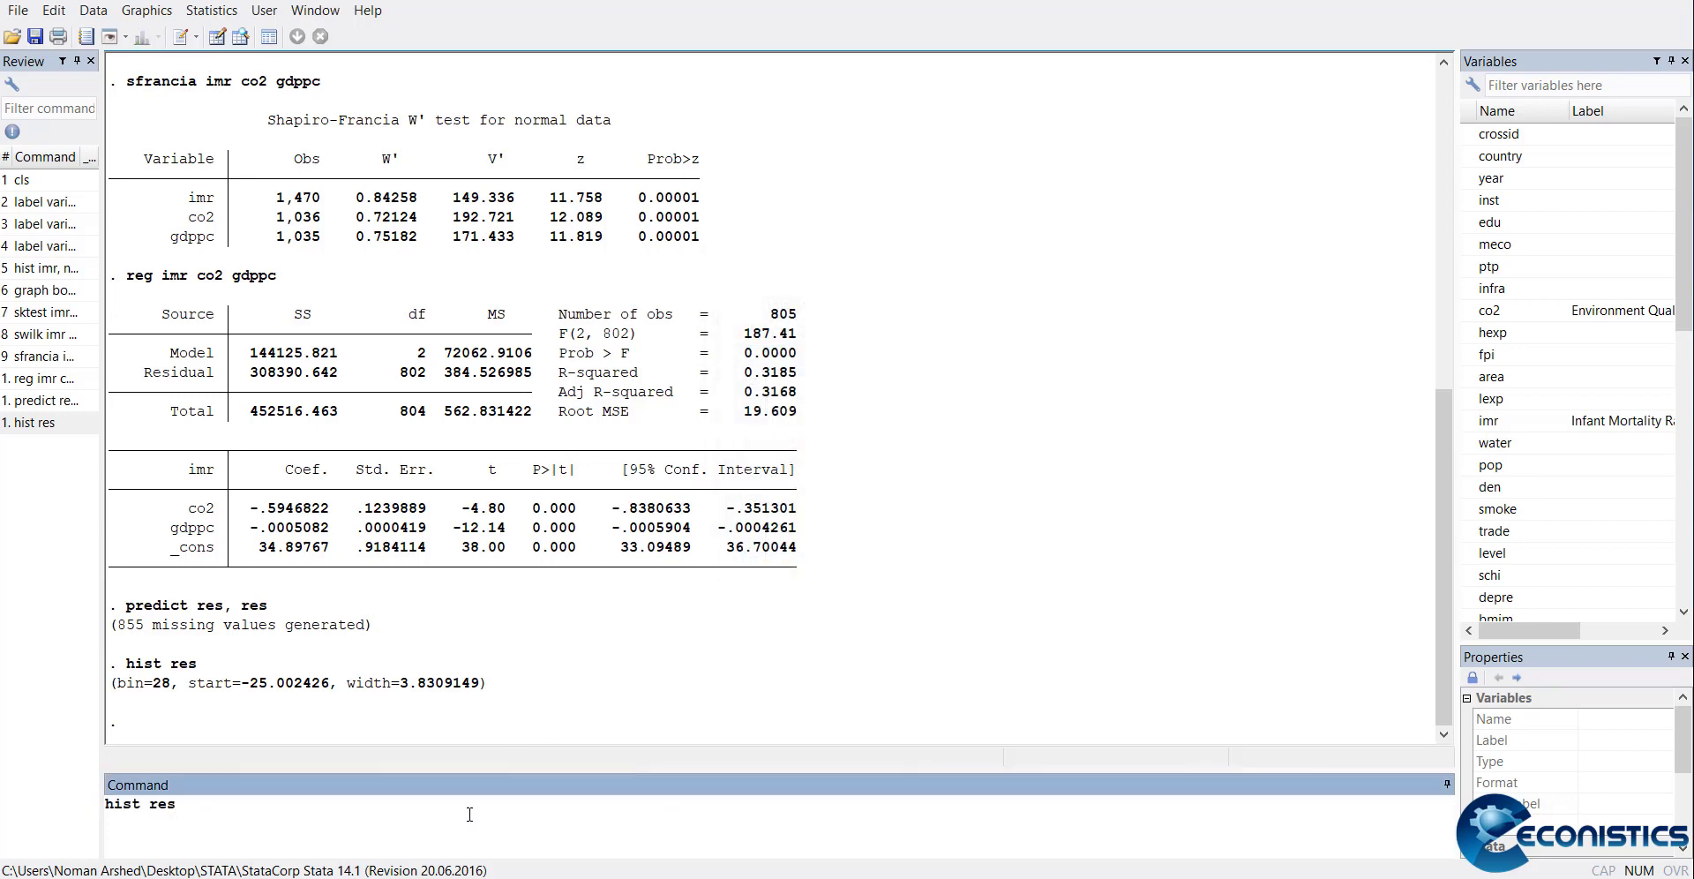
{"action": "type", "text": ", k"}
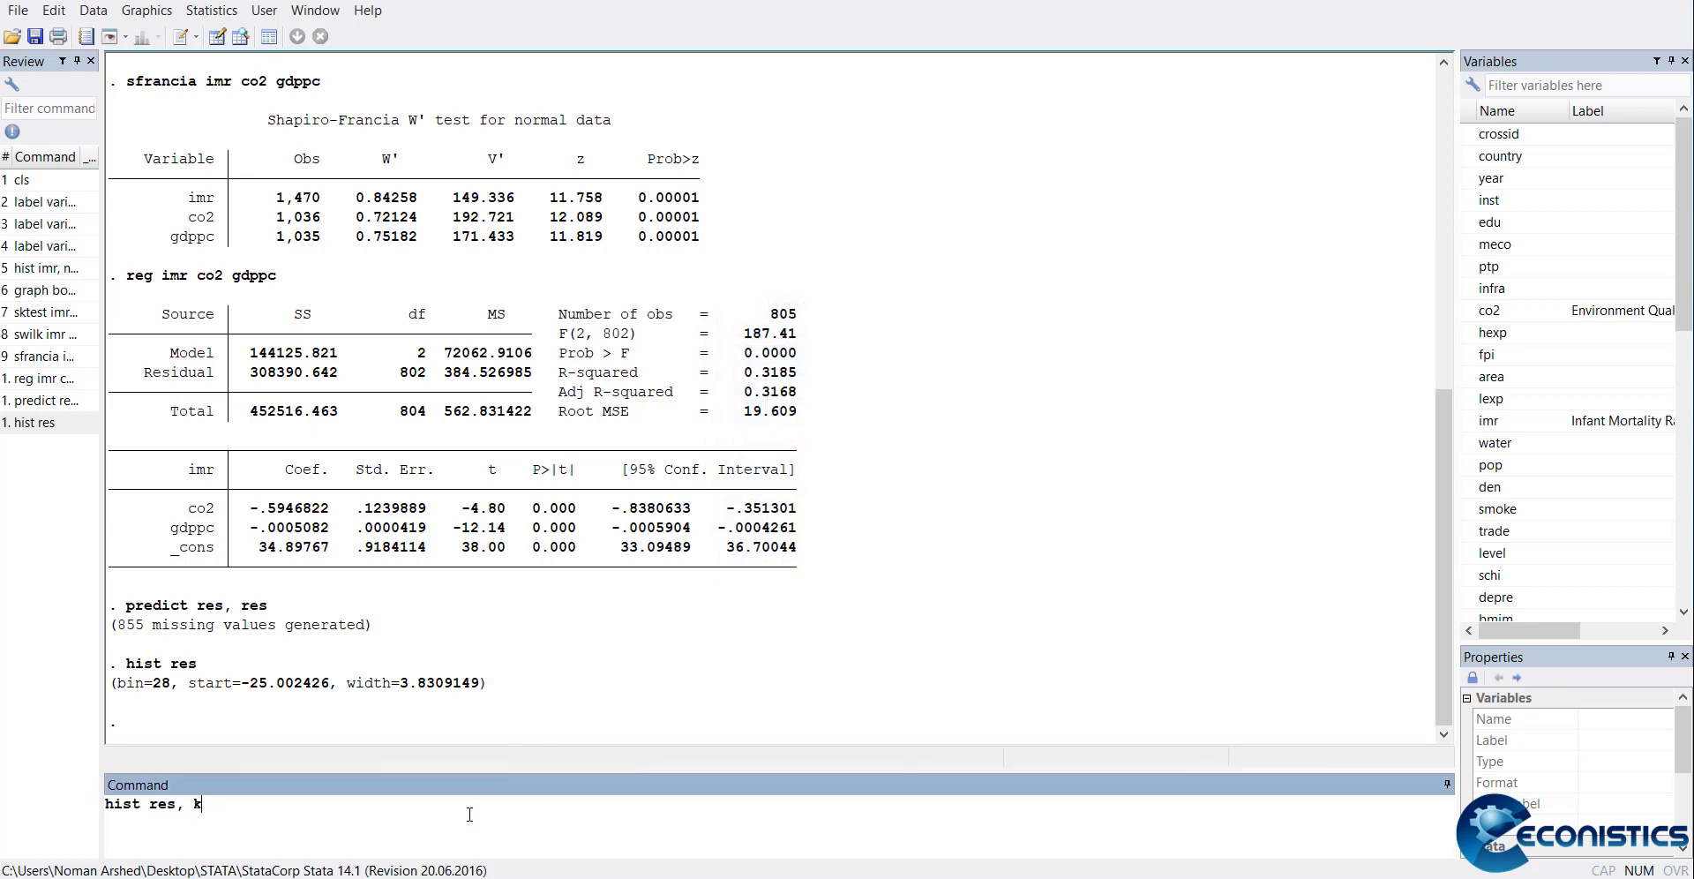
{"action": "type", "text": "density"}
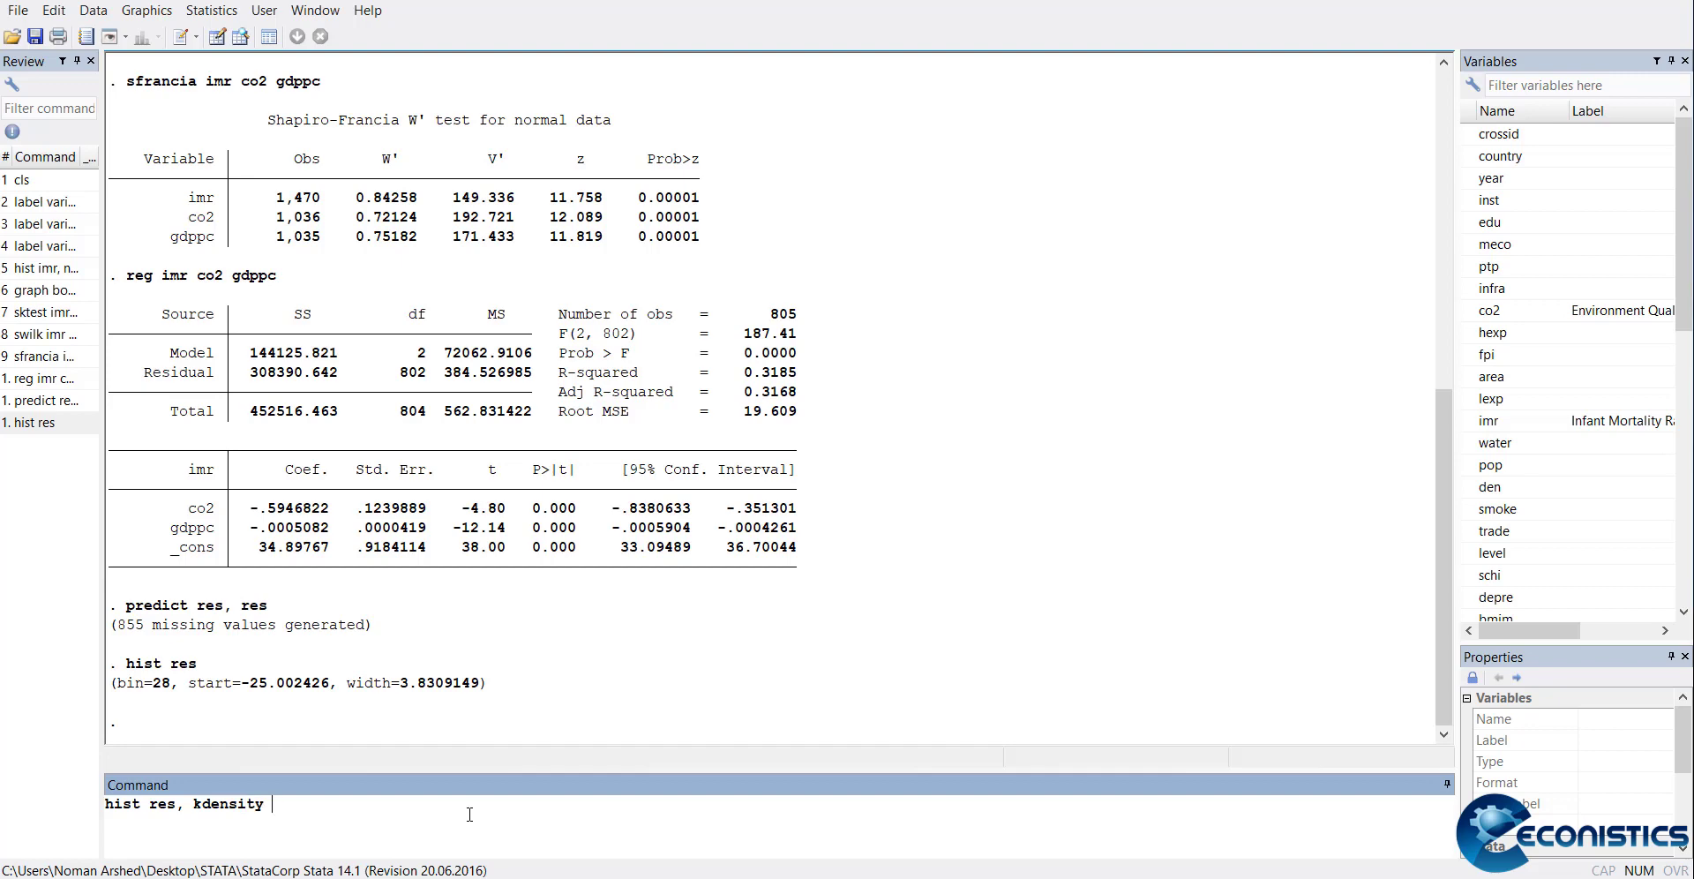
{"action": "key", "text": "Return"}
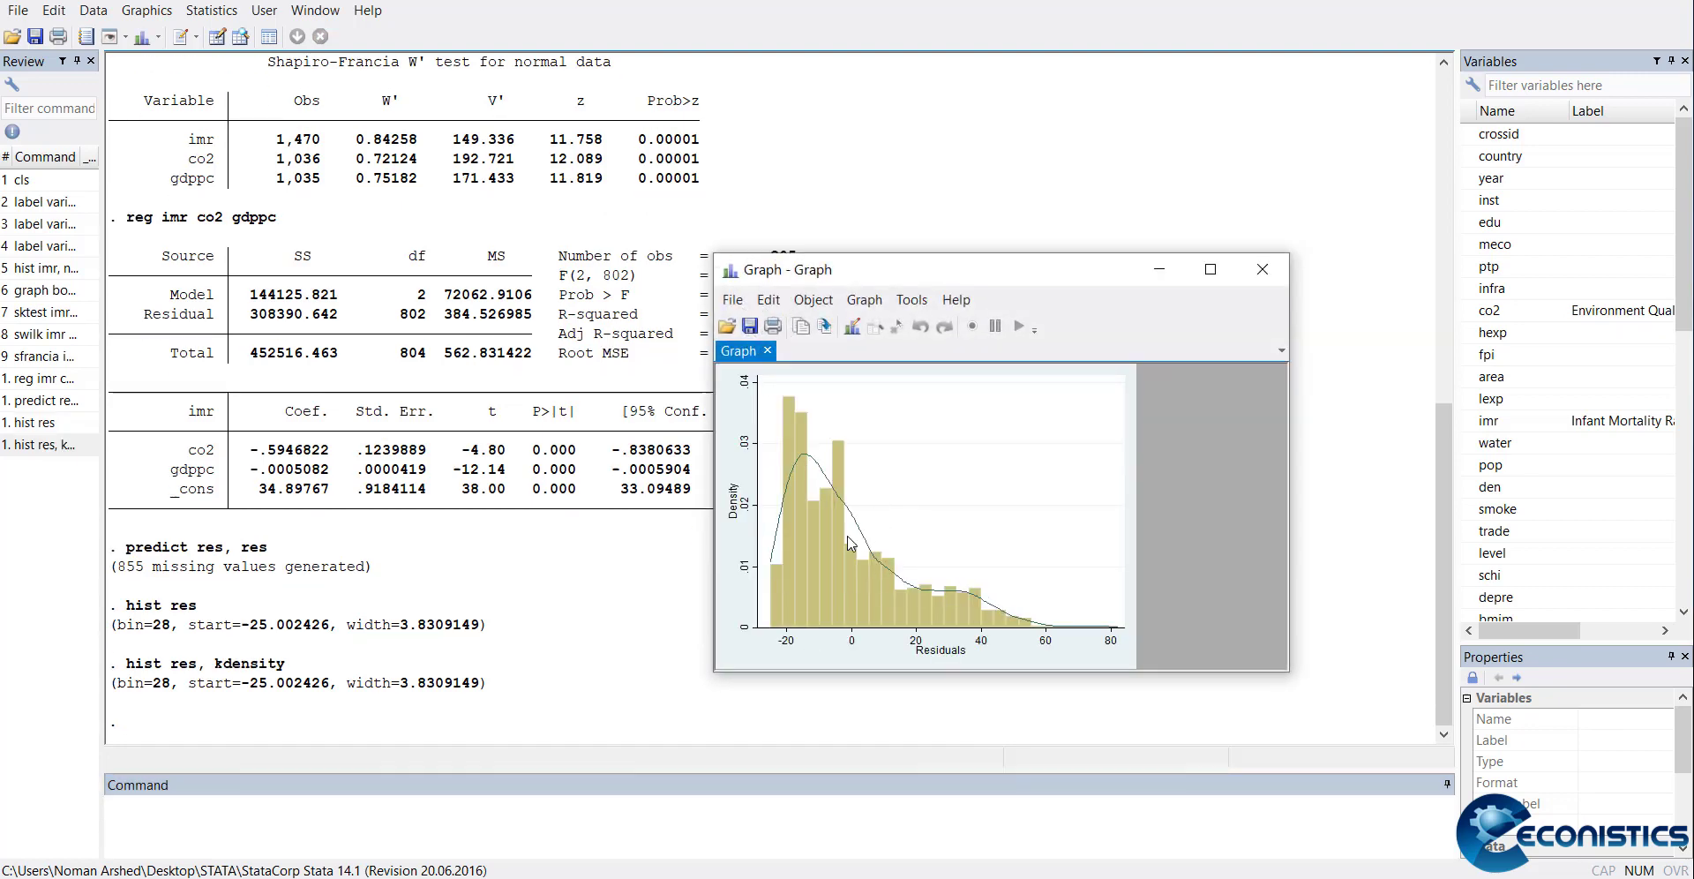
{"action": "mouse_move", "coordinate": [1170, 755]}
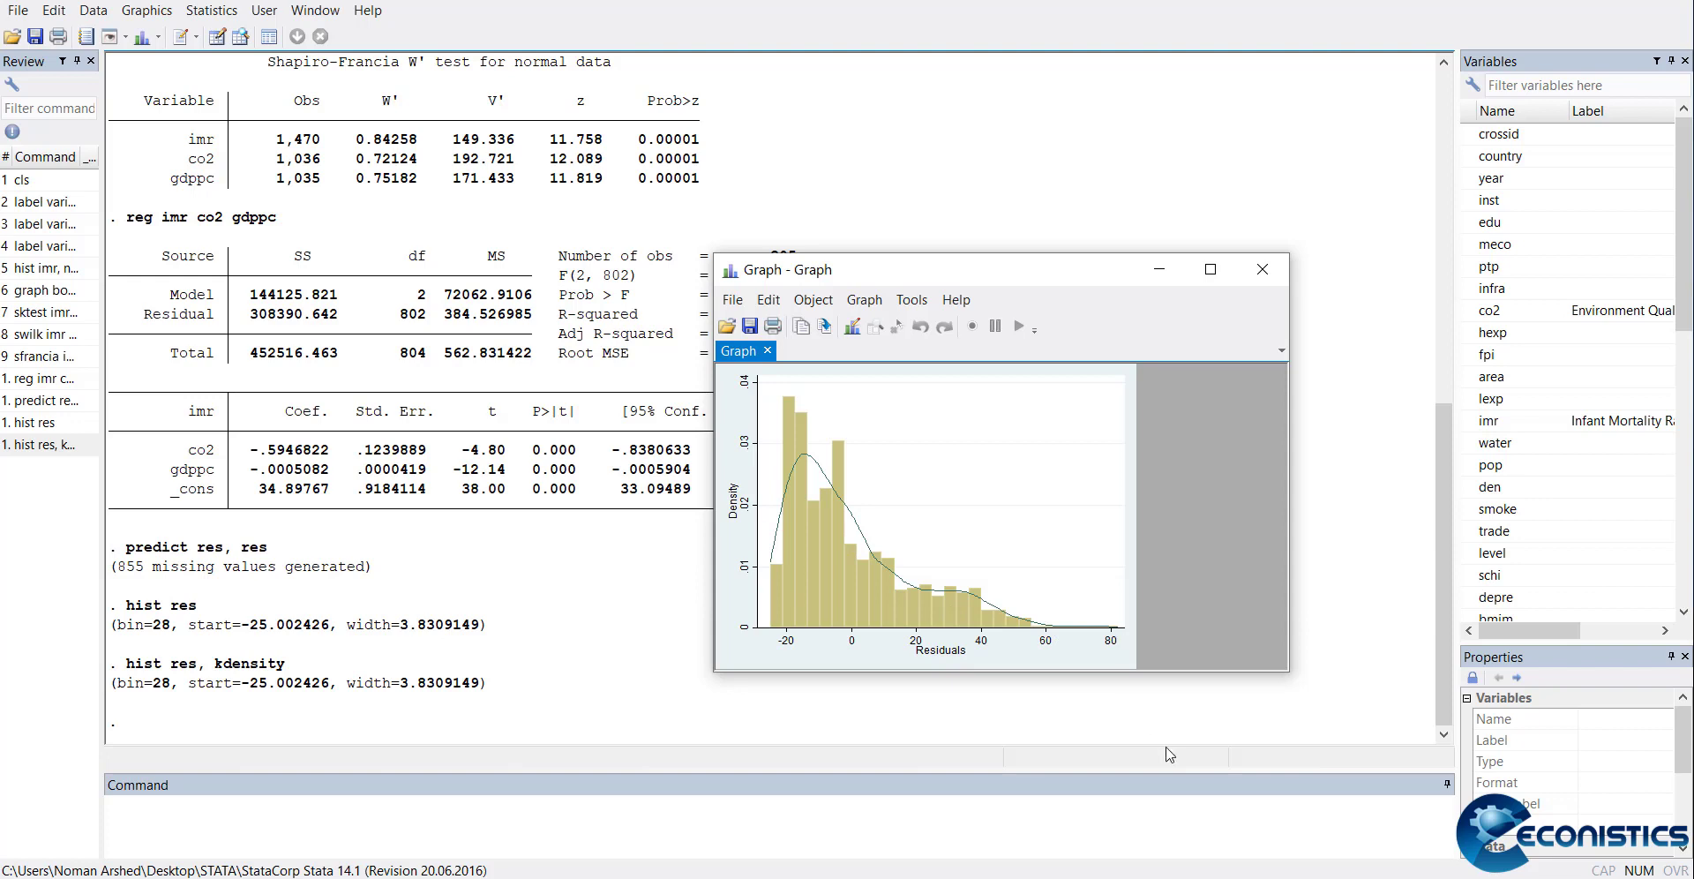
{"action": "mouse_move", "coordinate": [1262, 268]}
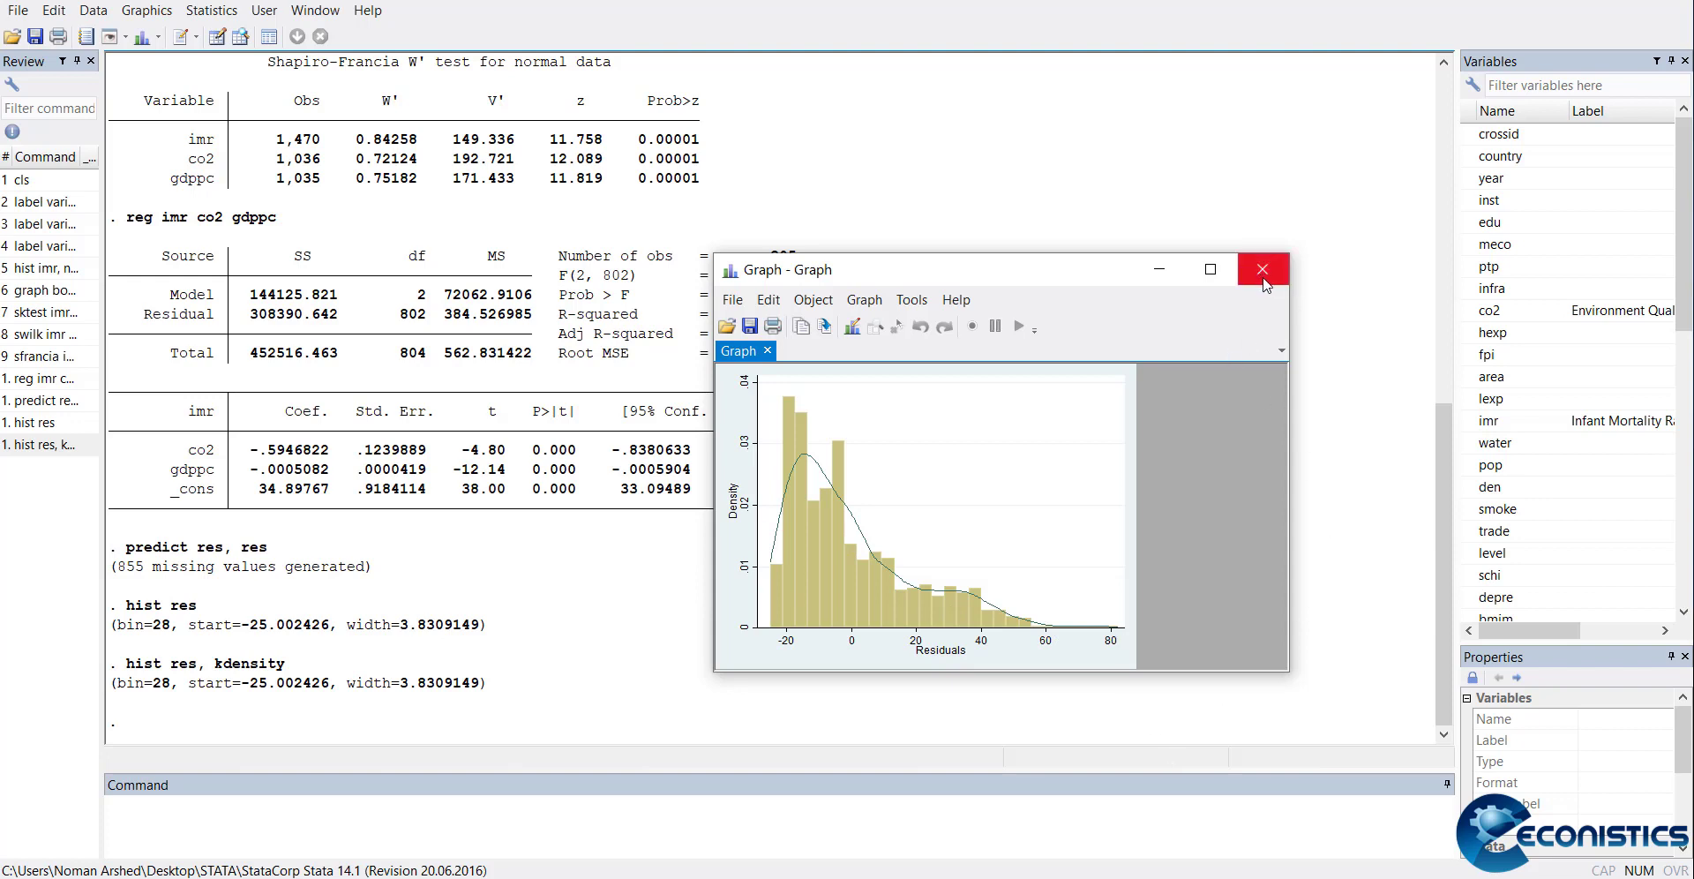
{"action": "left_click", "coordinate": [1263, 269]}
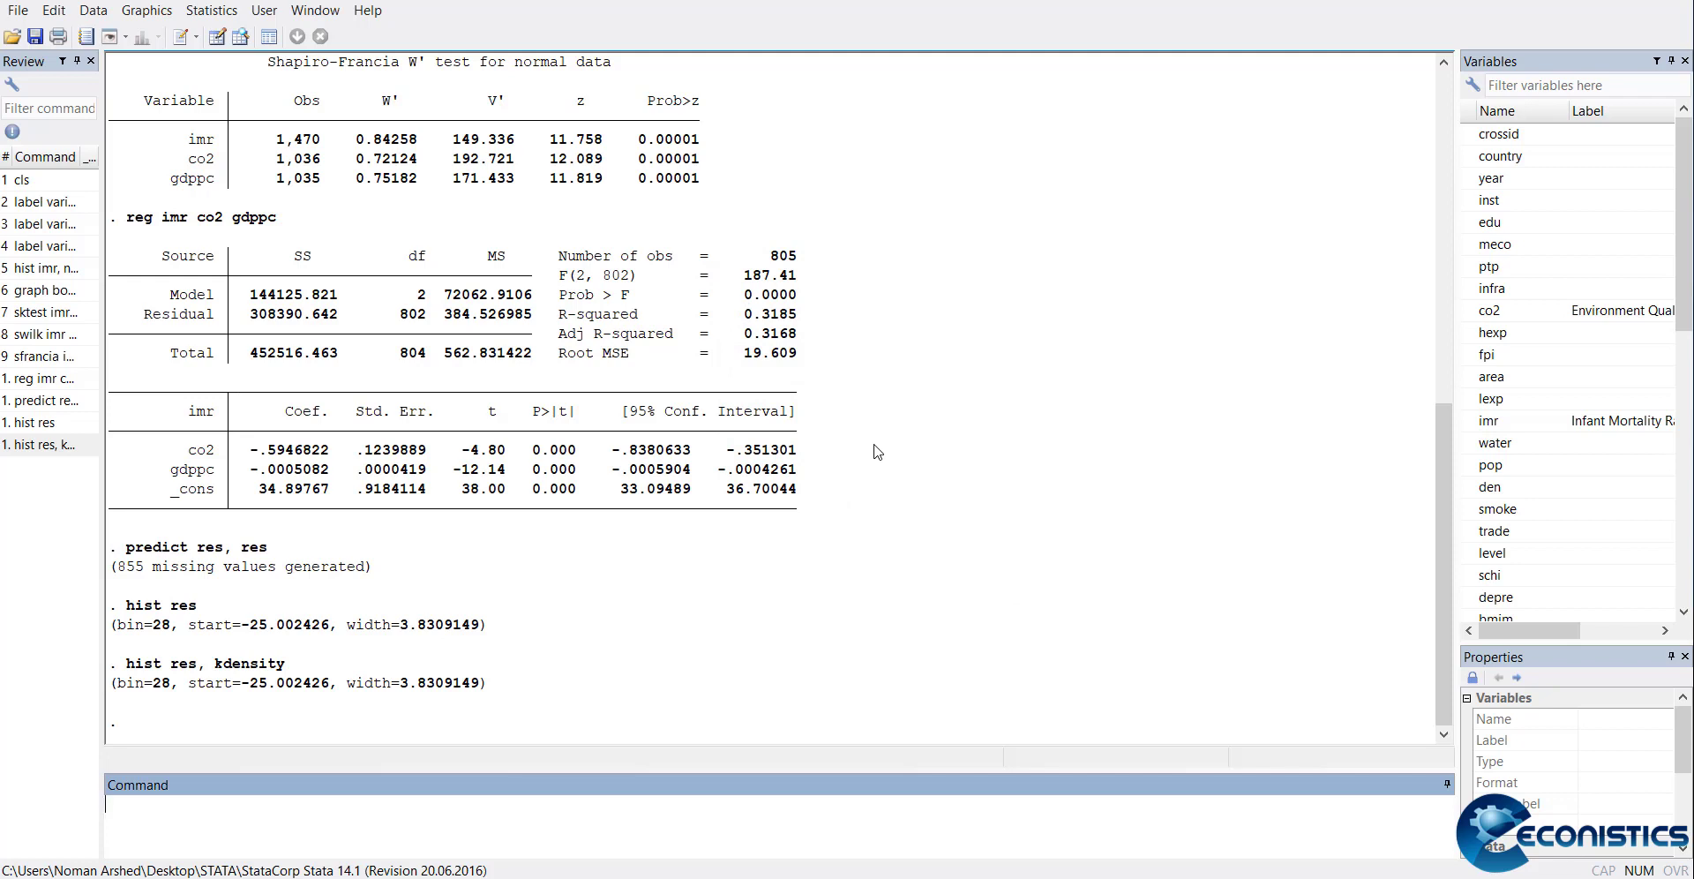
{"action": "mouse_move", "coordinate": [186, 390]}
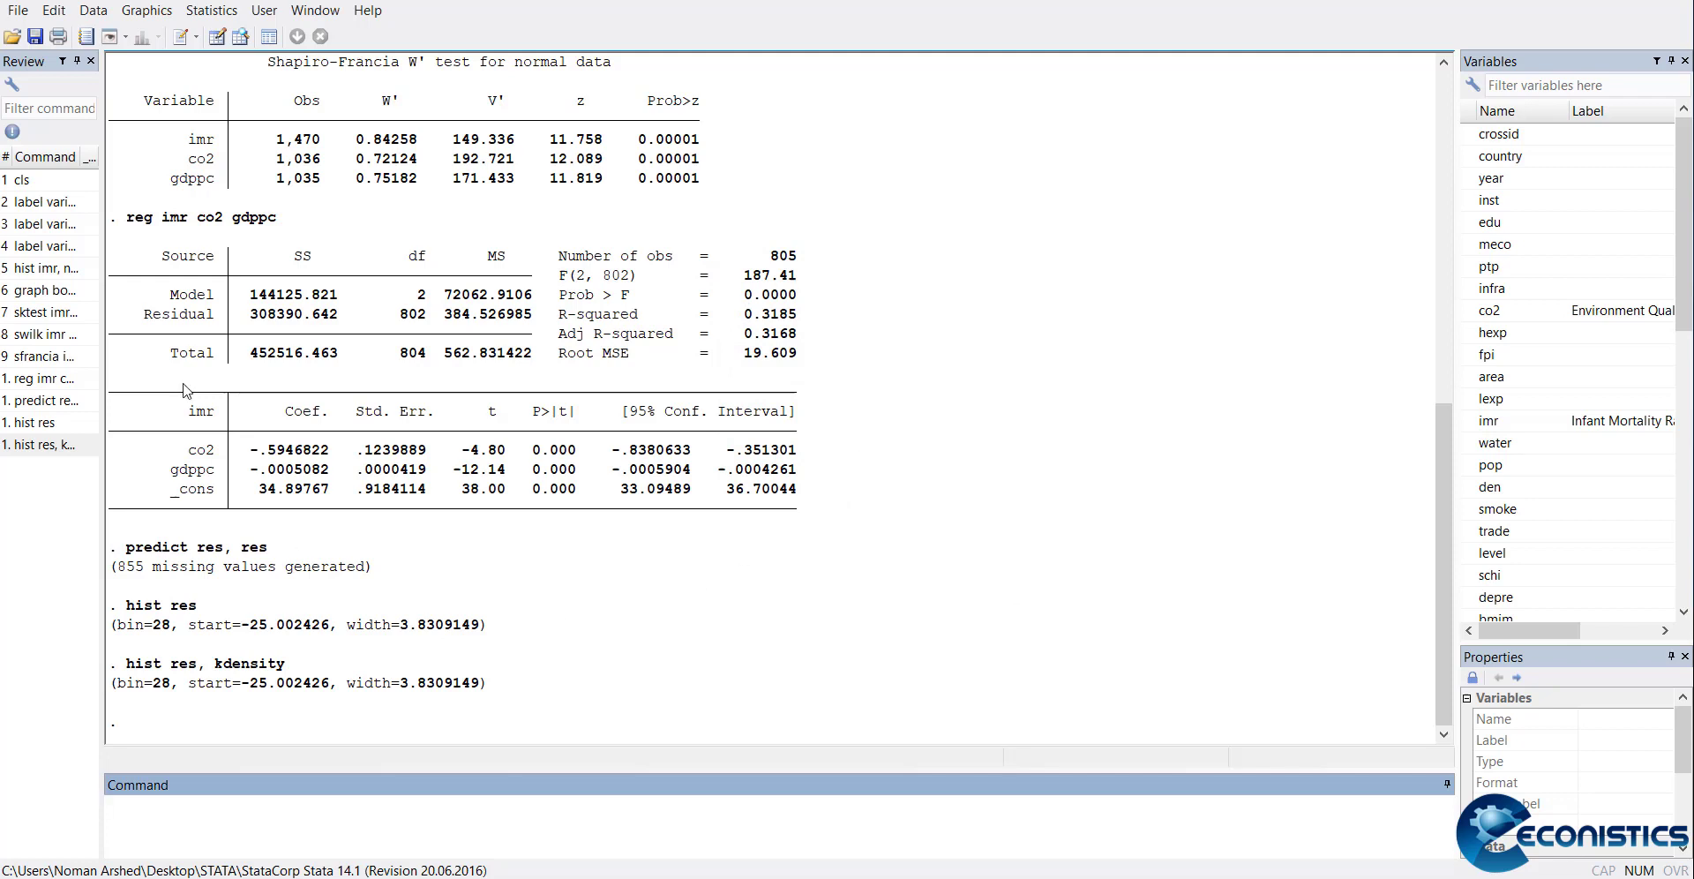
{"action": "mouse_move", "coordinate": [216, 203]}
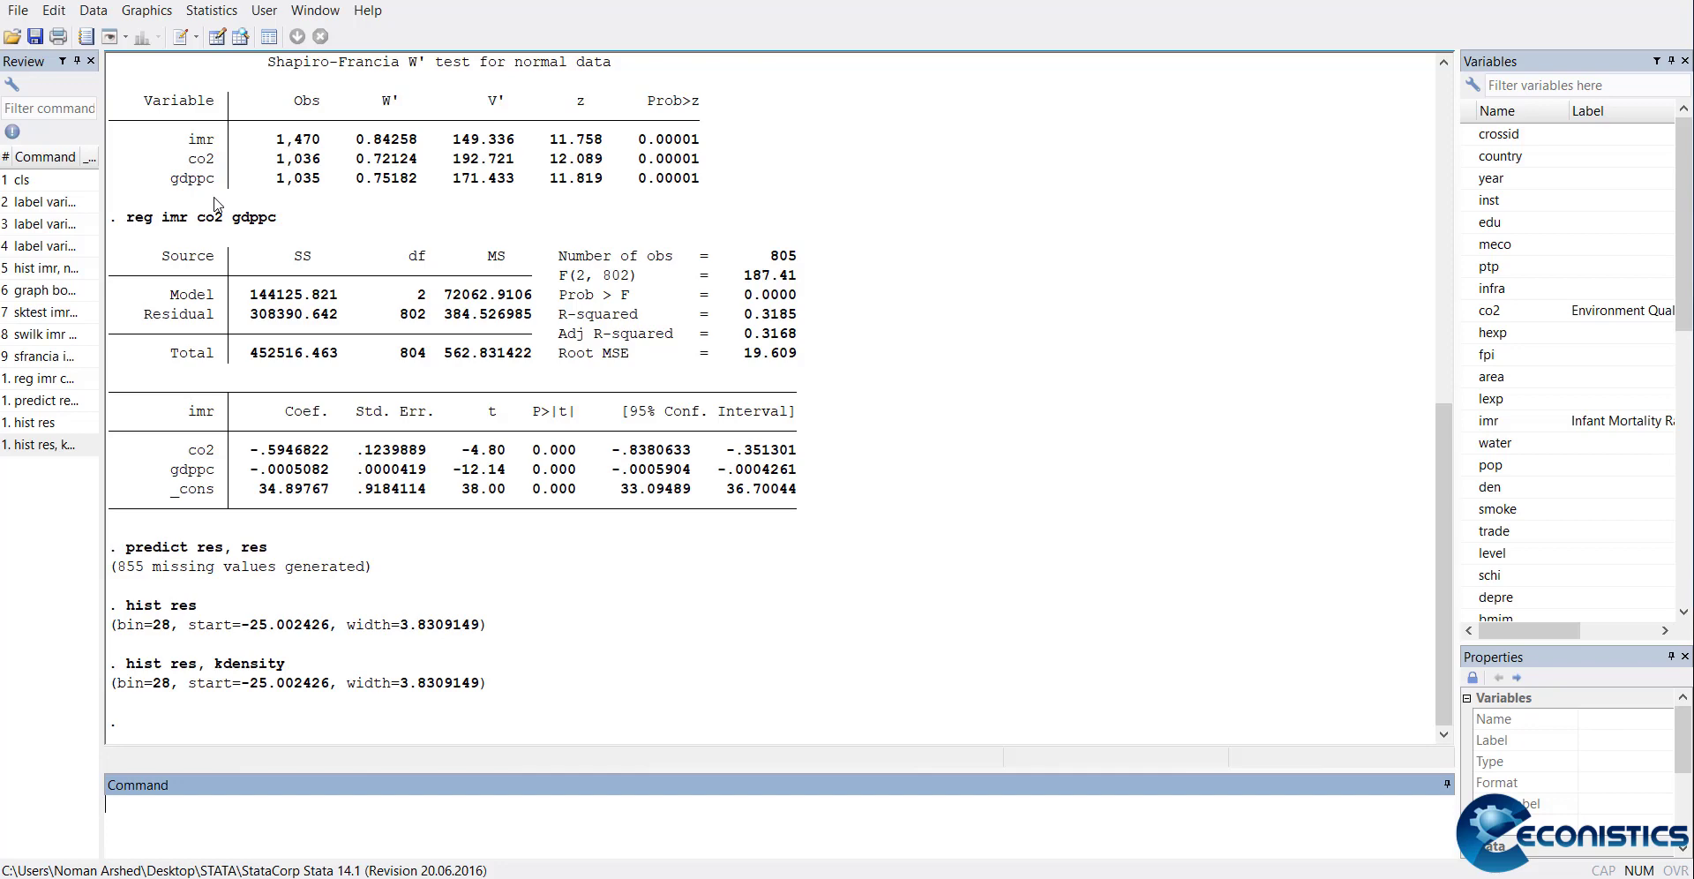
Fill the qreg dialog with dependent imr and independents co2 gdppc at quantile 50
{"action": "left_click", "coordinate": [211, 9]}
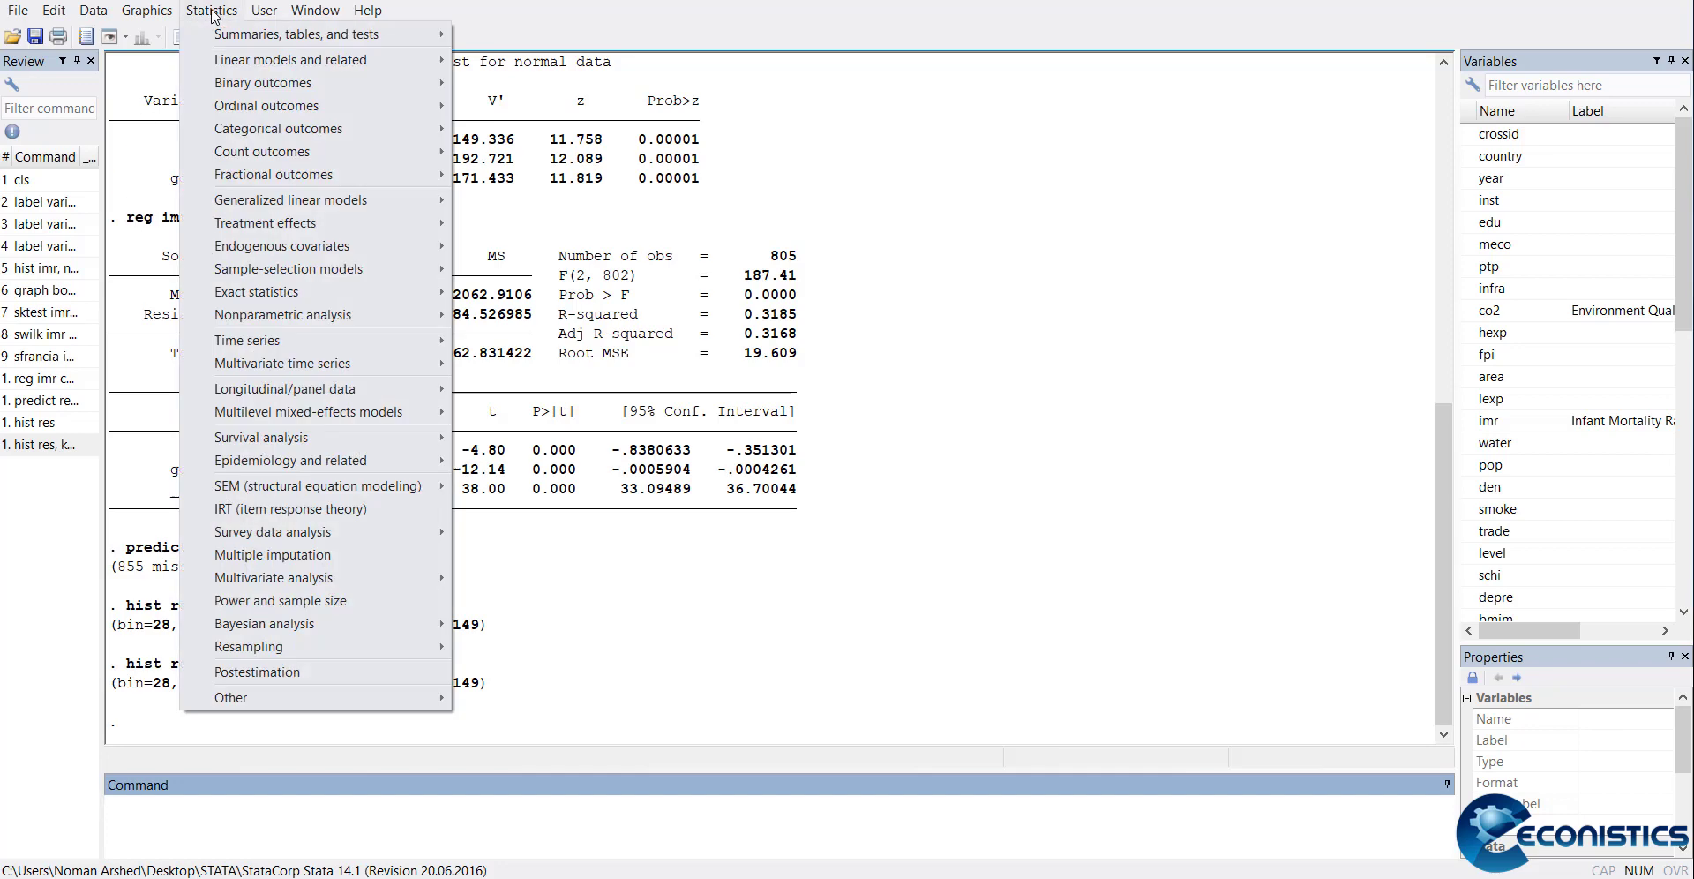
{"action": "mouse_move", "coordinate": [282, 315]}
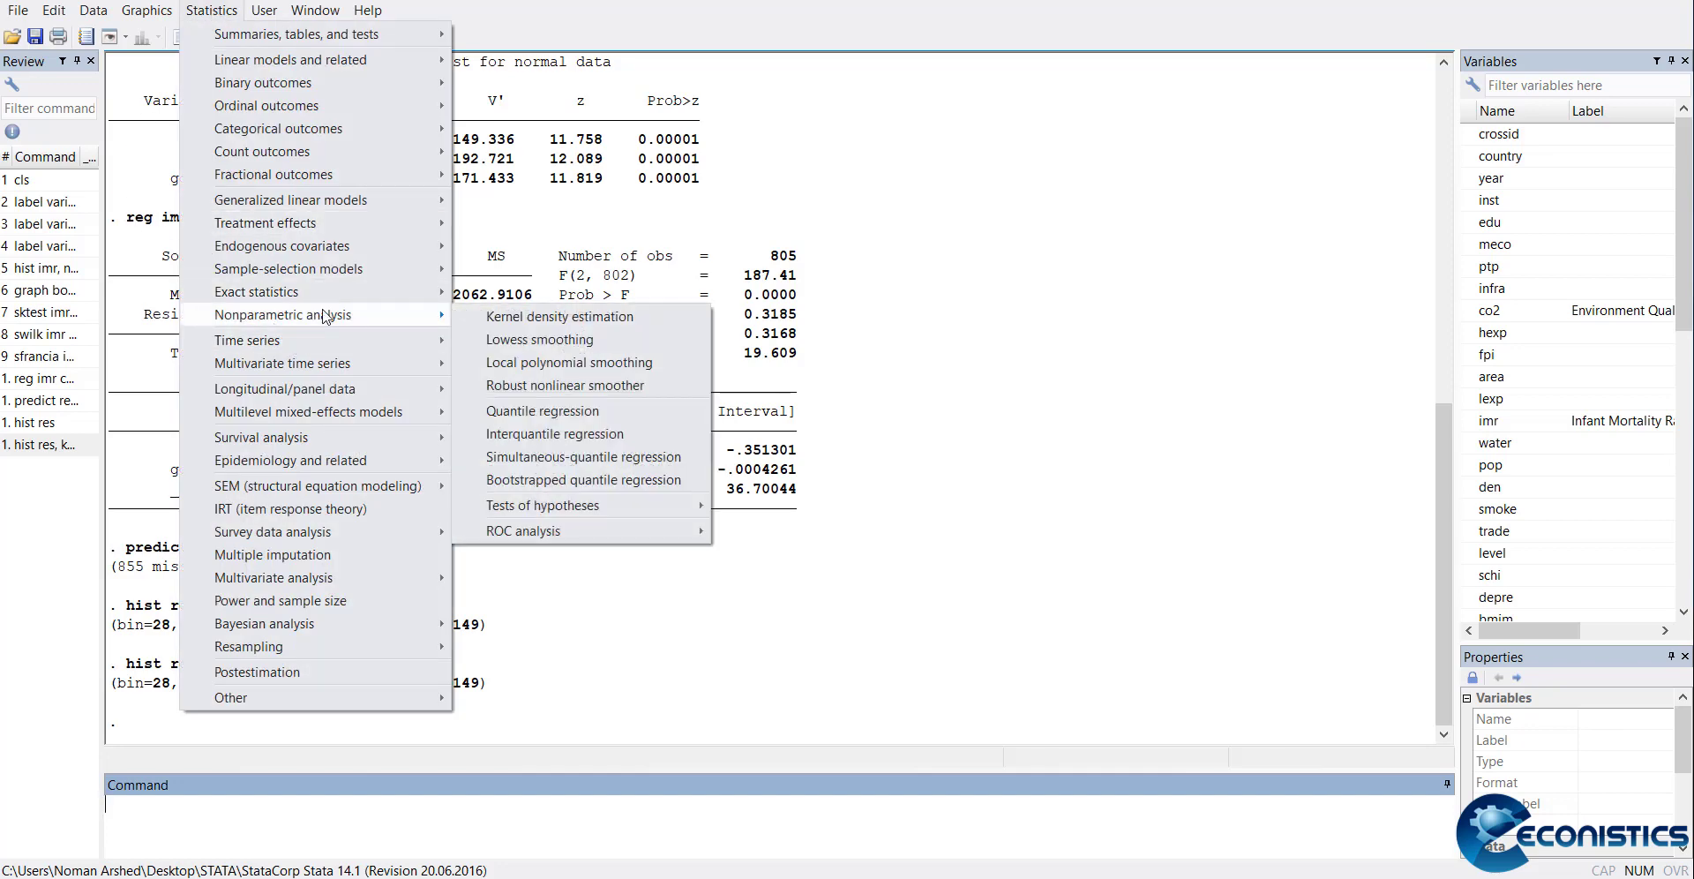
{"action": "mouse_move", "coordinate": [541, 411]}
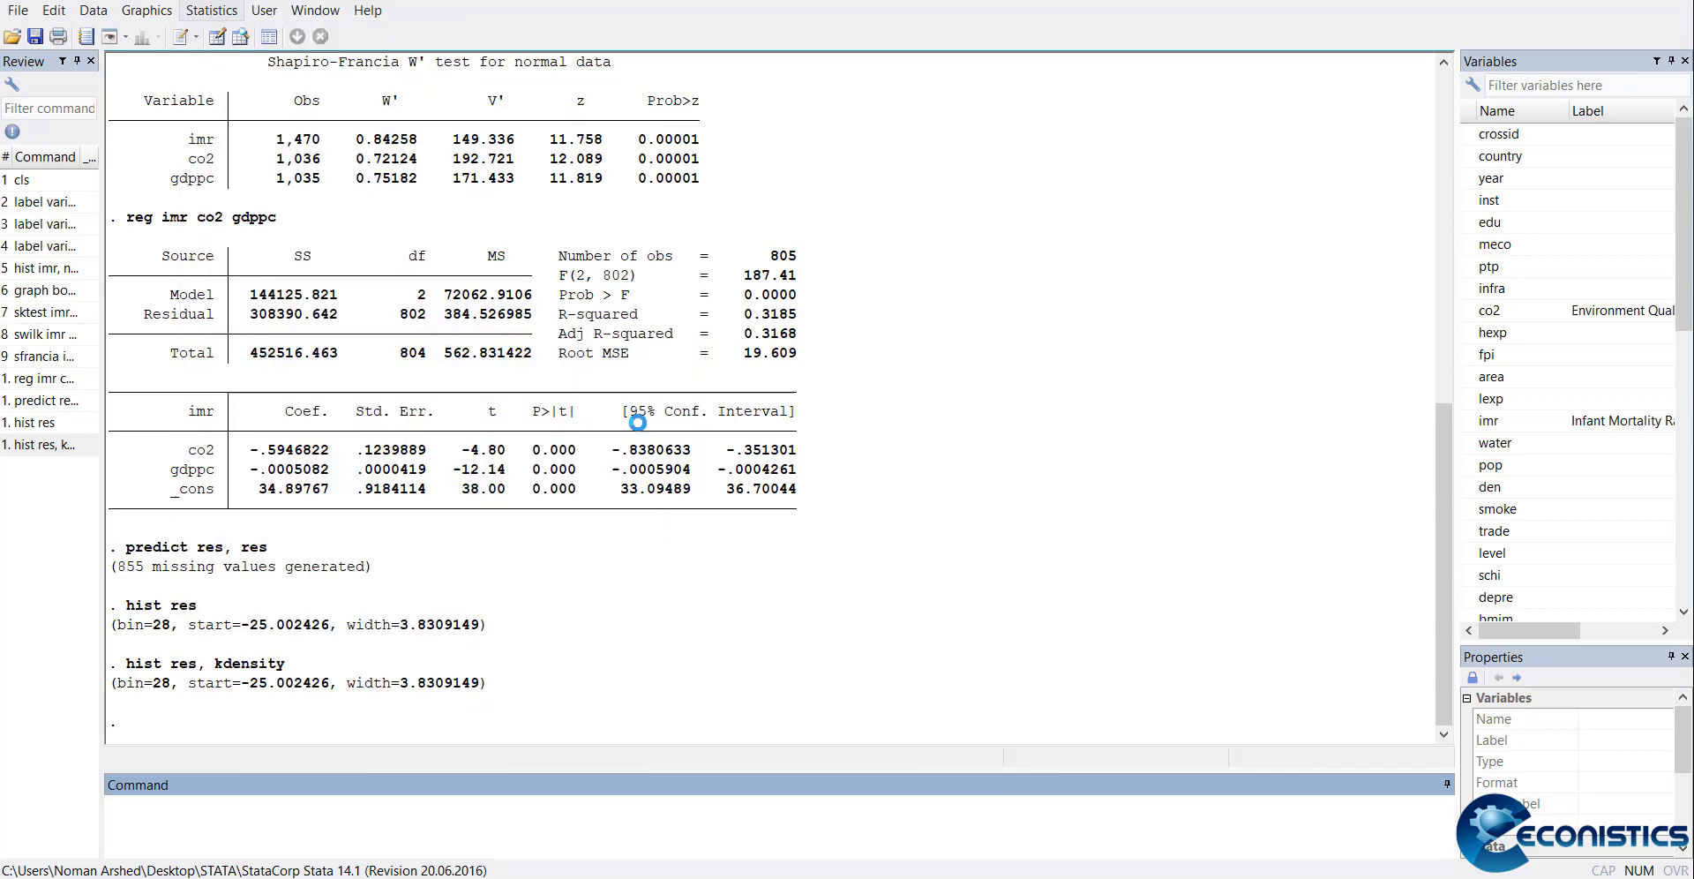
{"action": "left_click", "coordinate": [212, 9]}
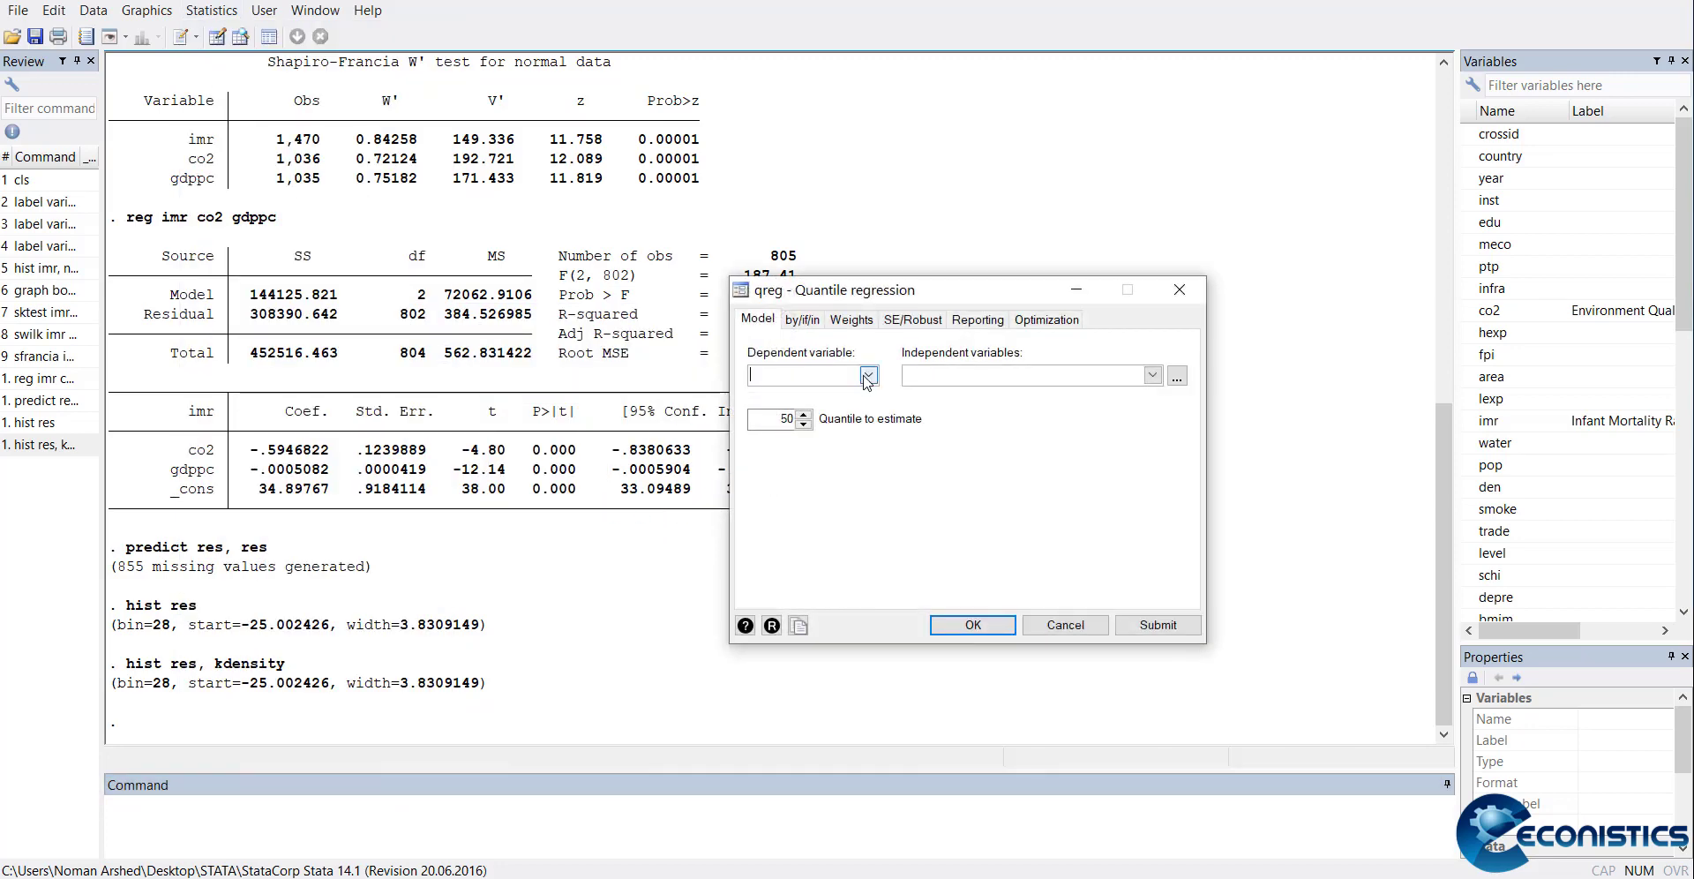
{"action": "left_click", "coordinate": [868, 375]}
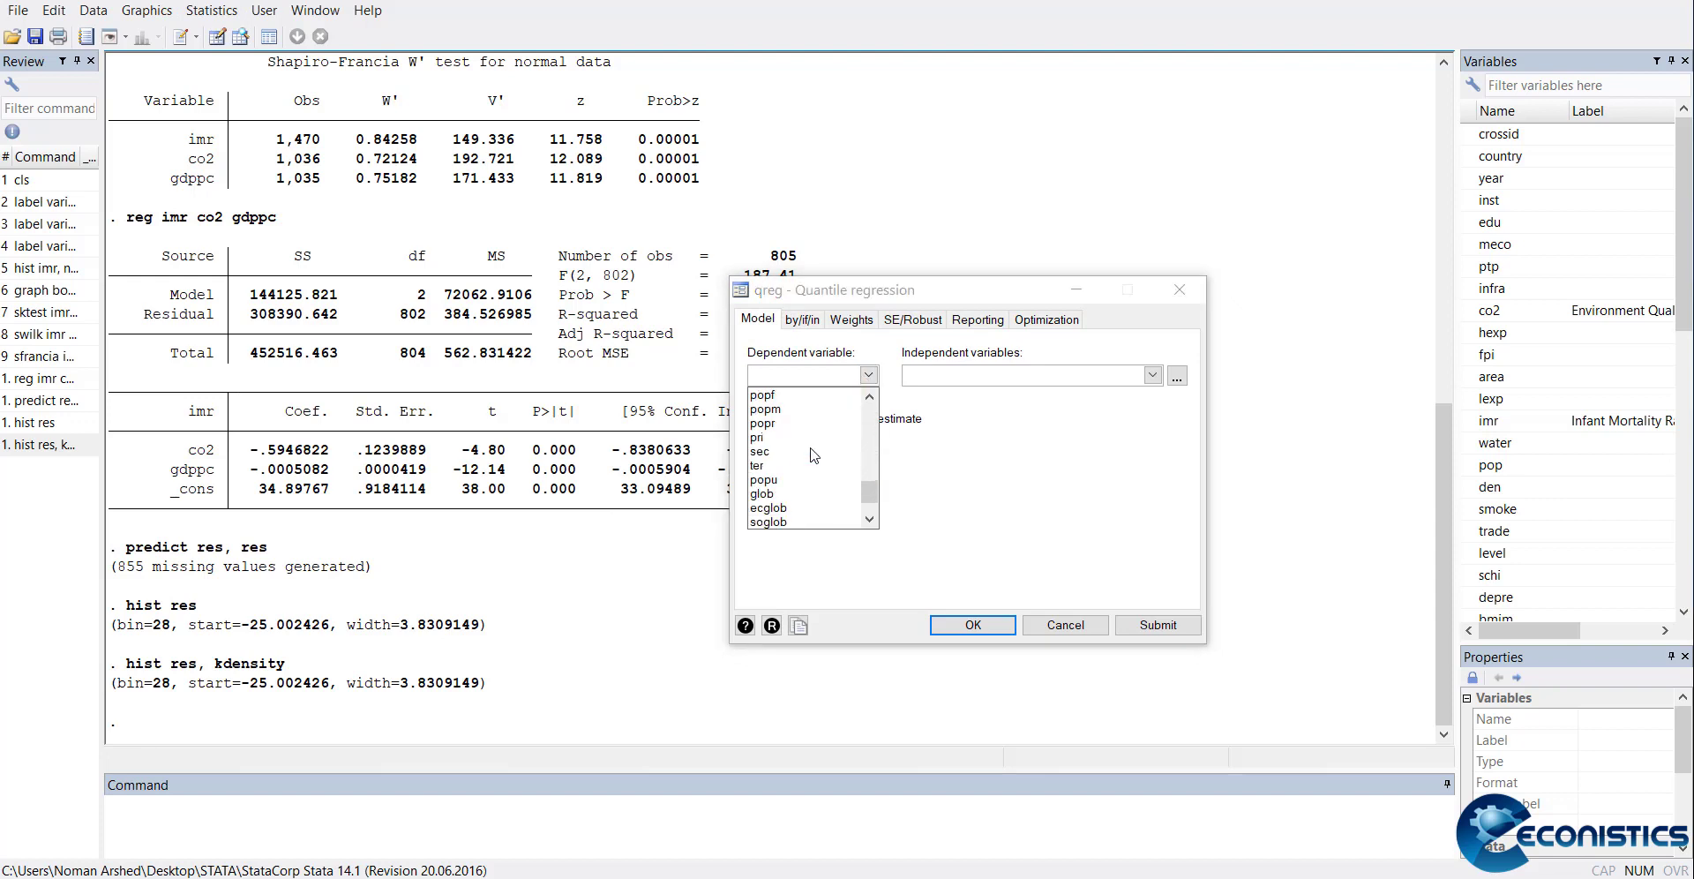
{"action": "left_click", "coordinate": [804, 375]}
{"action": "type", "text": "imr"}
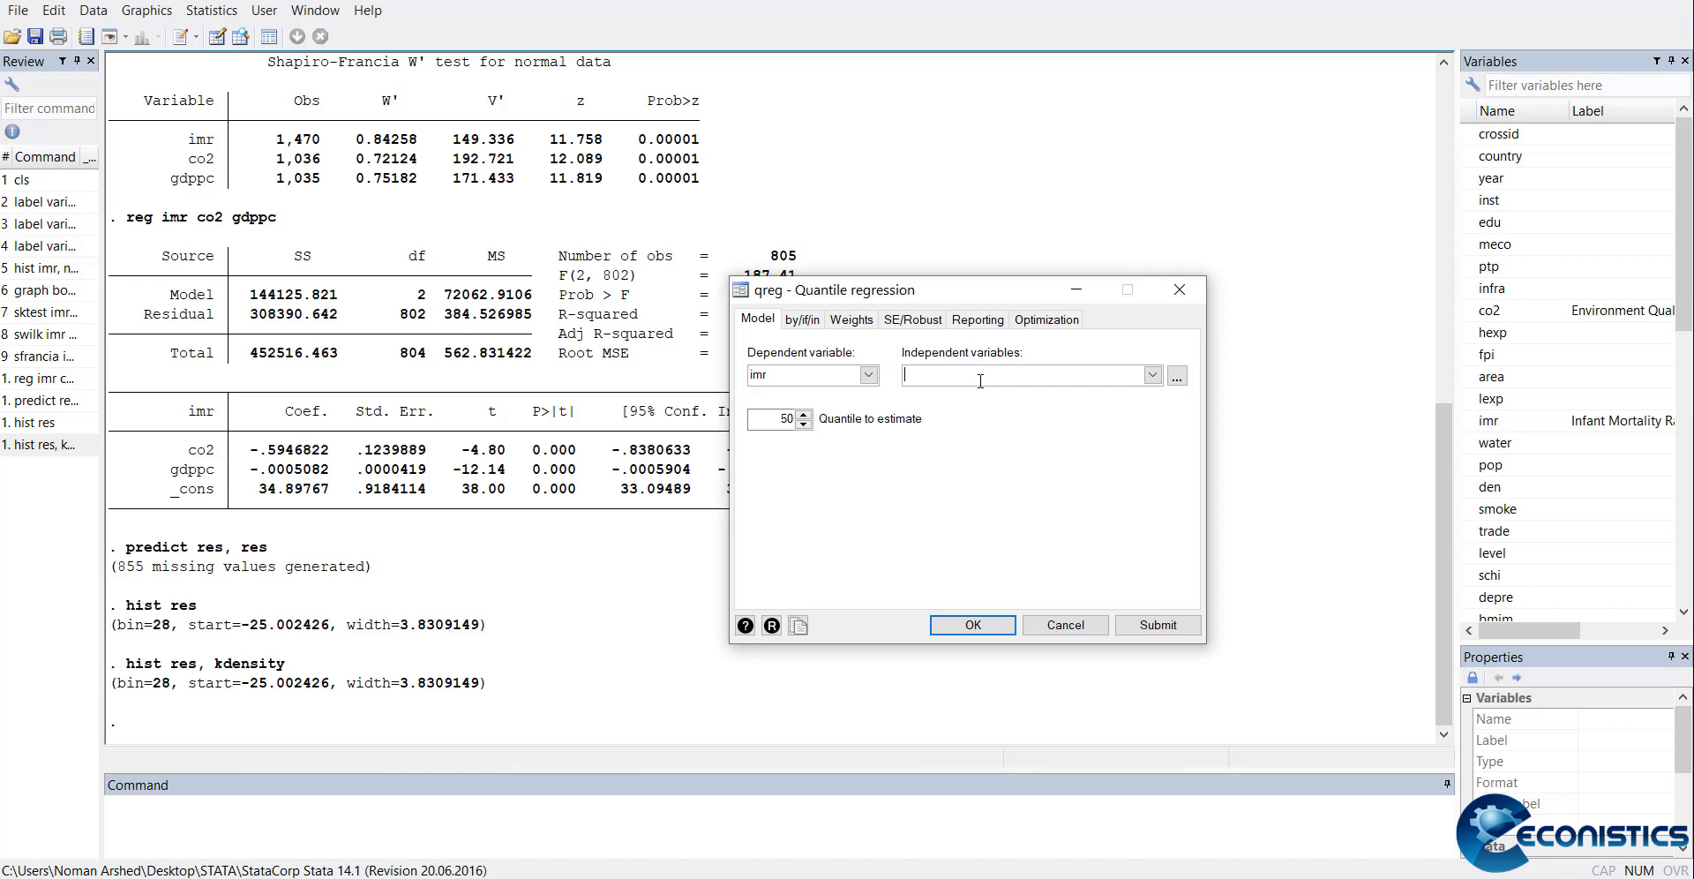
{"action": "type", "text": "co2 gdp"}
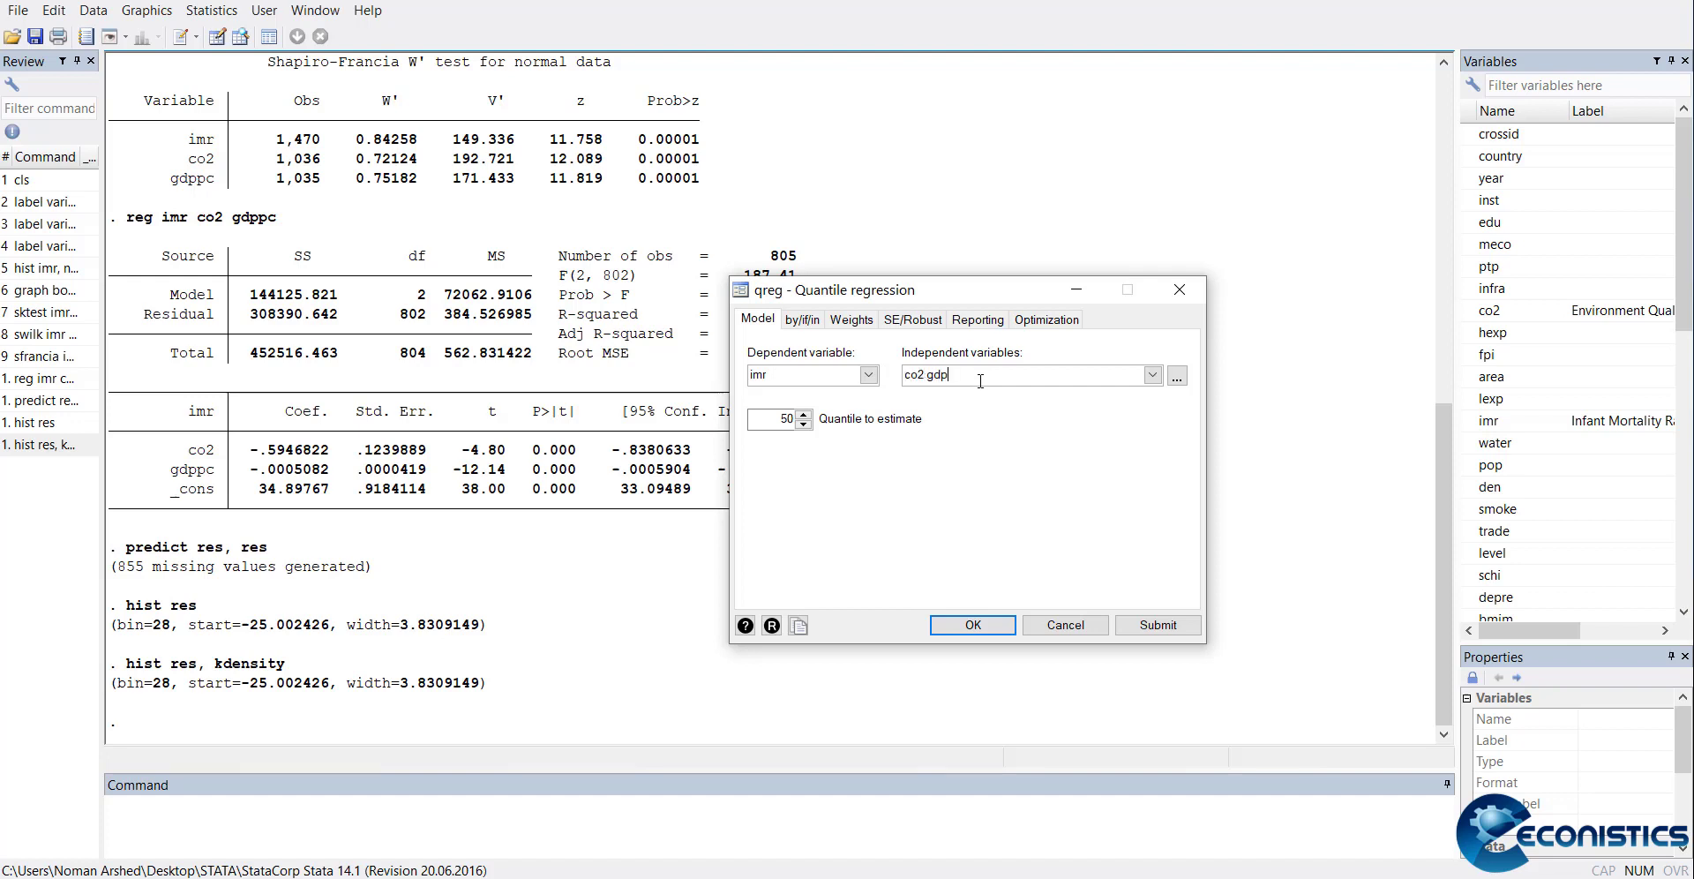
{"action": "type", "text": "pc"}
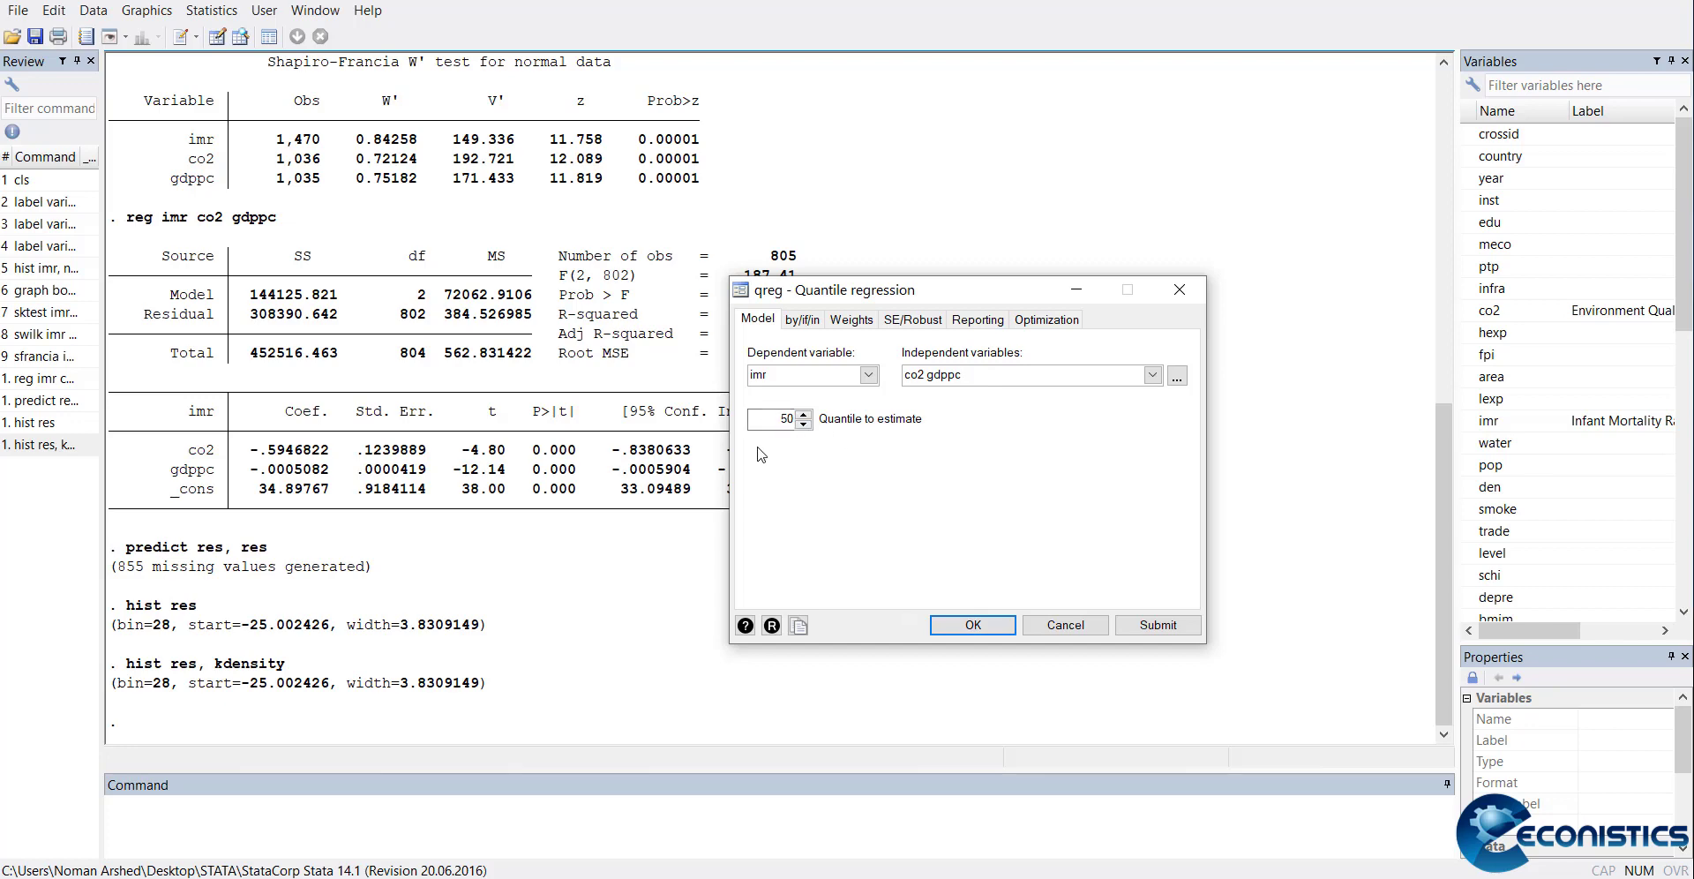
Run the median qreg (pseudo R2 0.1684), then rerun it with quantile(25)
{"action": "left_click", "coordinate": [970, 625]}
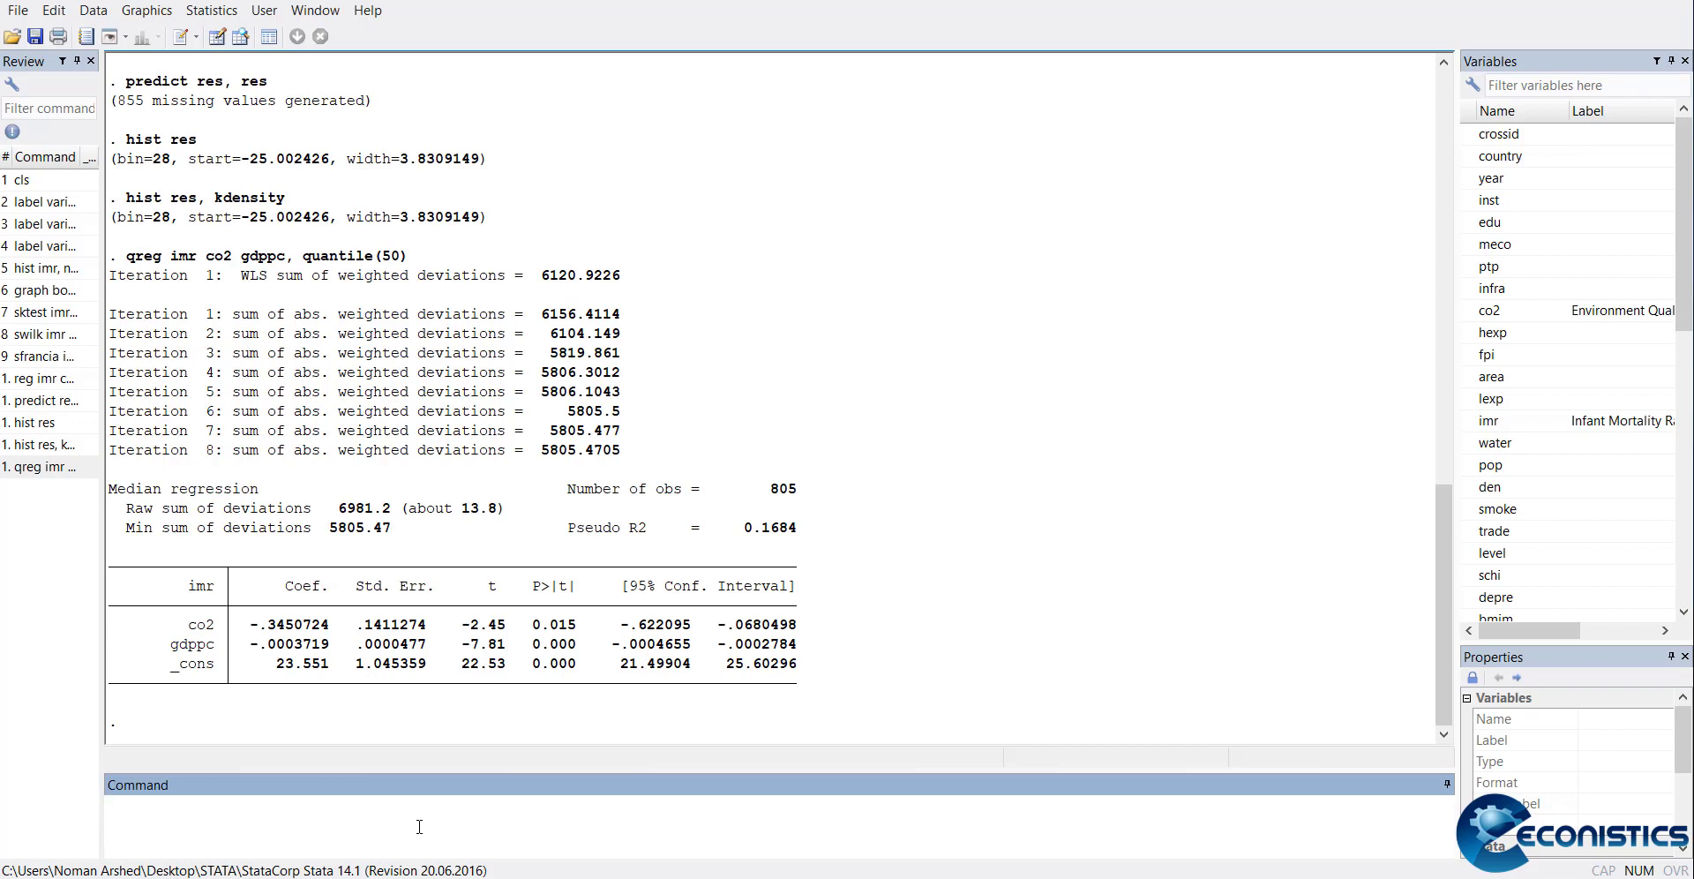
{"action": "type", "text": "qreg imr co2 gdppc, quantile(50)"}
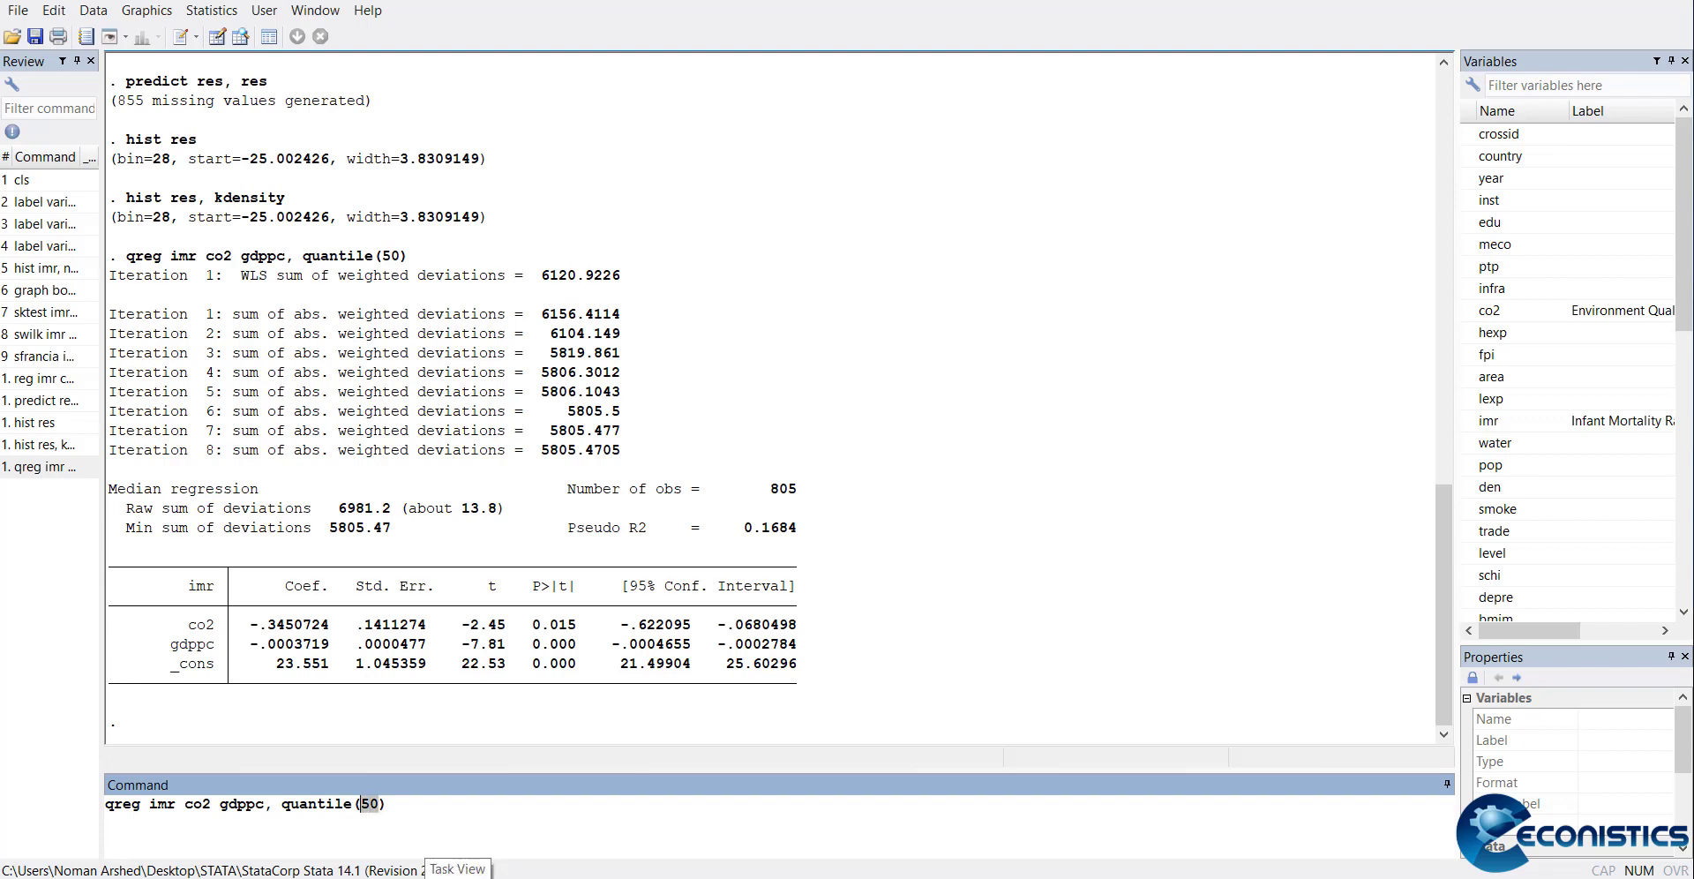
{"action": "key", "text": "Return"}
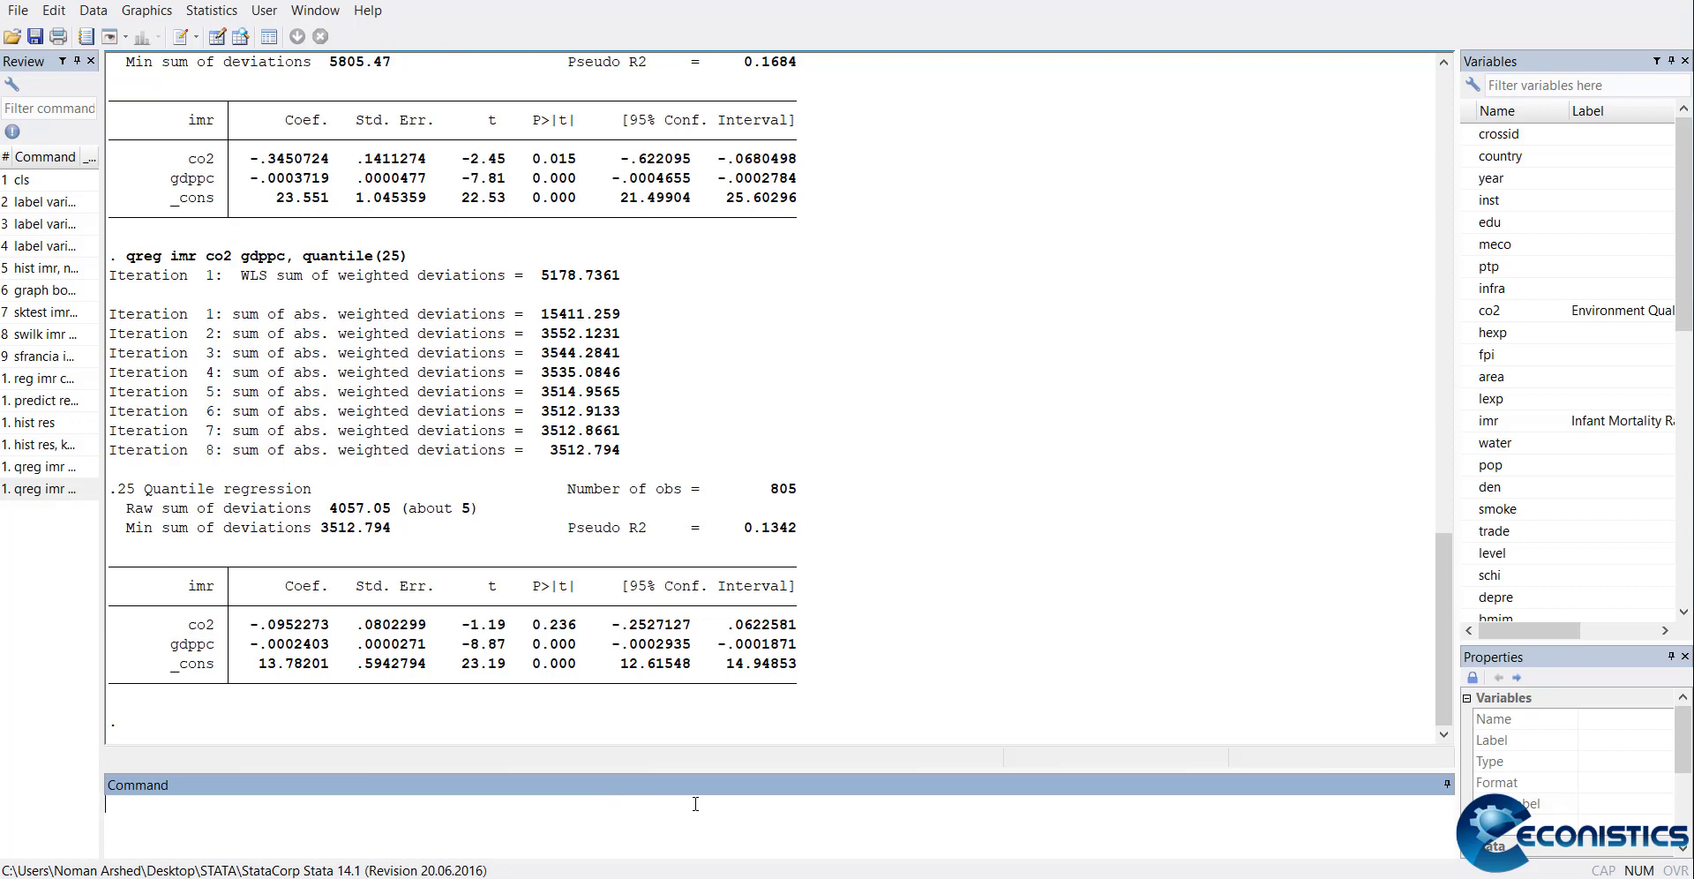
{"action": "mouse_move", "coordinate": [389, 469]}
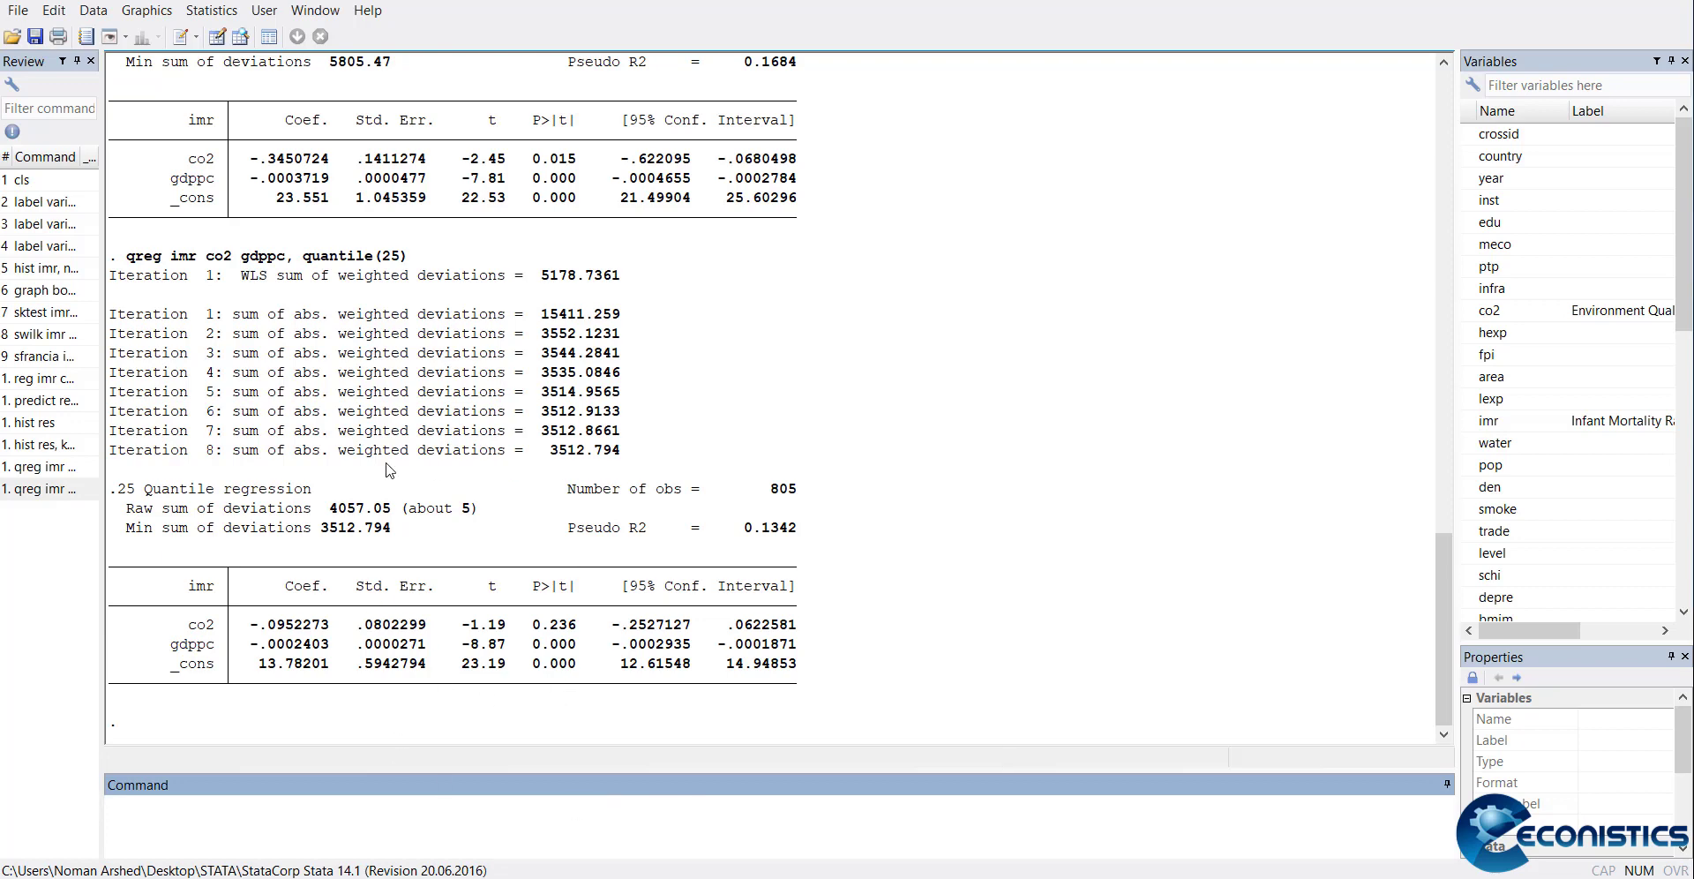
{"action": "mouse_move", "coordinate": [562, 696]}
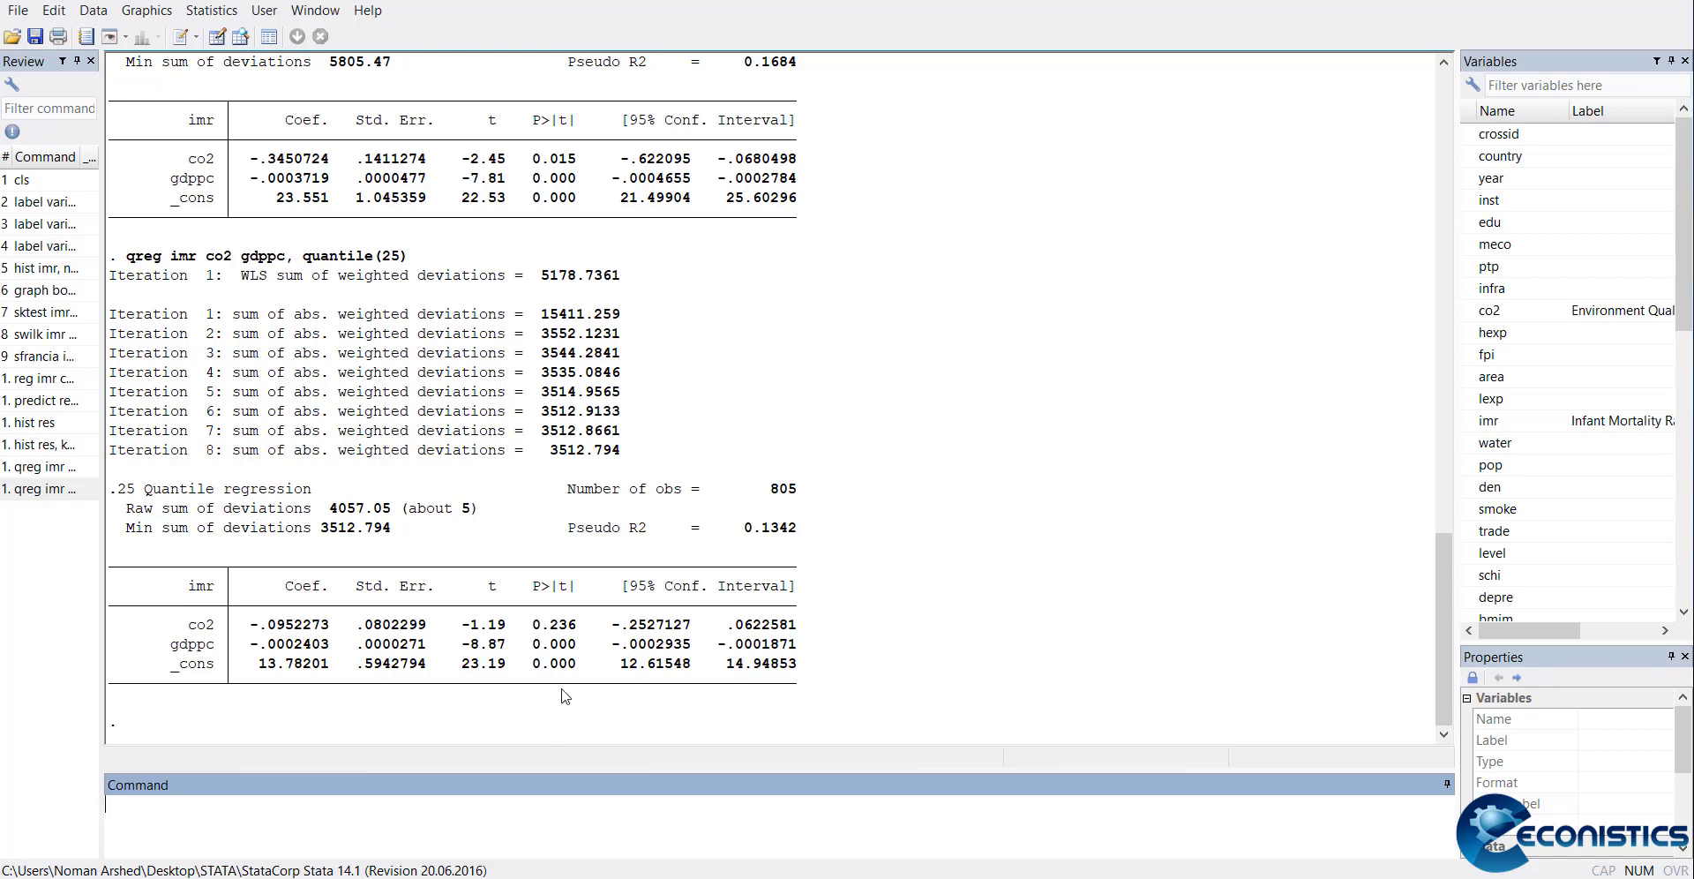
{"action": "left_click", "coordinate": [146, 10]}
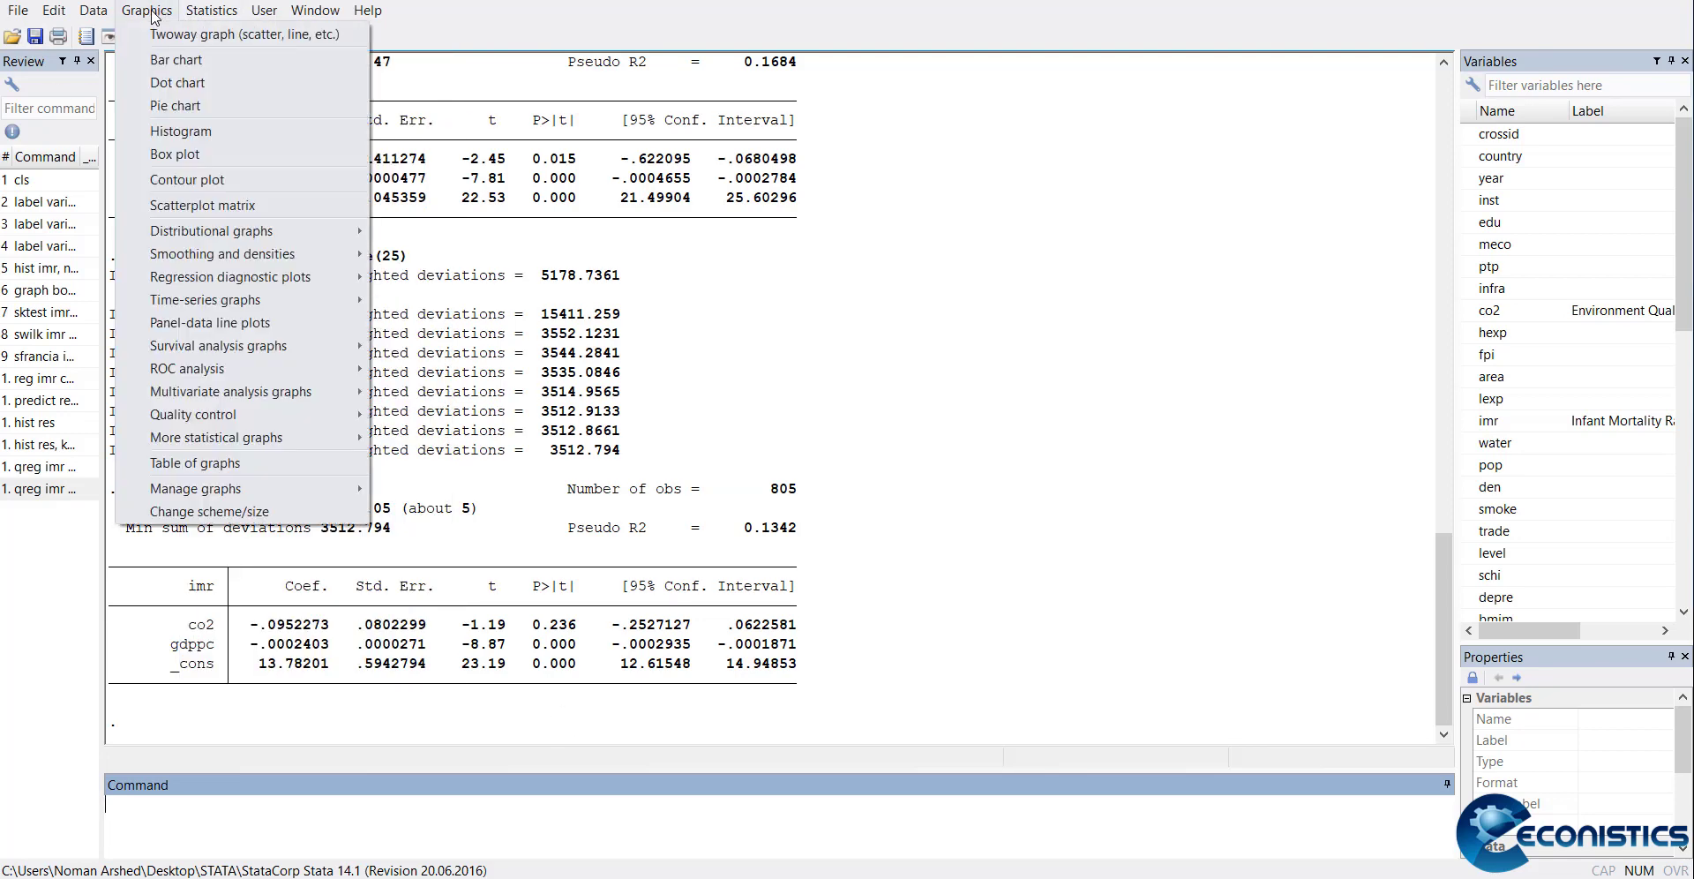
{"action": "left_click", "coordinate": [212, 10]}
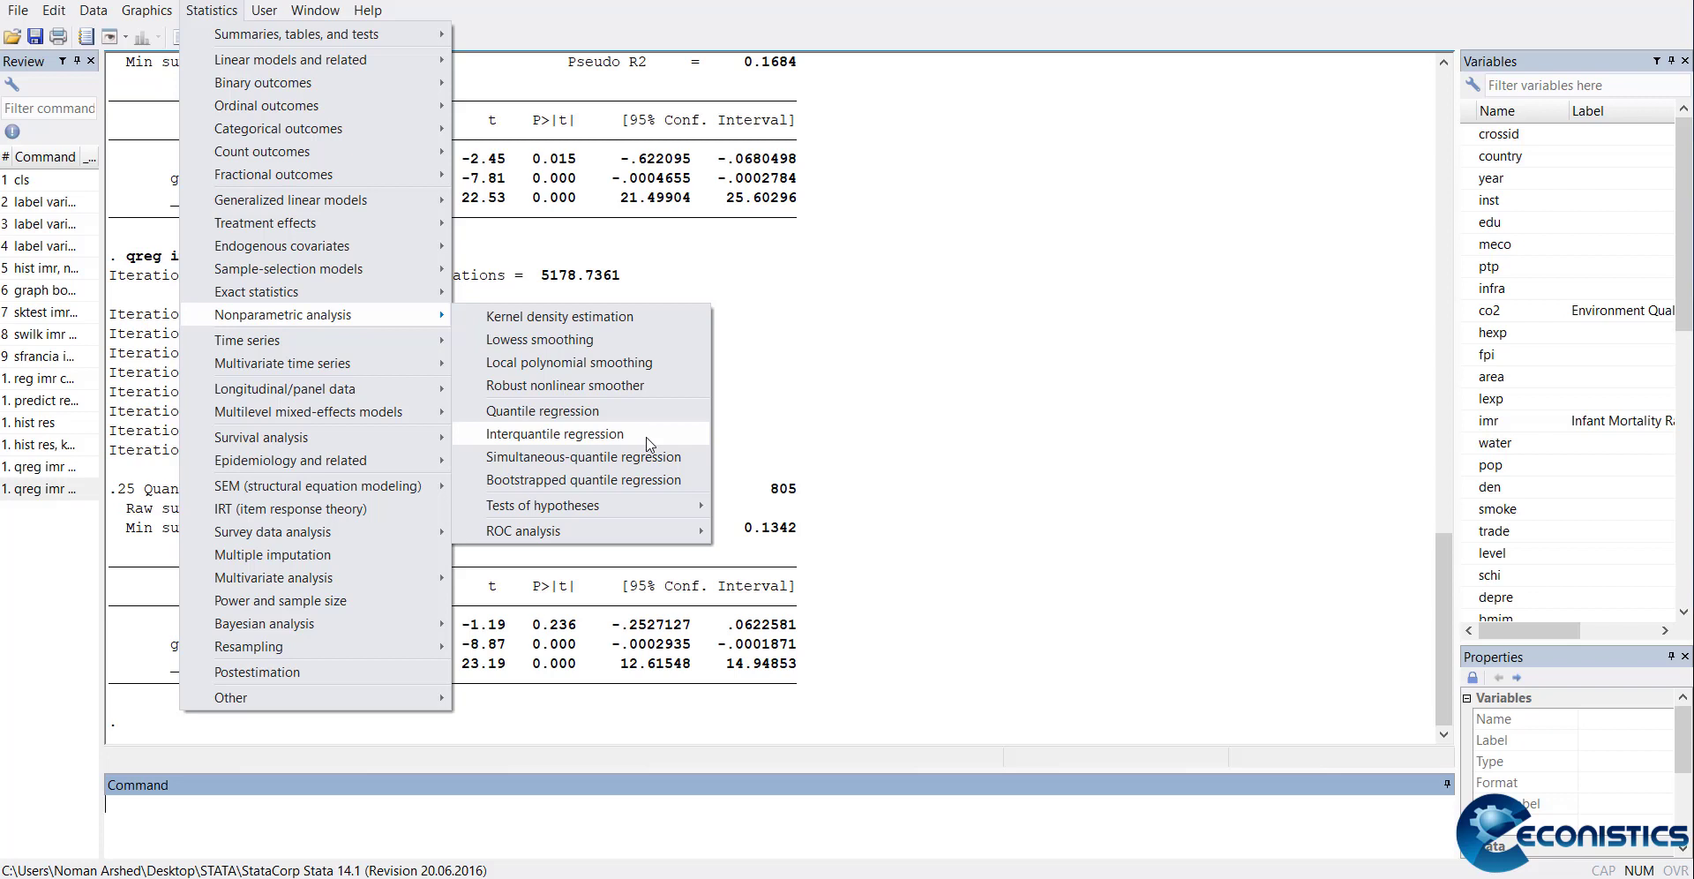
{"action": "mouse_move", "coordinate": [655, 456]}
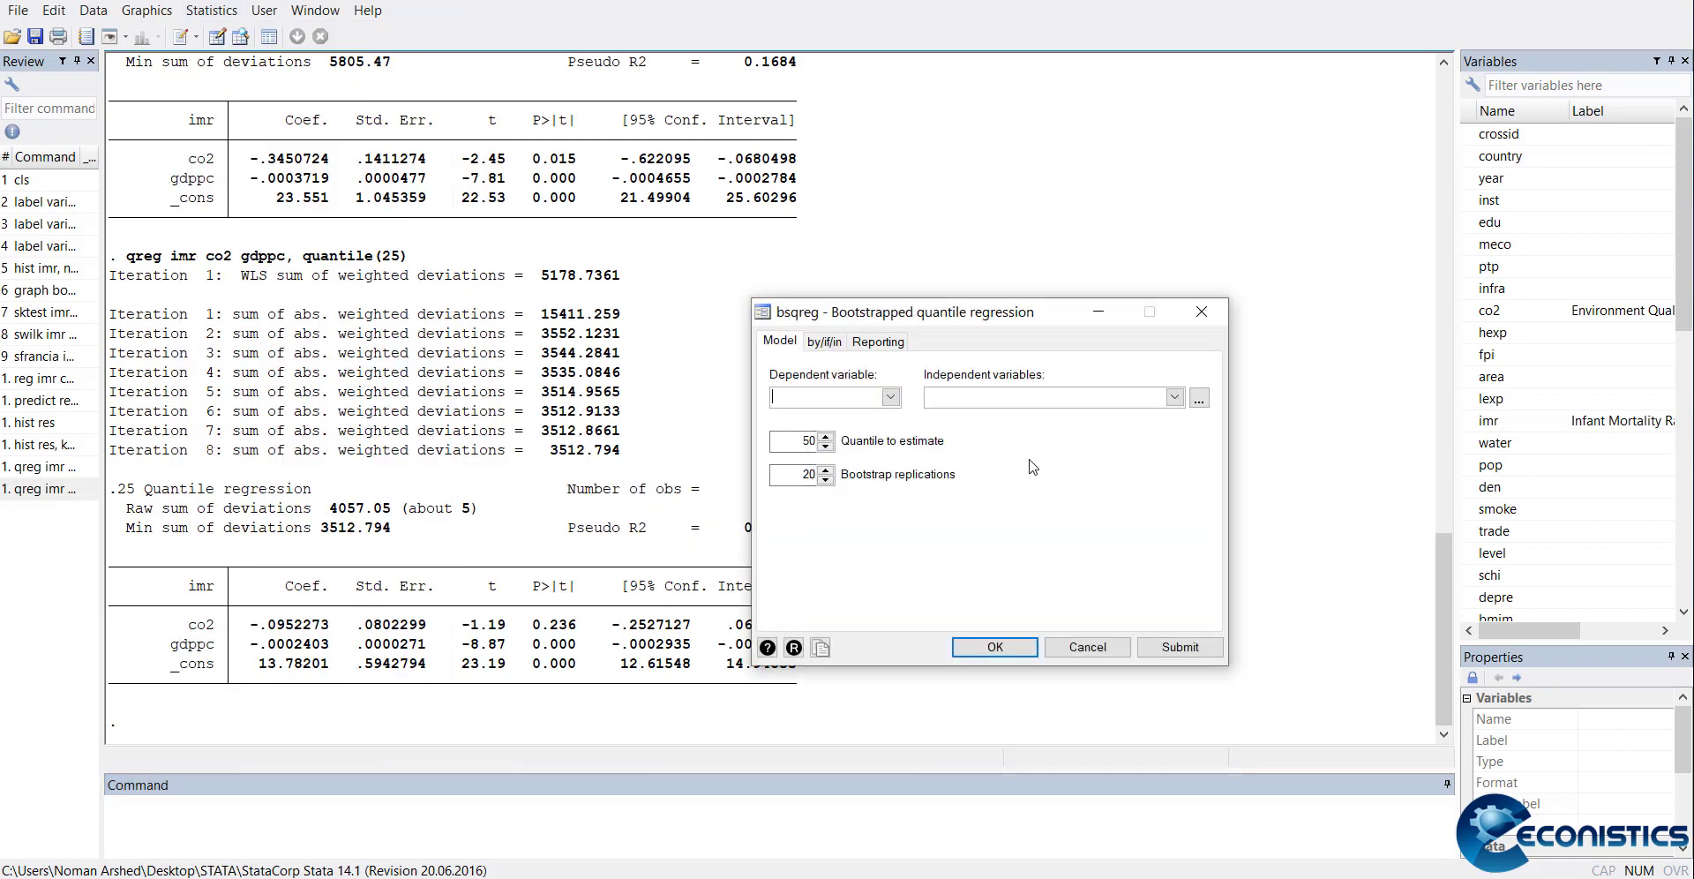
{"action": "mouse_move", "coordinate": [1200, 312]}
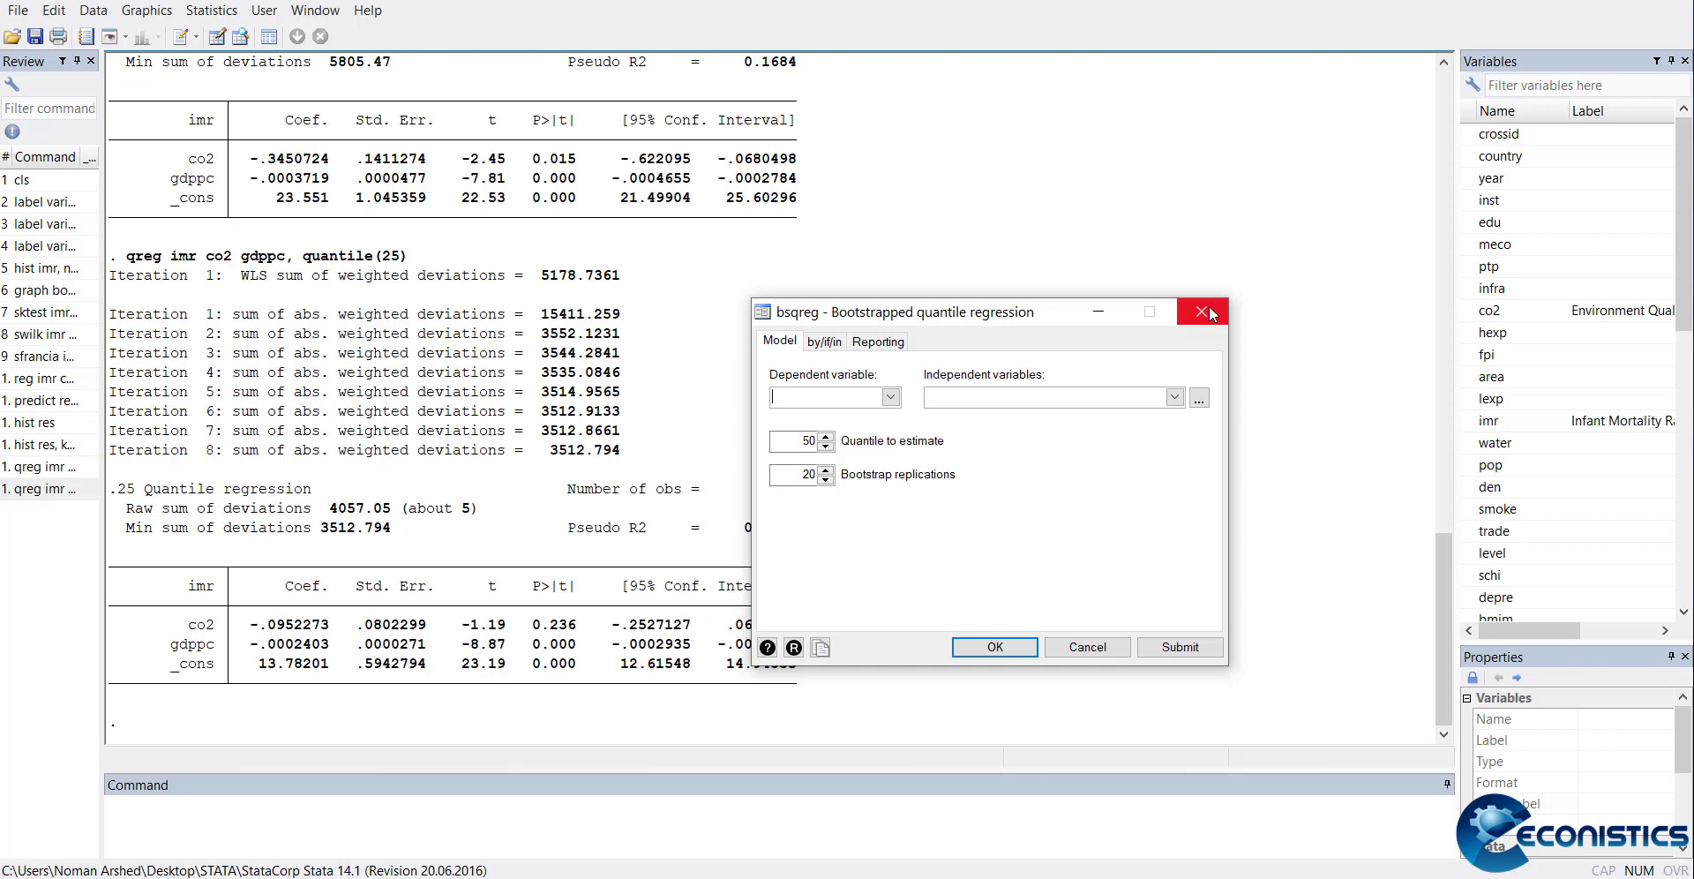
{"action": "left_click", "coordinate": [1200, 312]}
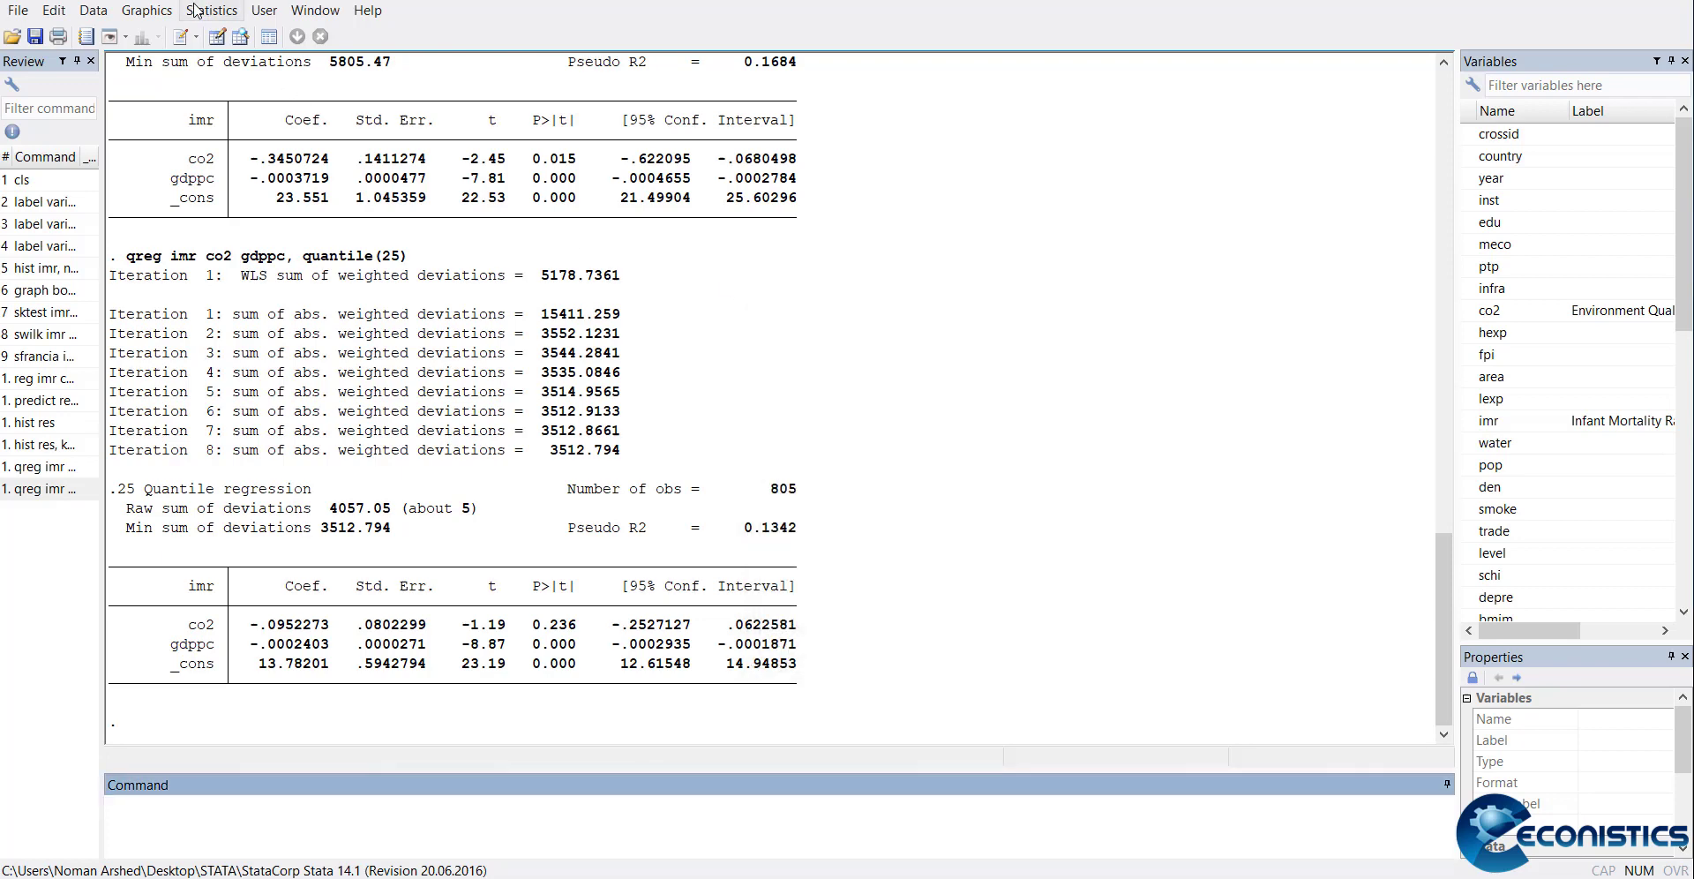
Run sqreg of imr on co2 and gdppc at quantiles 25, 50 and 75
{"action": "left_click", "coordinate": [212, 10]}
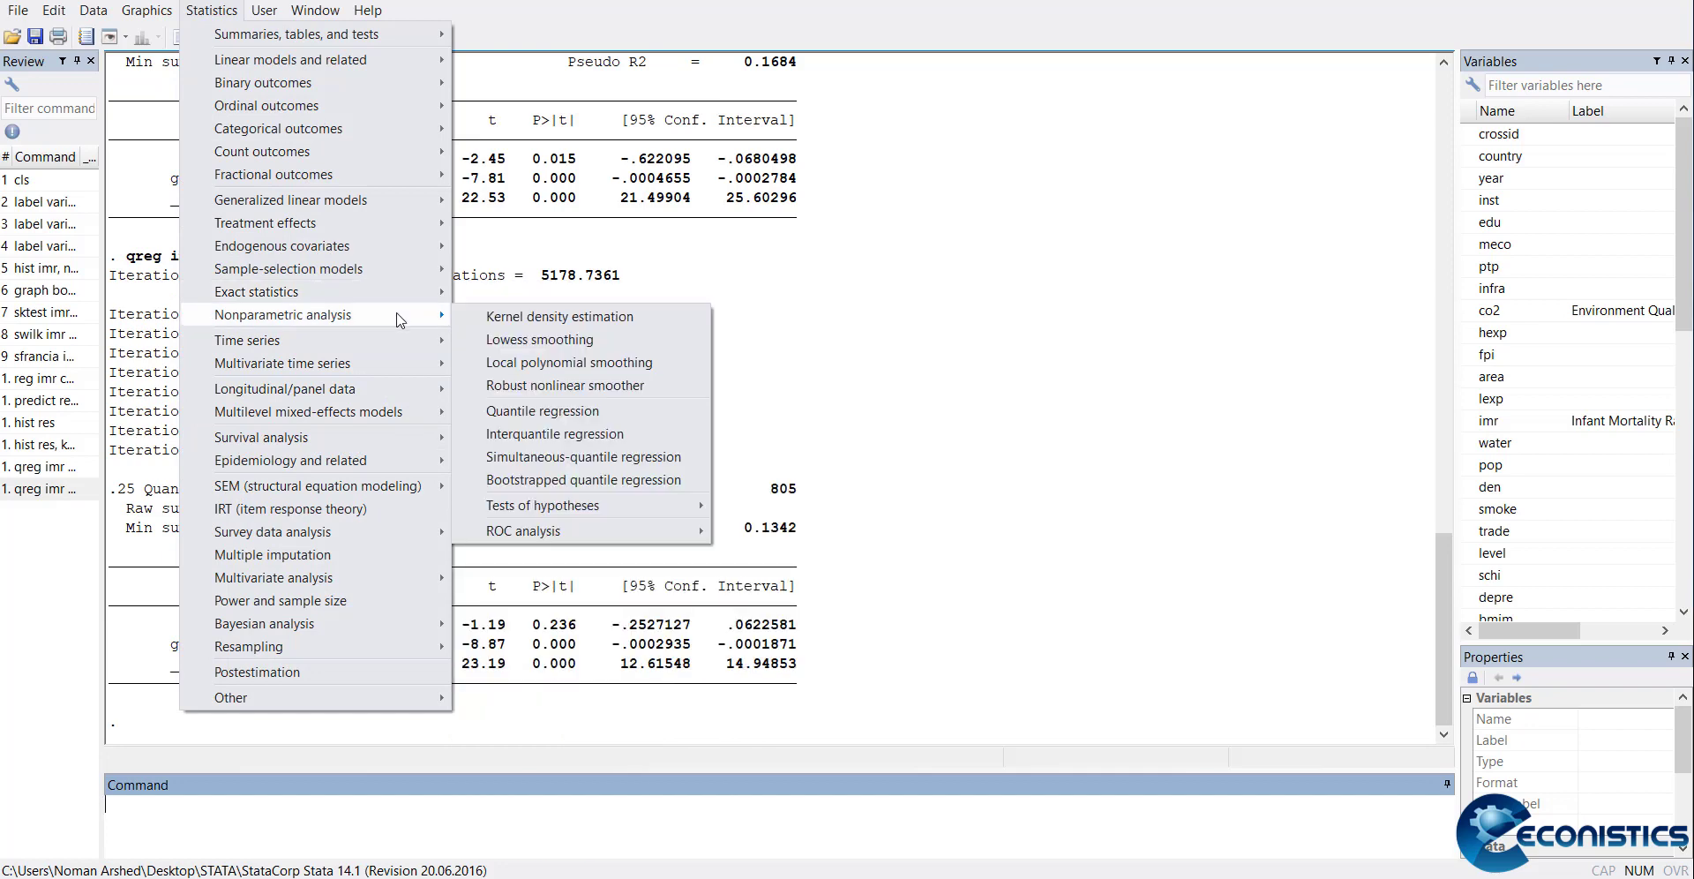
{"action": "mouse_move", "coordinate": [583, 457]}
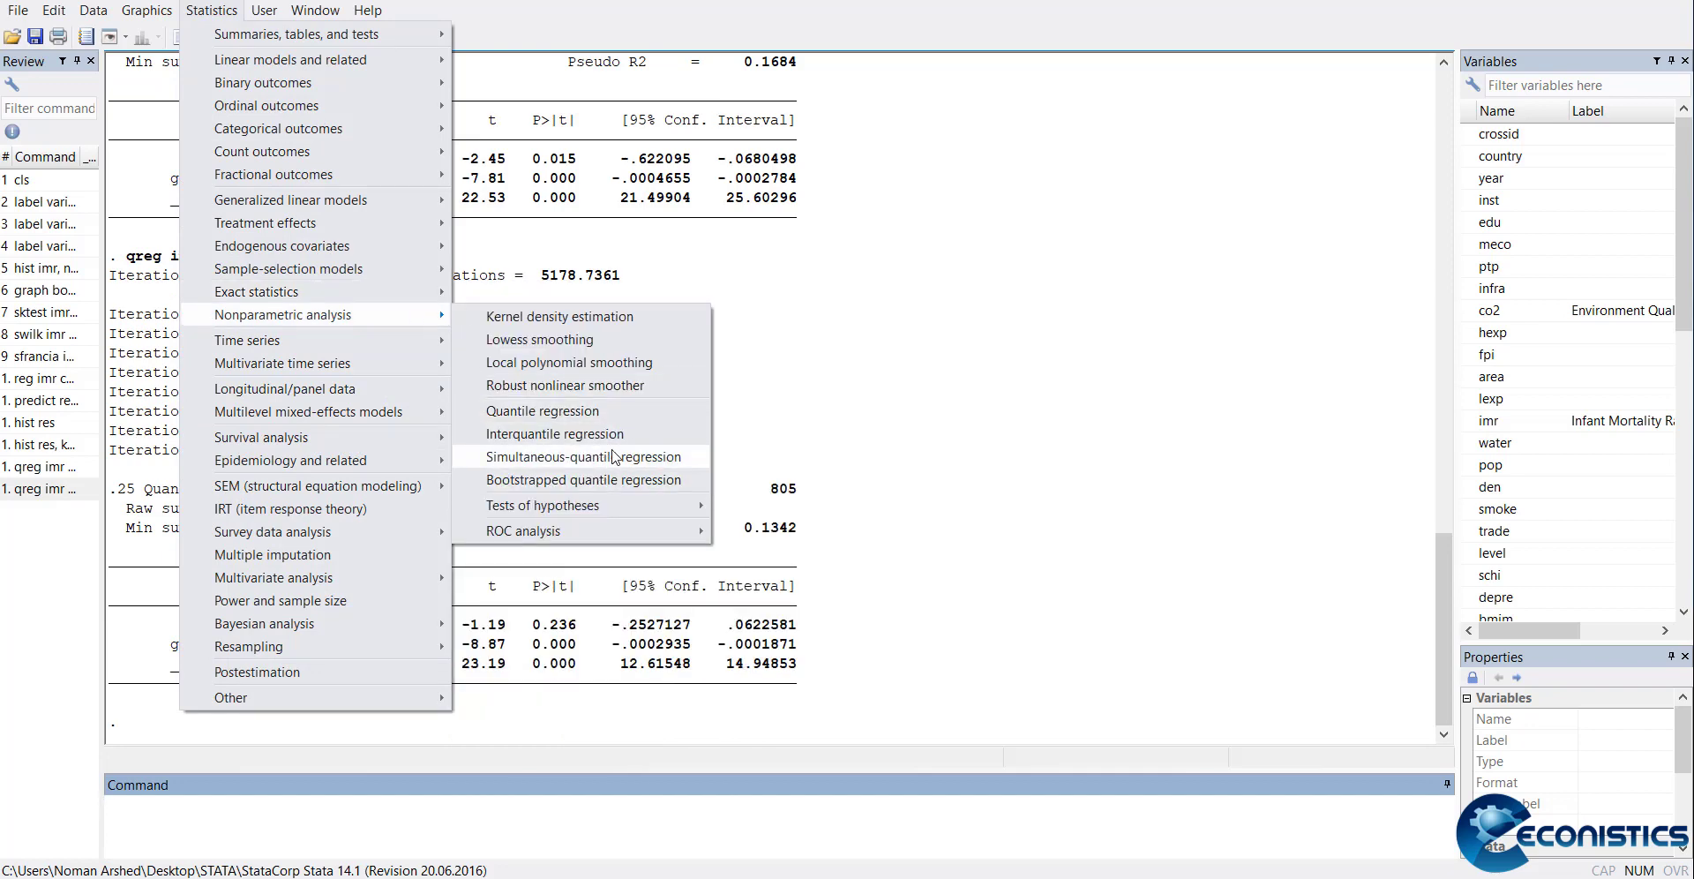
{"action": "left_click", "coordinate": [582, 456]}
{"action": "type", "text": "imr"}
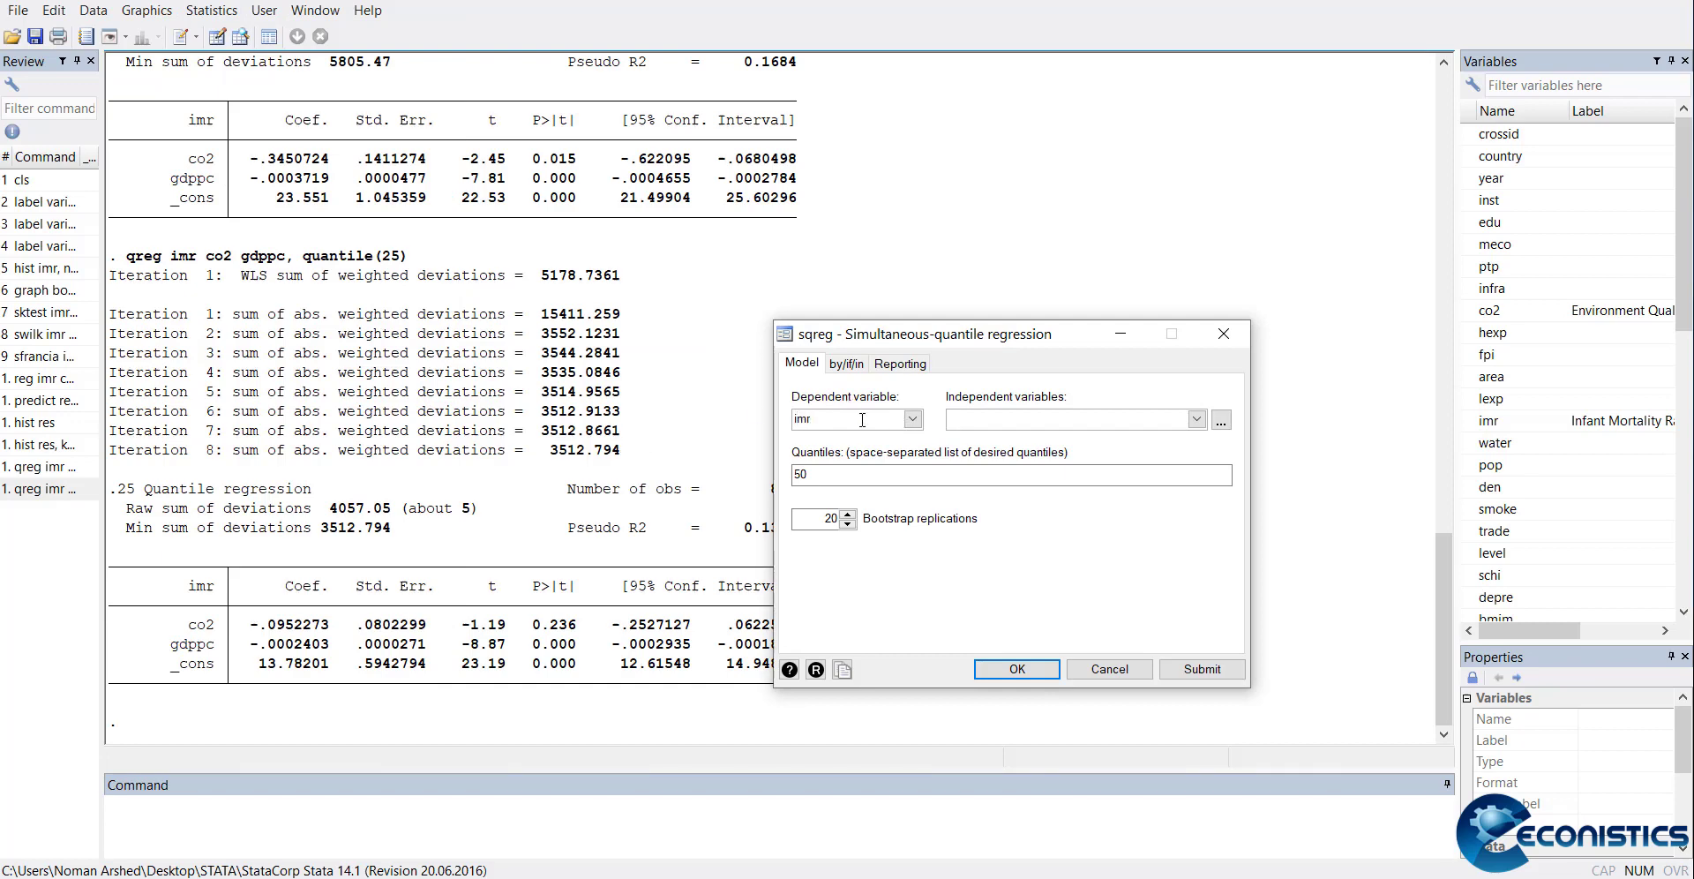
{"action": "type", "text": "co2 gdppc"}
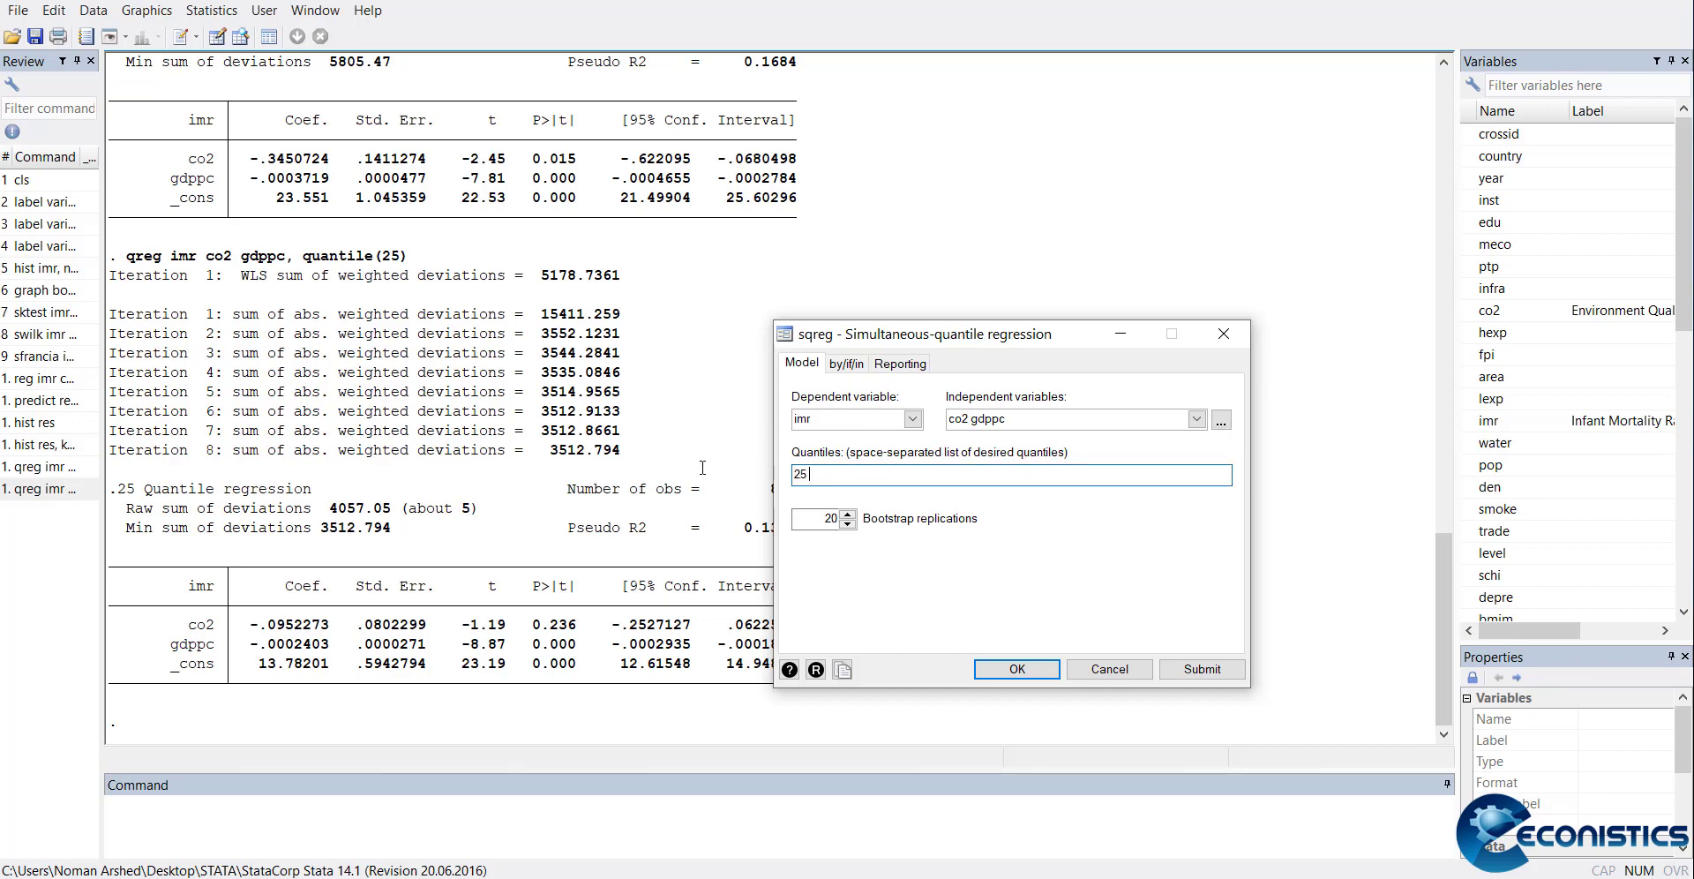
{"action": "type", "text": "50"}
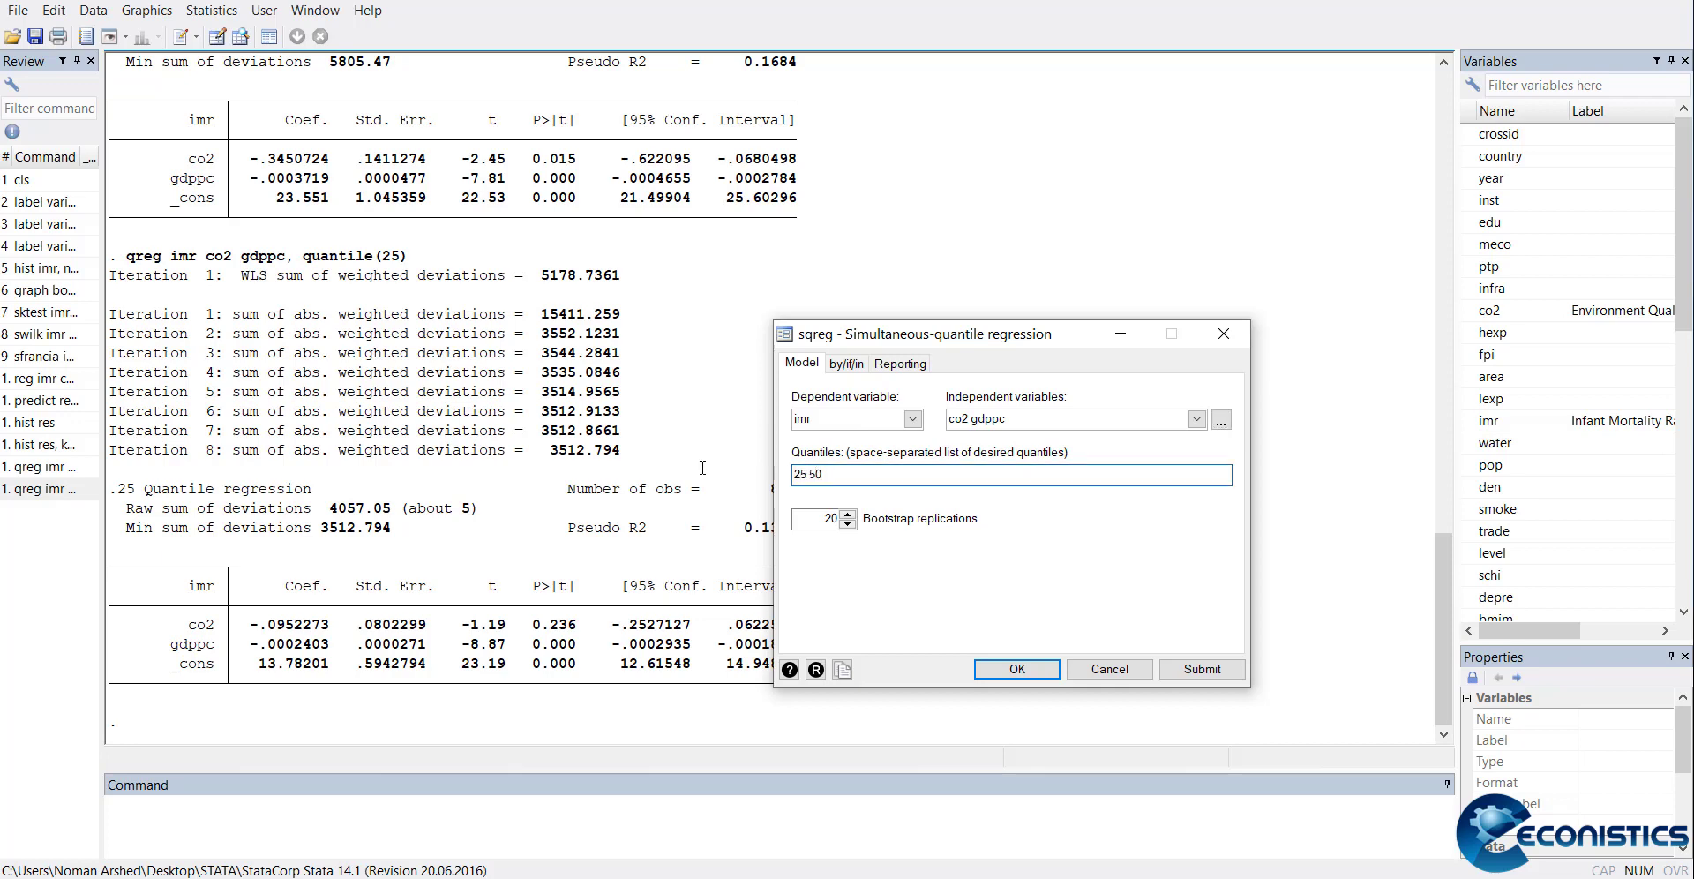
{"action": "type", "text": "75"}
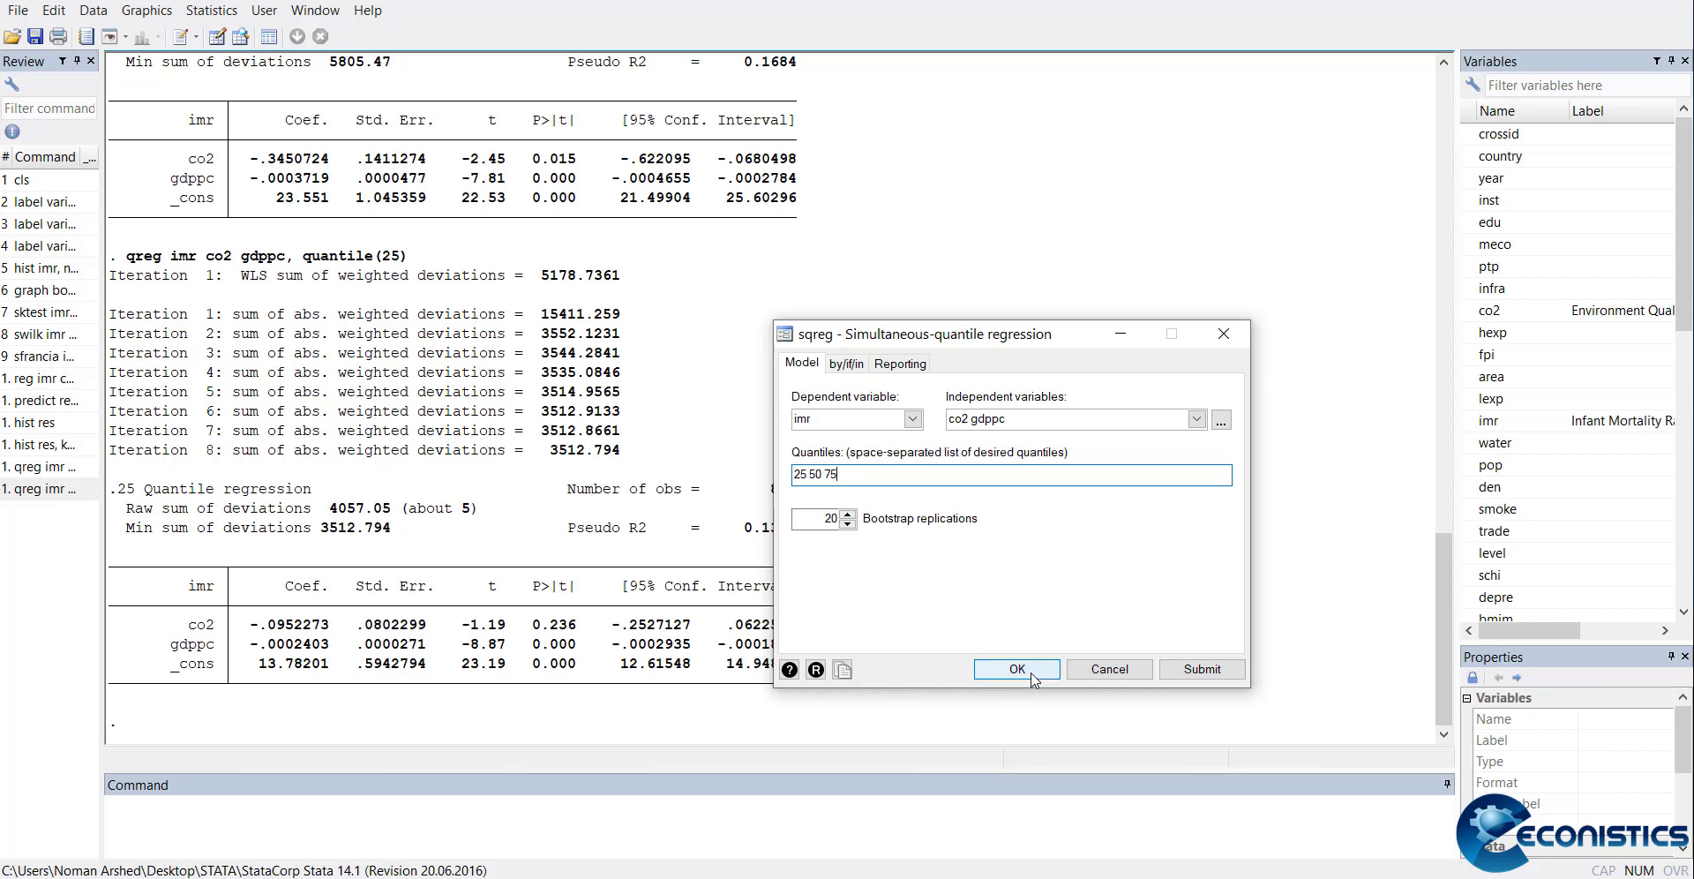
{"action": "left_click", "coordinate": [1014, 668]}
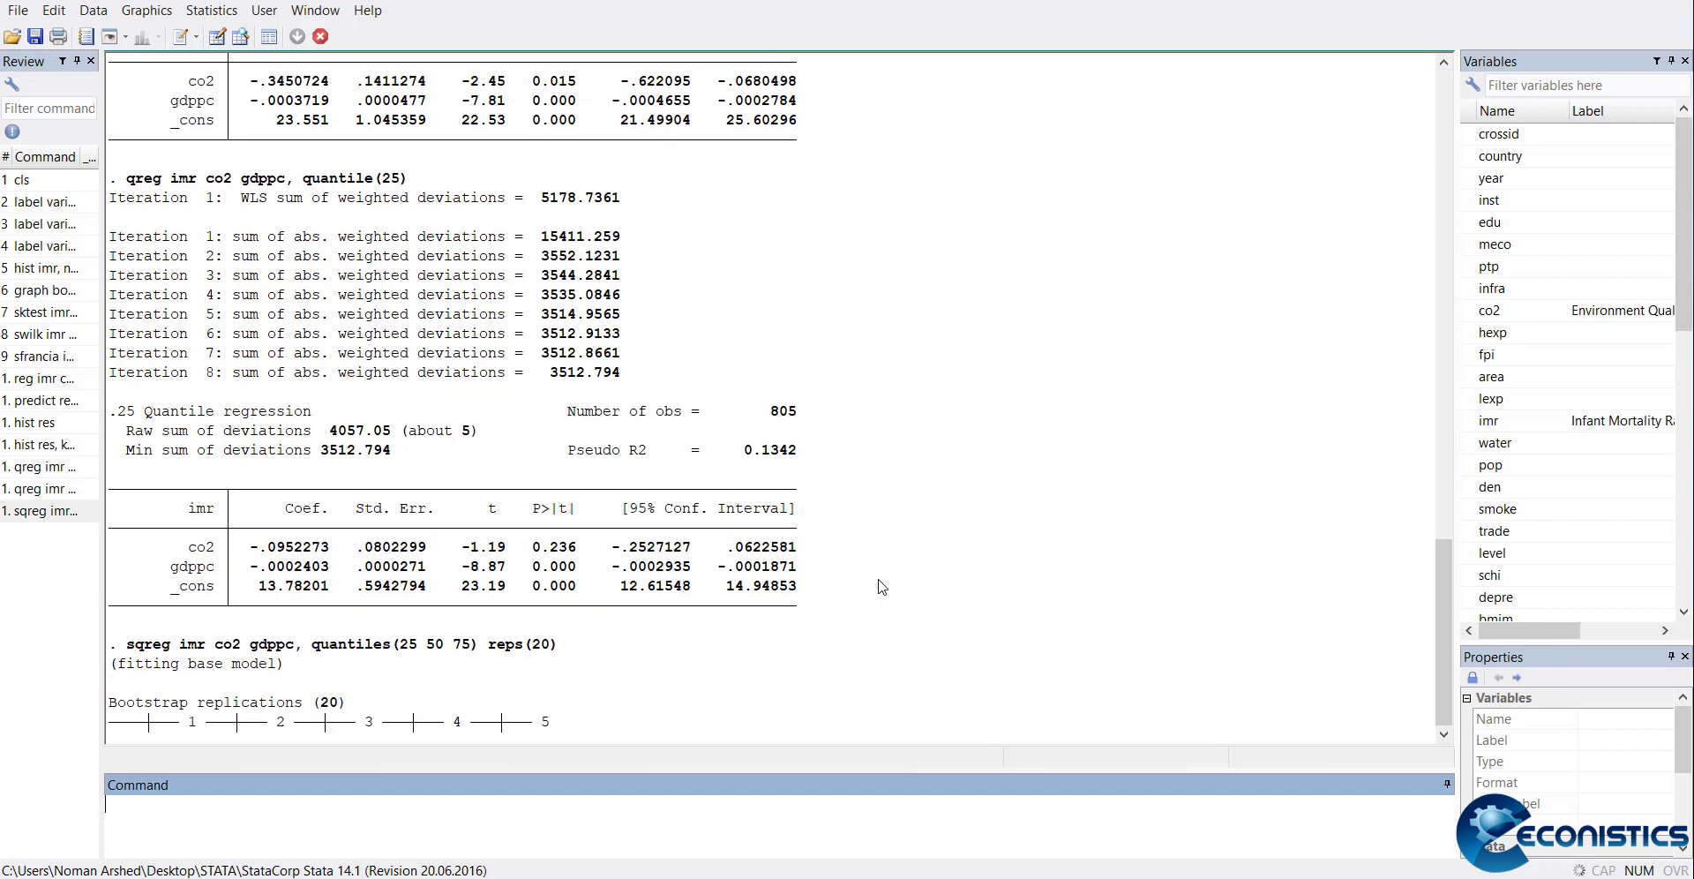
Scroll through the sqreg q25, q50 and q75 tables (pseudo R2 0.1342, 0.1684, 0.2069)
{"action": "scroll", "scroll_direction": "down", "scroll_amount": 3}
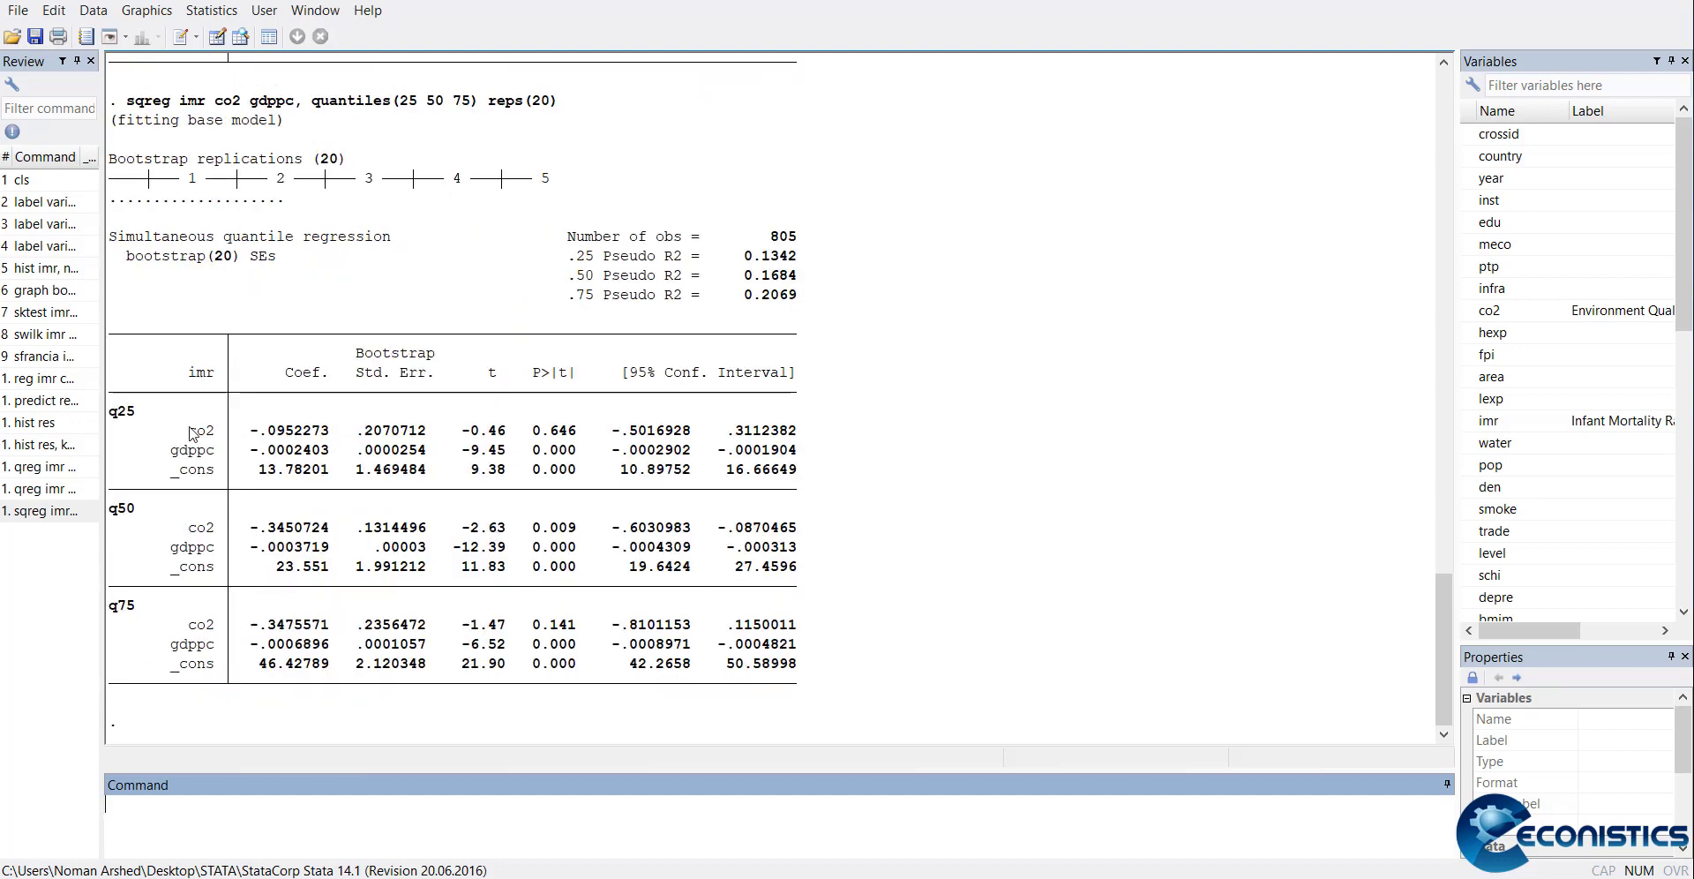
{"action": "mouse_move", "coordinate": [117, 439]}
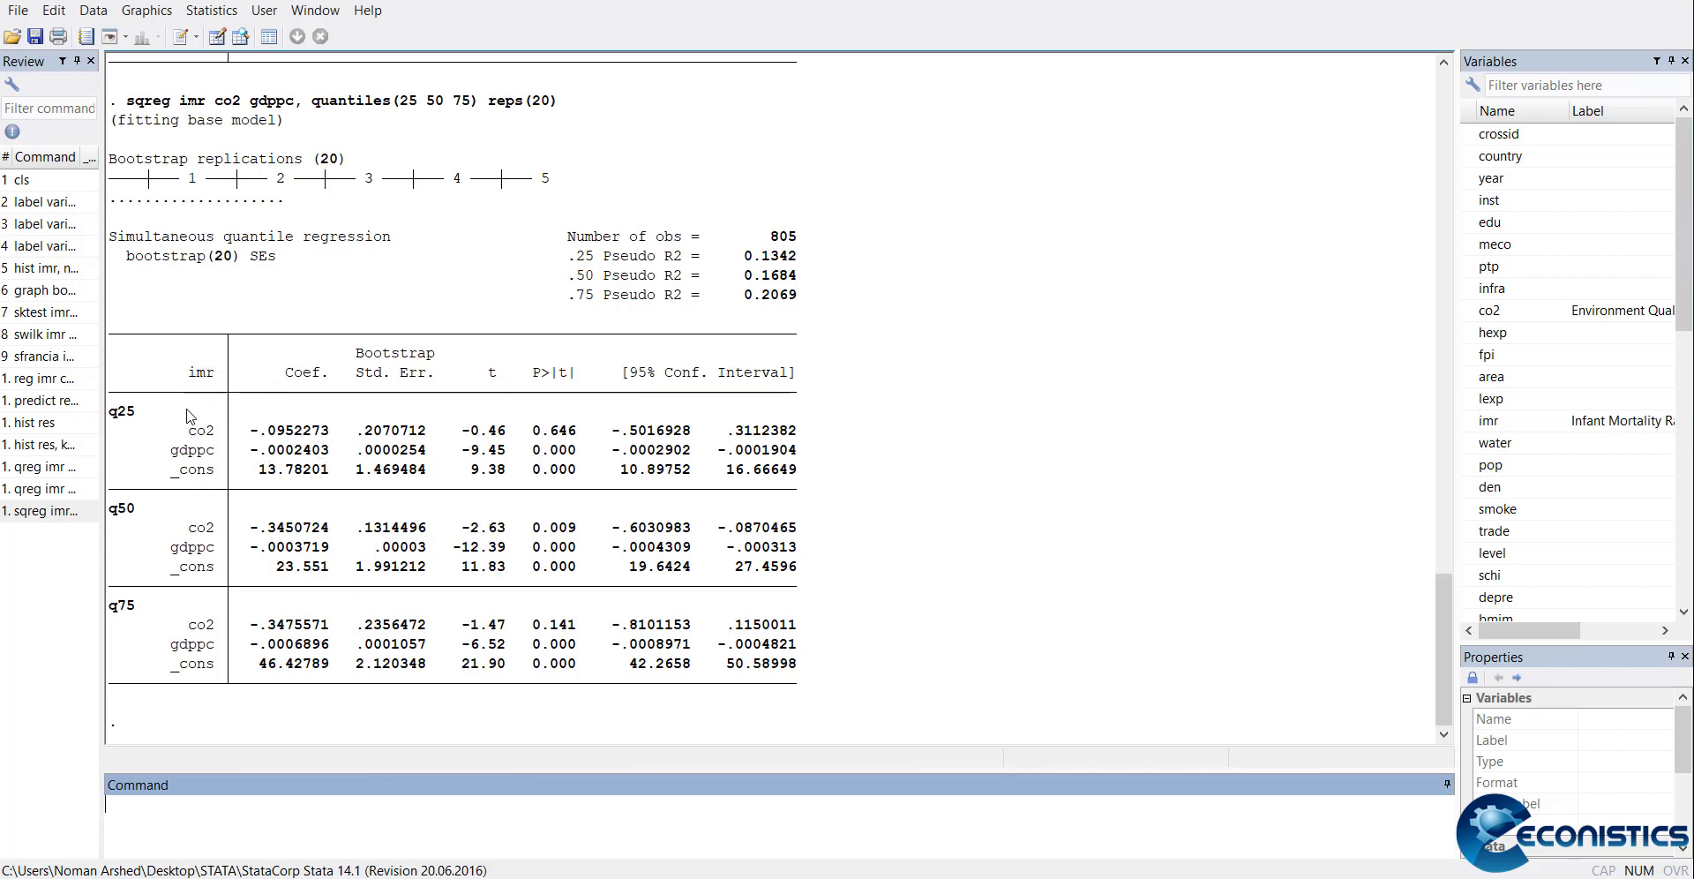
{"action": "mouse_move", "coordinate": [220, 384]}
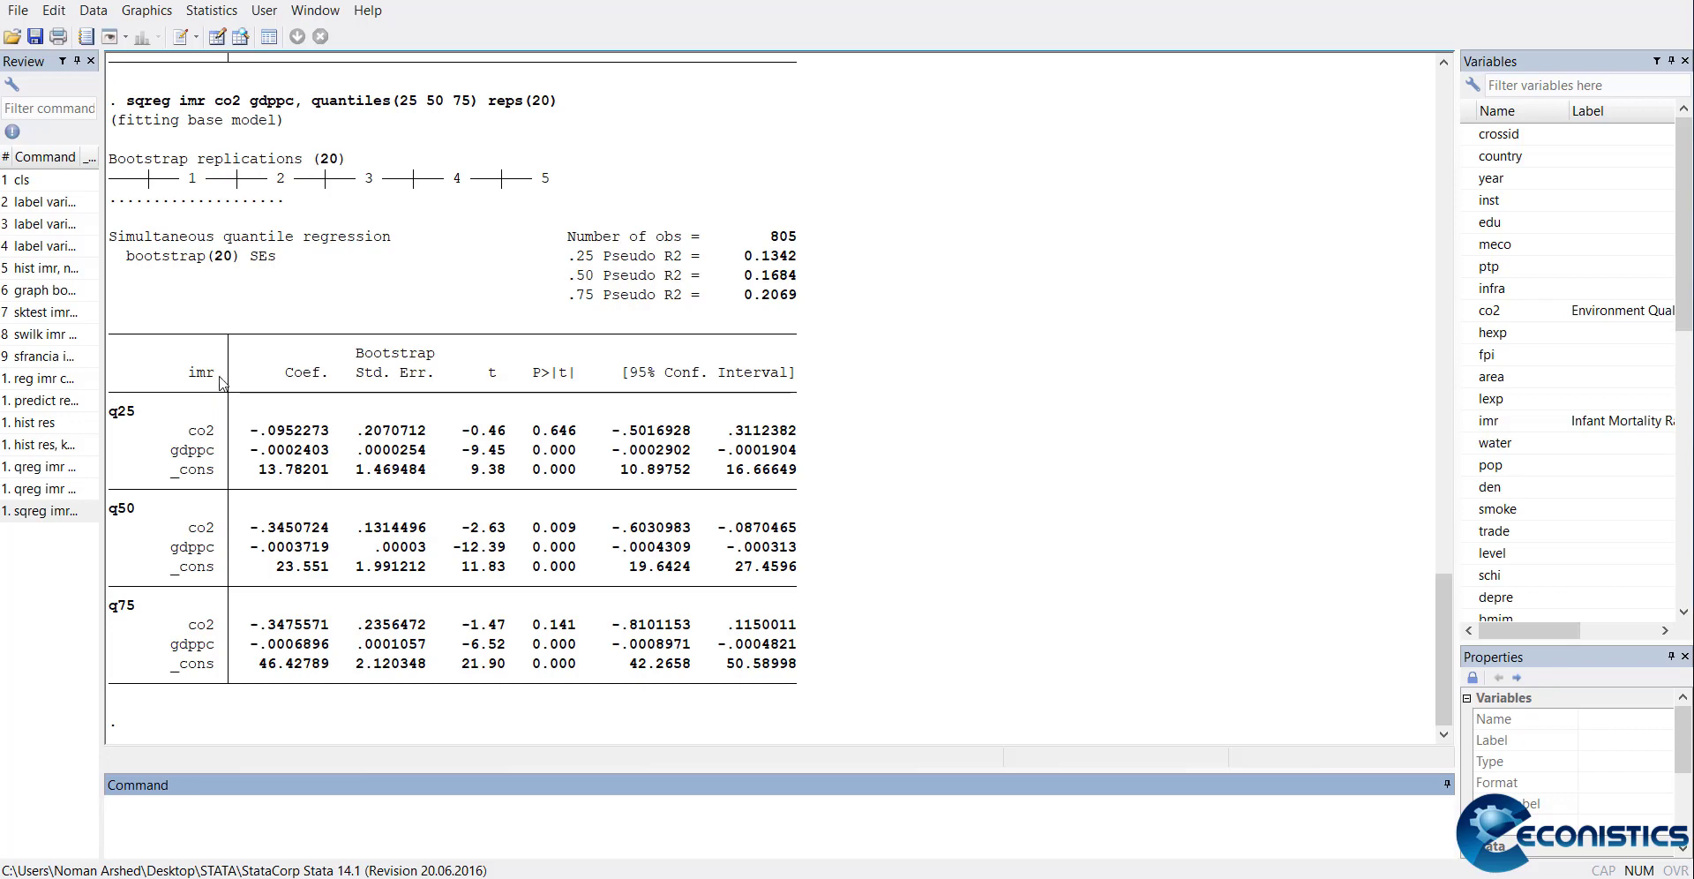
{"action": "mouse_move", "coordinate": [235, 400]}
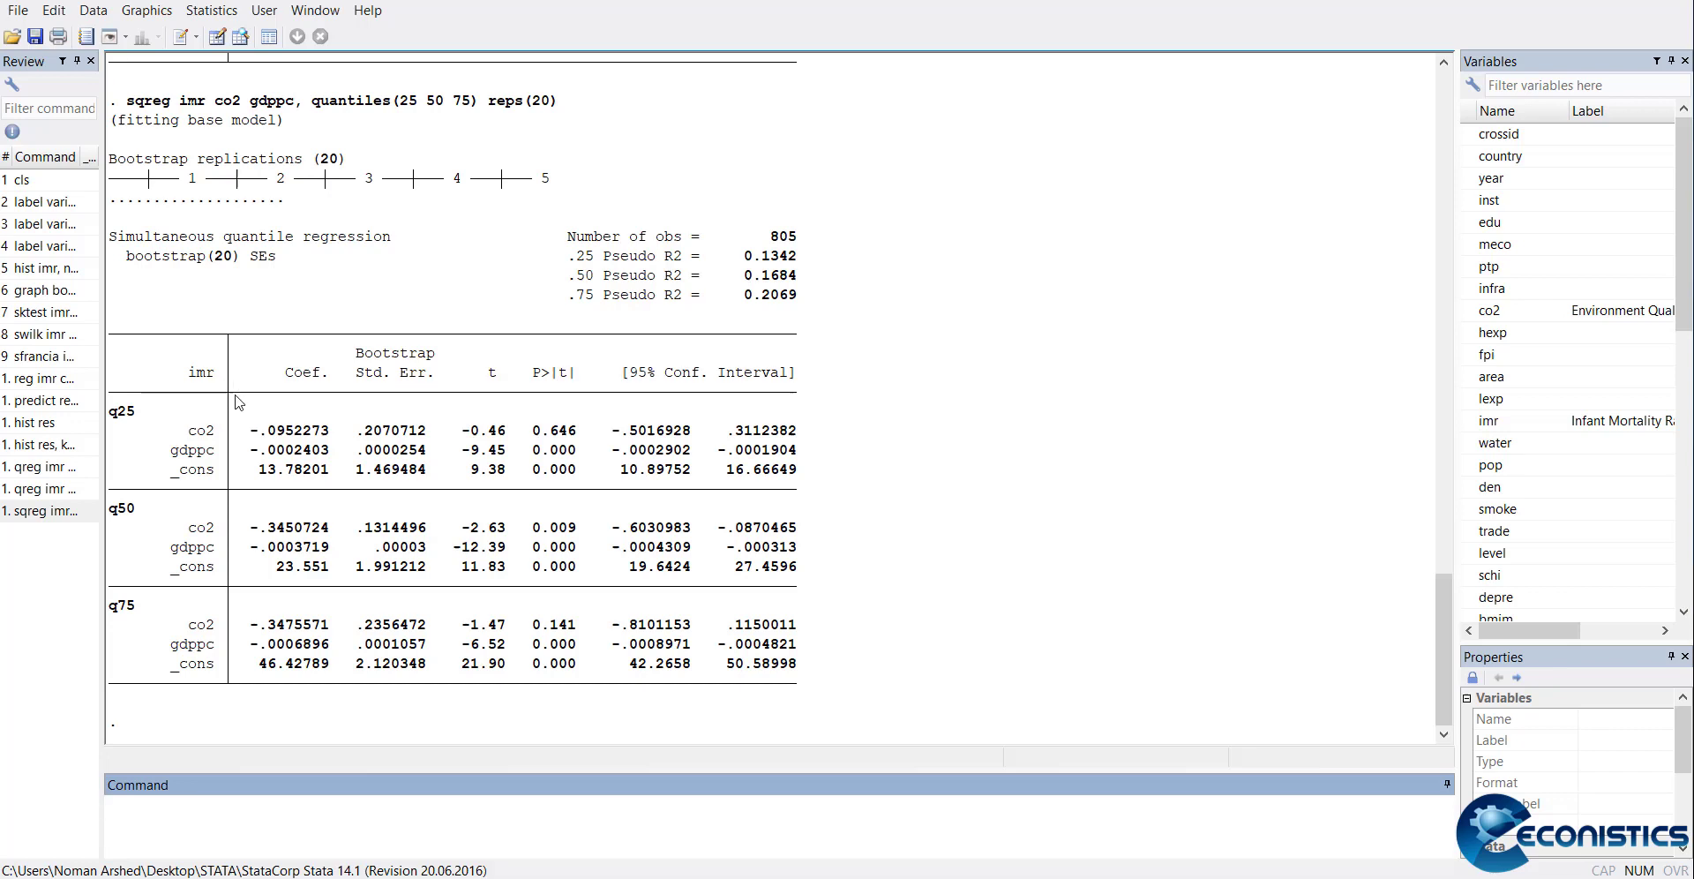
{"action": "mouse_move", "coordinate": [250, 577]}
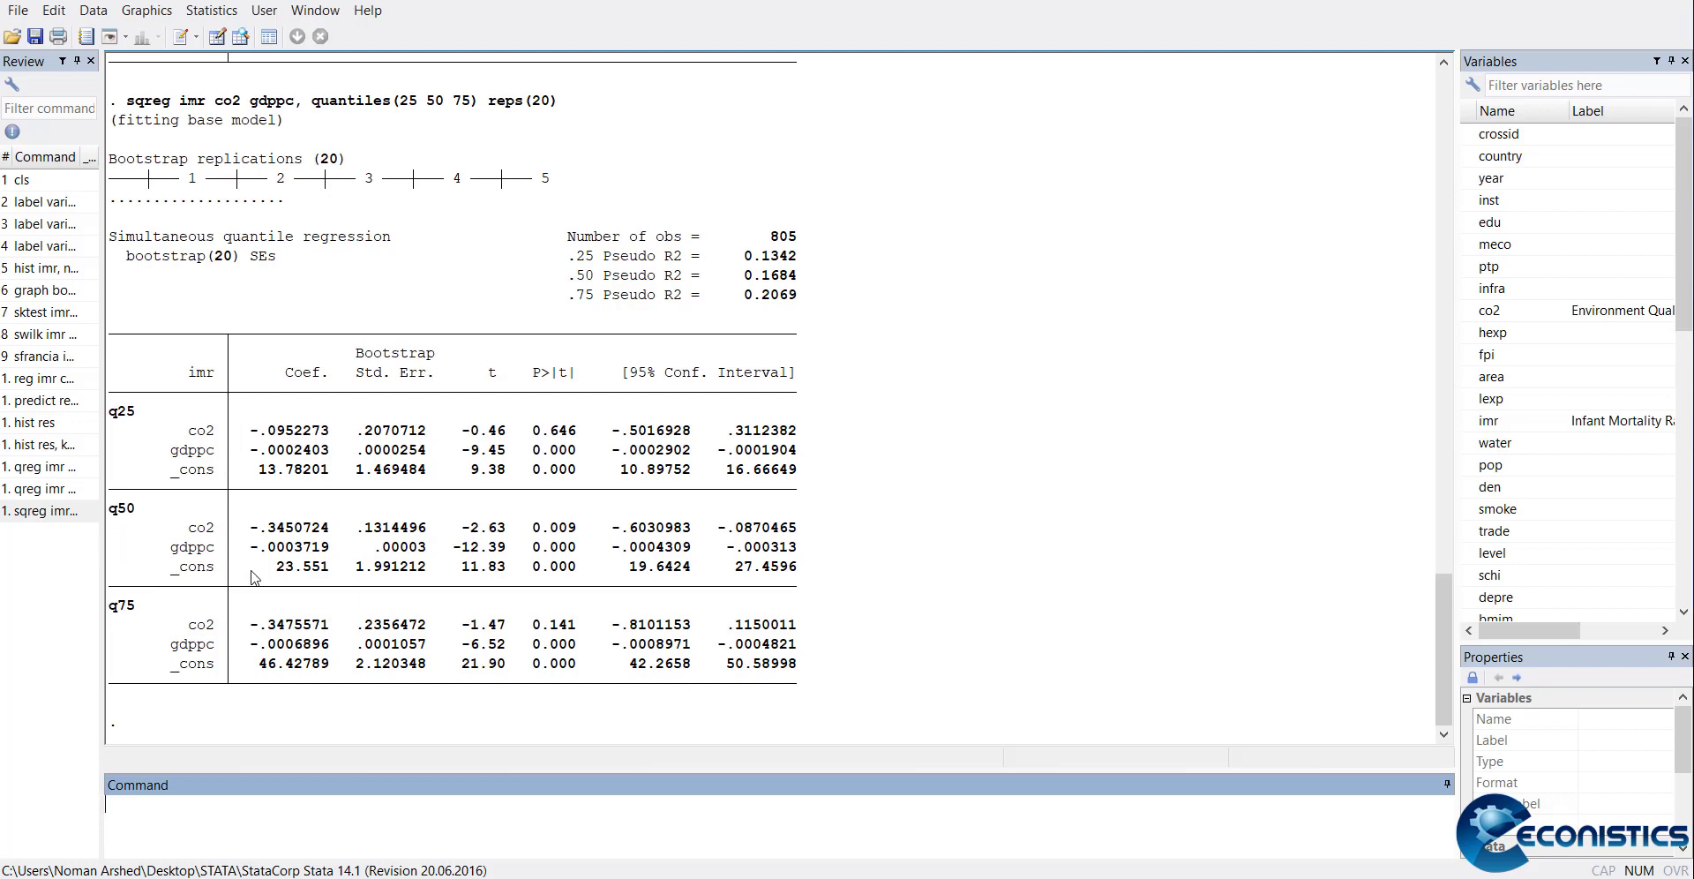
{"action": "mouse_move", "coordinate": [347, 681]}
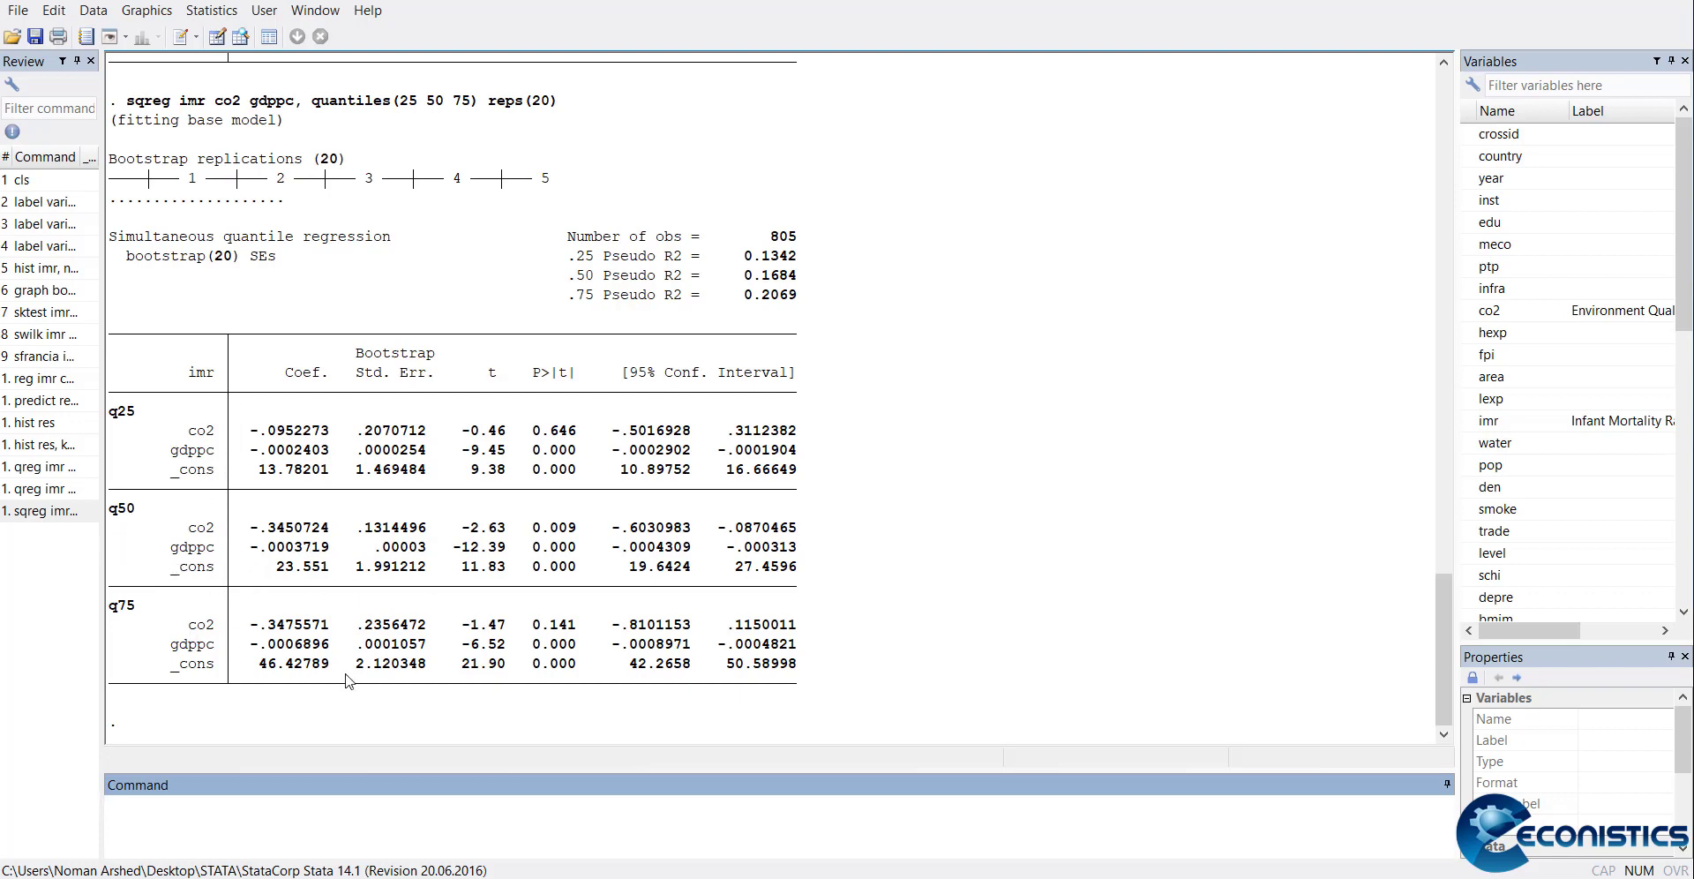
{"action": "mouse_move", "coordinate": [386, 702]}
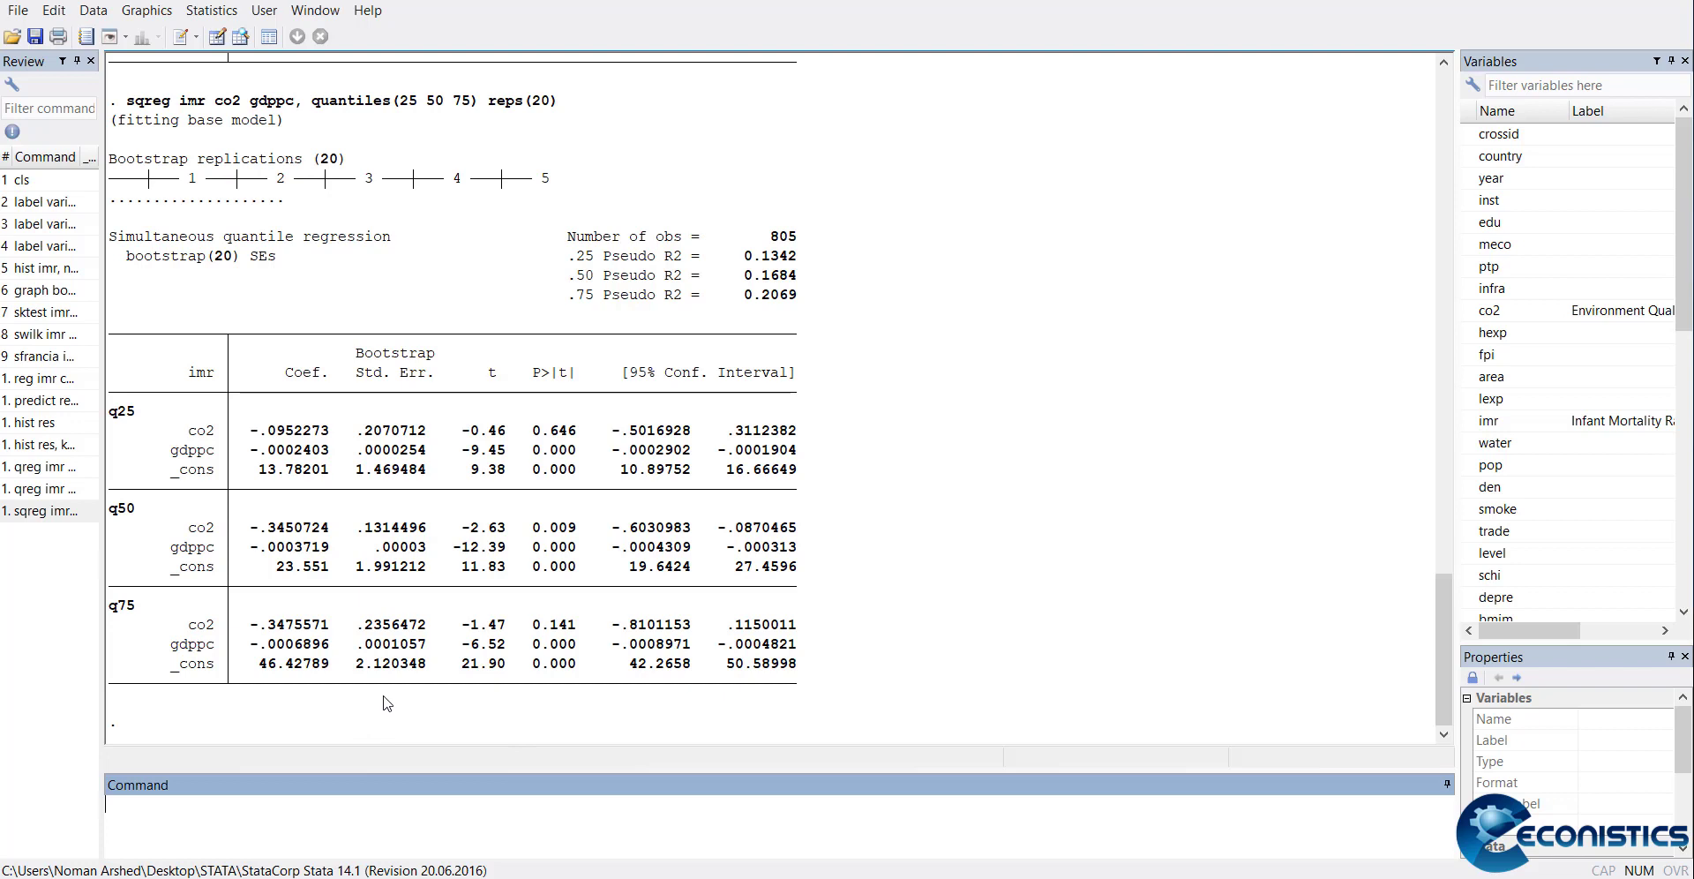
{"action": "mouse_move", "coordinate": [448, 715]}
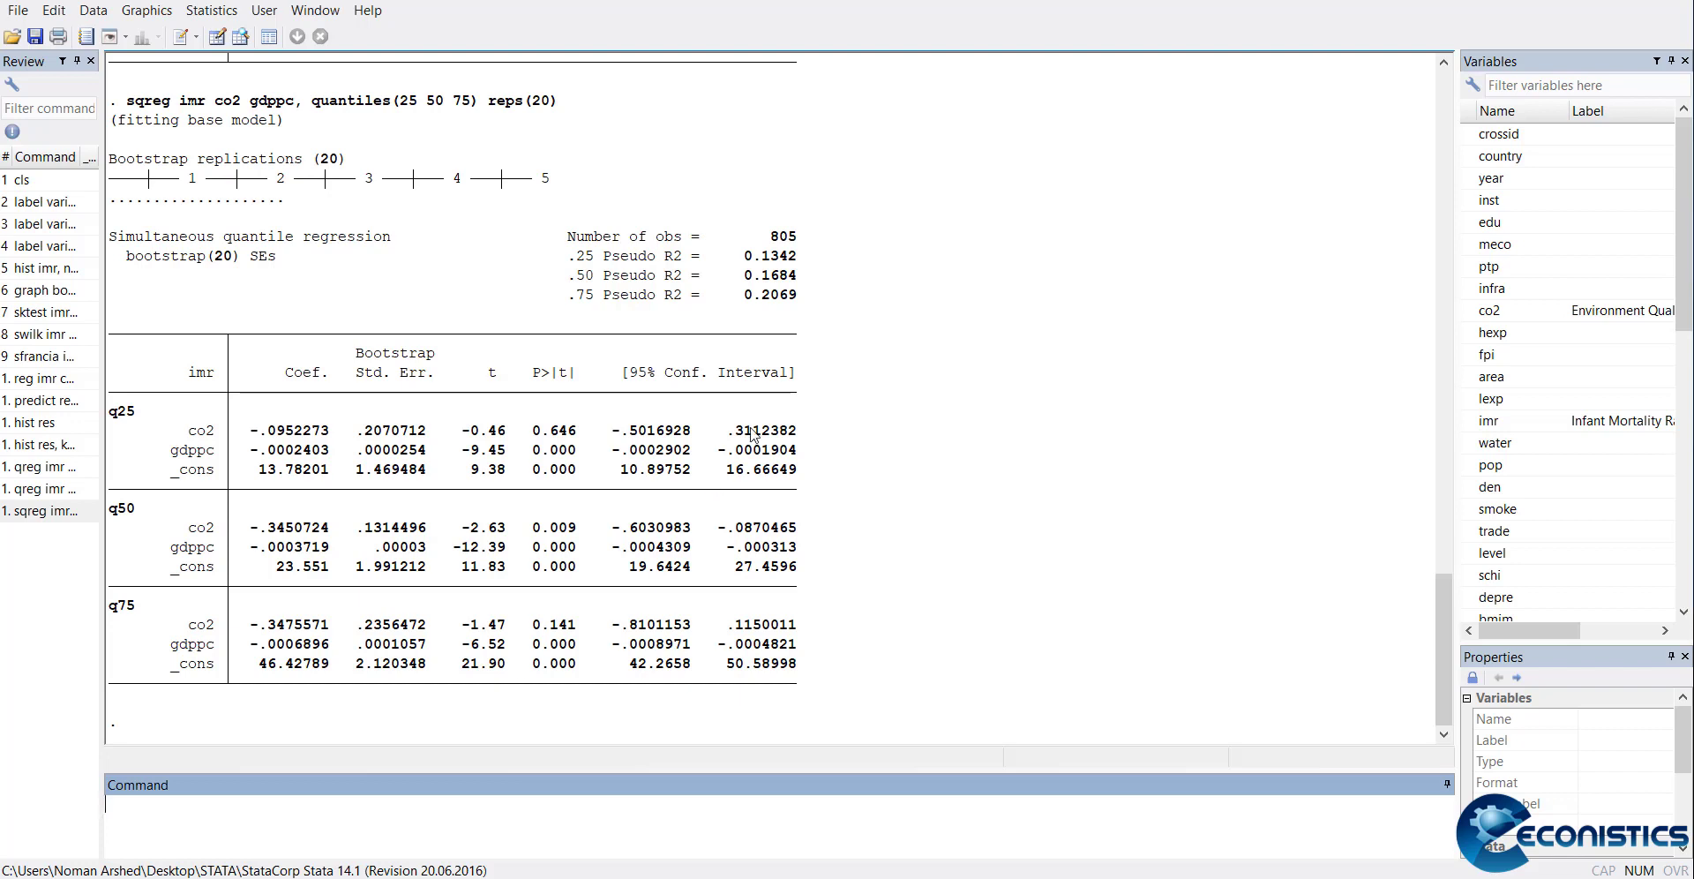
{"action": "mouse_move", "coordinate": [867, 682]}
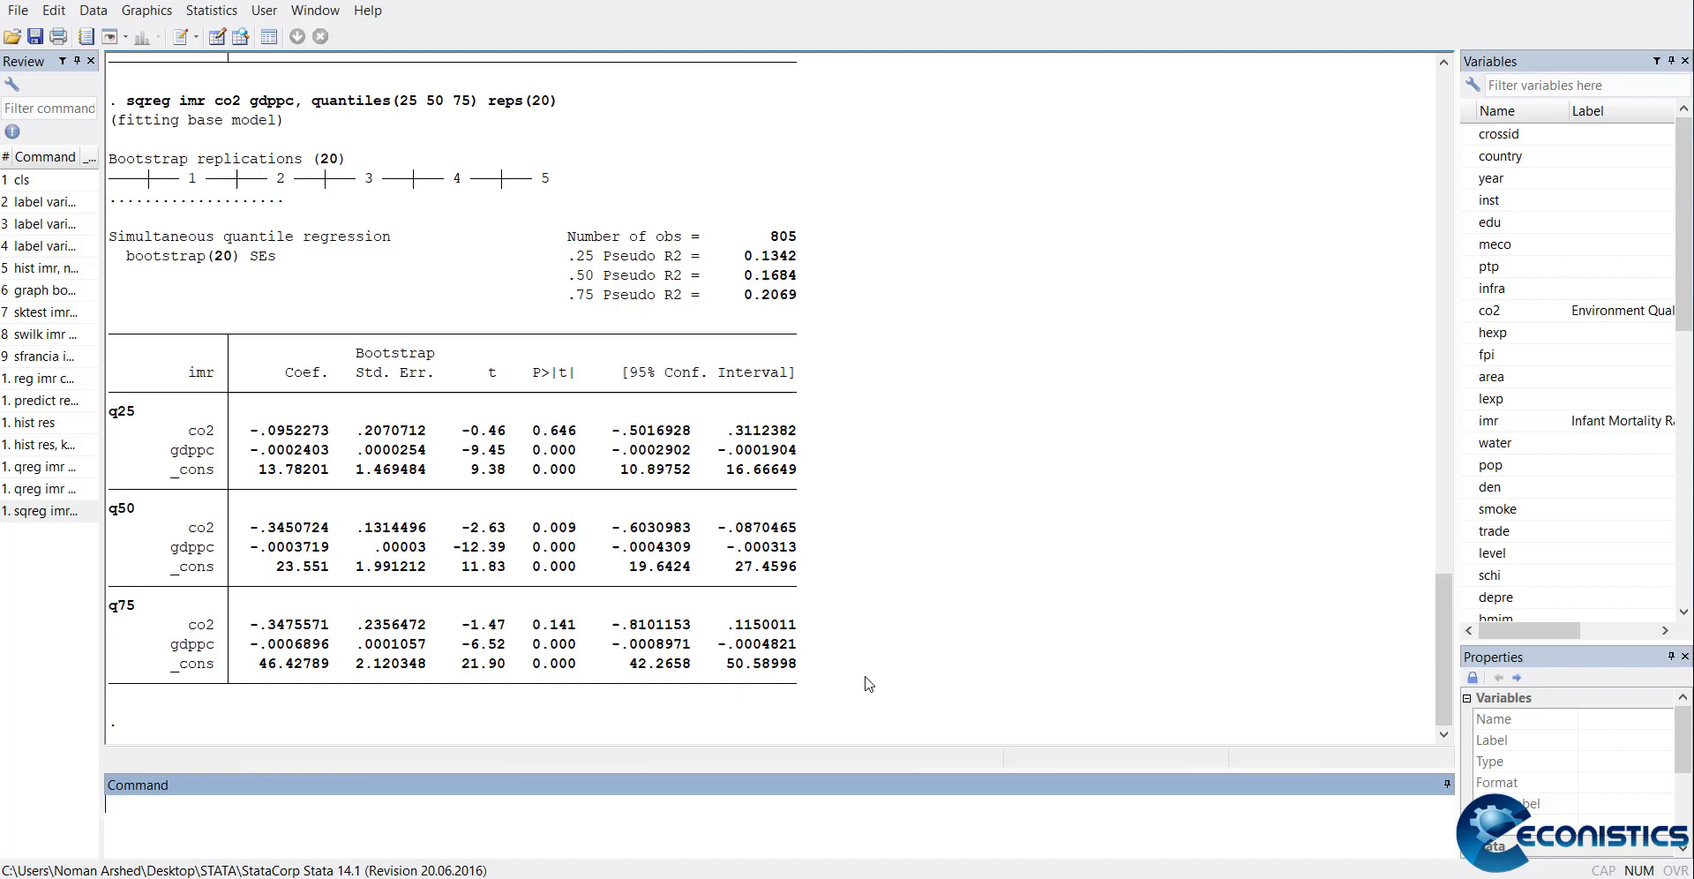
{"action": "mouse_move", "coordinate": [687, 405]}
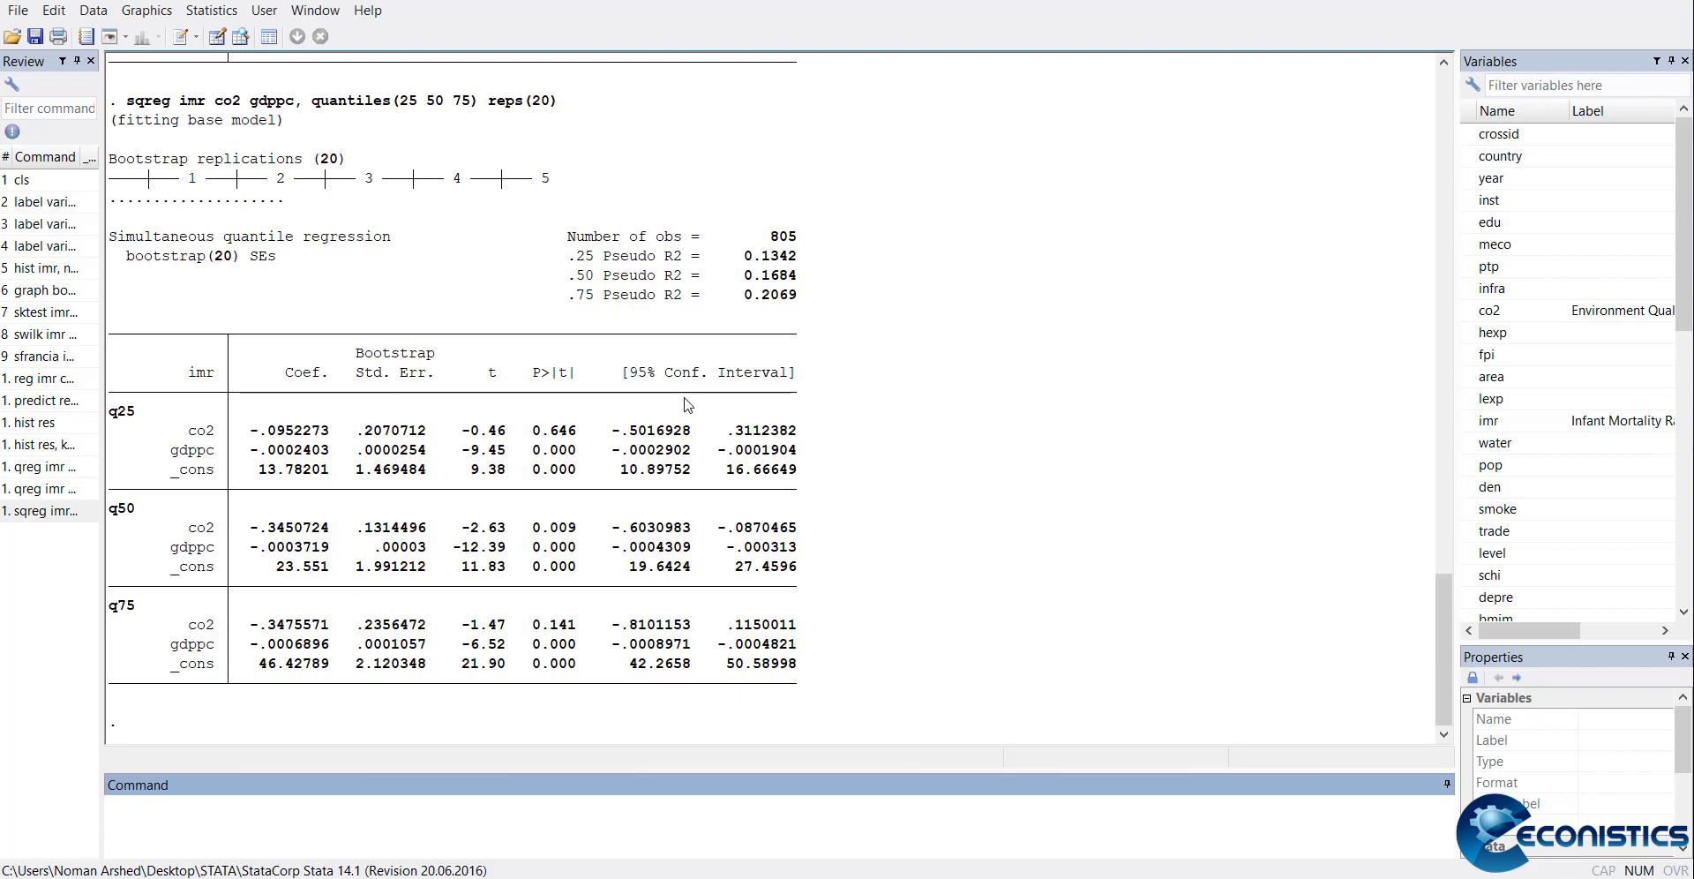